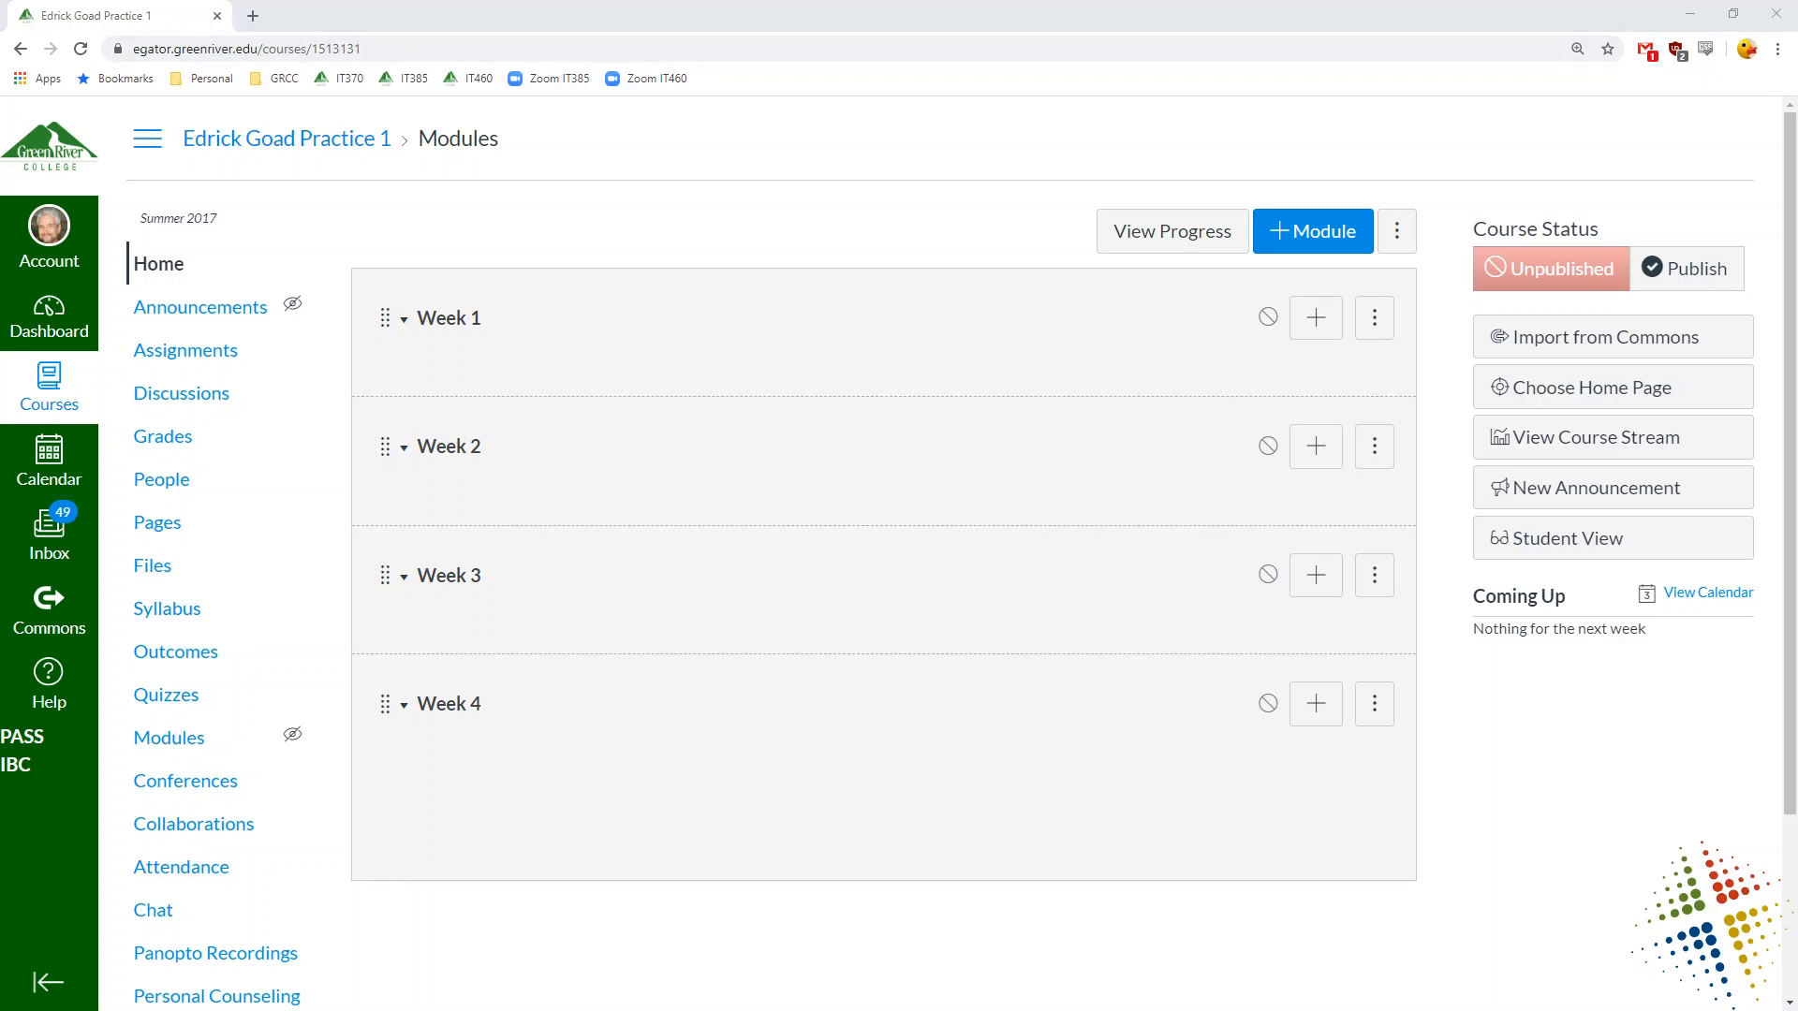
- Download both files of the IT 385 Zoom cloud recording, allowing multiple downloads, and return to Canvas
{"action": "left_click", "coordinate": [558, 79]}
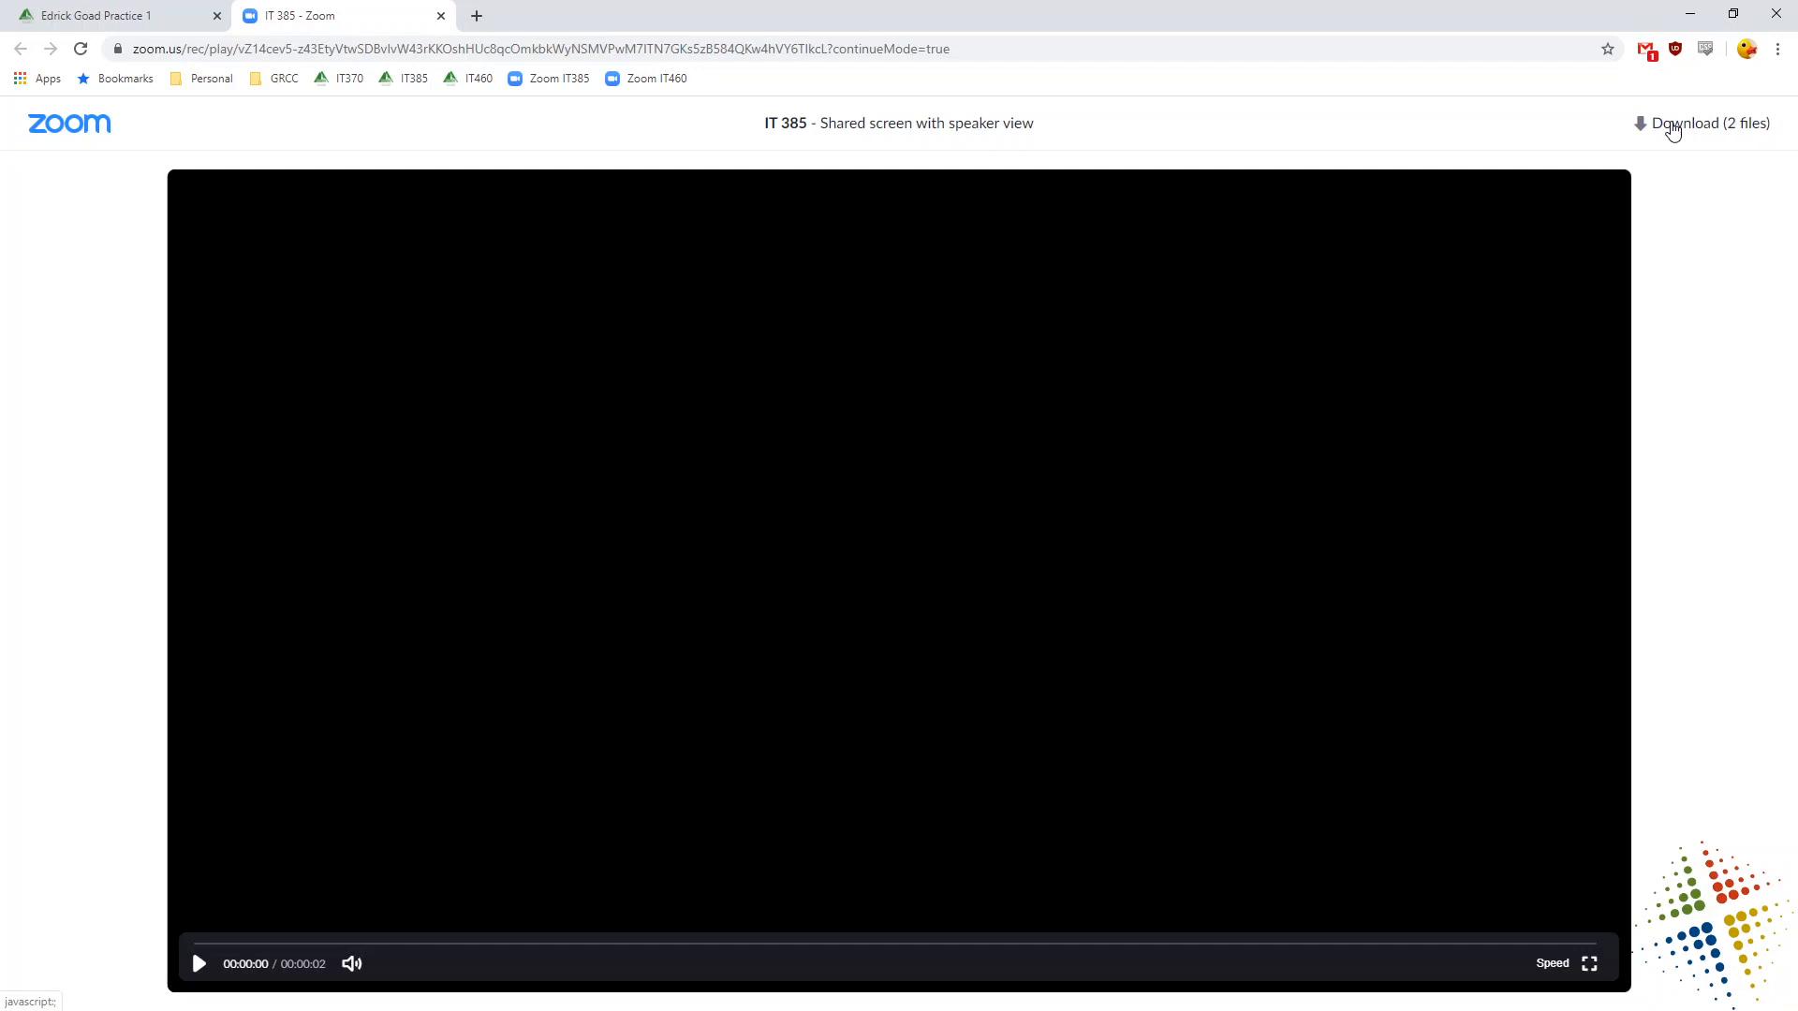
{"action": "left_click", "coordinate": [1708, 123]}
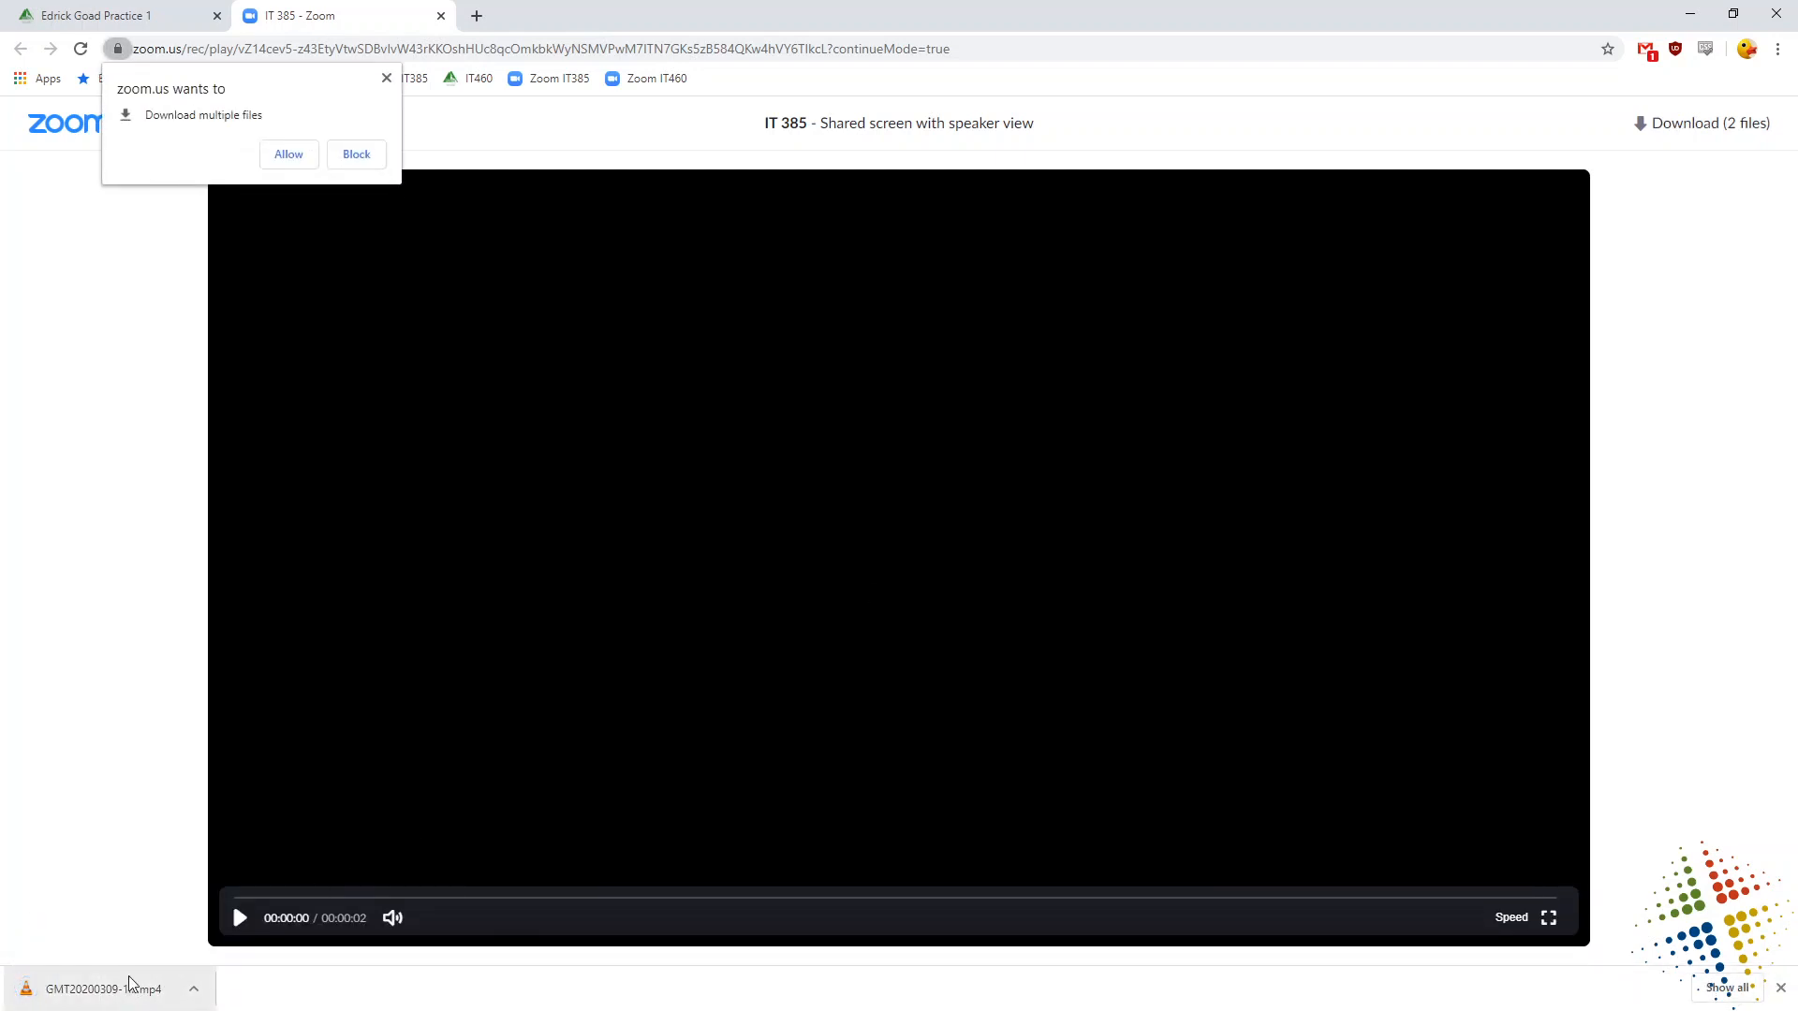
{"action": "left_click", "coordinate": [288, 154]}
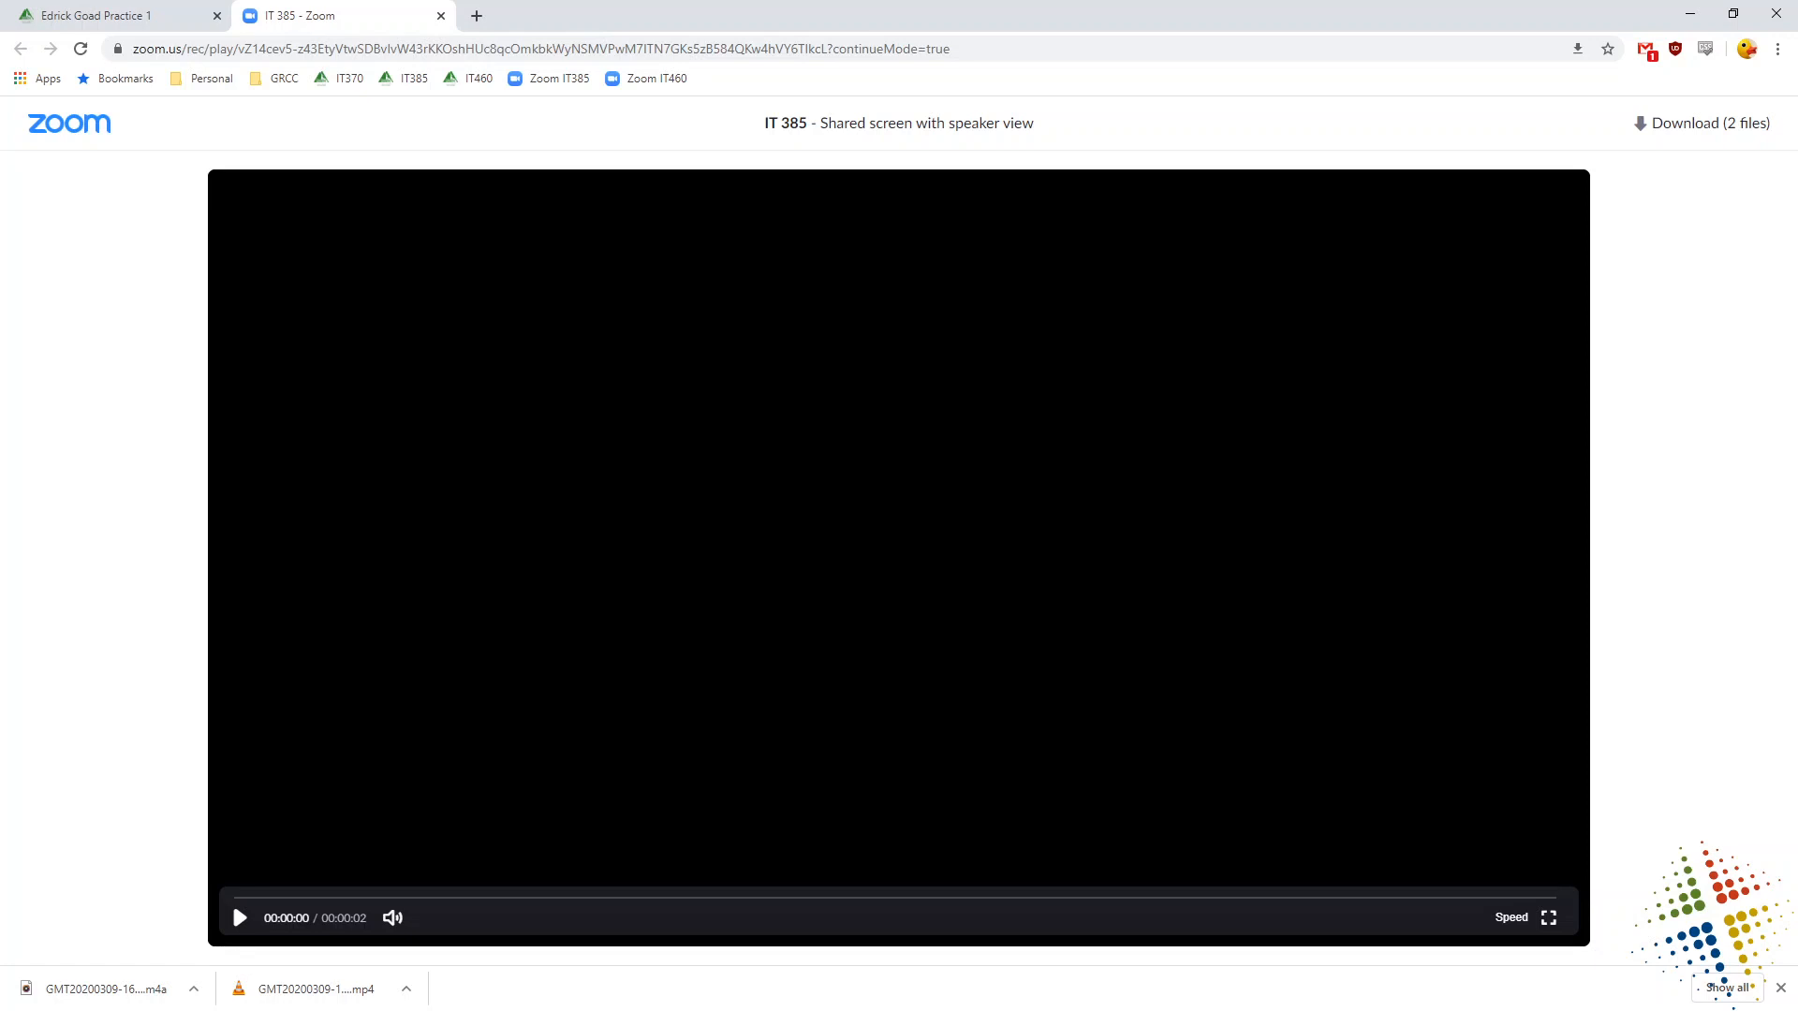
{"action": "left_click", "coordinate": [114, 15]}
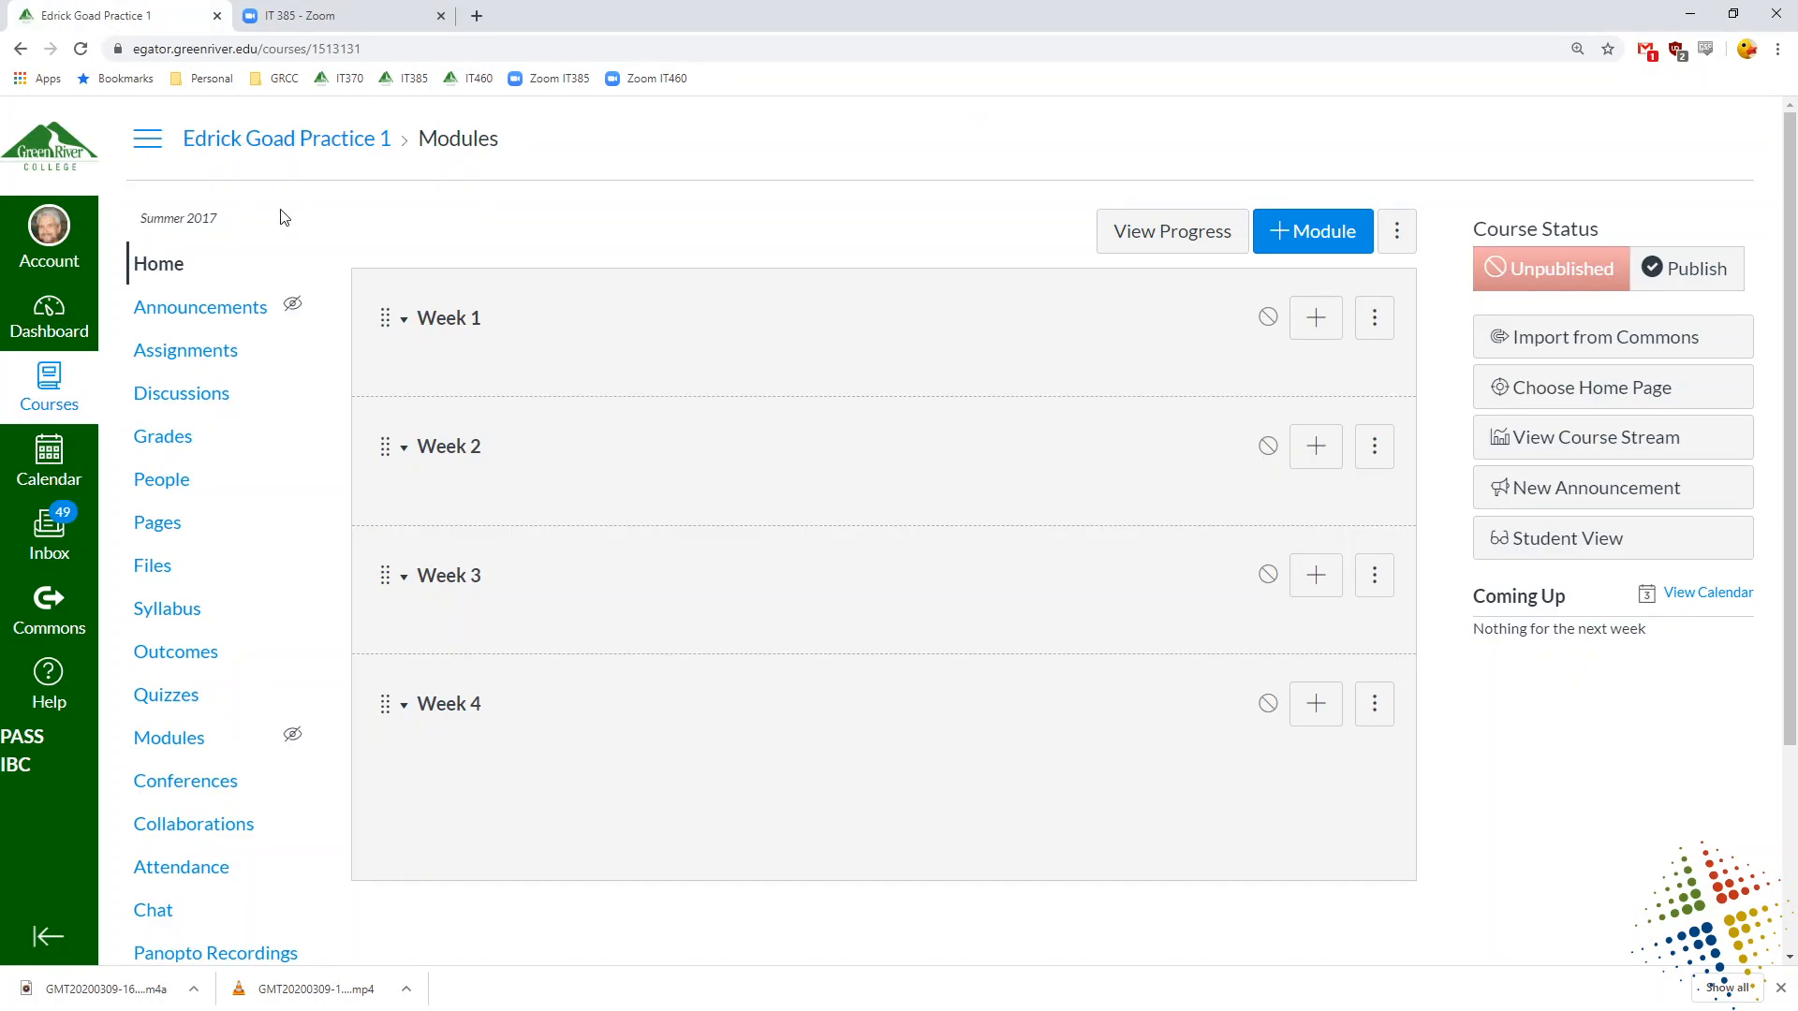
{"action": "mouse_move", "coordinate": [215, 953]}
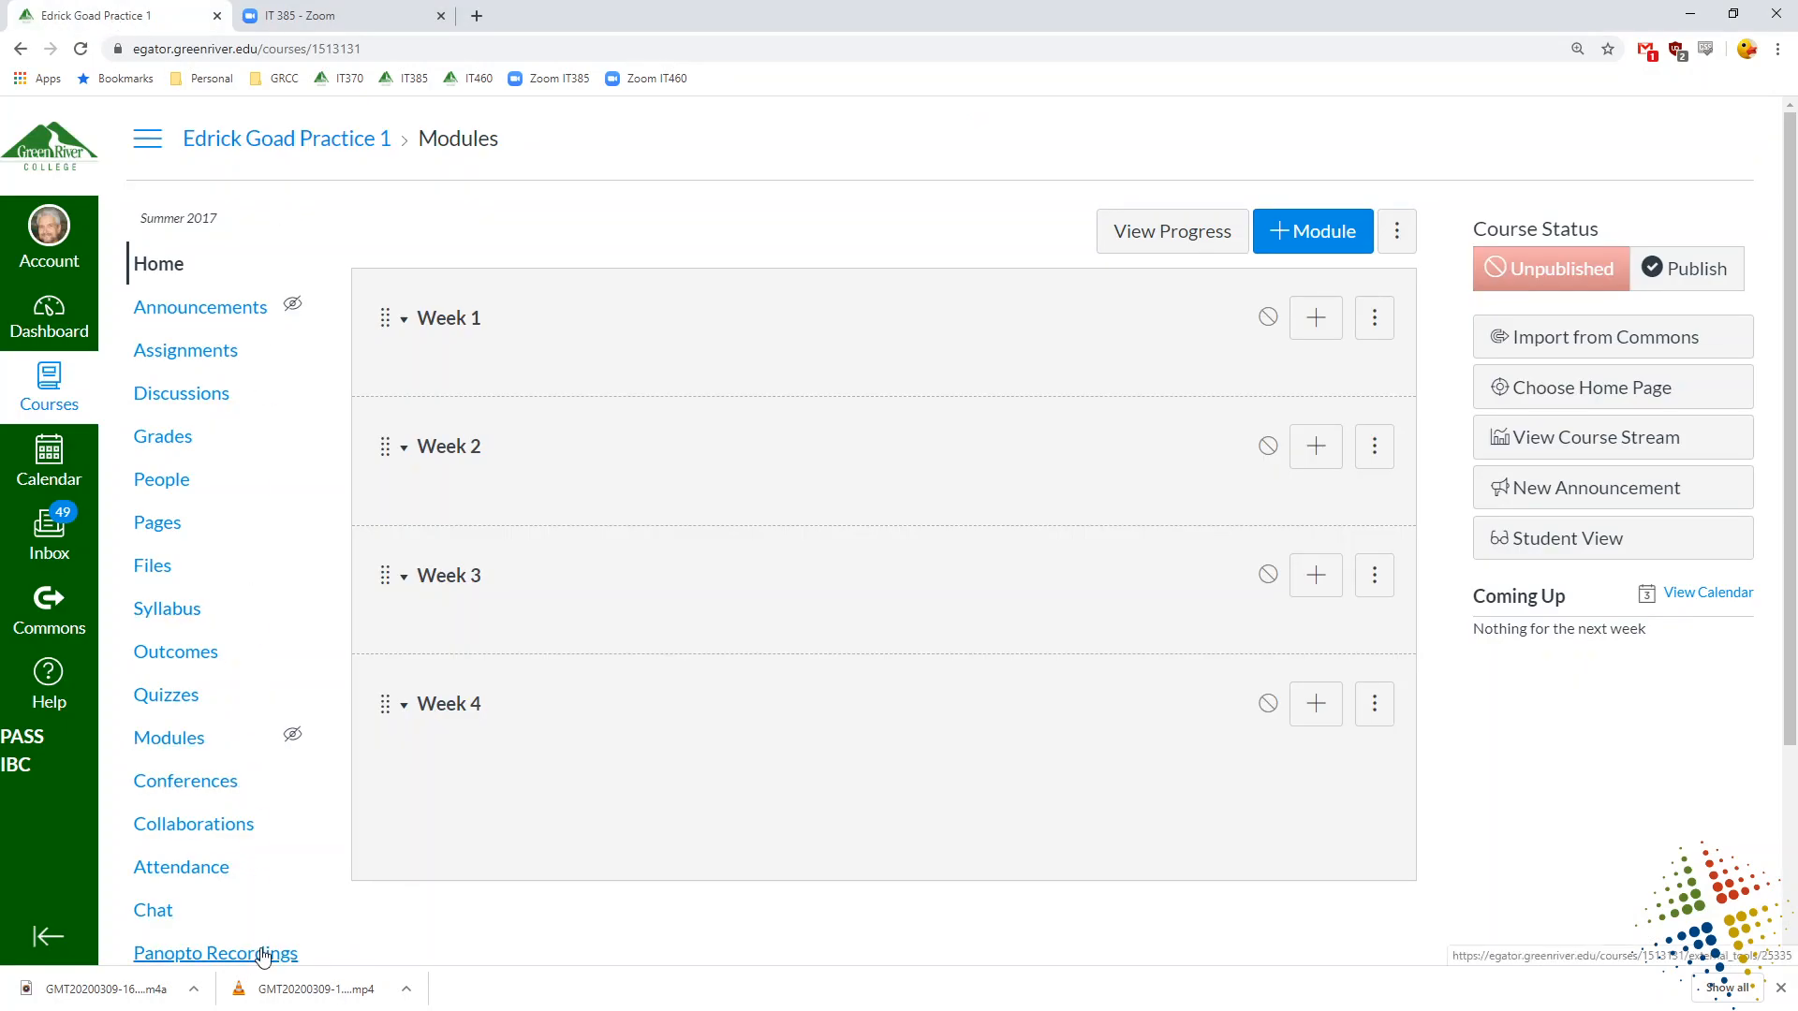
- Upload the IT-385 640x360 MP4 from Downloads via Panopto Recordings > Create > Upload media
{"action": "left_click", "coordinate": [215, 953]}
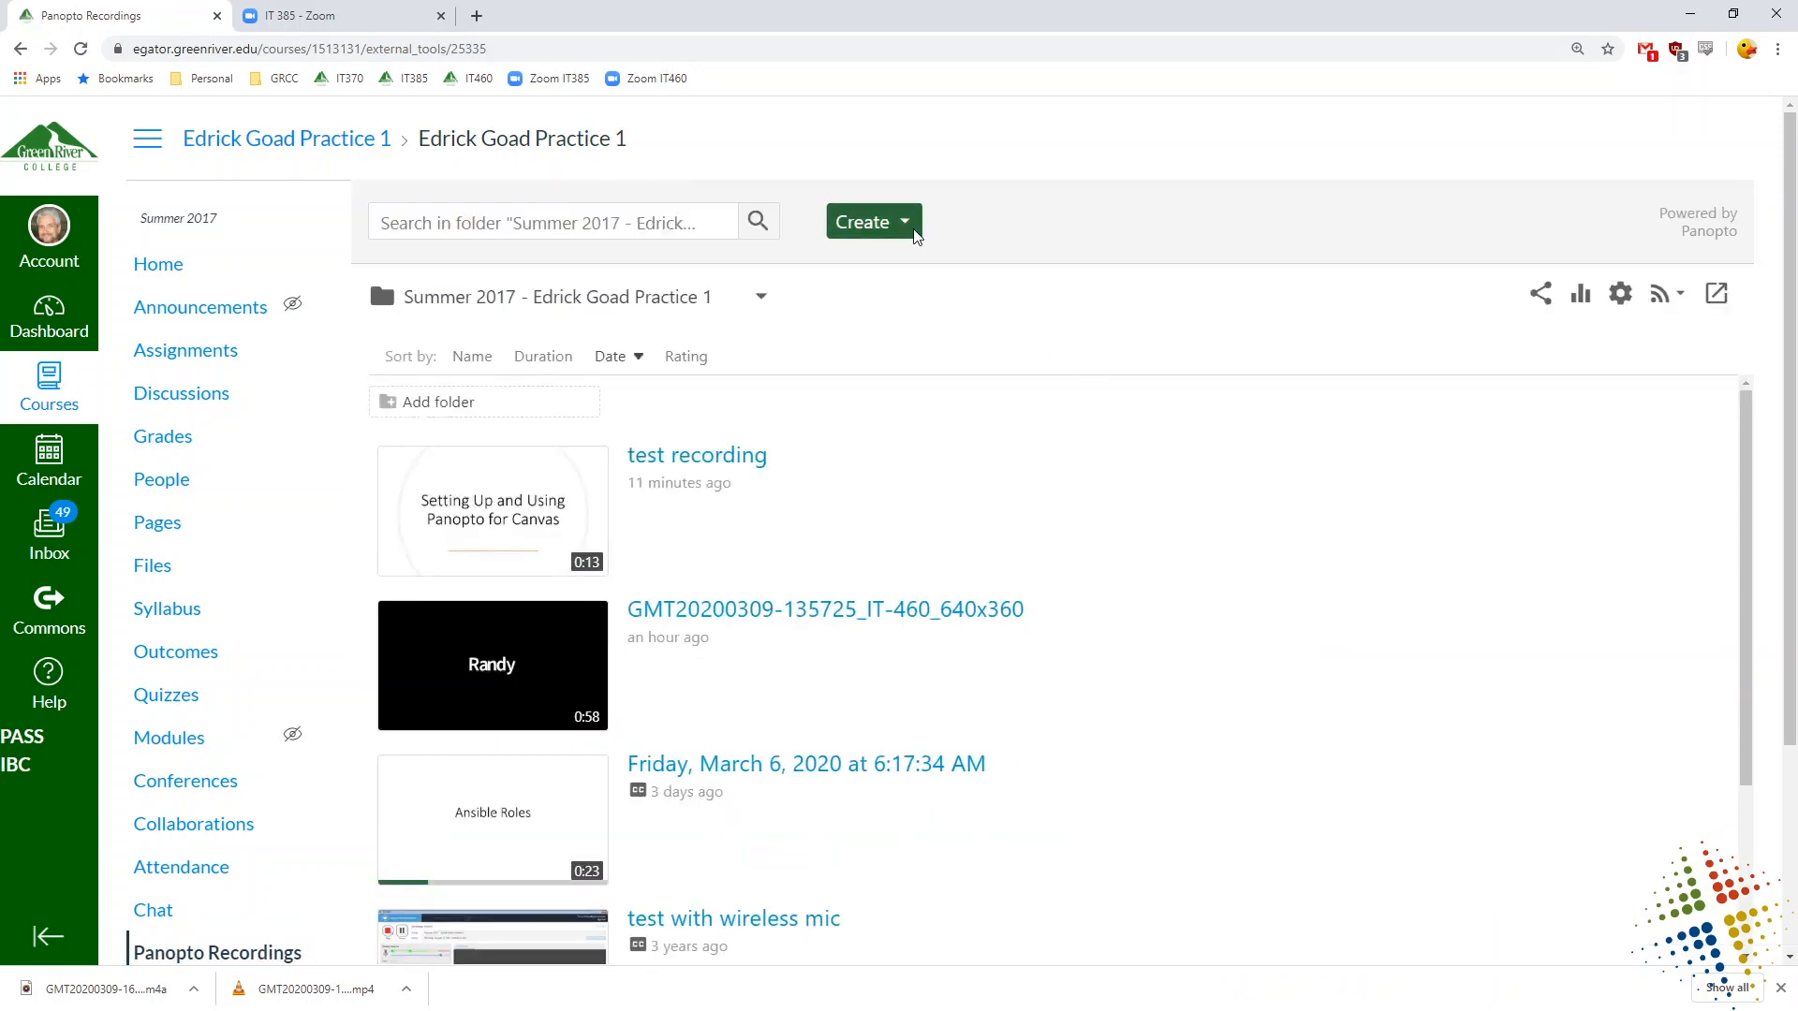
{"action": "left_click", "coordinate": [871, 221]}
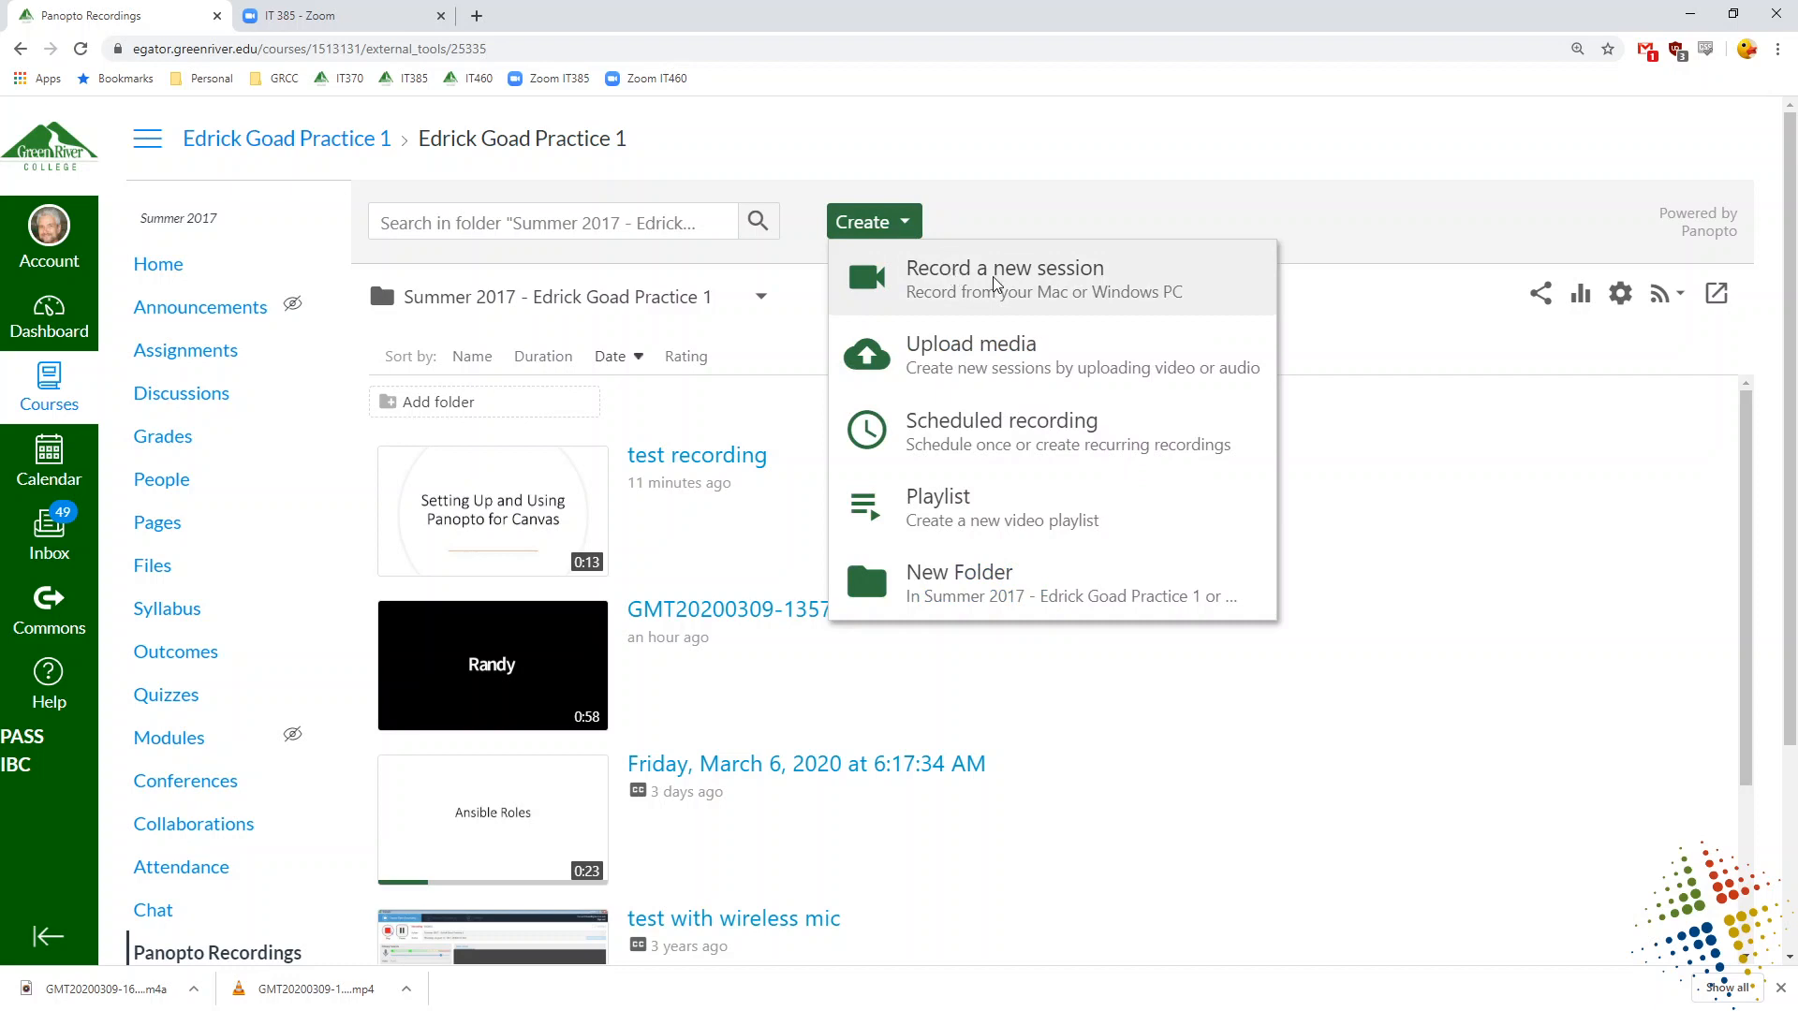
{"action": "mouse_move", "coordinate": [1015, 361]}
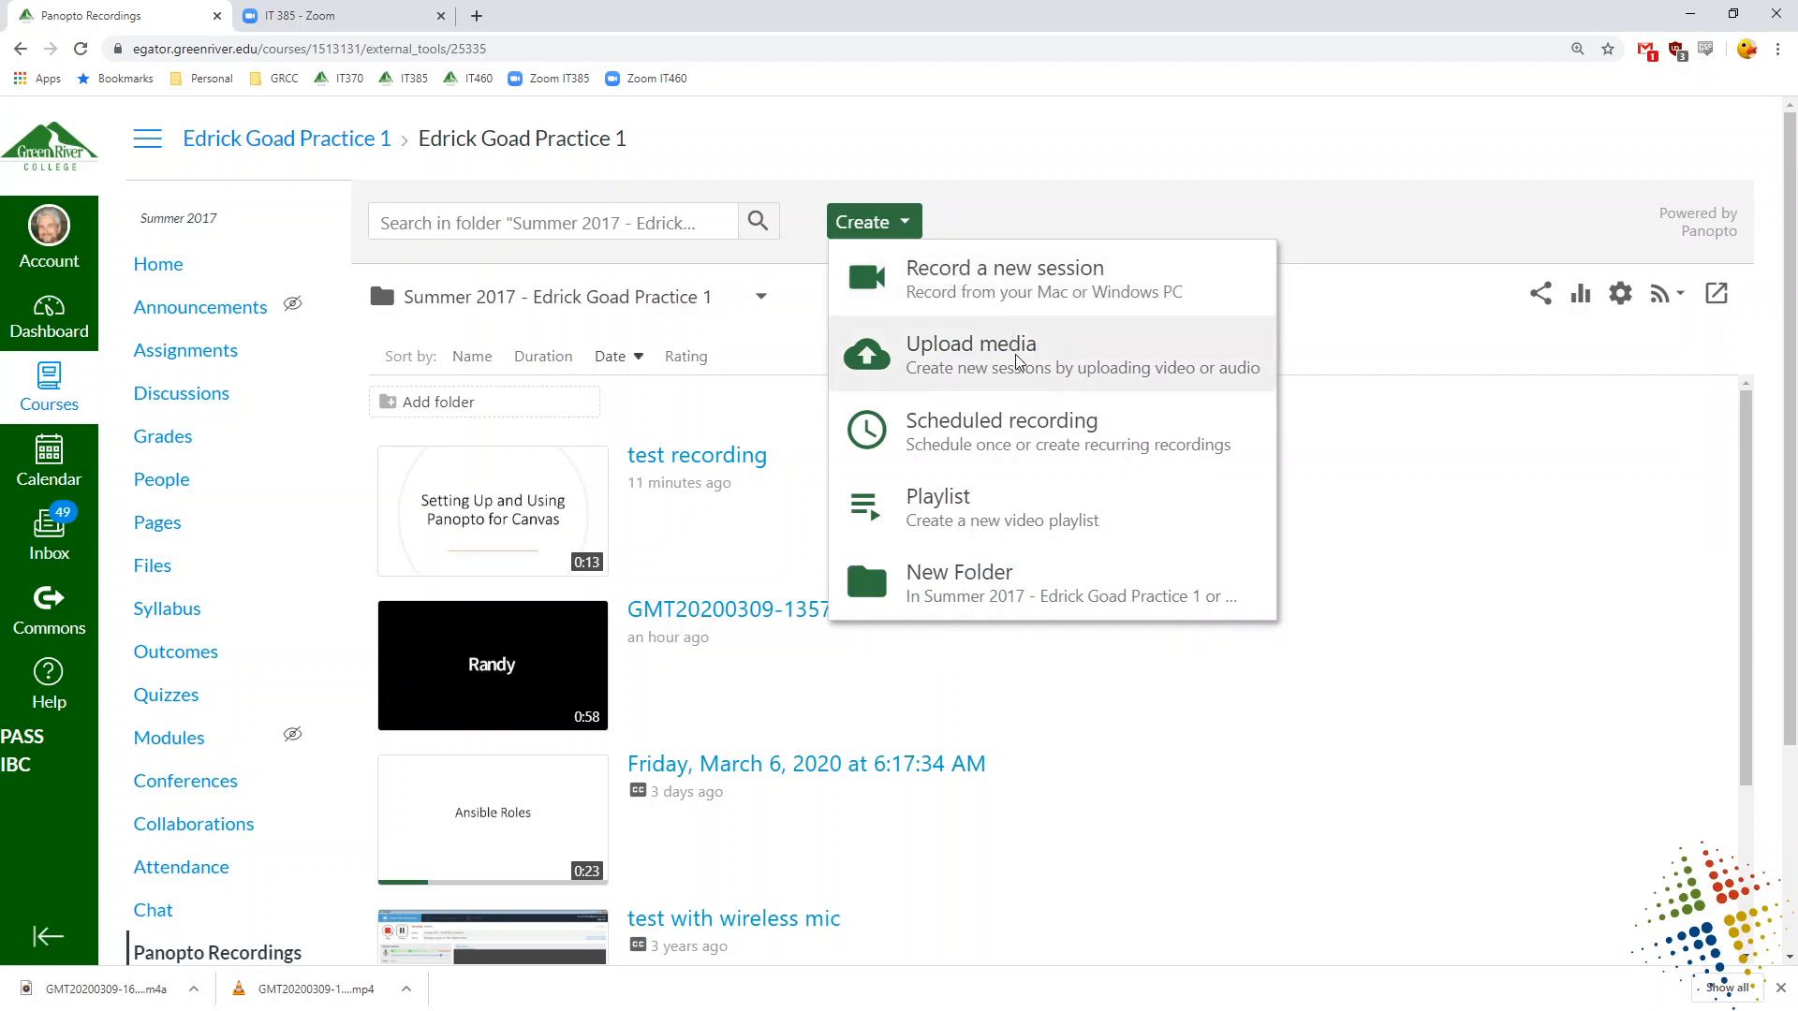
{"action": "left_click", "coordinate": [970, 342]}
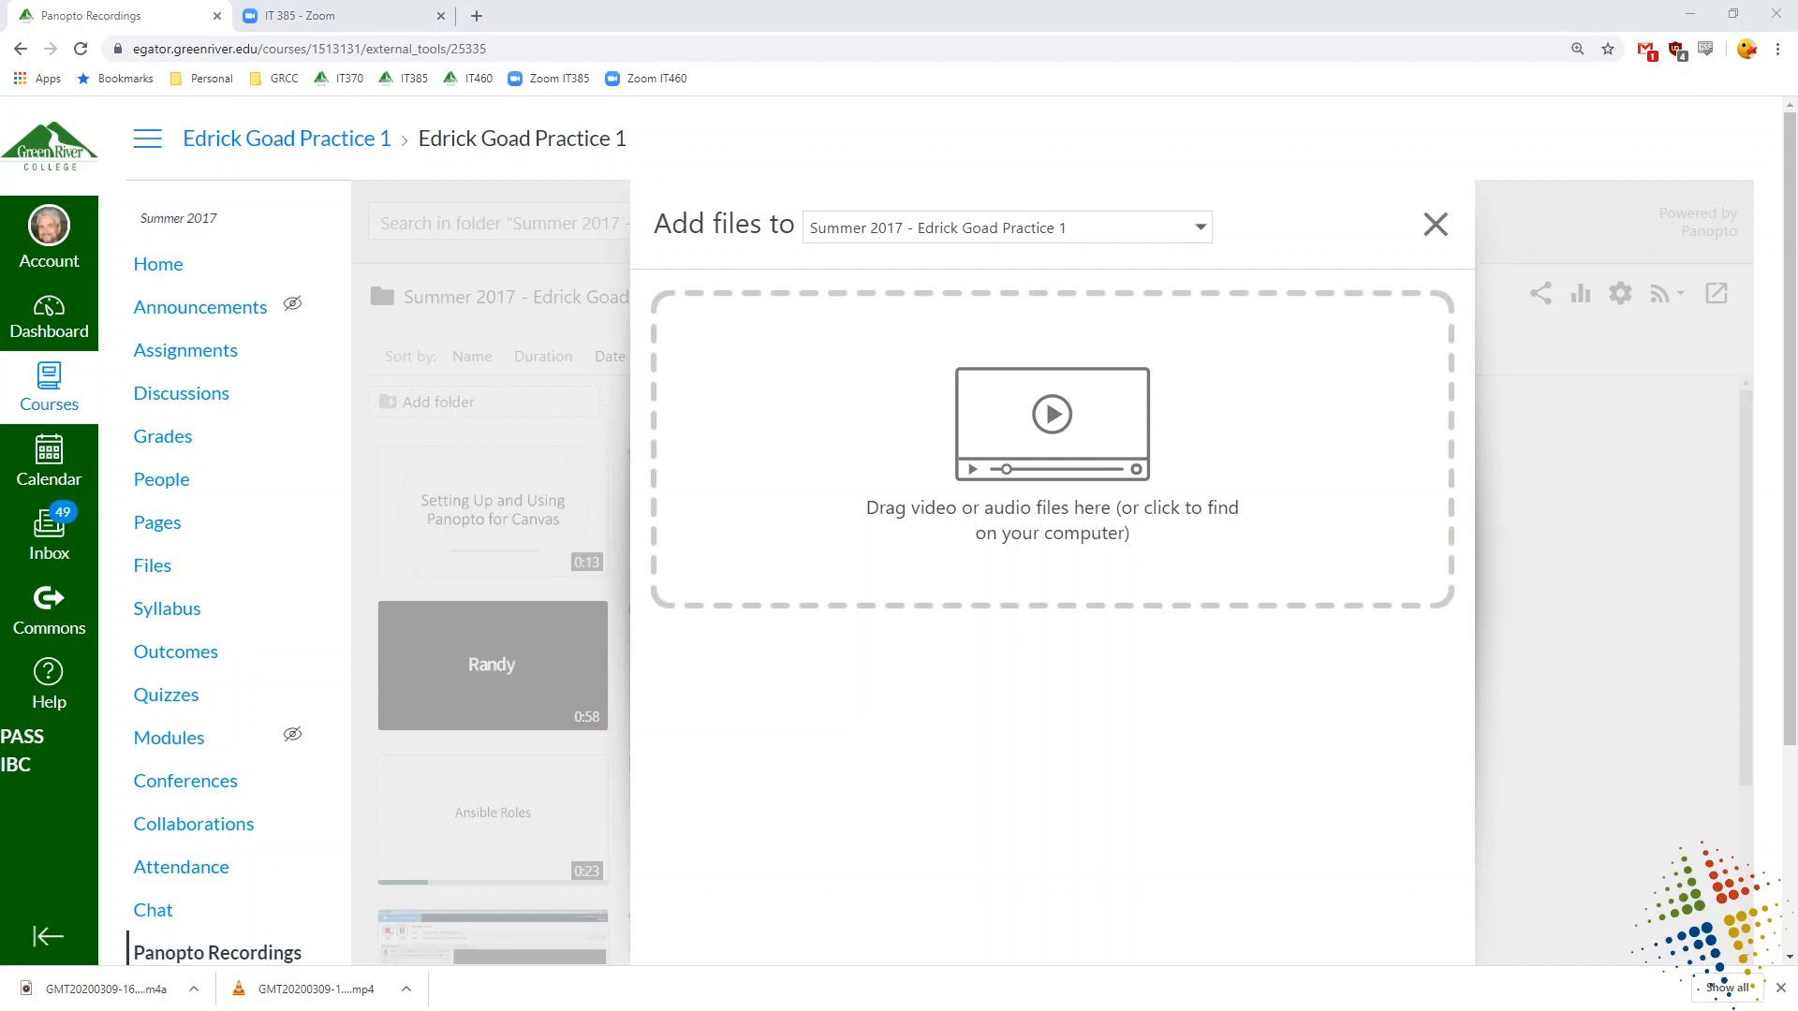
{"action": "left_click", "coordinate": [1050, 518]}
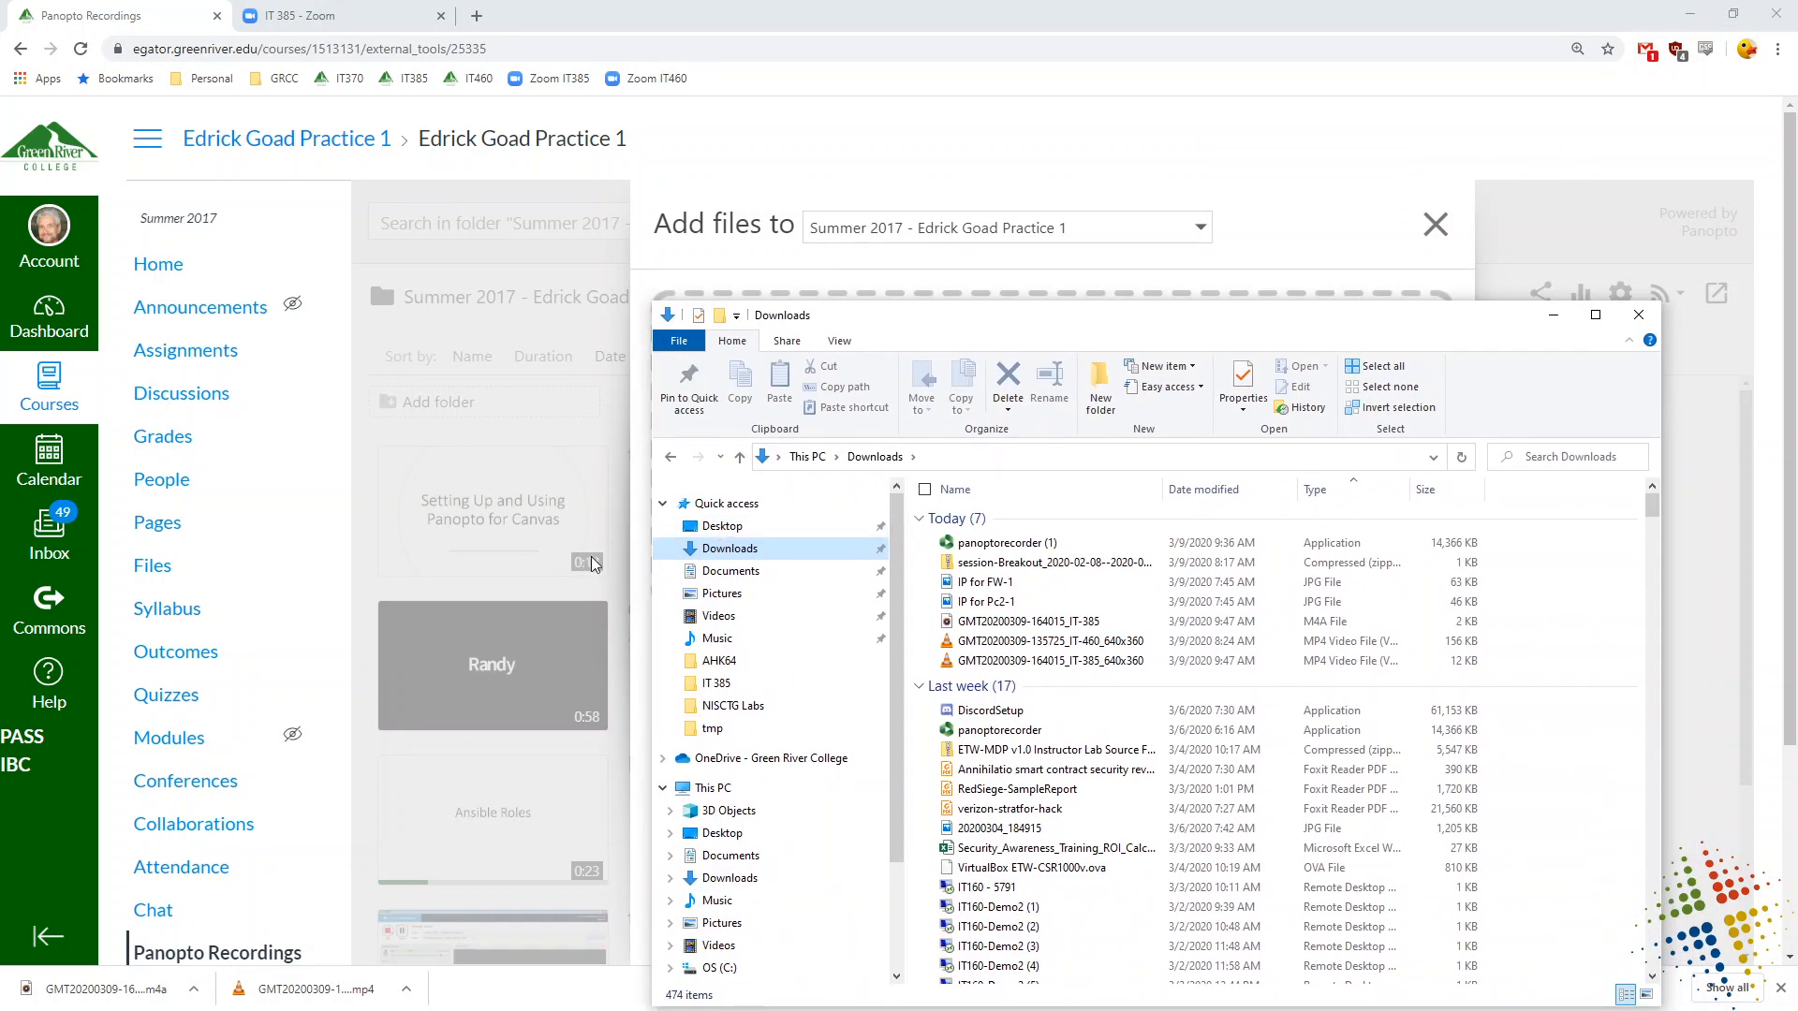
{"action": "mouse_move", "coordinate": [1118, 661]}
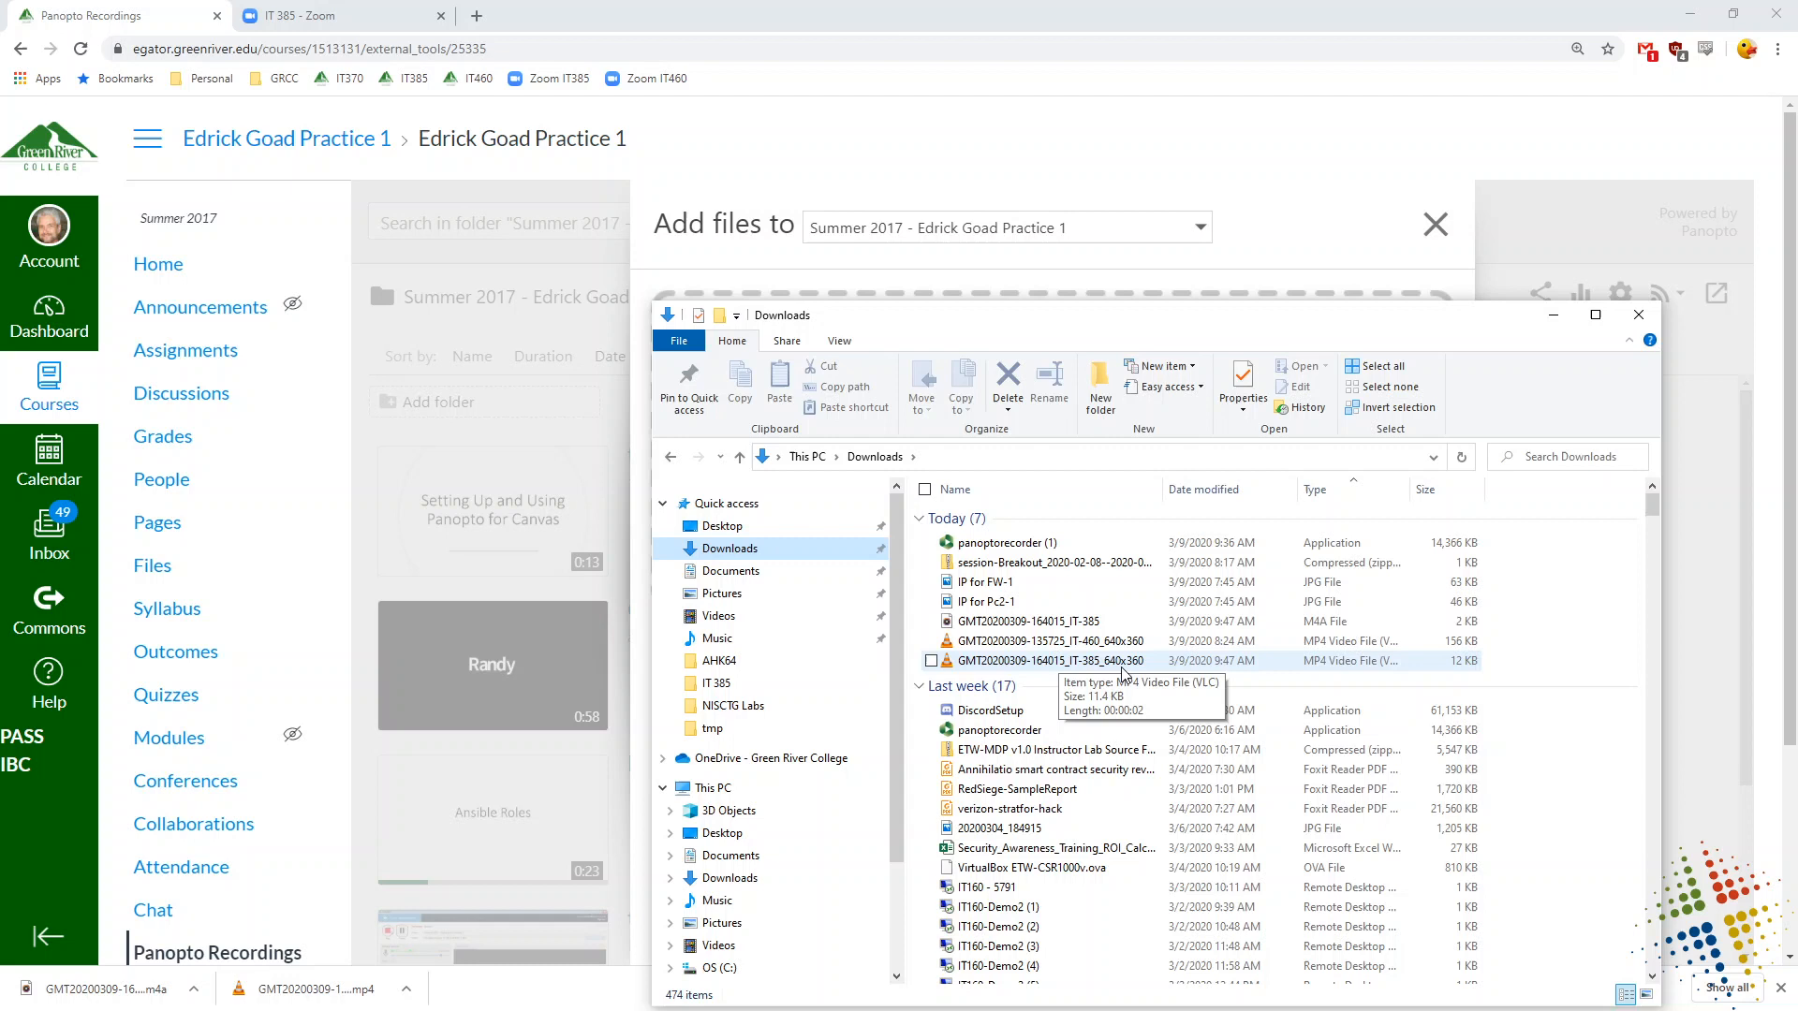
{"action": "left_click", "coordinate": [931, 661]}
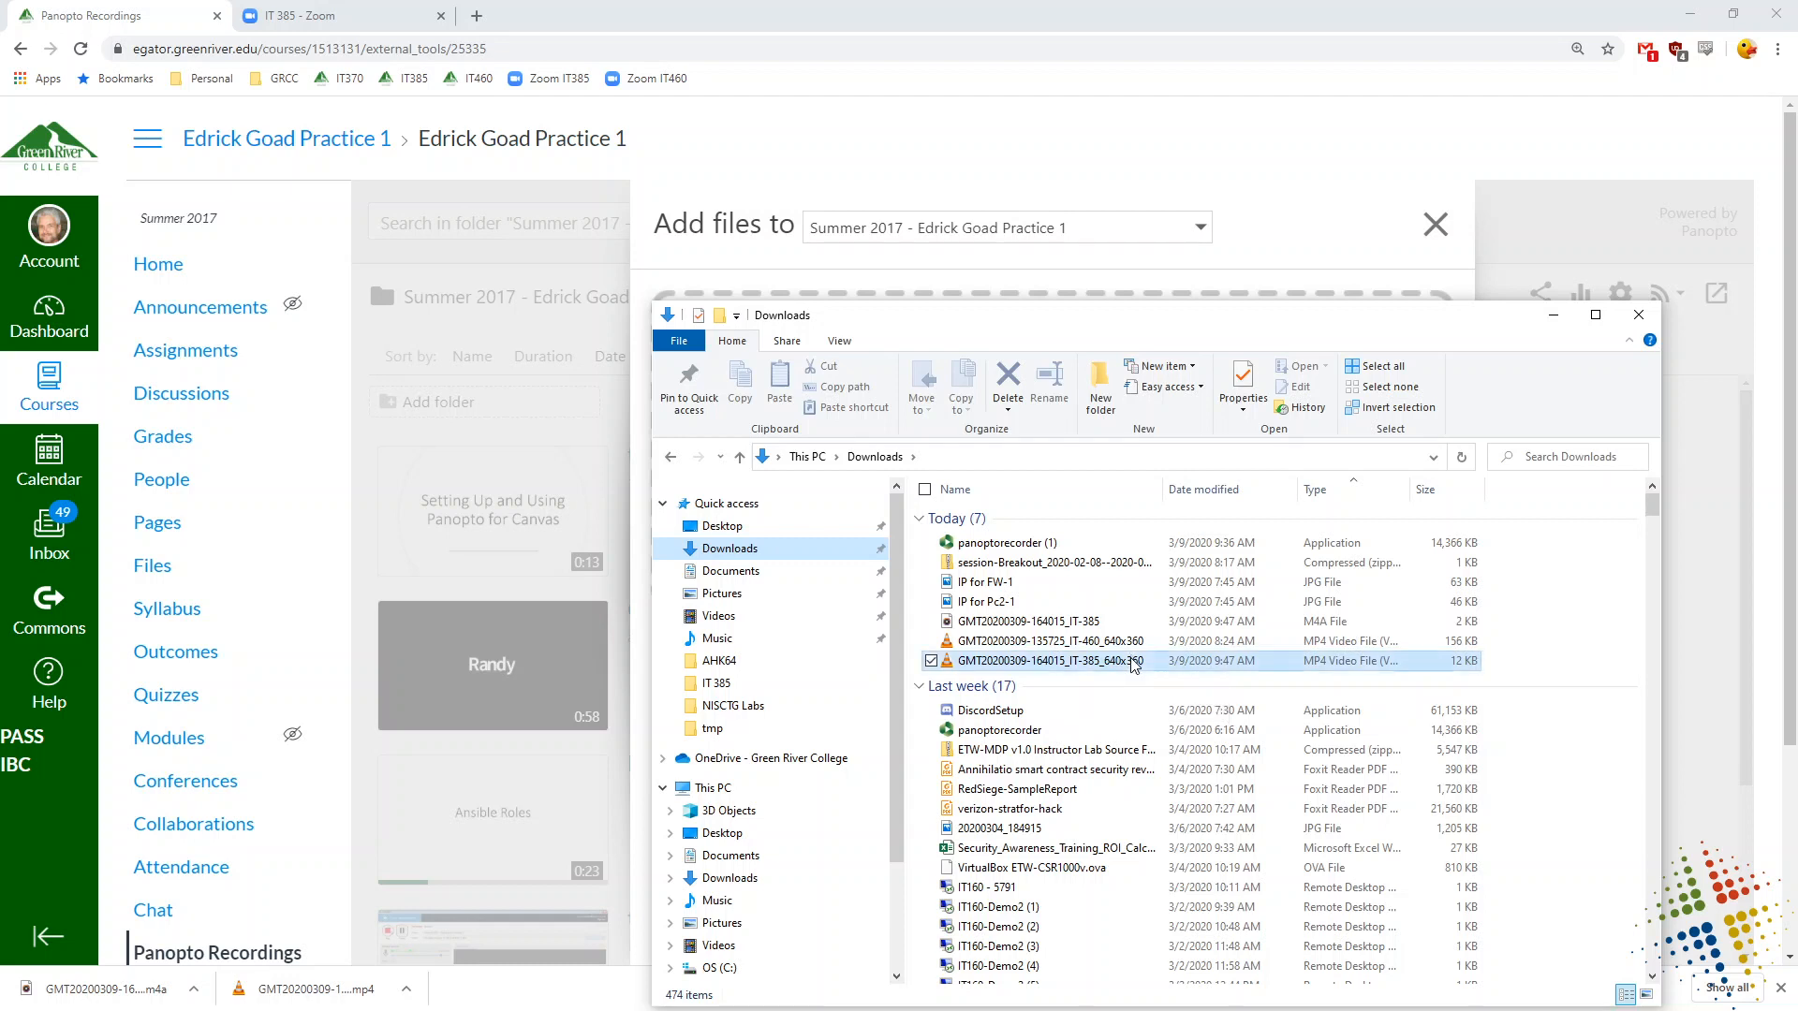
{"action": "left_click", "coordinate": [1049, 661]}
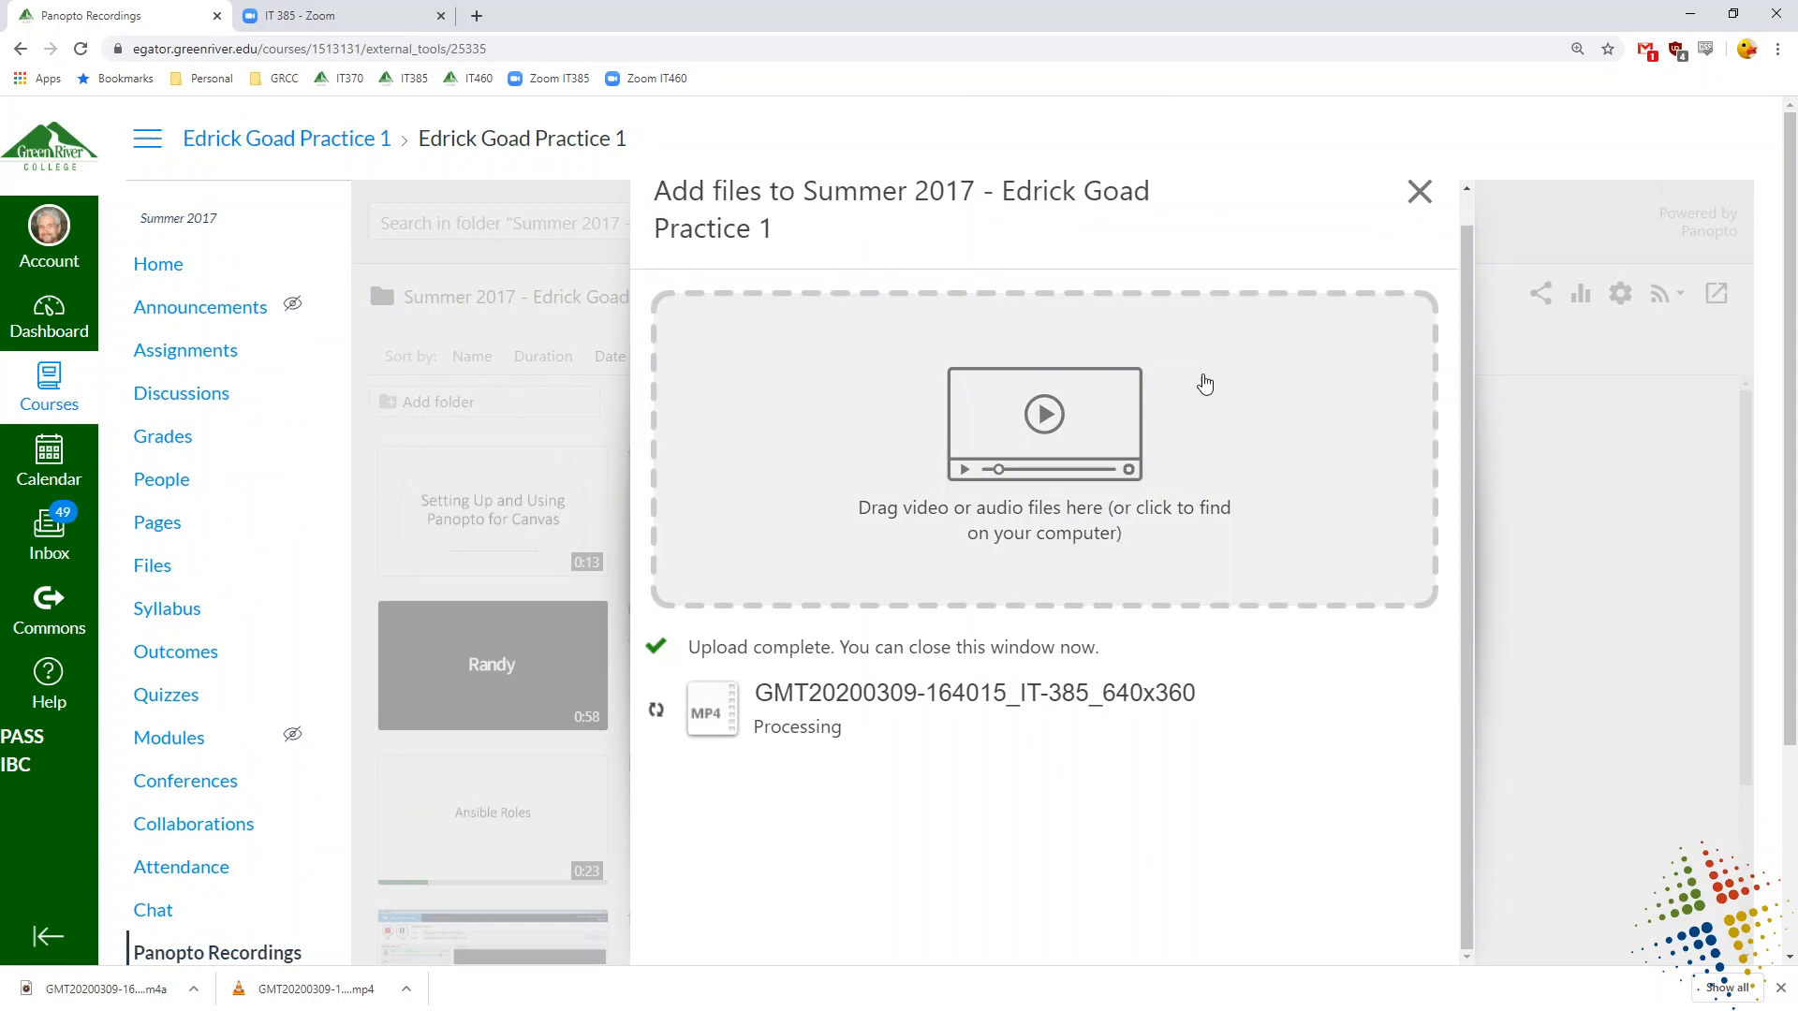
{"action": "mouse_move", "coordinate": [1418, 176]}
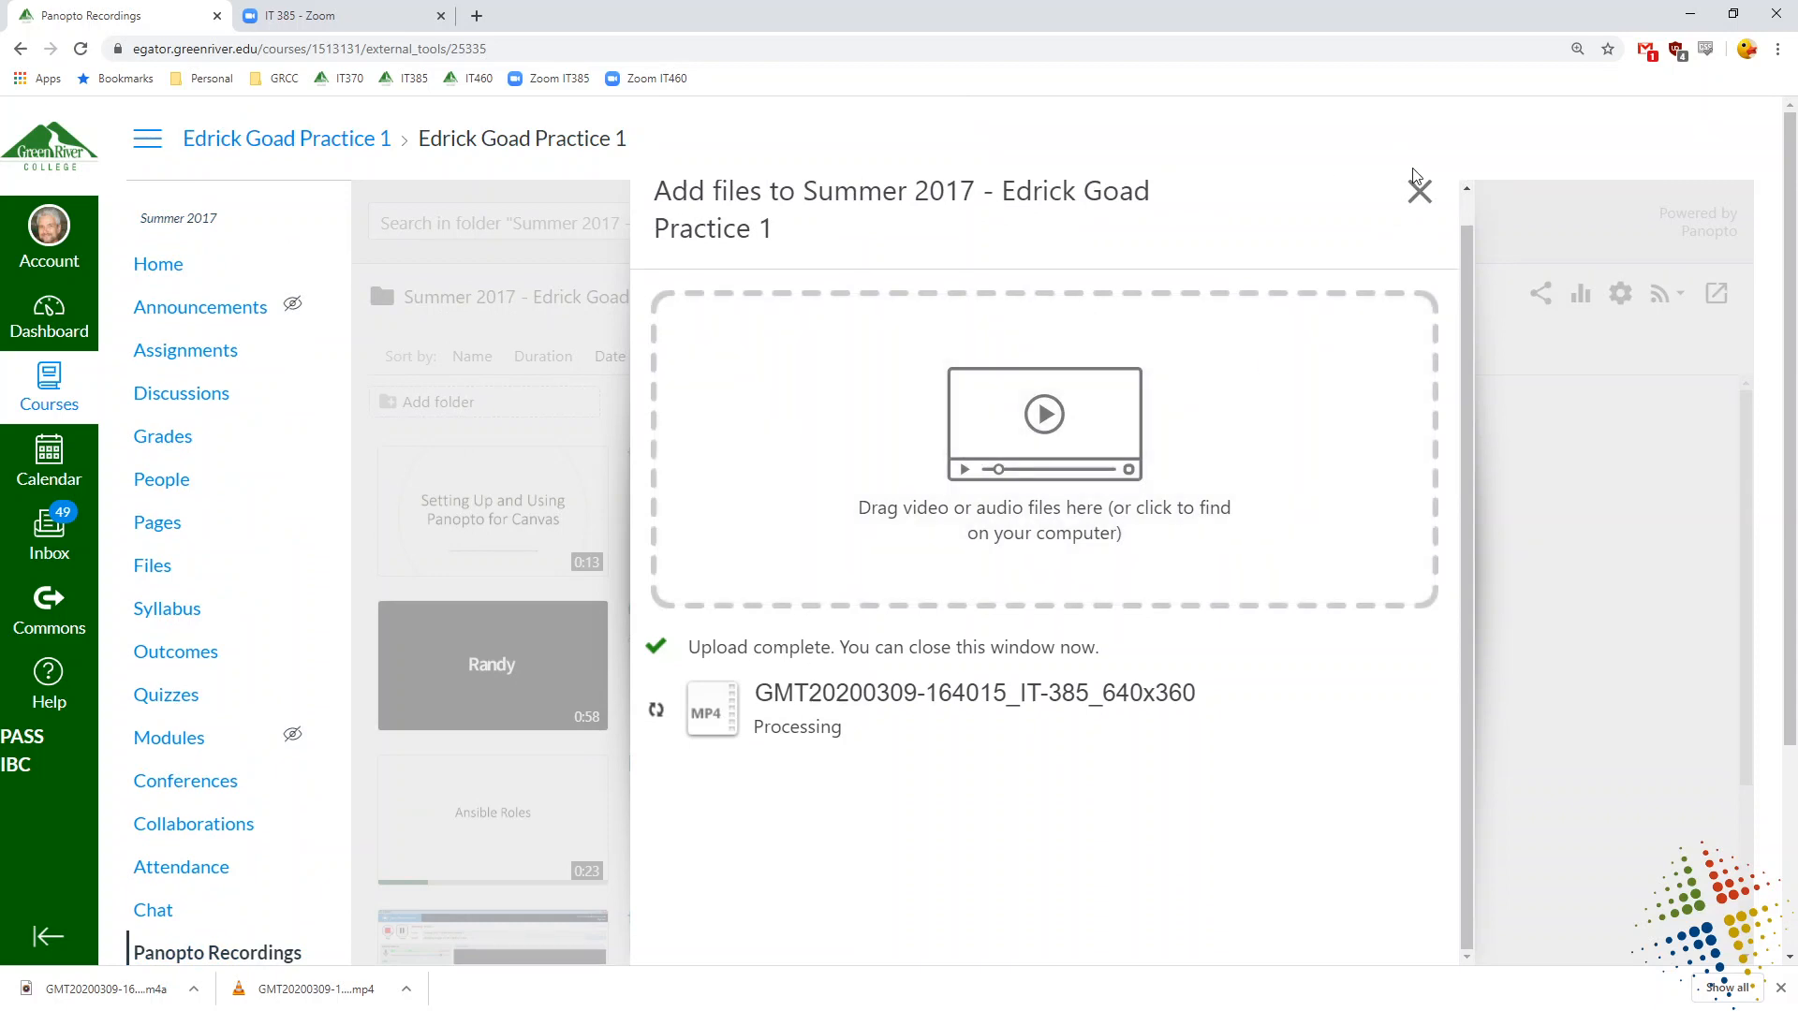
- Close the completed upload window and scroll the folder list to 'test with wireless mic'
{"action": "left_click", "coordinate": [1419, 191]}
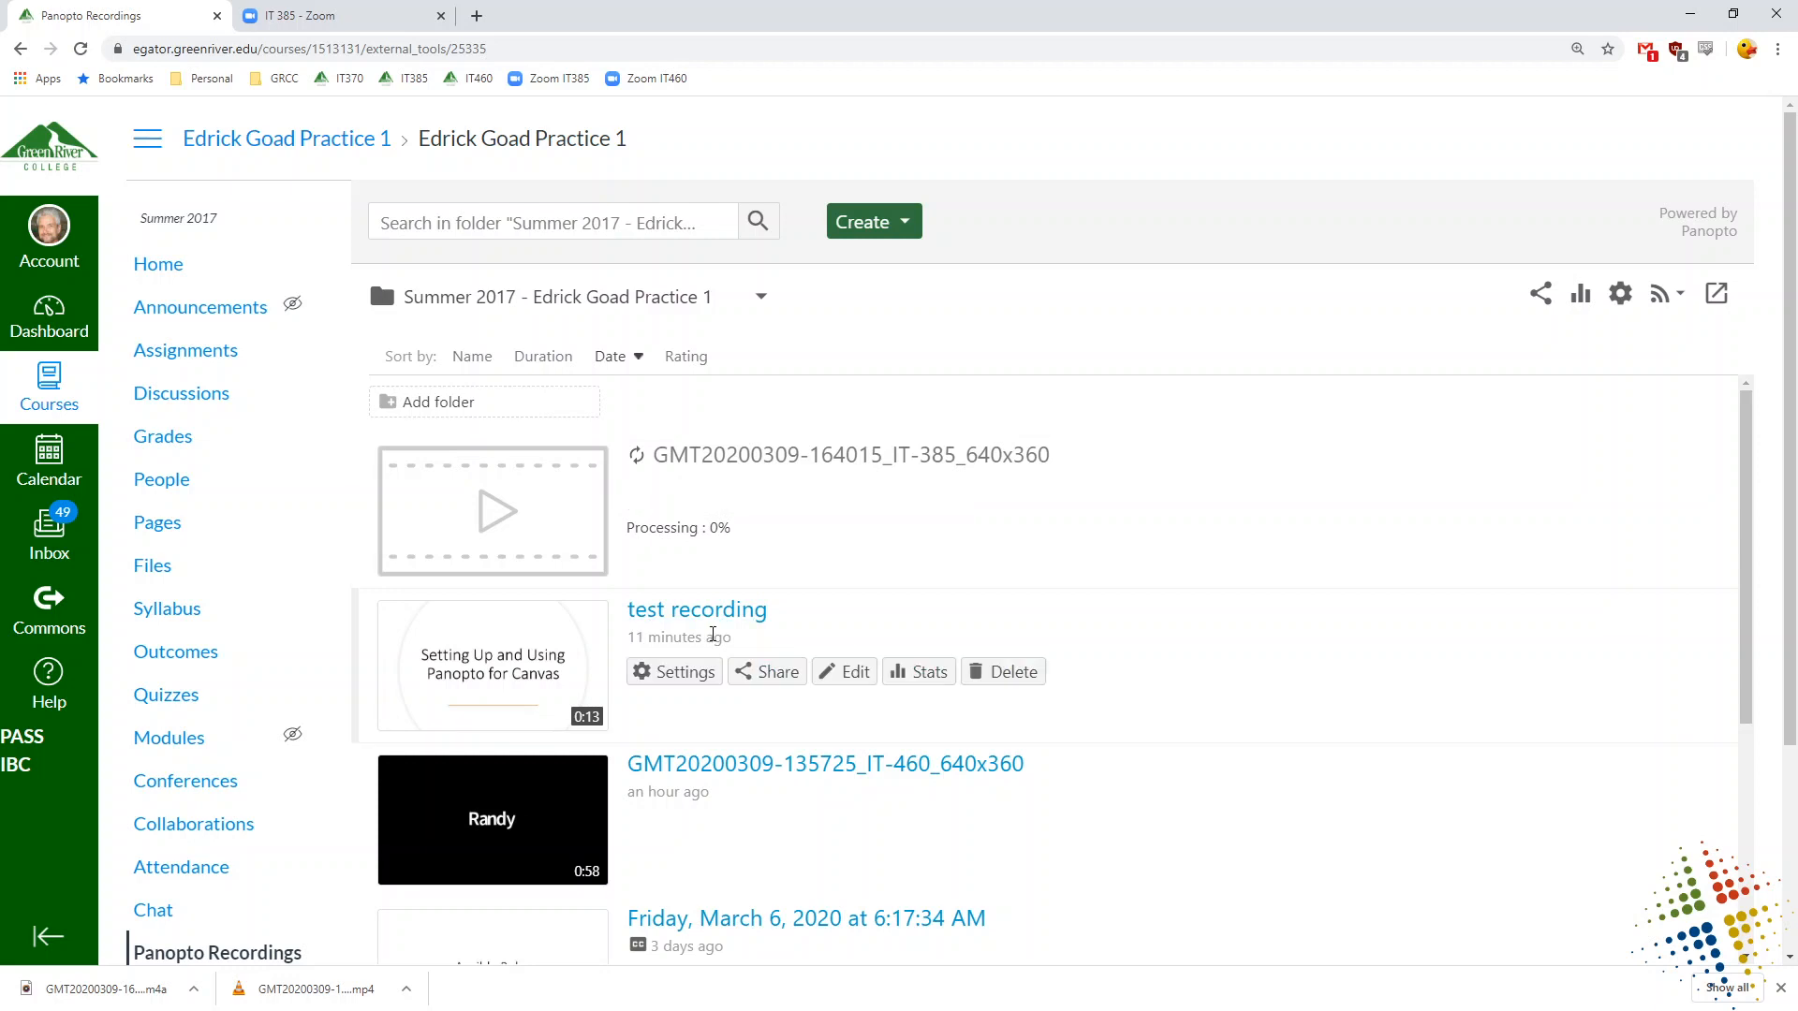
{"action": "scroll", "scroll_direction": "down", "scroll_amount": 3}
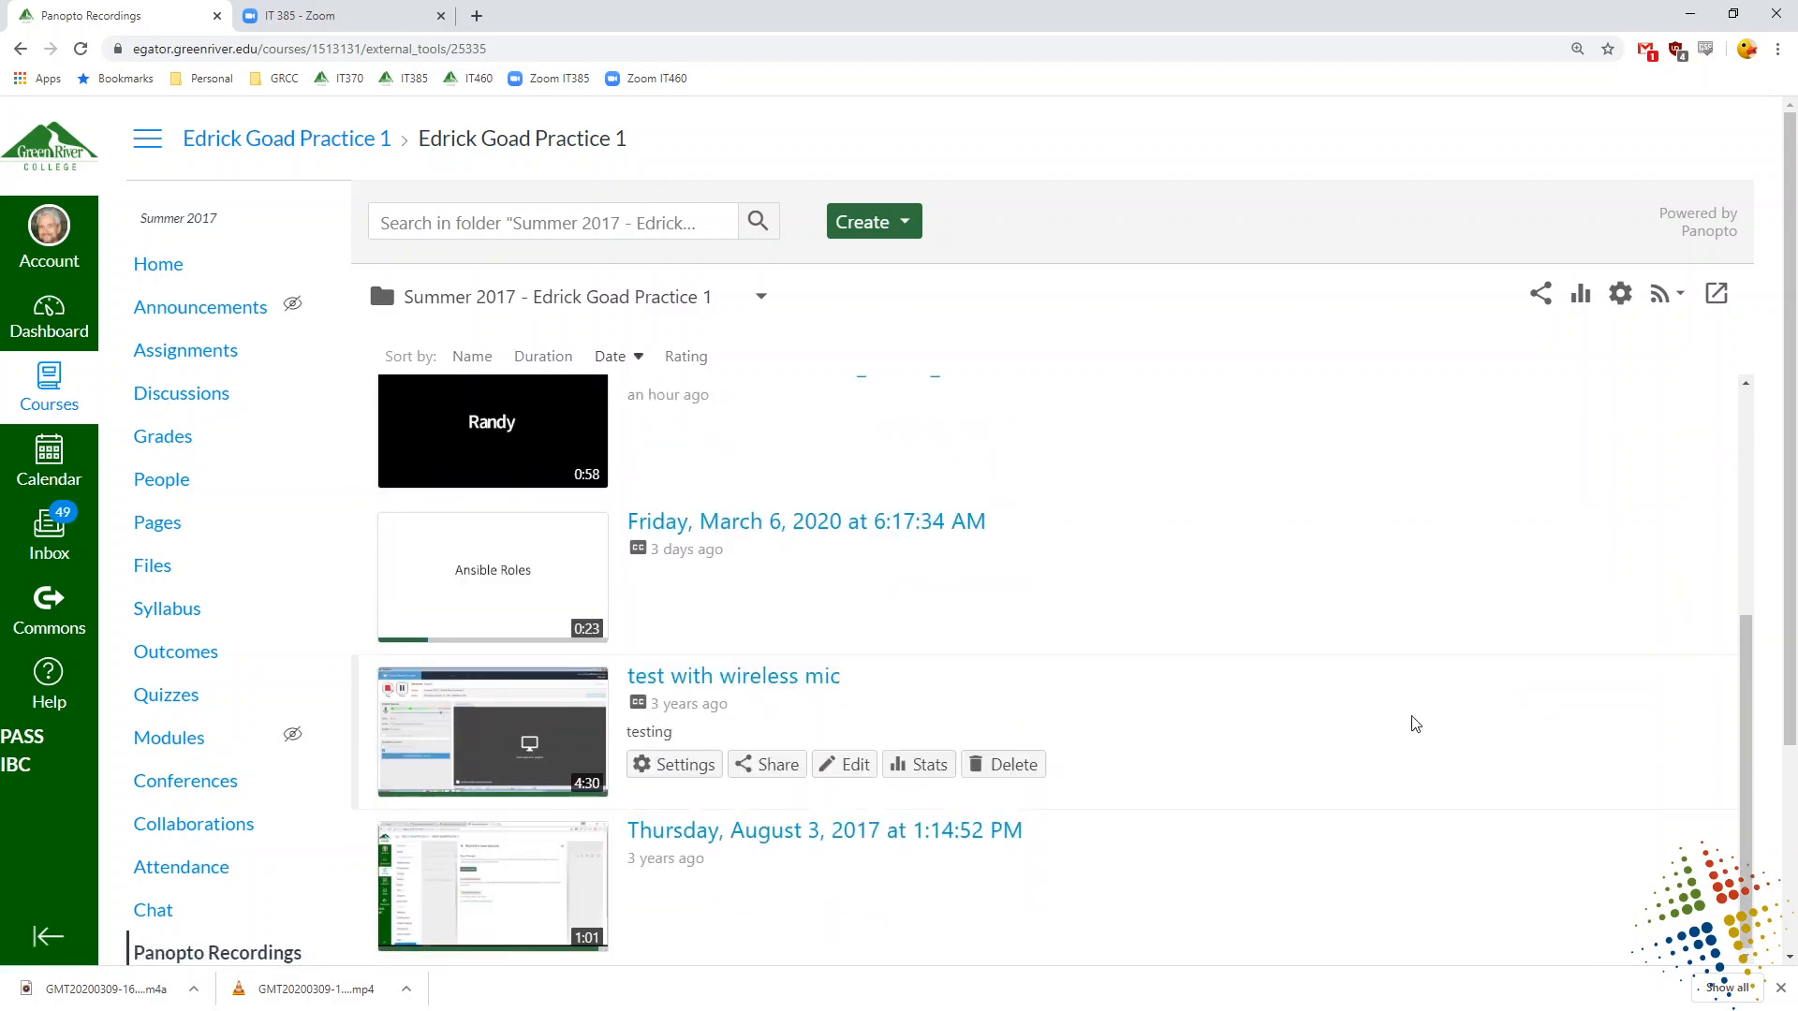
{"action": "mouse_move", "coordinate": [561, 951]}
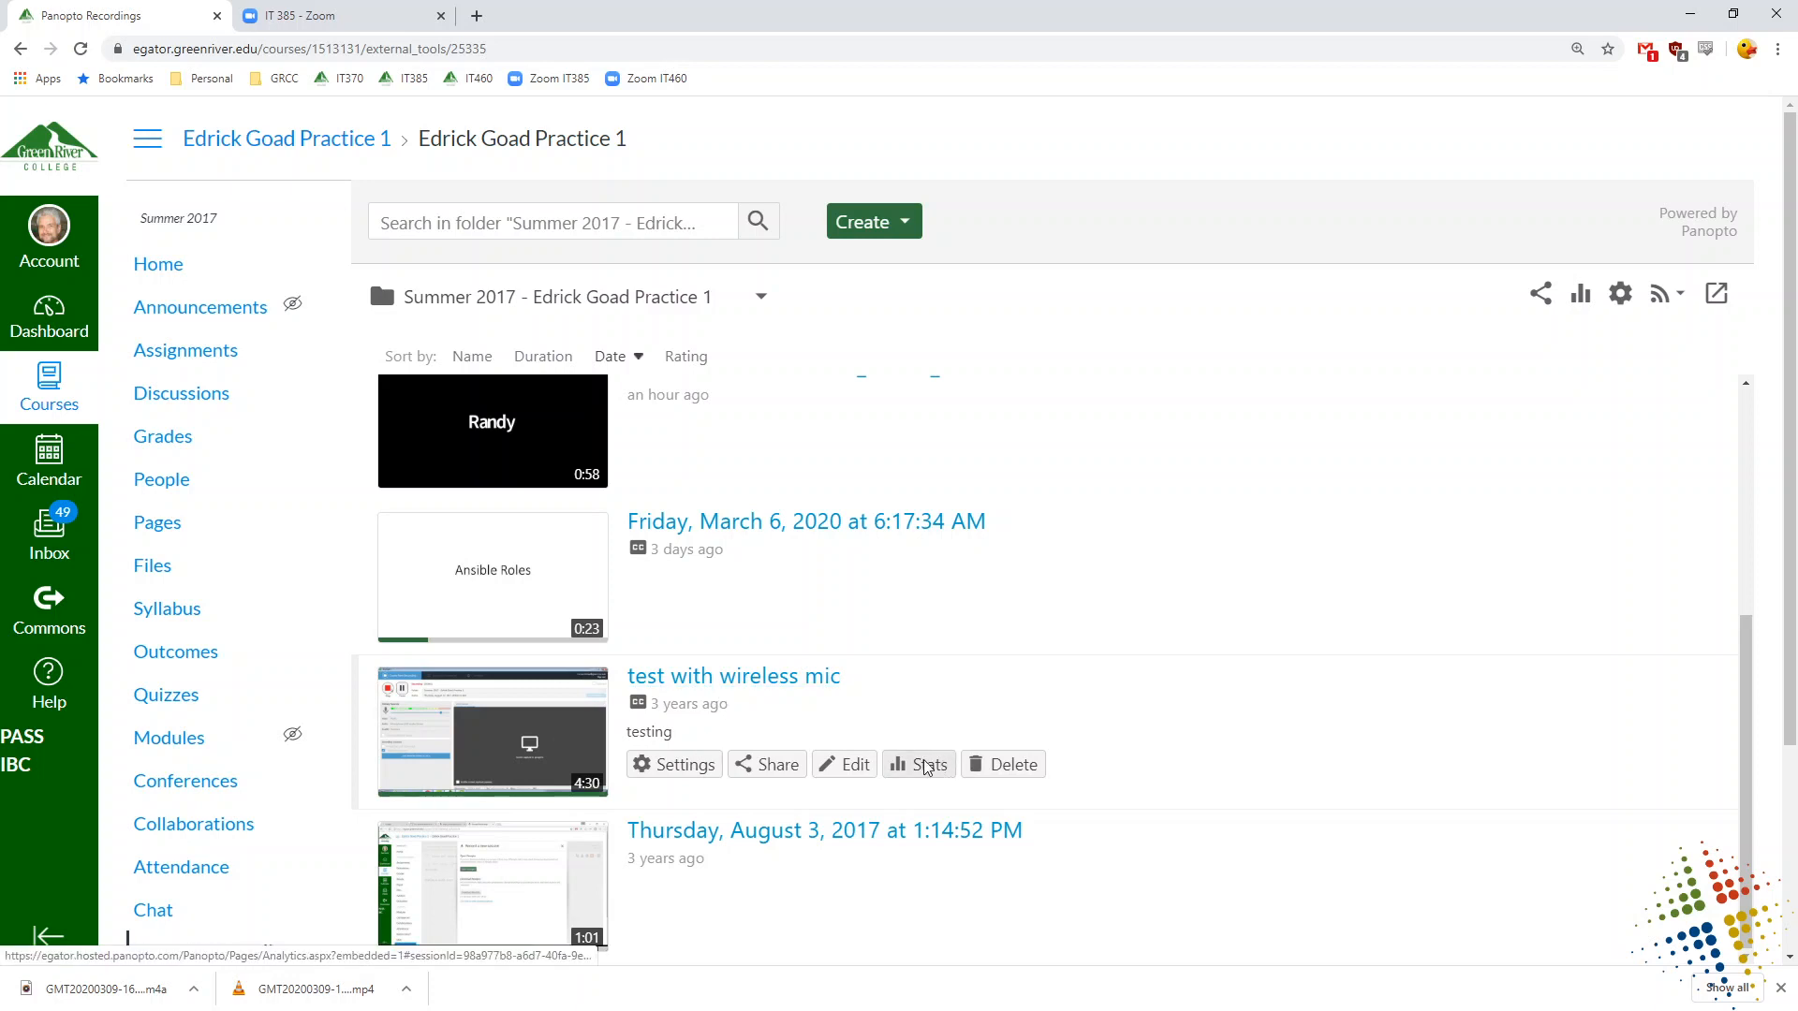
{"action": "mouse_move", "coordinate": [732, 676]}
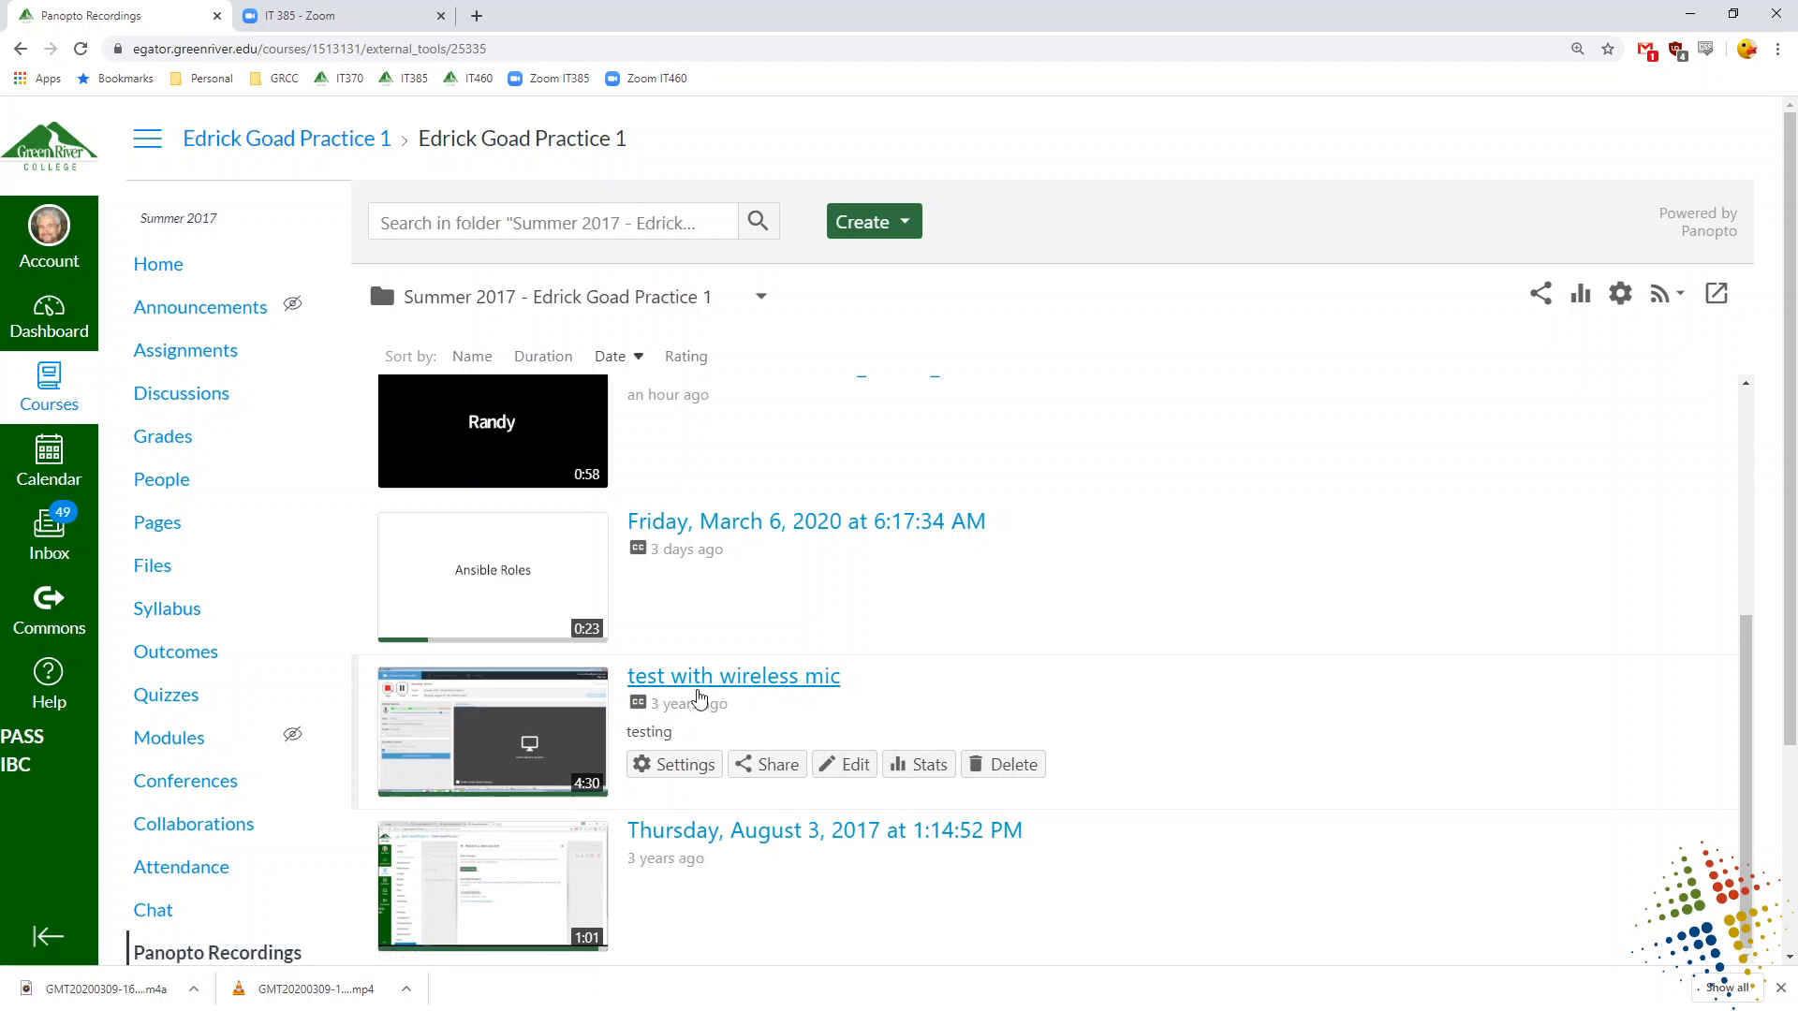
{"action": "mouse_move", "coordinate": [854, 773]}
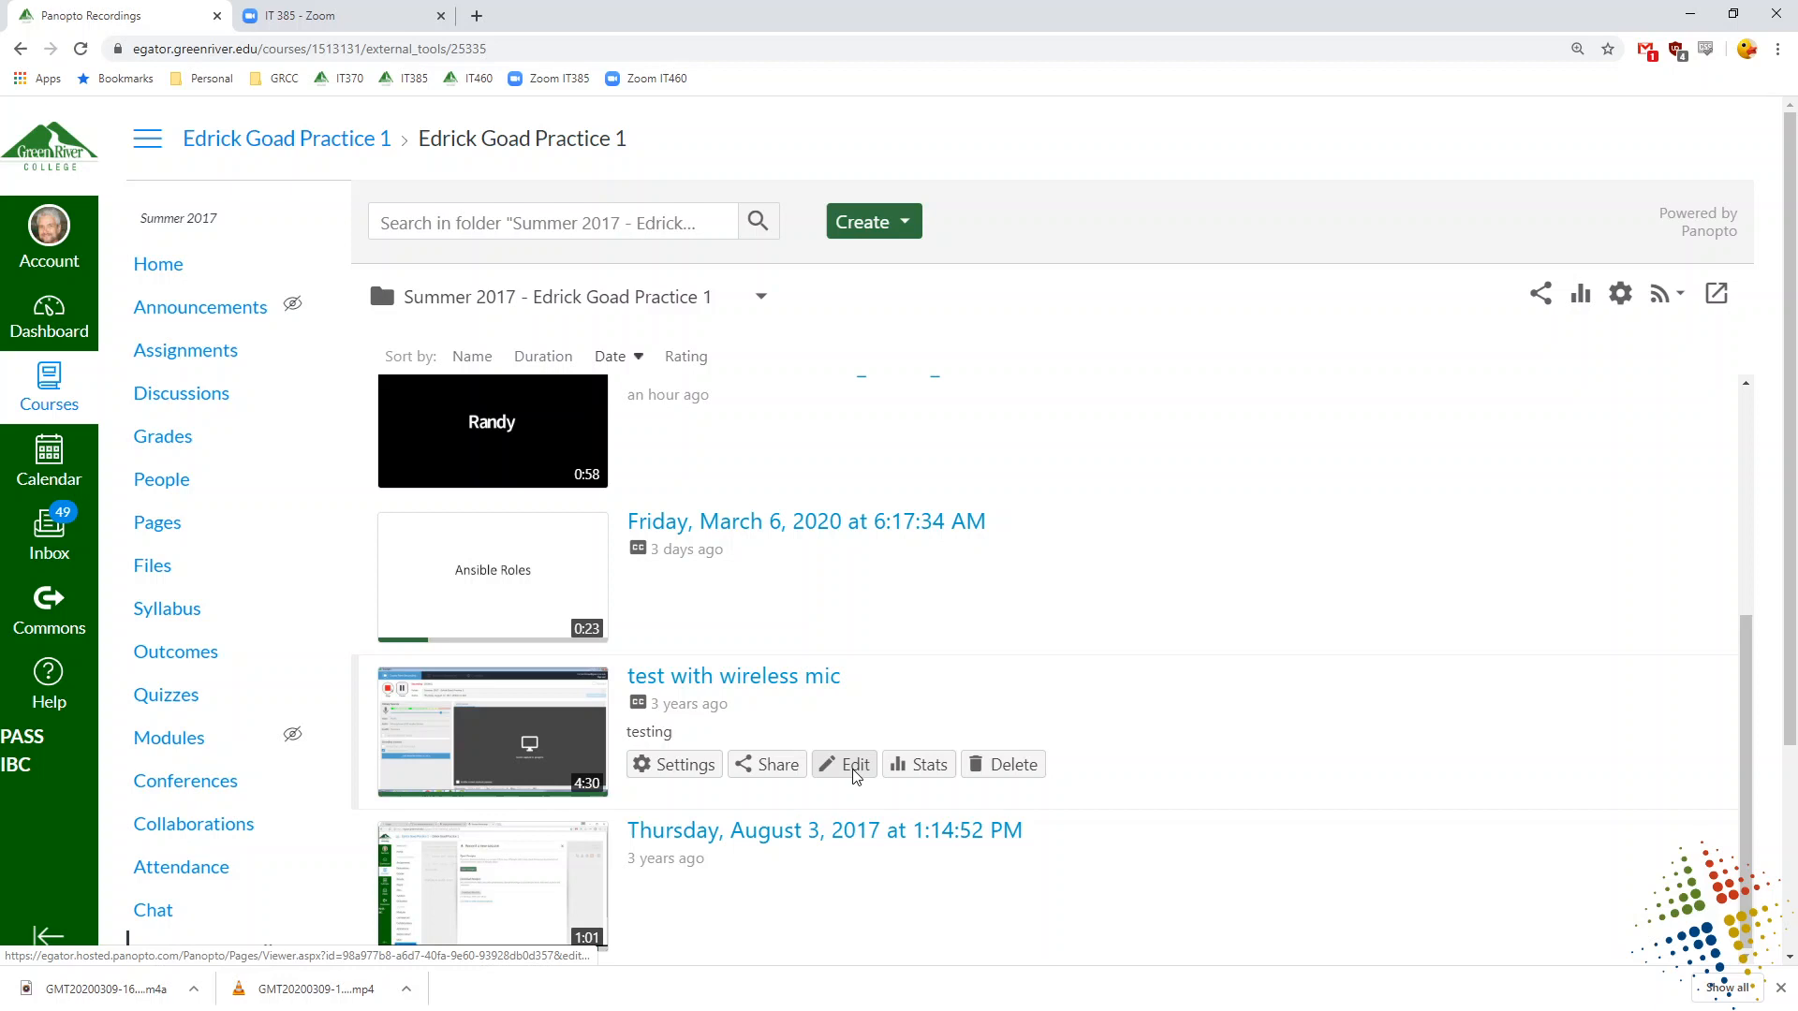
- Open 'test with wireless mic' in the Panopto editor and show the kinds of content items that can be added
{"action": "left_click", "coordinate": [845, 764]}
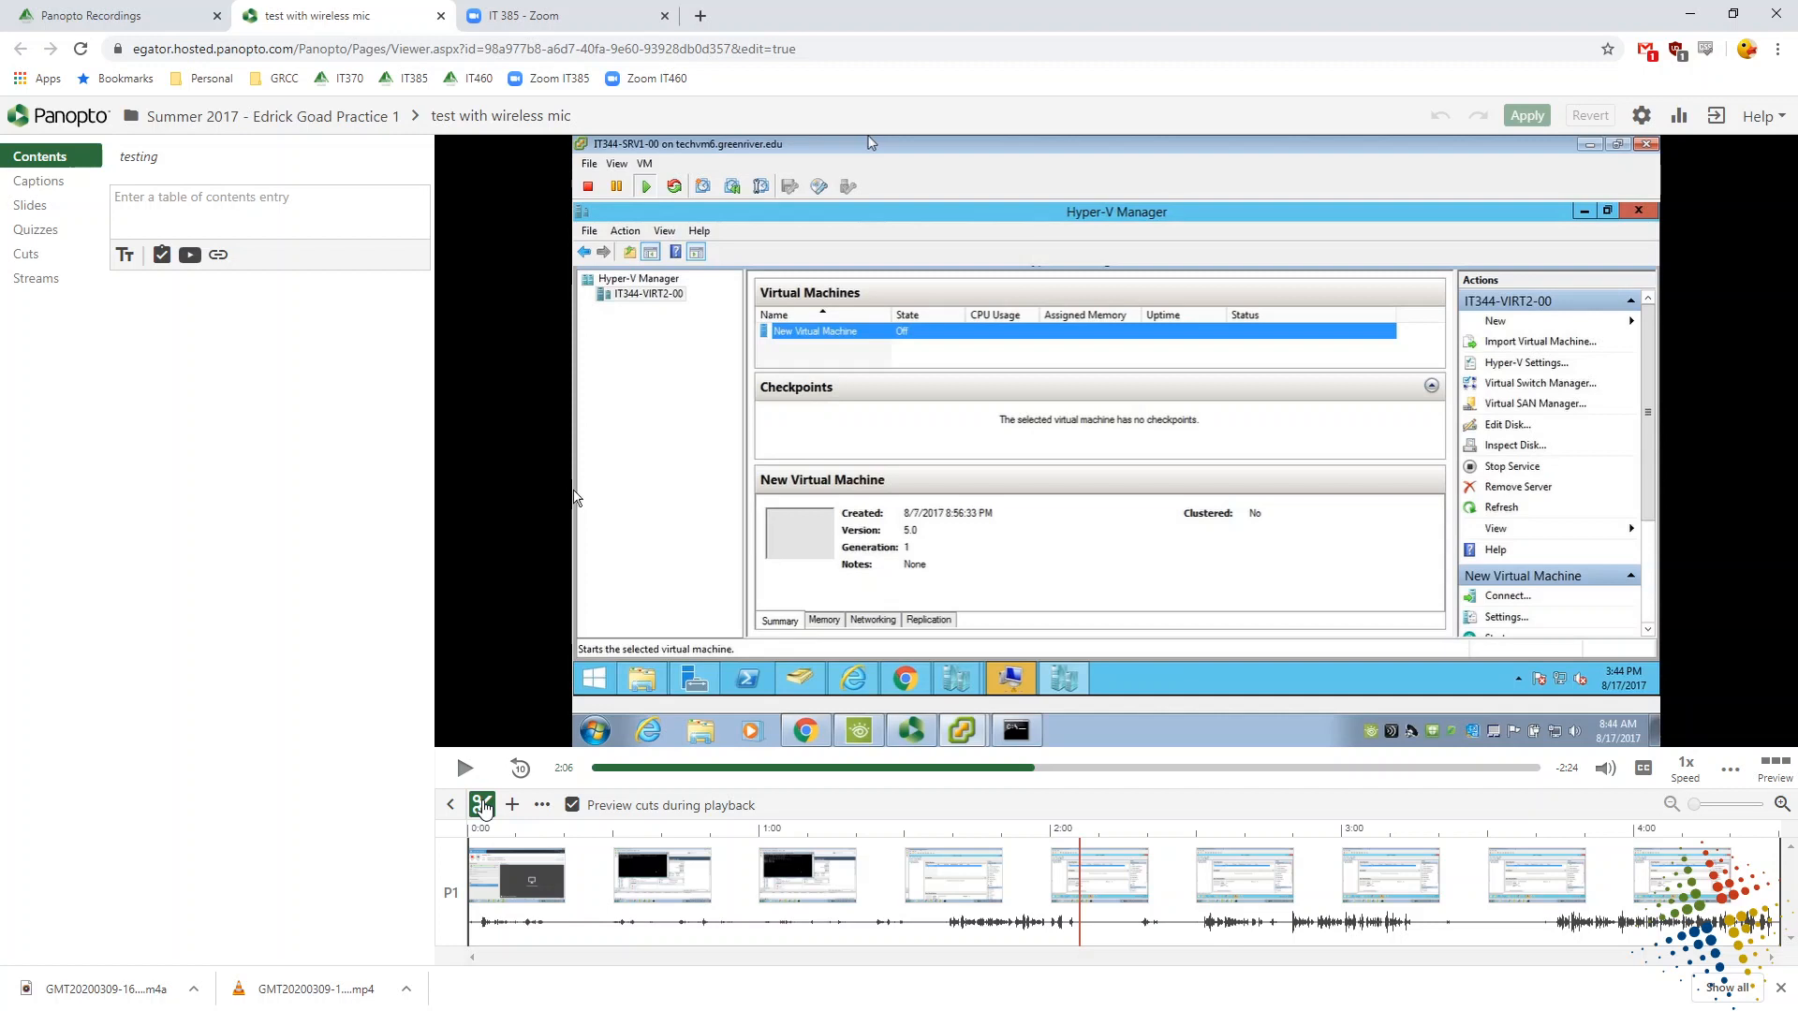
{"action": "mouse_move", "coordinate": [1135, 916]}
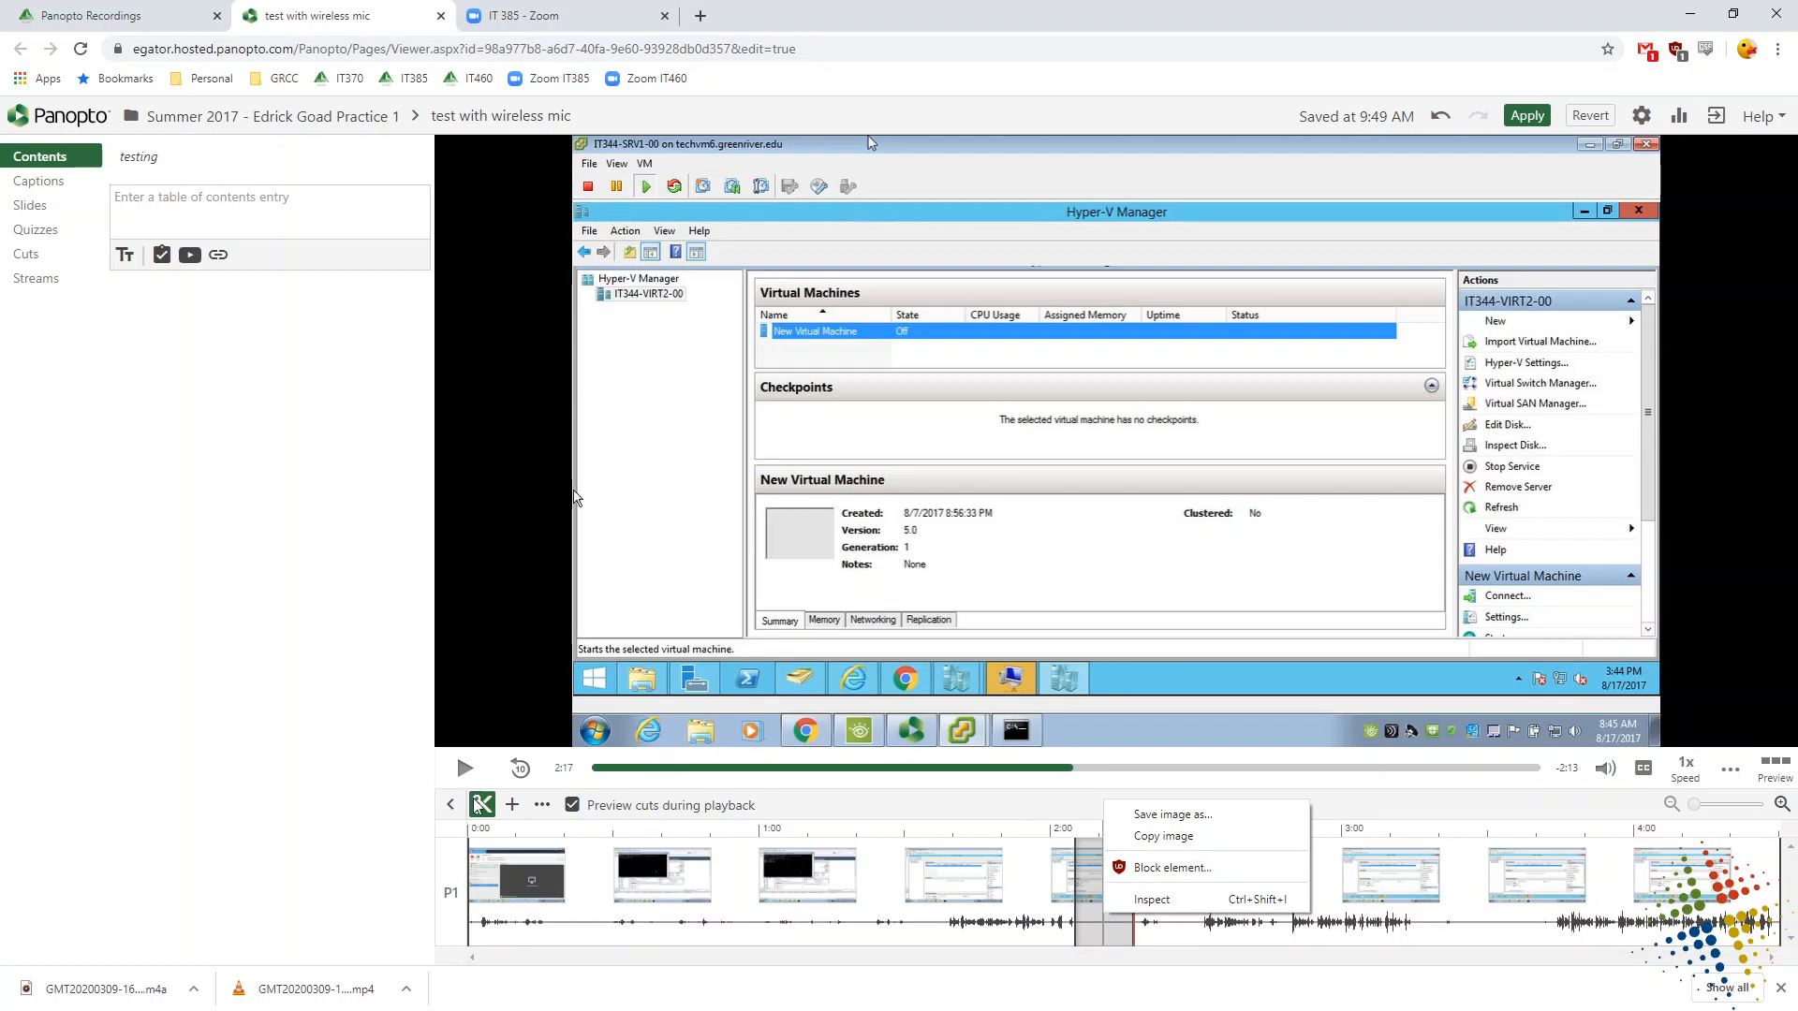
{"action": "mouse_move", "coordinate": [901, 908]}
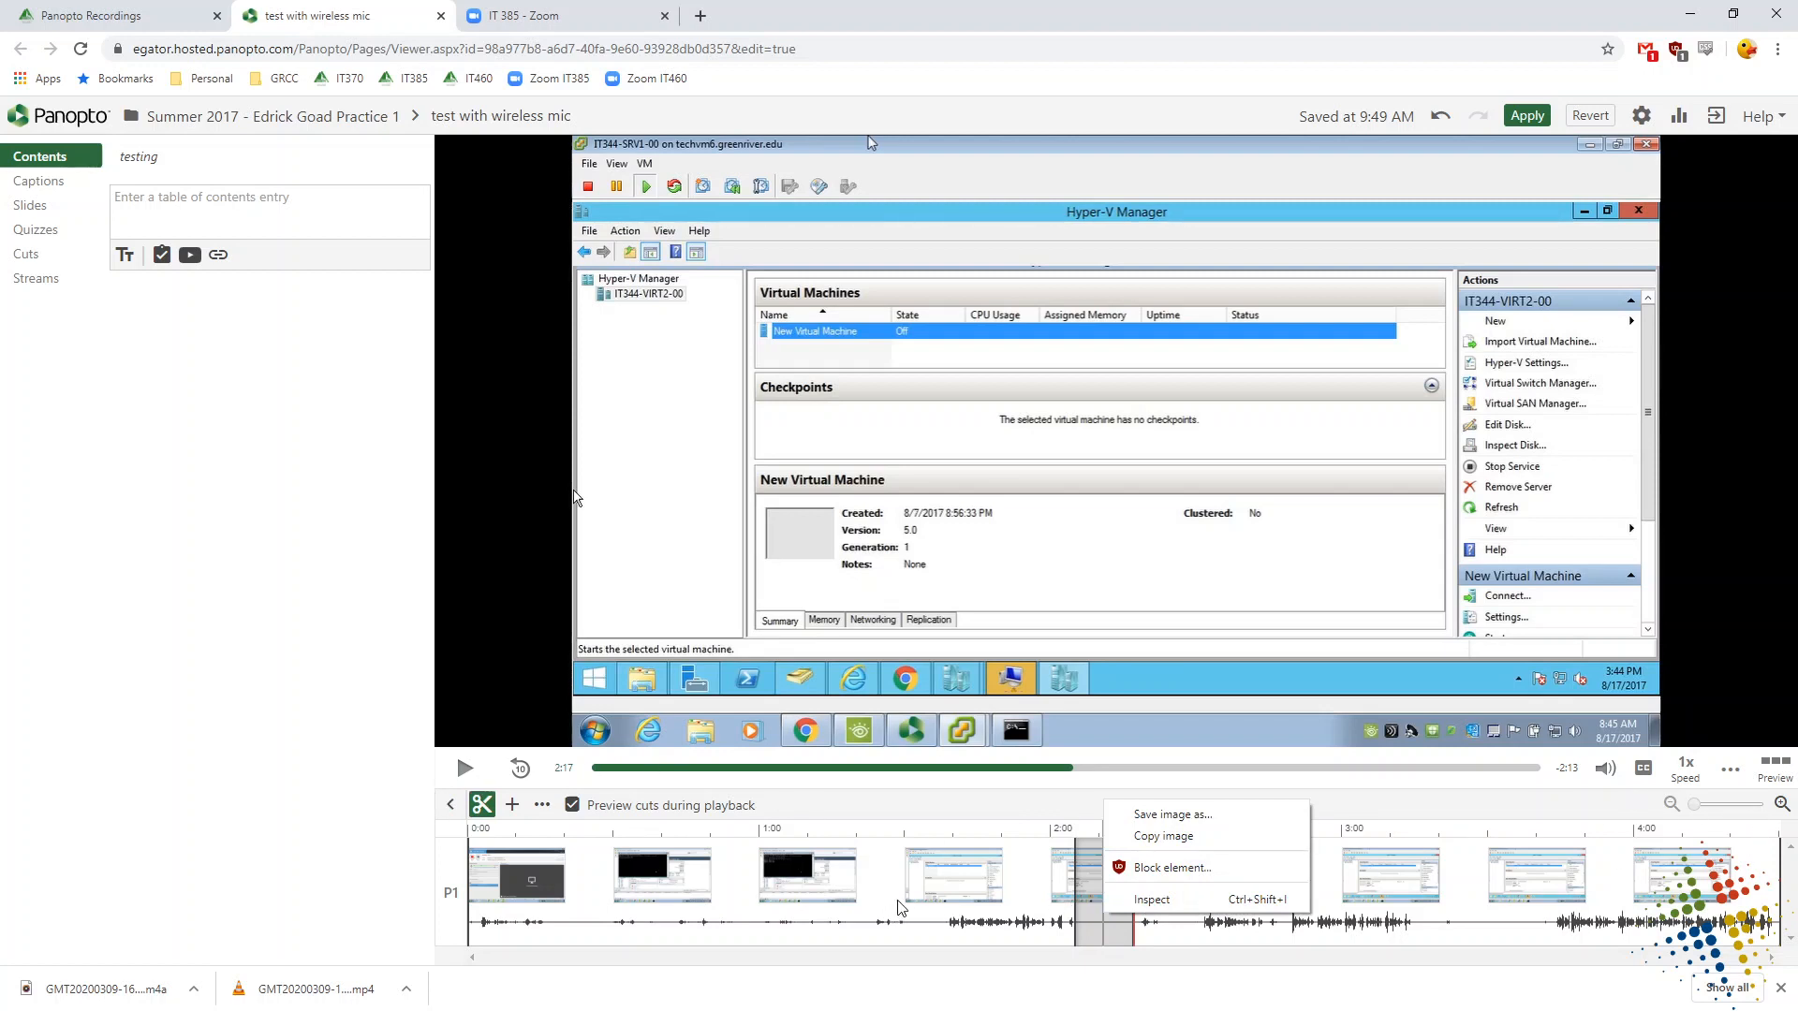
{"action": "mouse_move", "coordinate": [530, 807]}
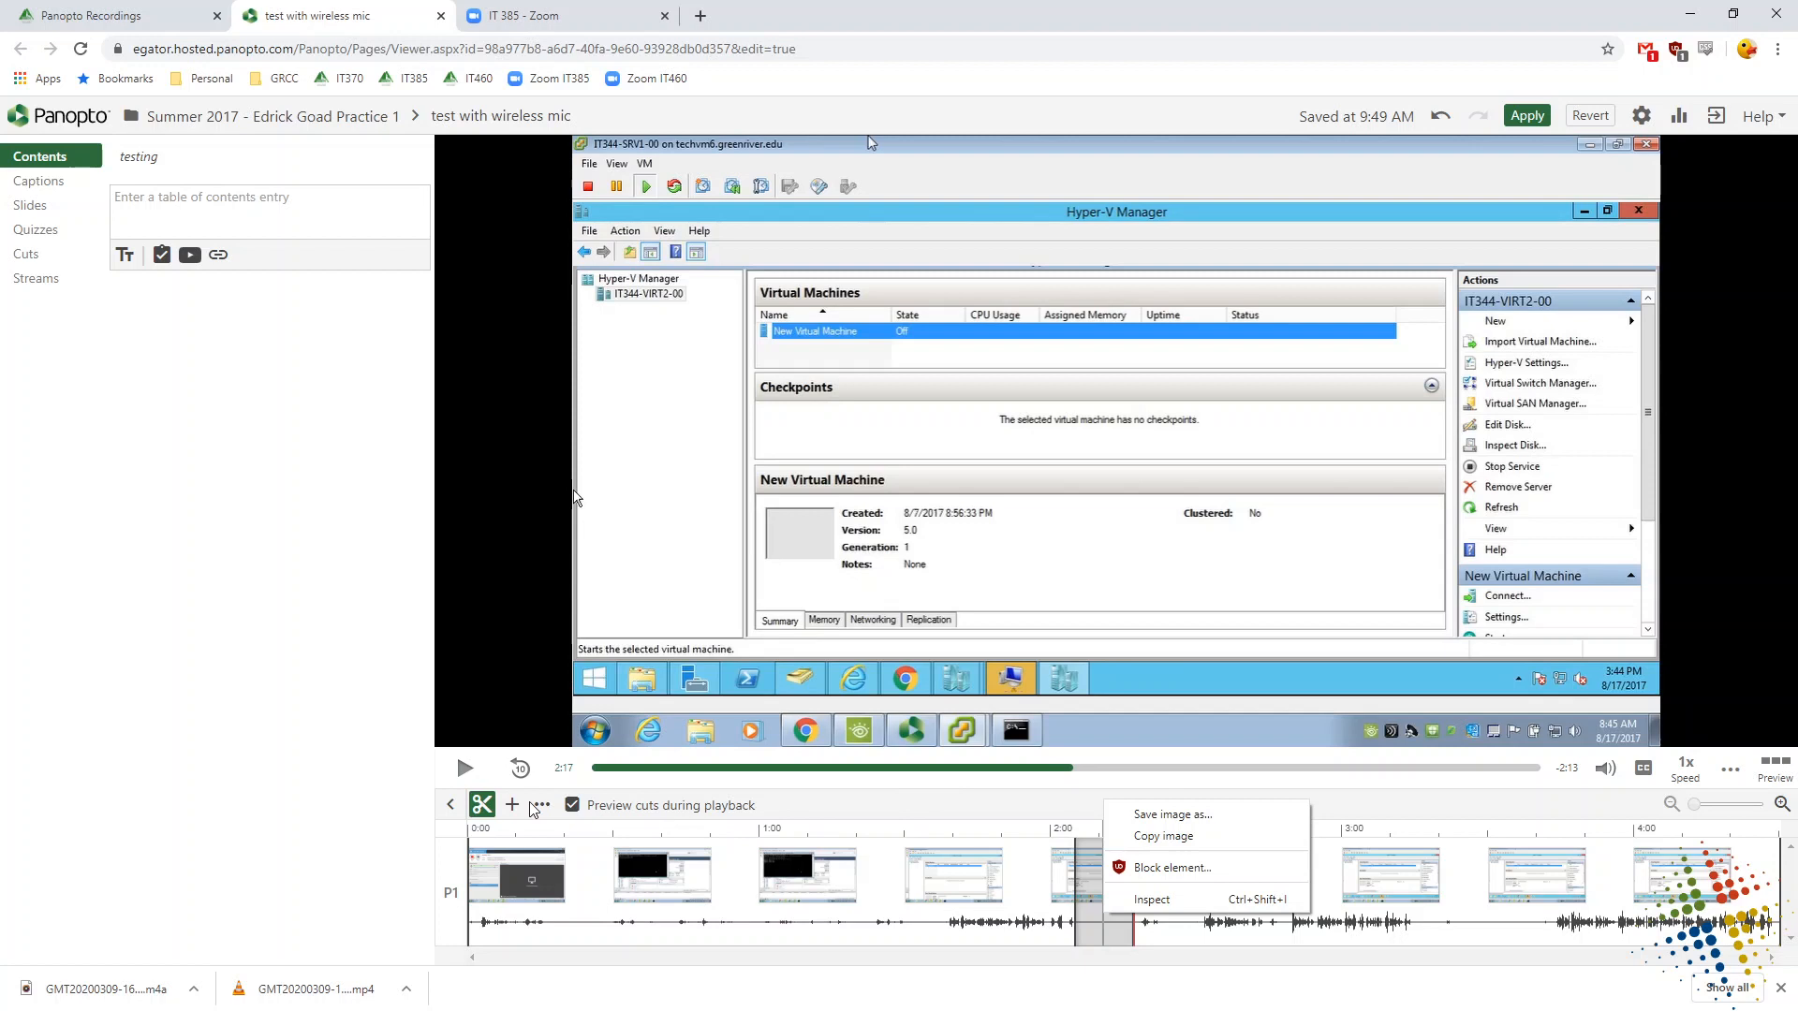
{"action": "left_click", "coordinate": [511, 805]}
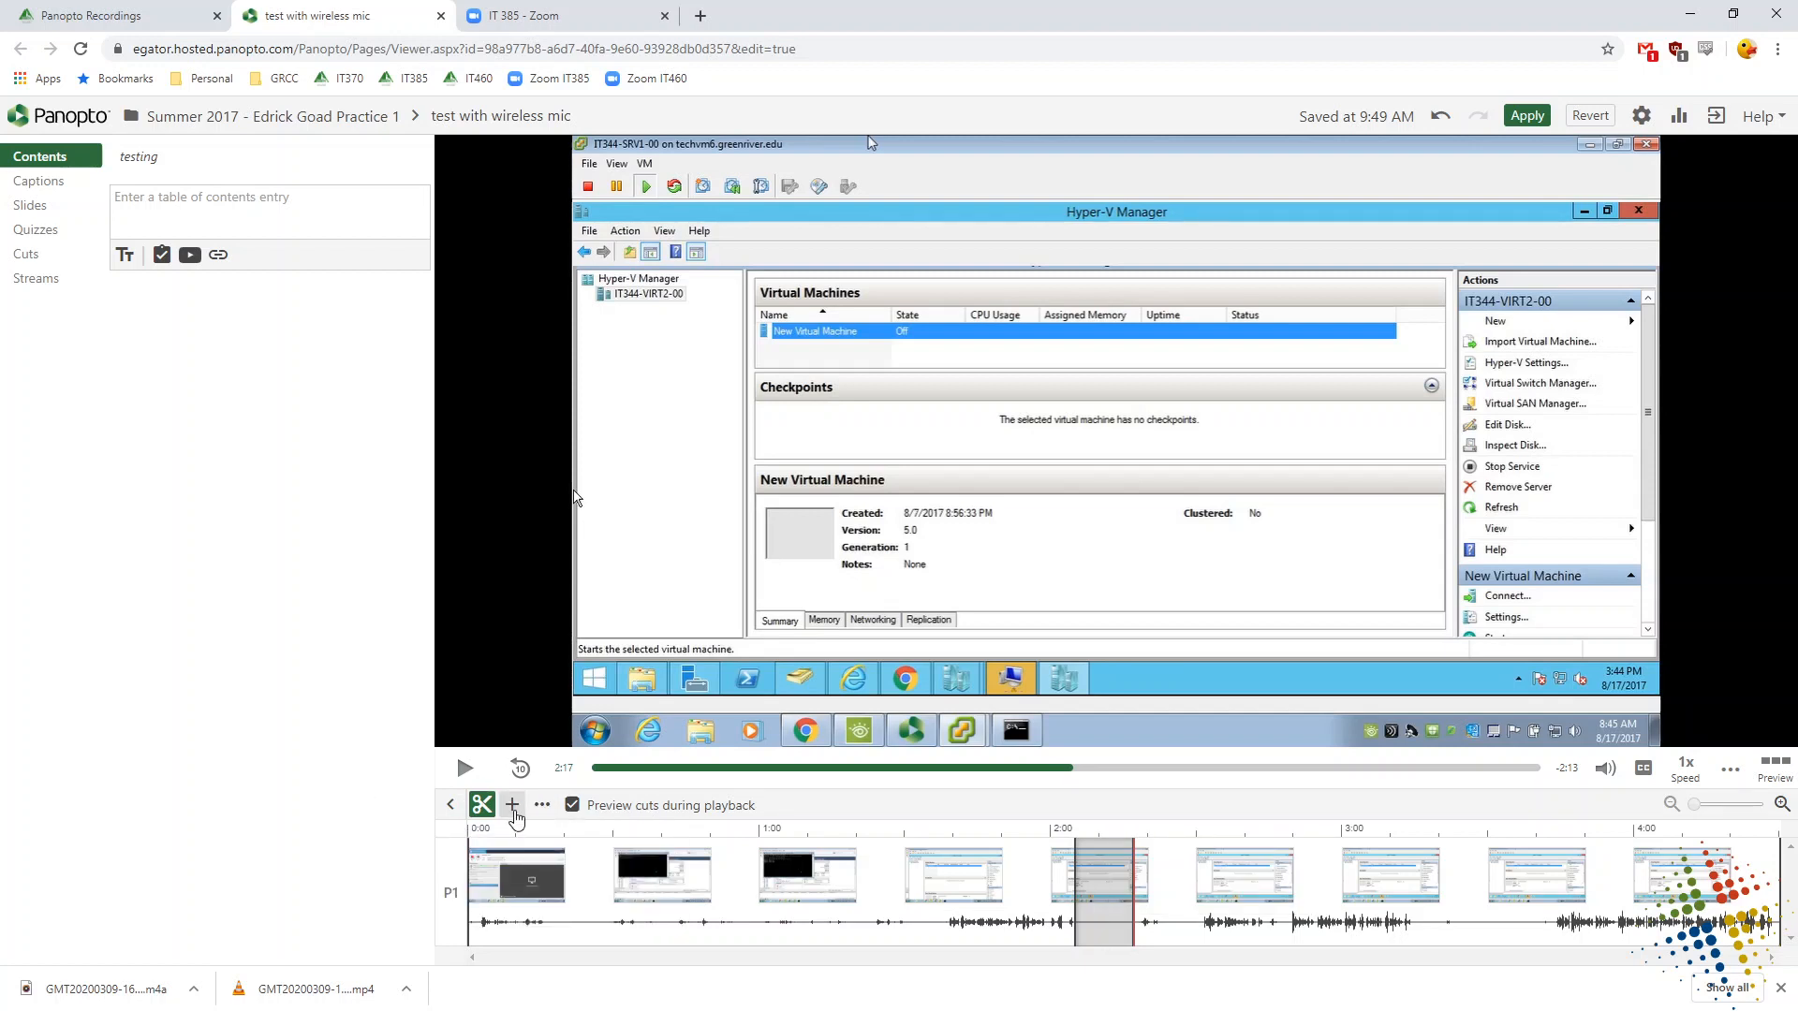
{"action": "left_click", "coordinate": [511, 804]}
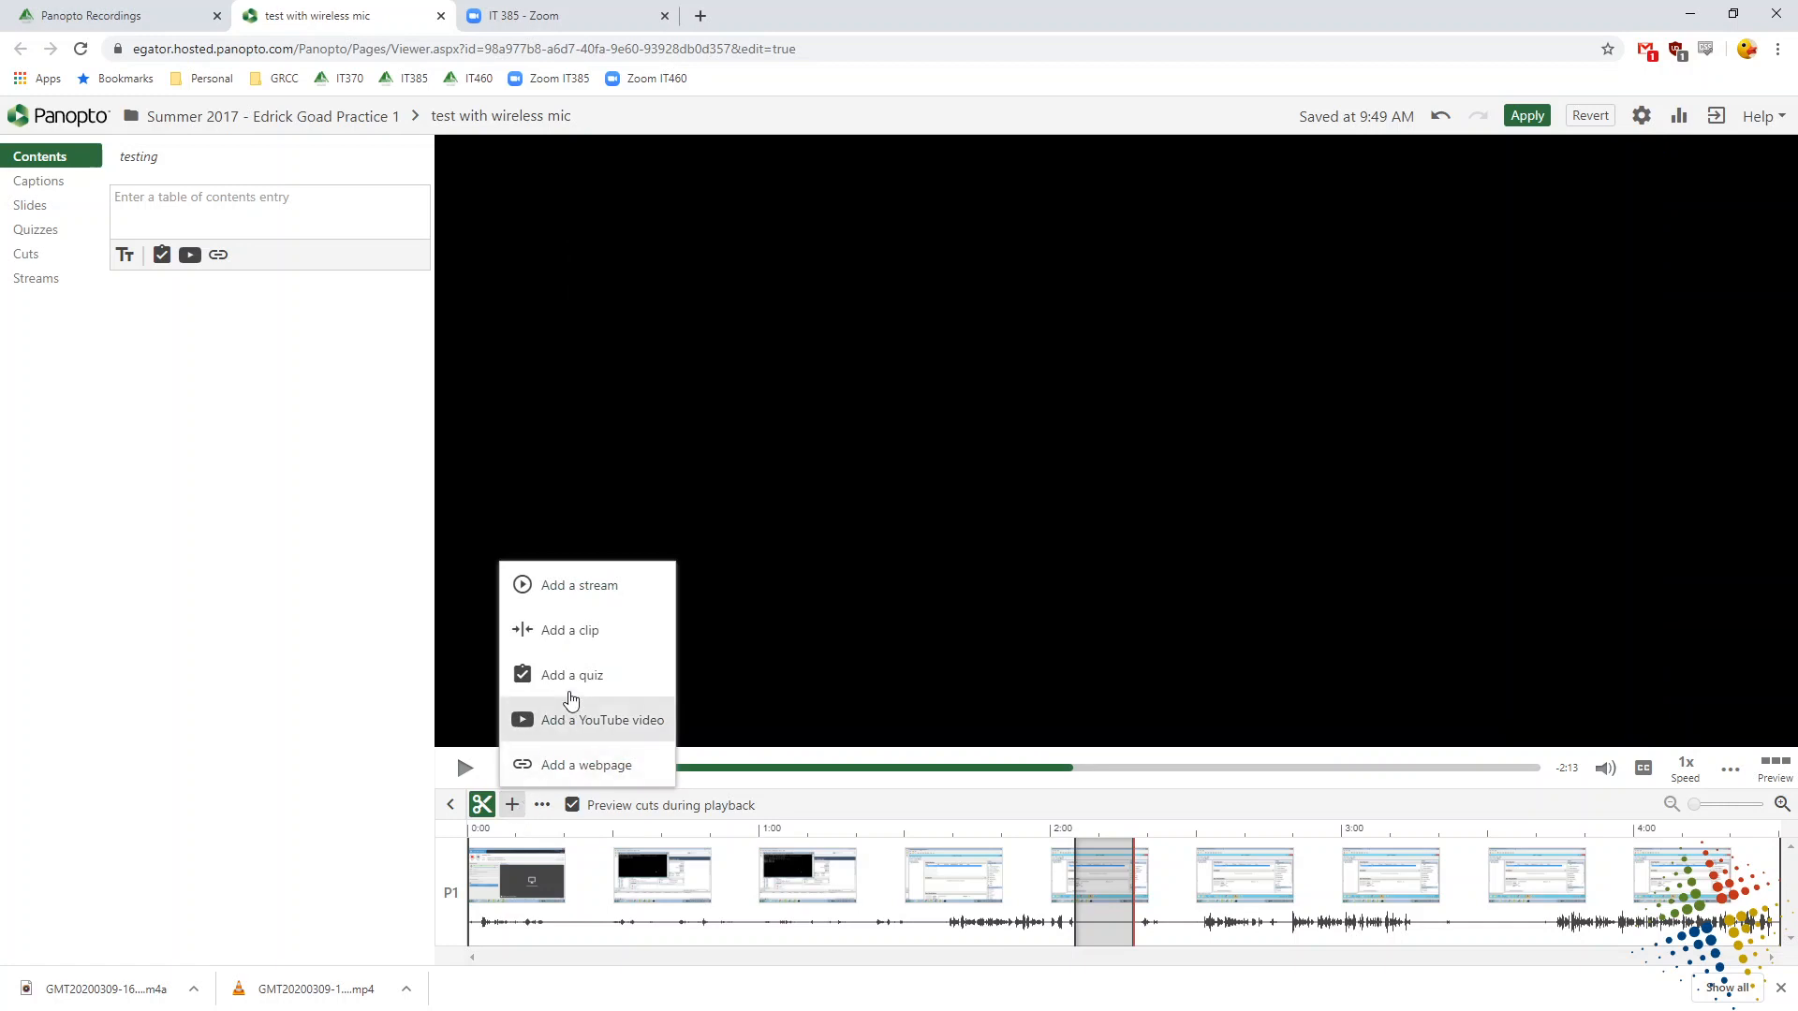
{"action": "mouse_move", "coordinate": [569, 630]}
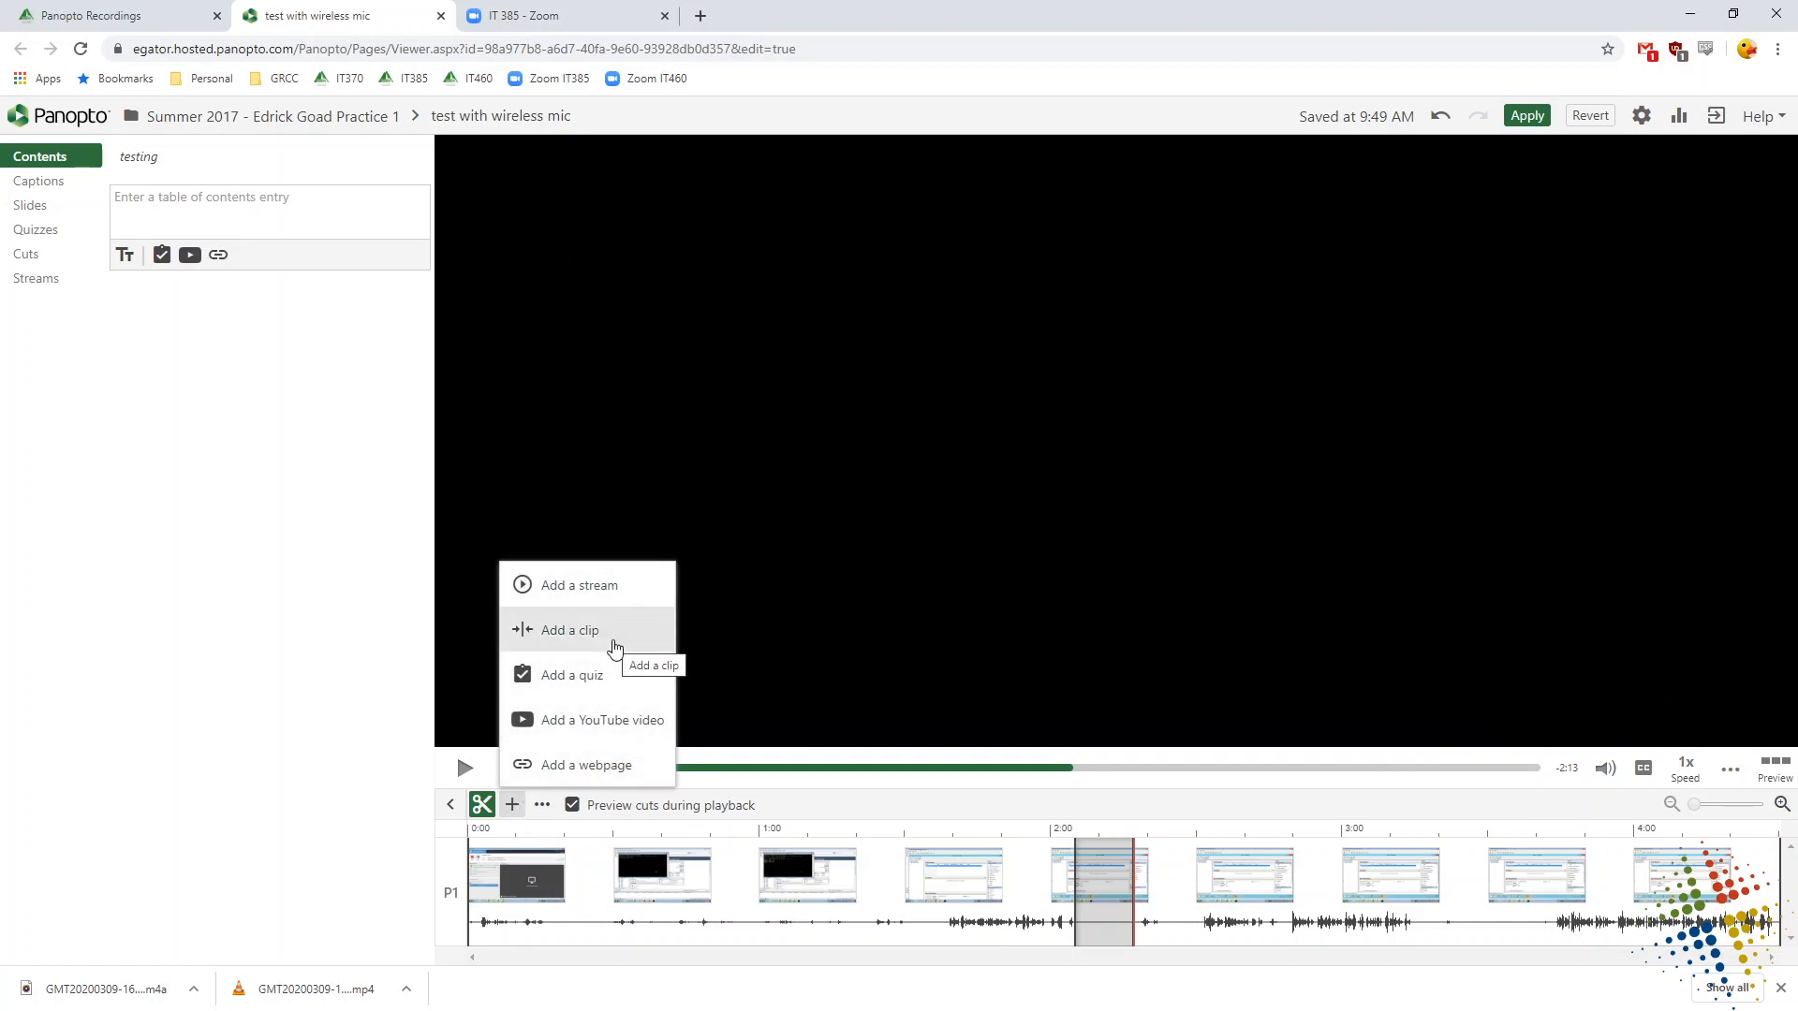
{"action": "mouse_move", "coordinate": [611, 733]}
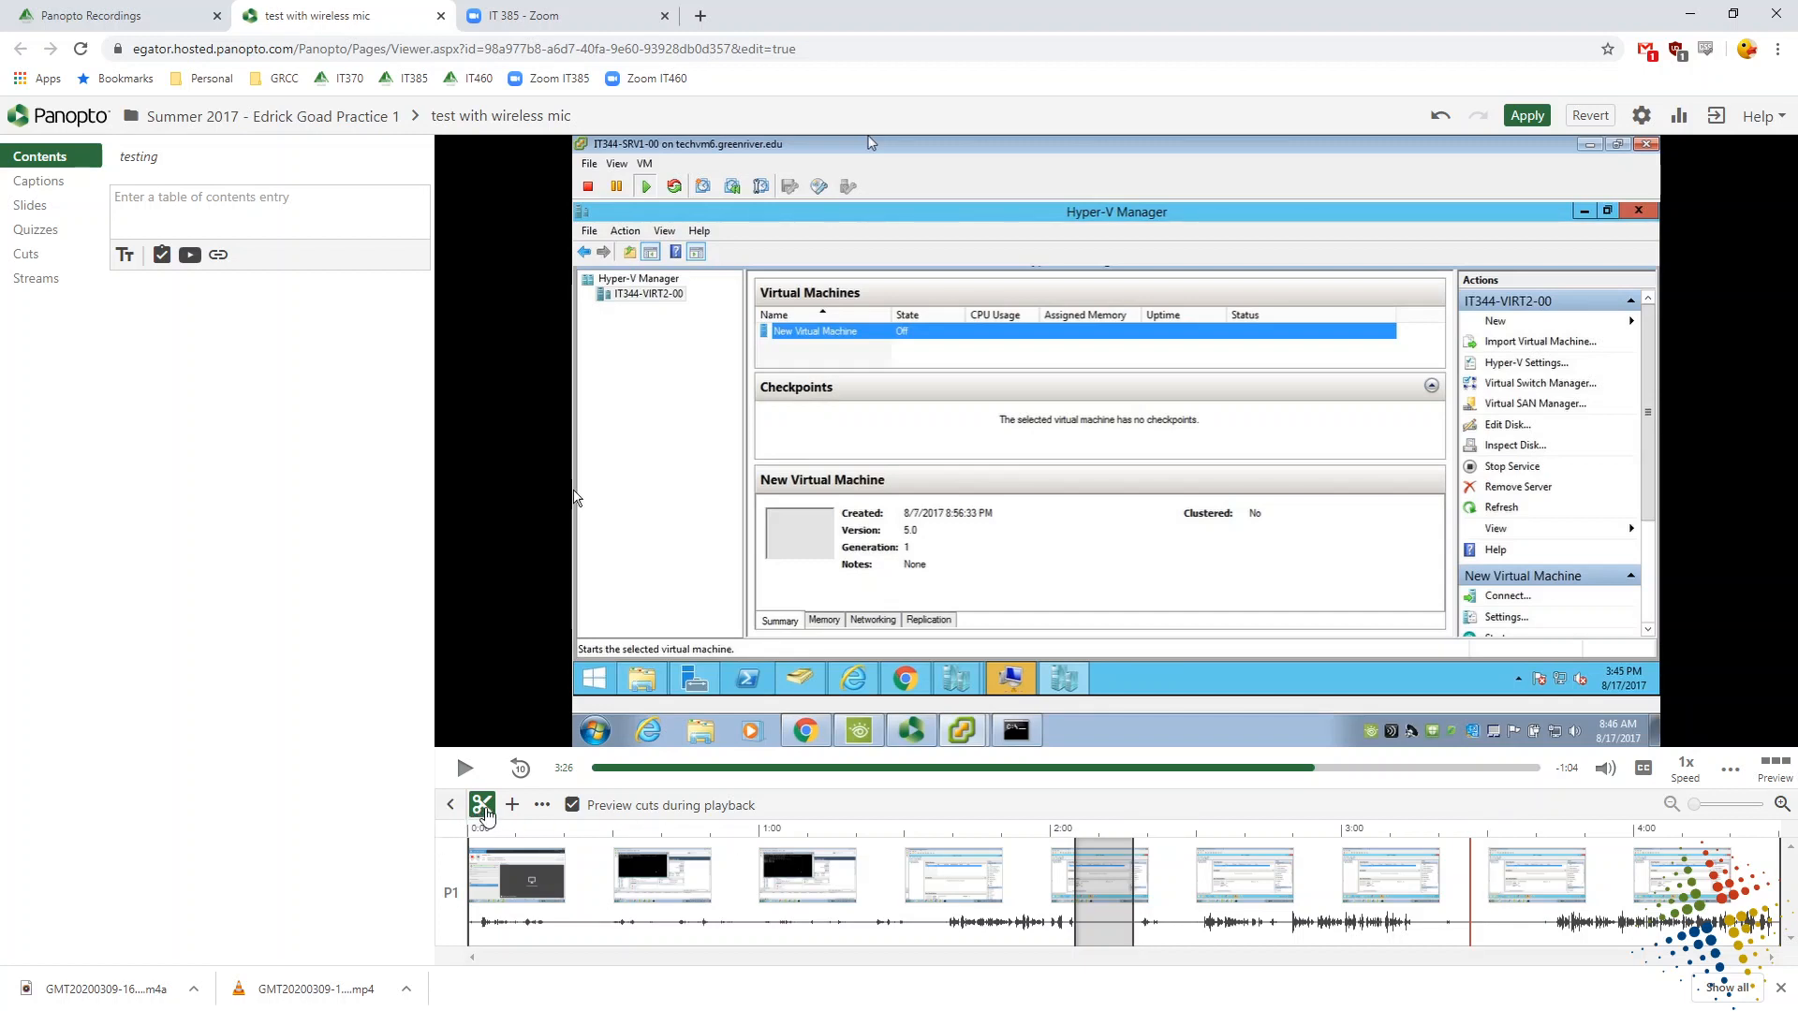
{"action": "mouse_move", "coordinate": [1259, 893]}
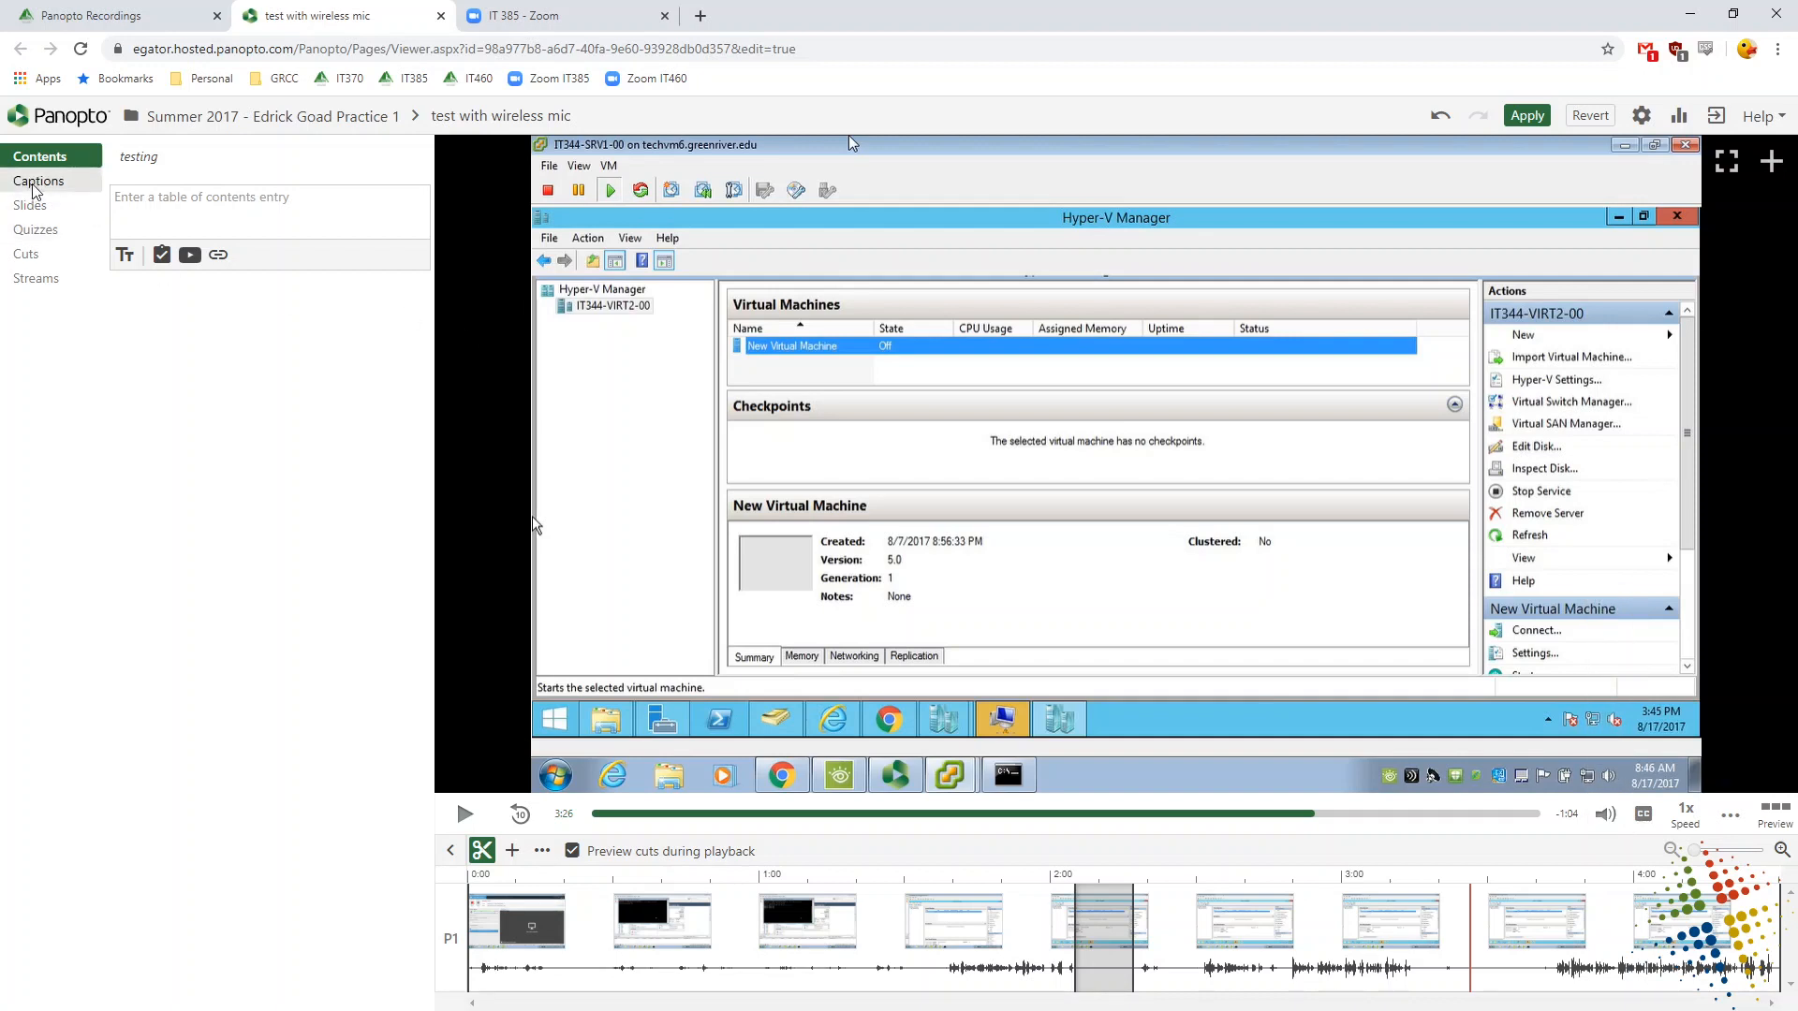
- Retype the 1:29 caption as 'beach' in the Captions list and apply the changes to the recording
{"action": "left_click", "coordinate": [40, 179]}
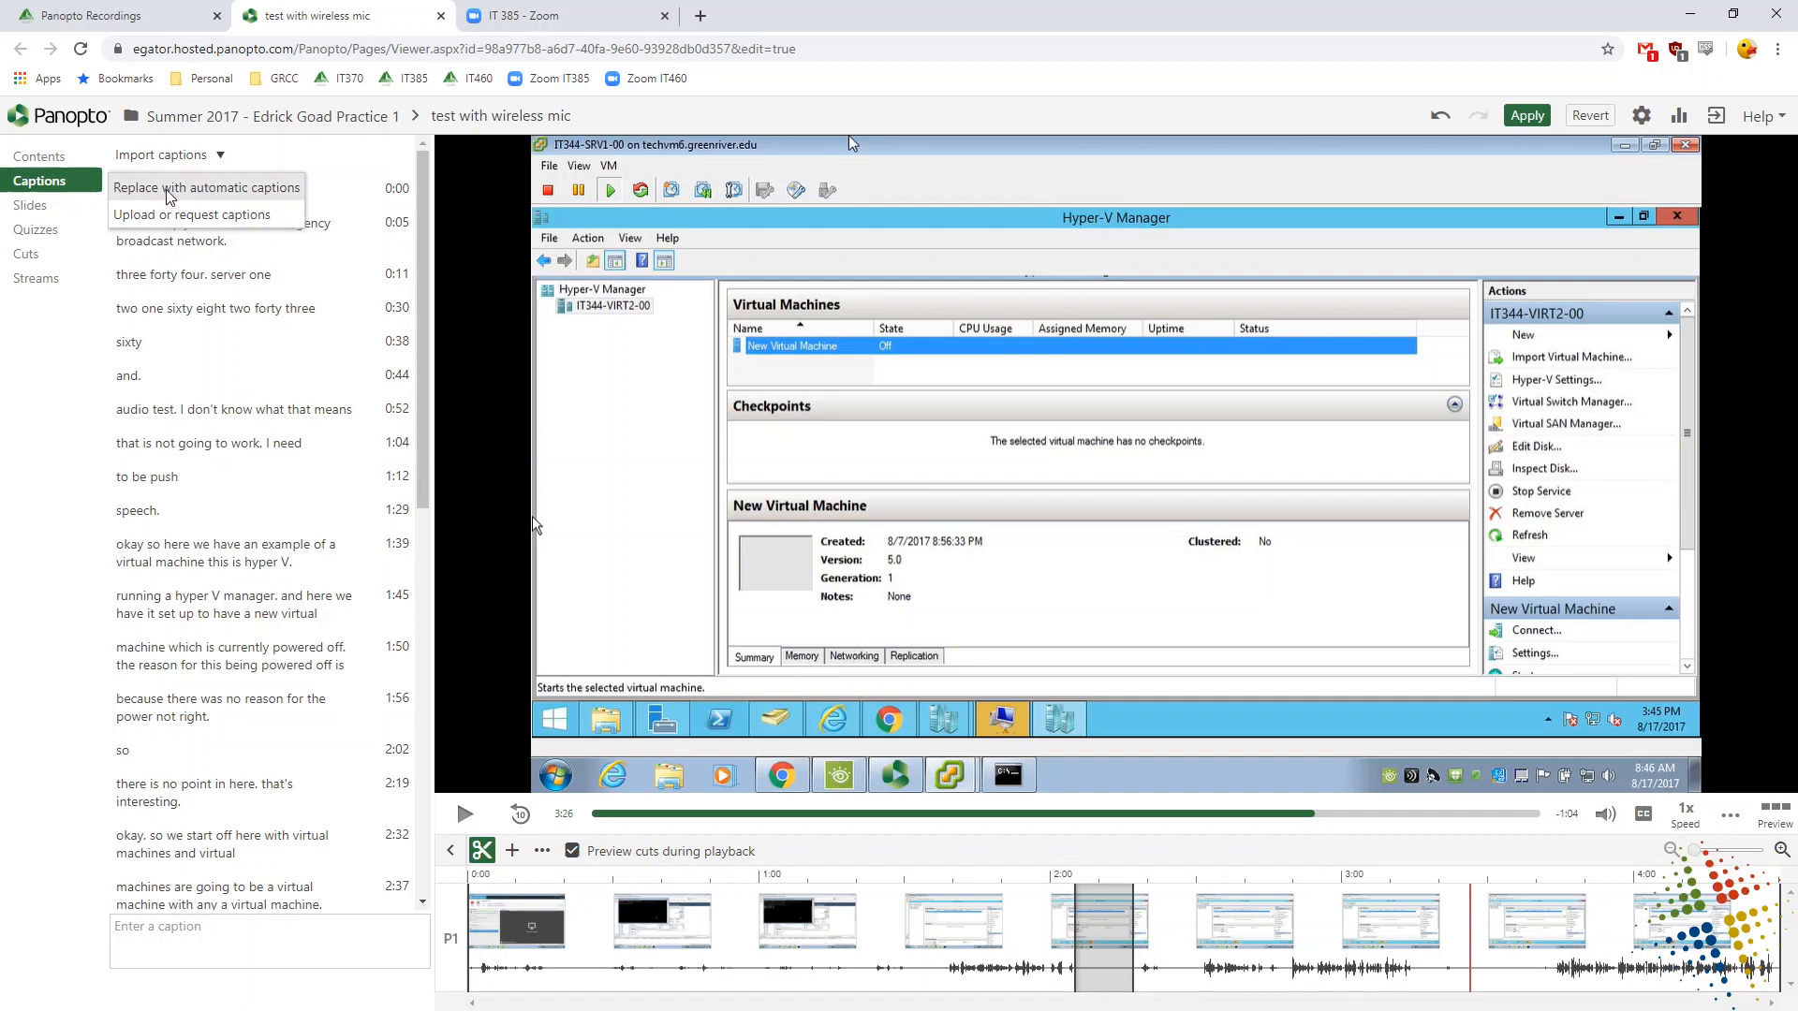
{"action": "mouse_move", "coordinate": [221, 196]}
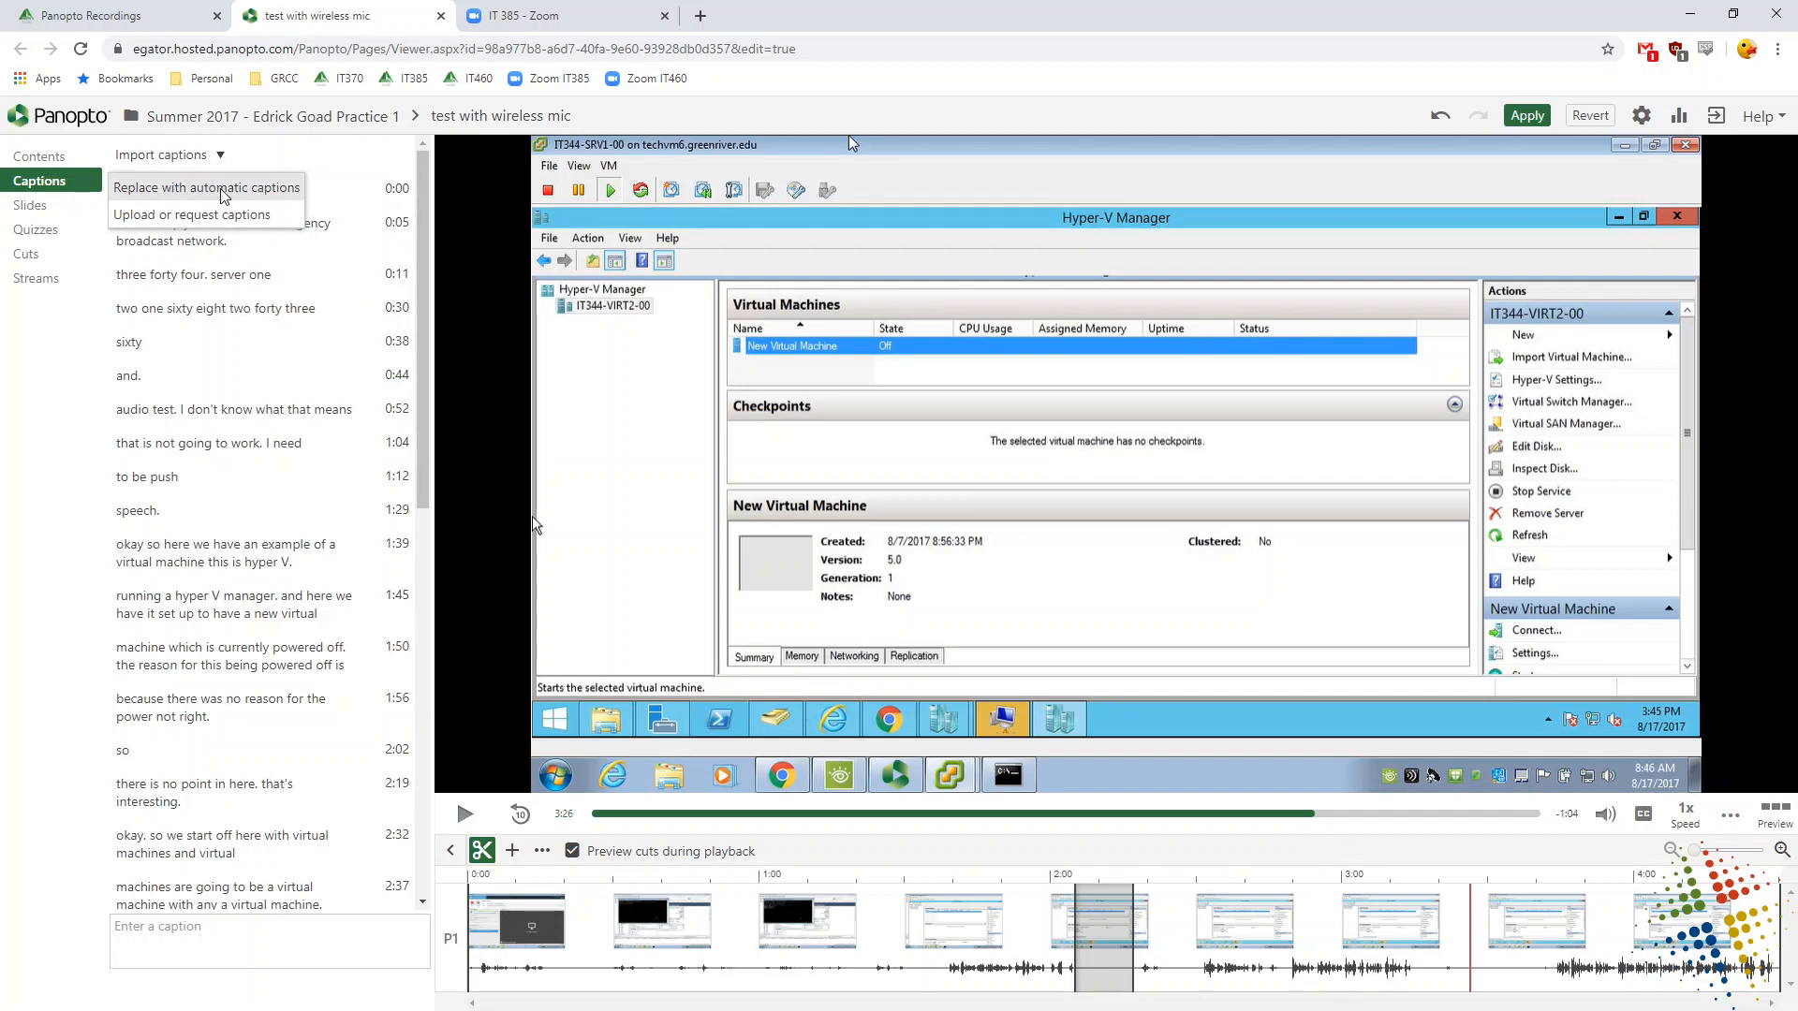
{"action": "mouse_move", "coordinate": [101, 586]}
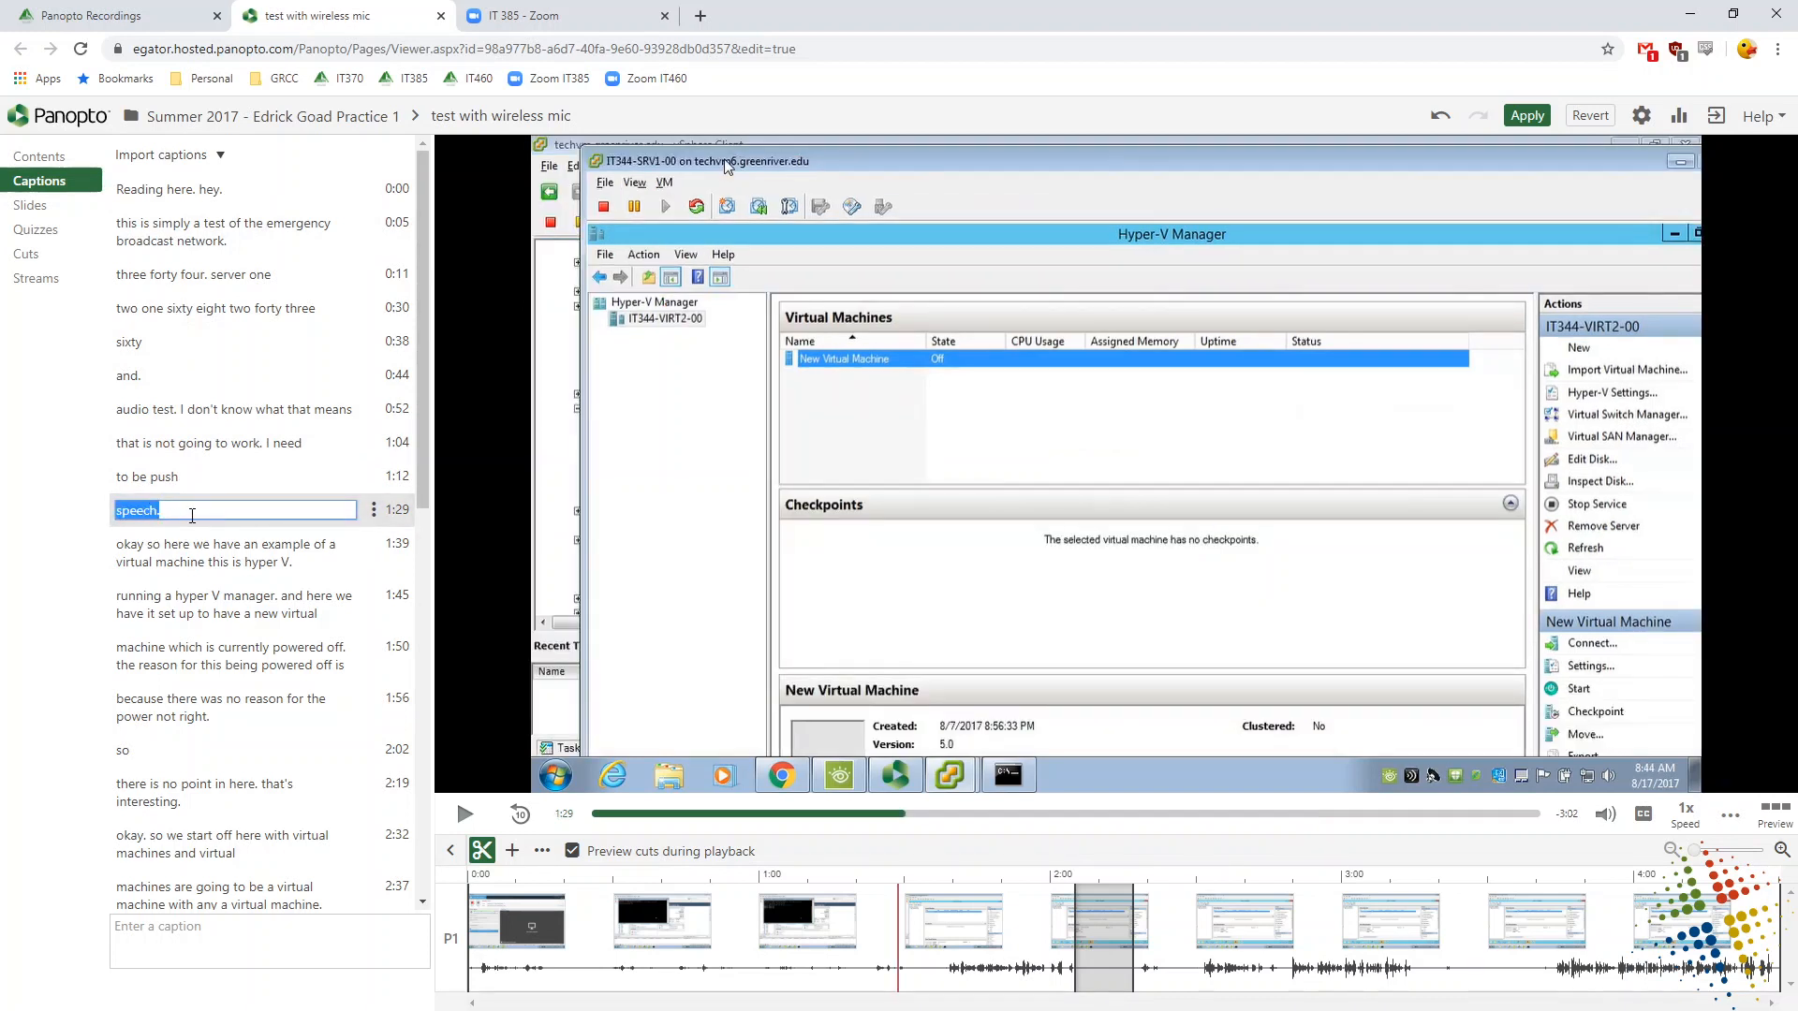
{"action": "type", "text": "b"}
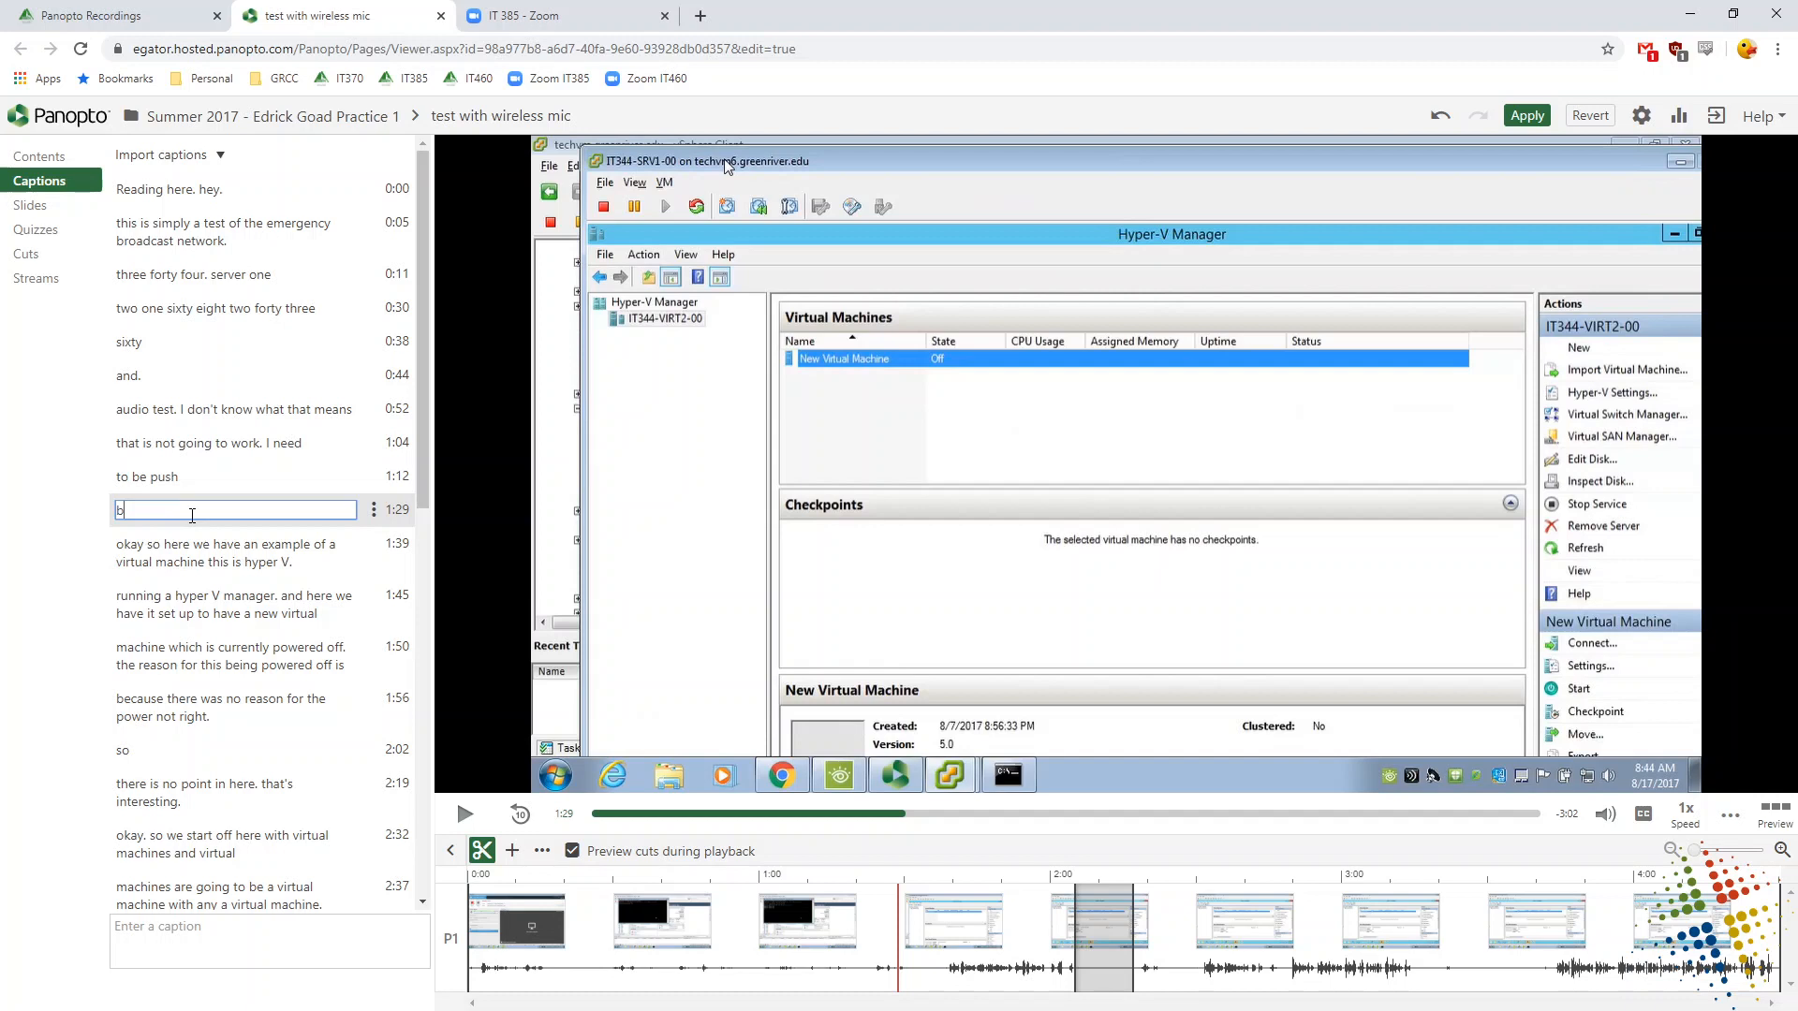
{"action": "type", "text": "each"}
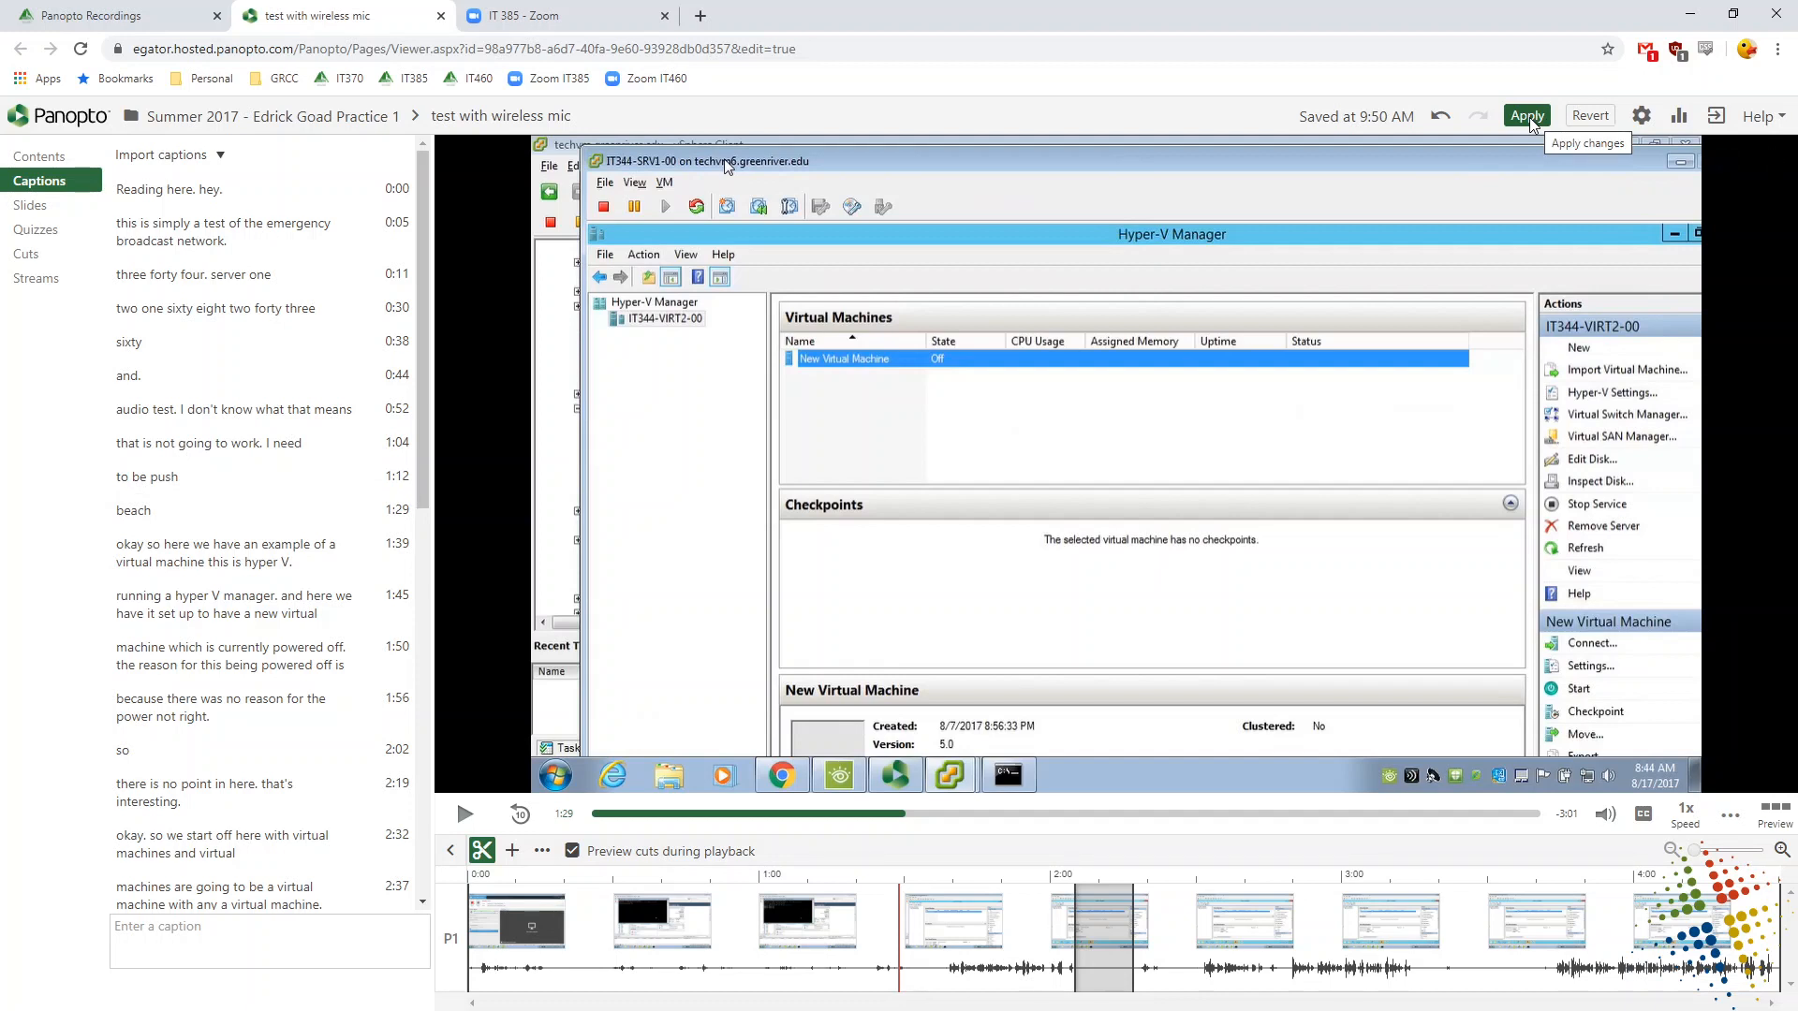
{"action": "left_click", "coordinate": [1526, 114]}
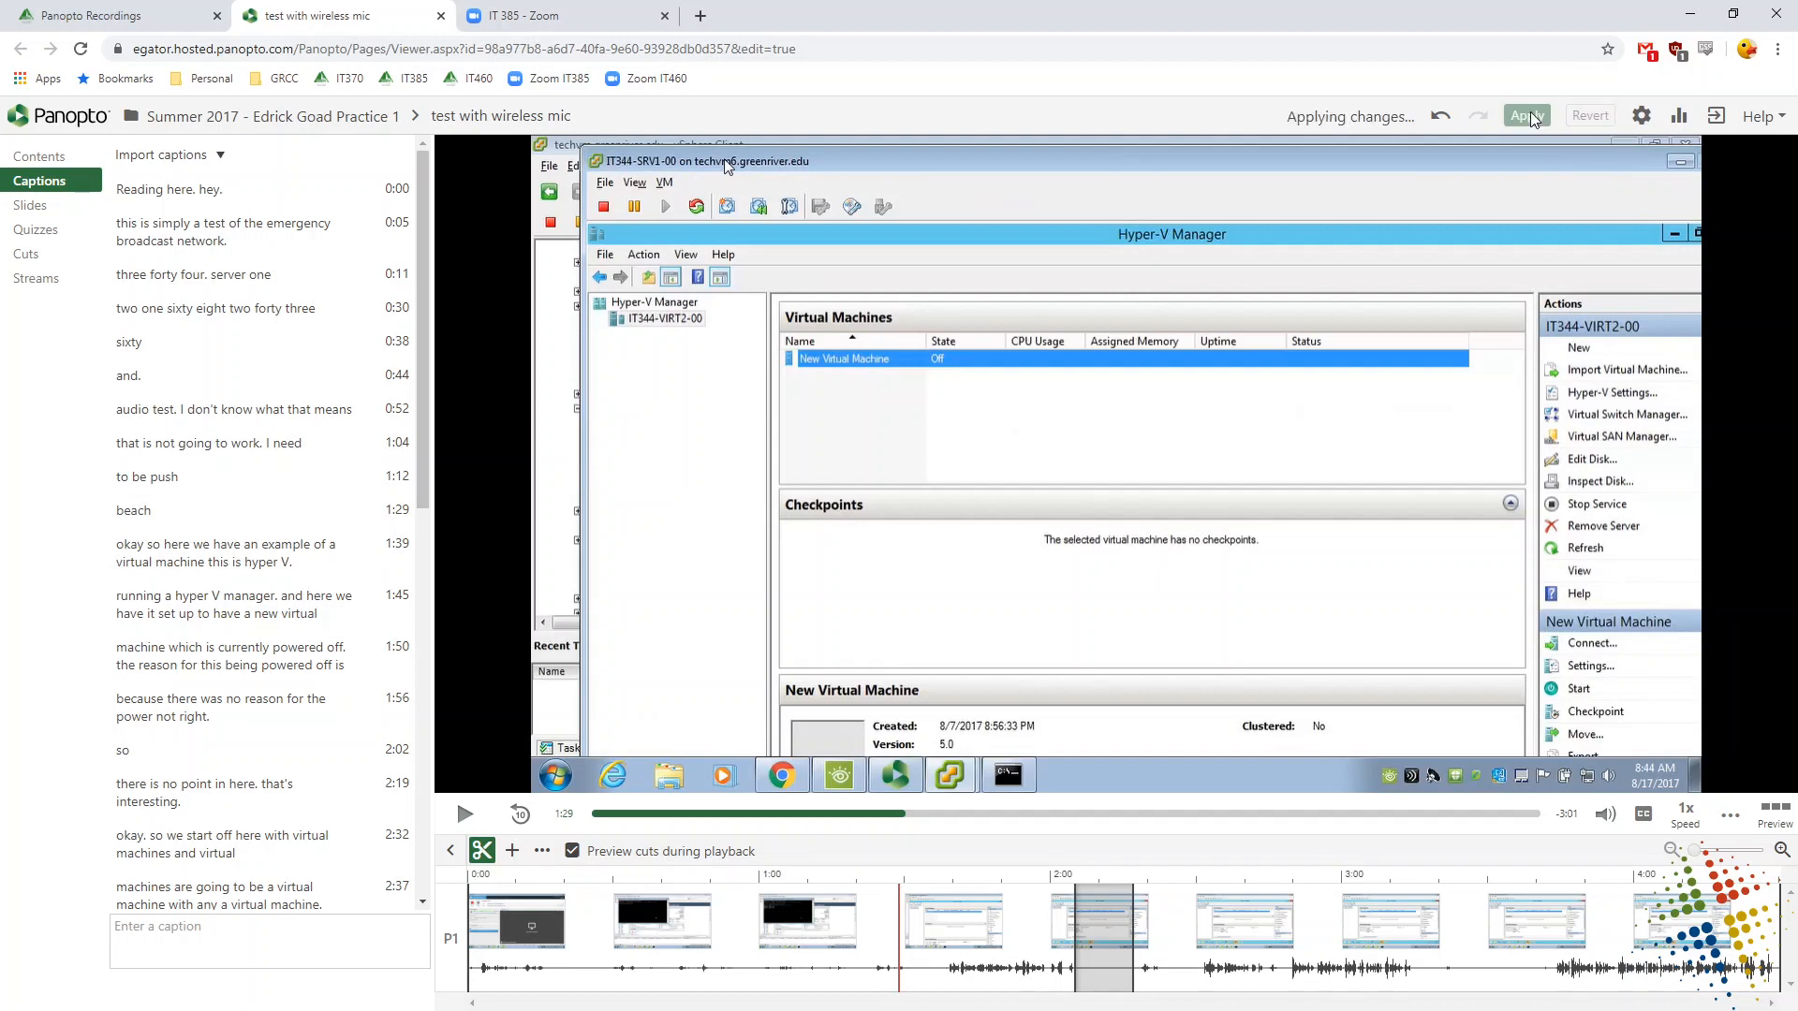
{"action": "left_click", "coordinate": [1525, 116]}
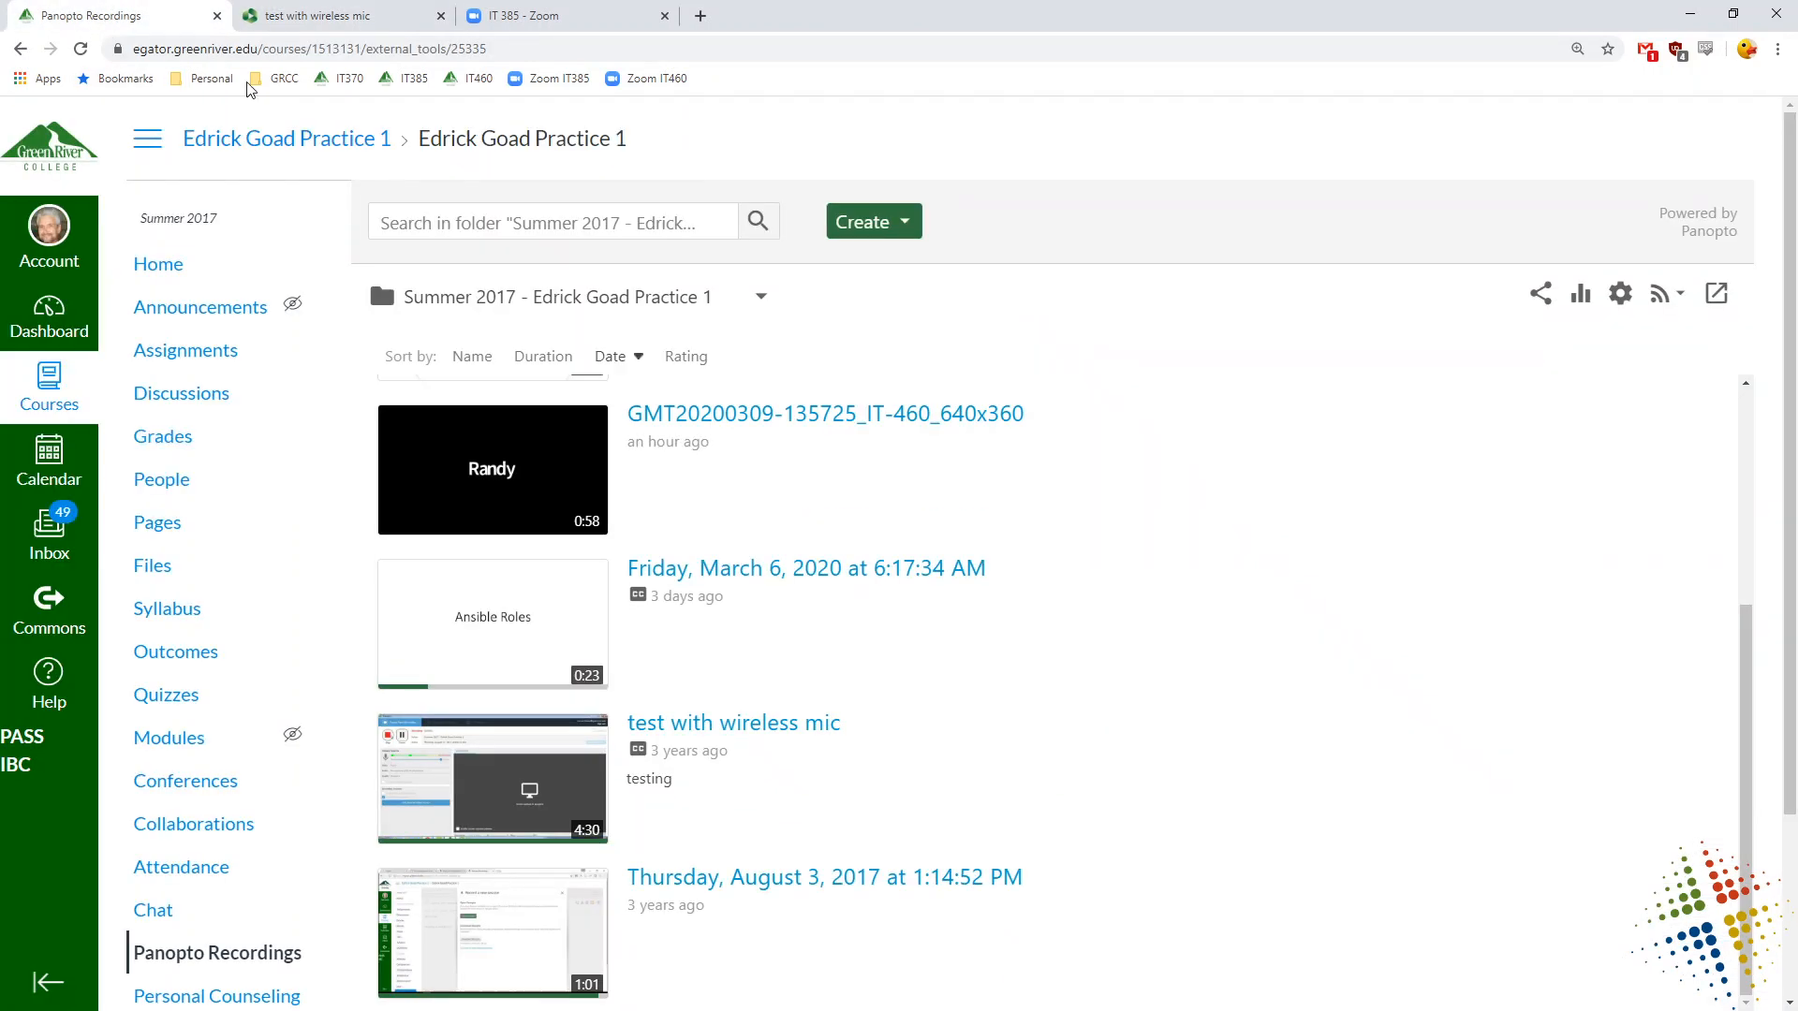
{"action": "mouse_move", "coordinate": [751, 305]}
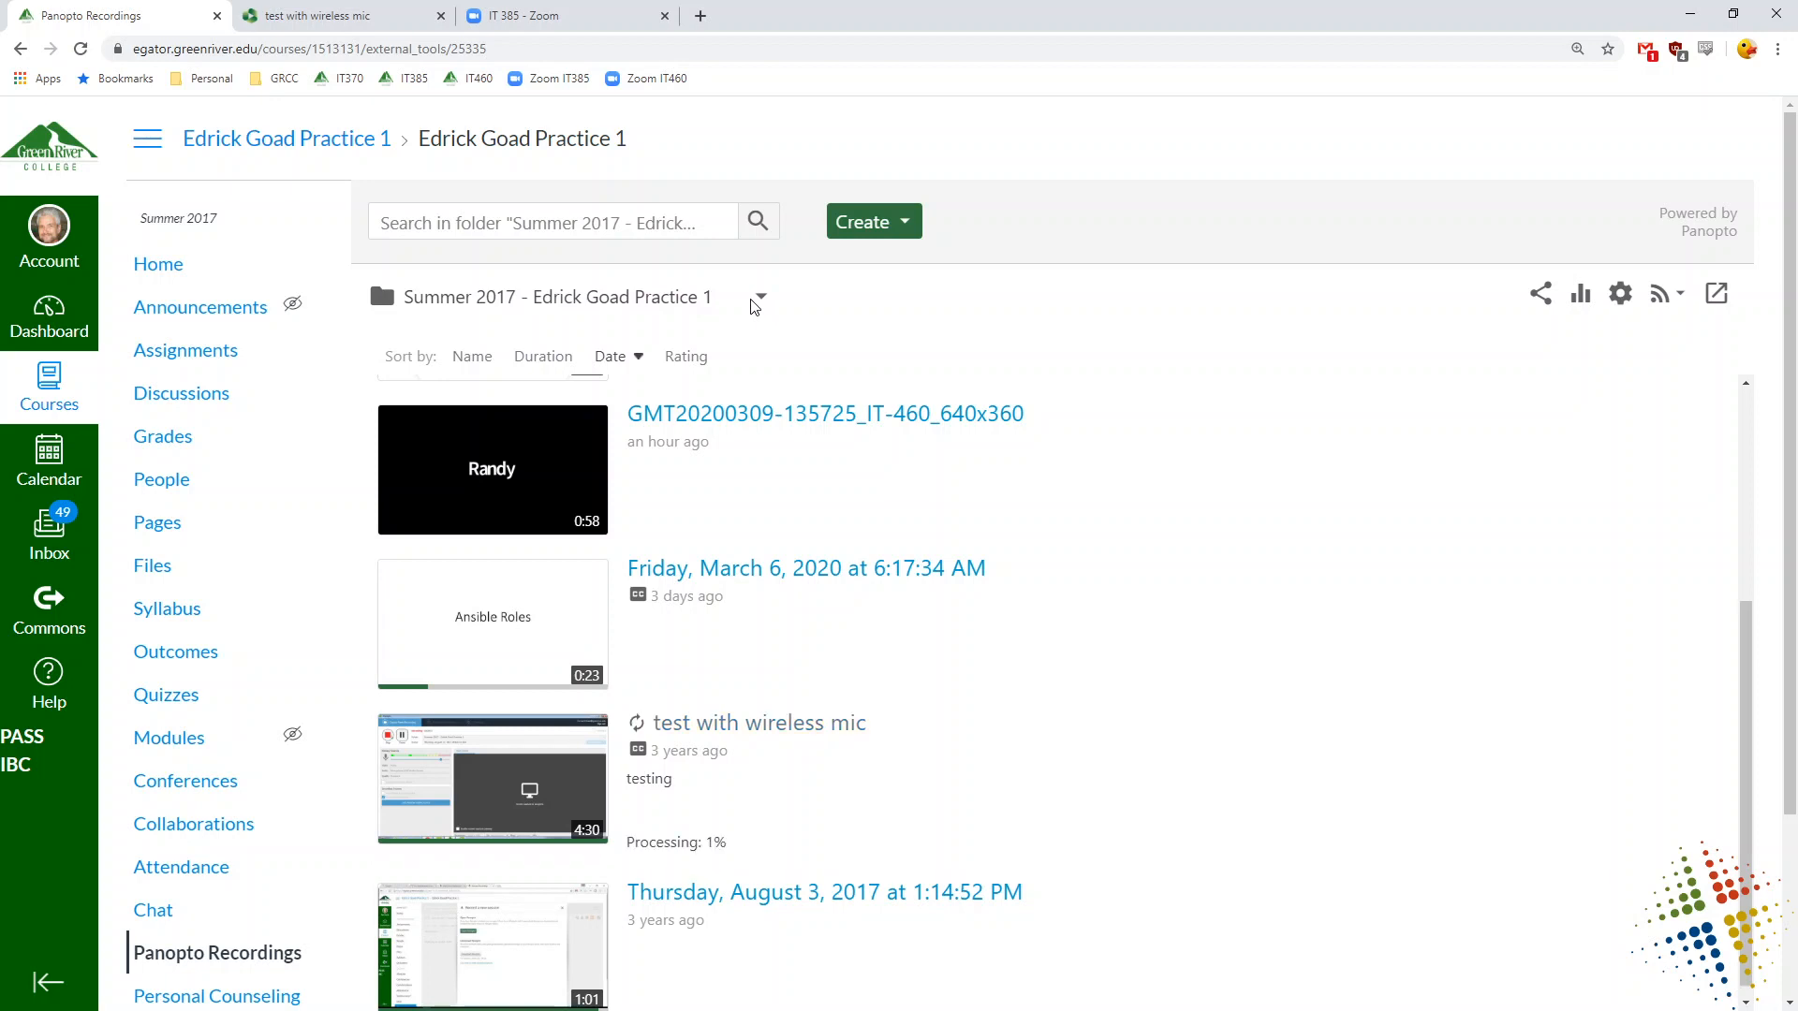
- View the statistics for the August 3 recording, reloading the page blocked by an extension
{"action": "scroll", "scroll_direction": "down", "scroll_amount": 3}
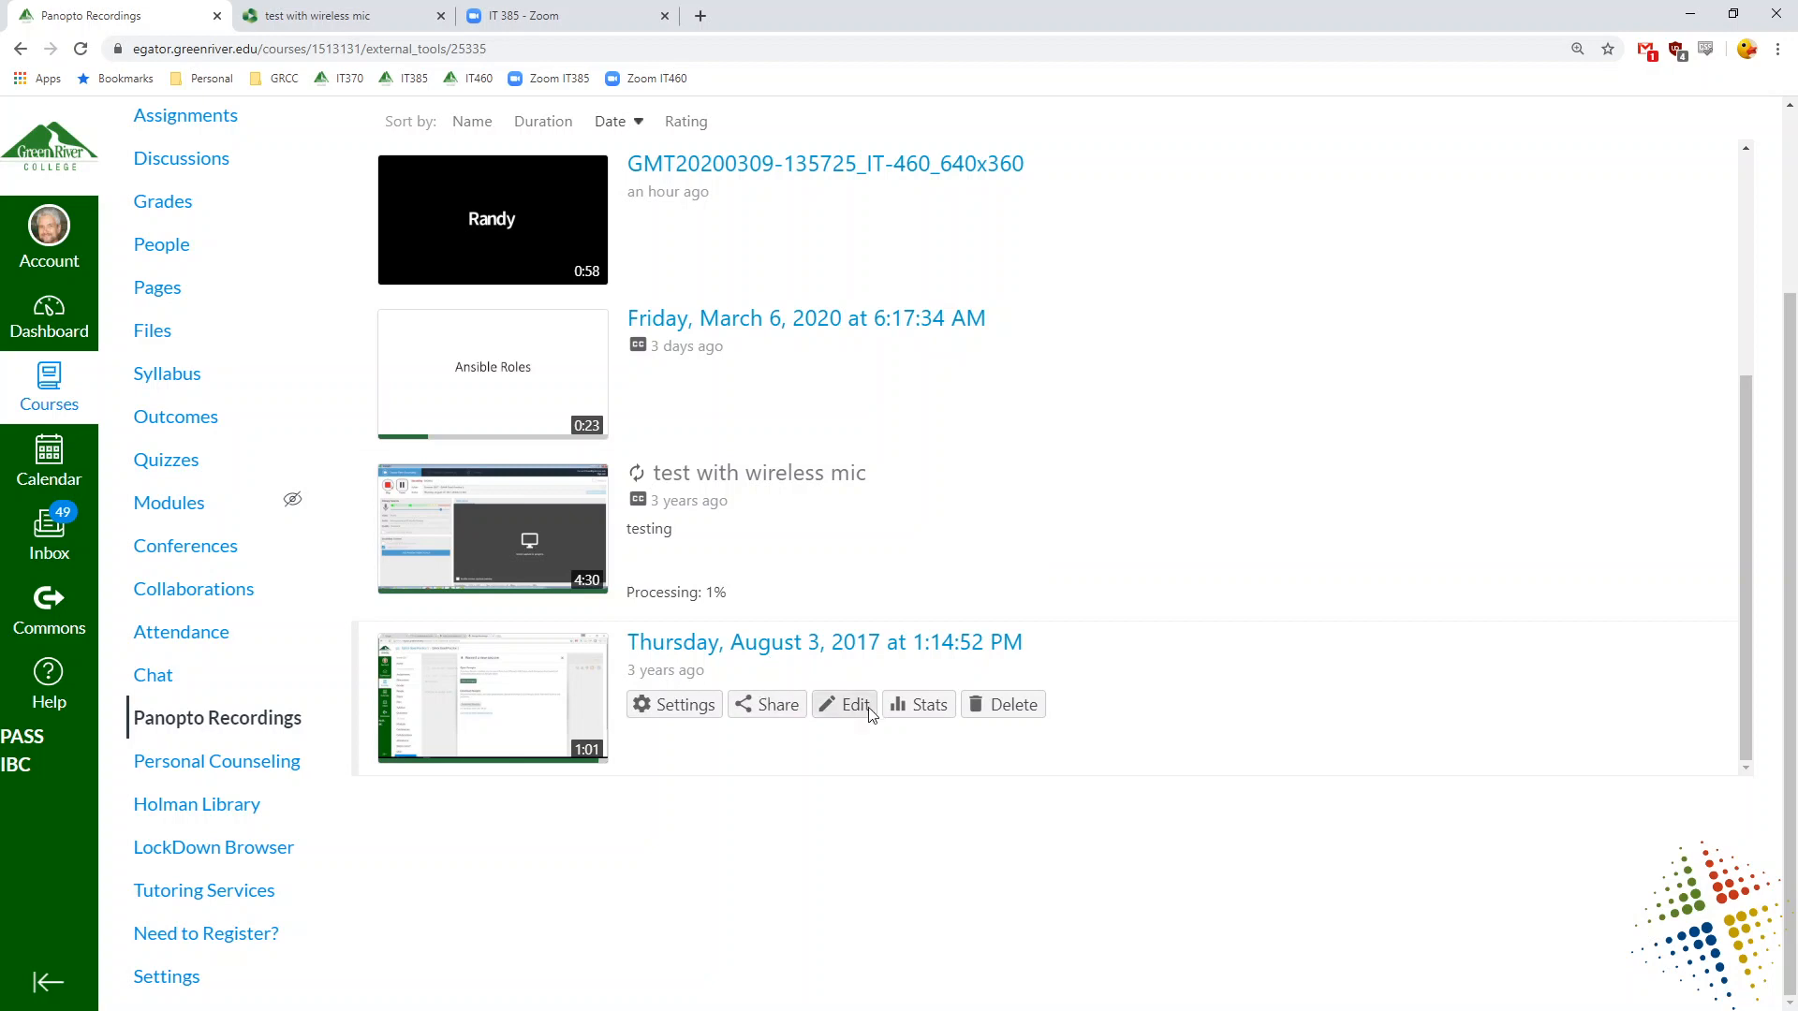
{"action": "mouse_move", "coordinate": [929, 704]}
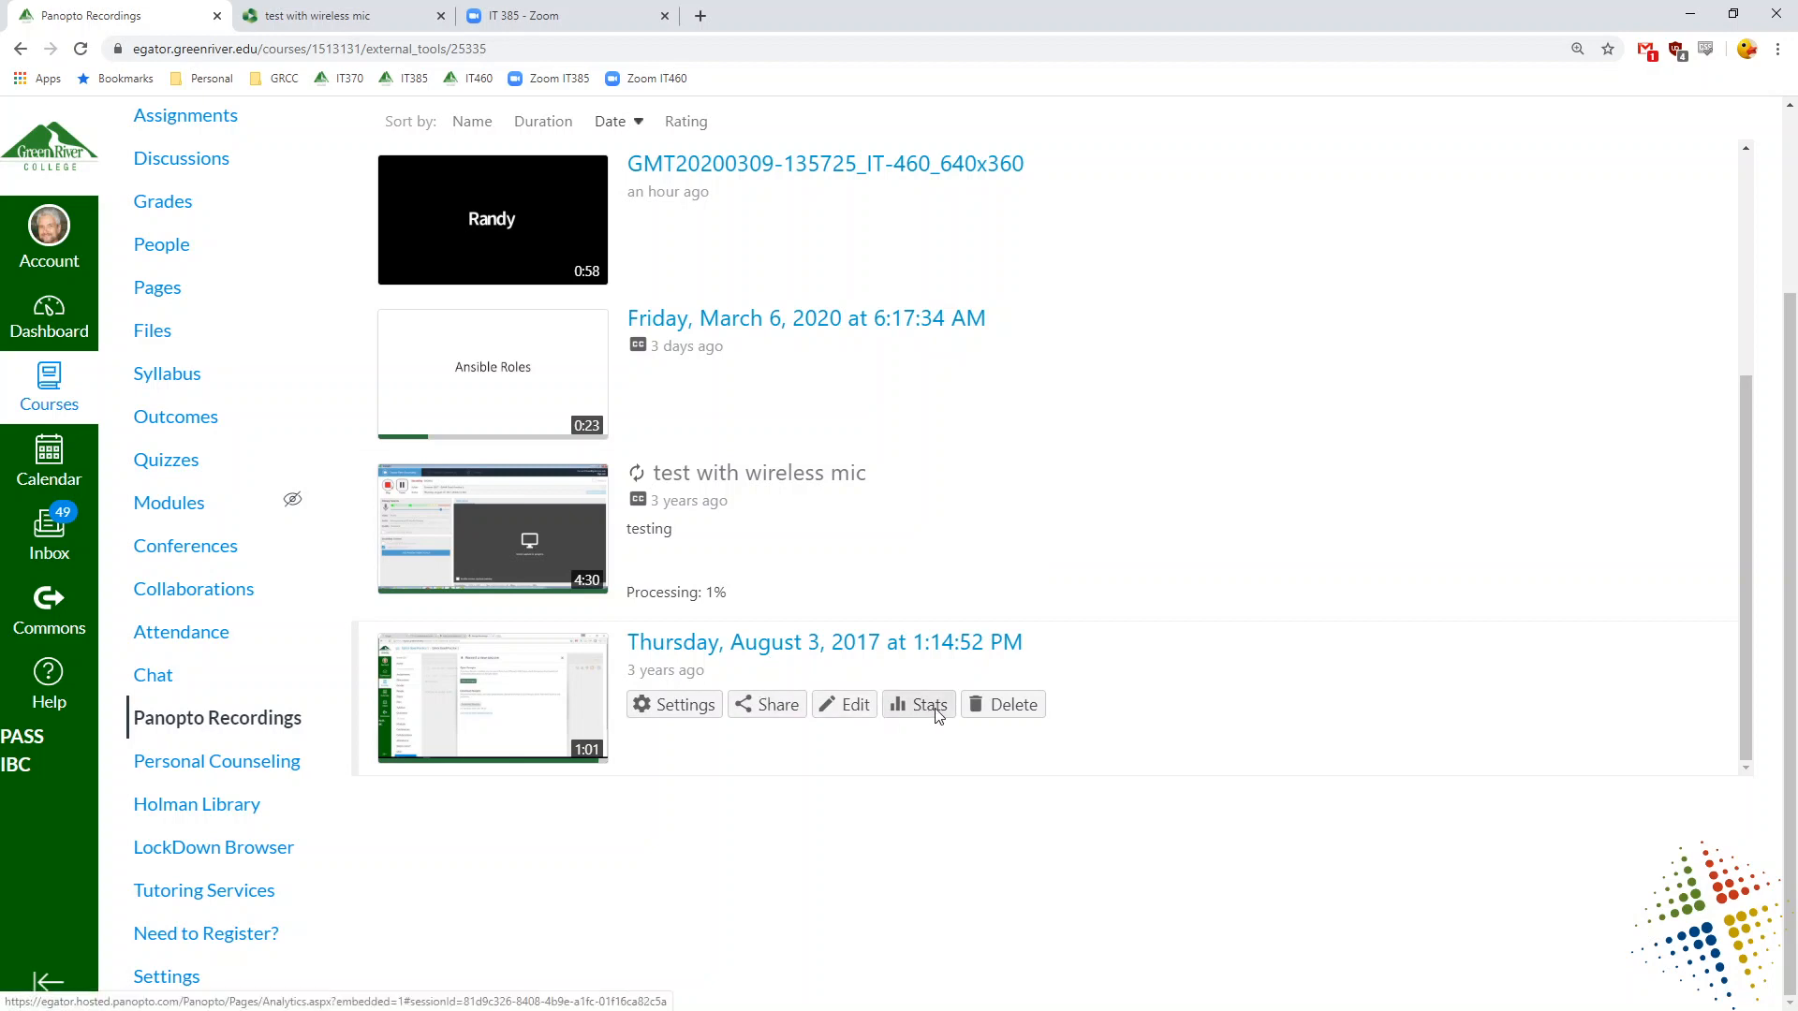
{"action": "left_click", "coordinate": [918, 704]}
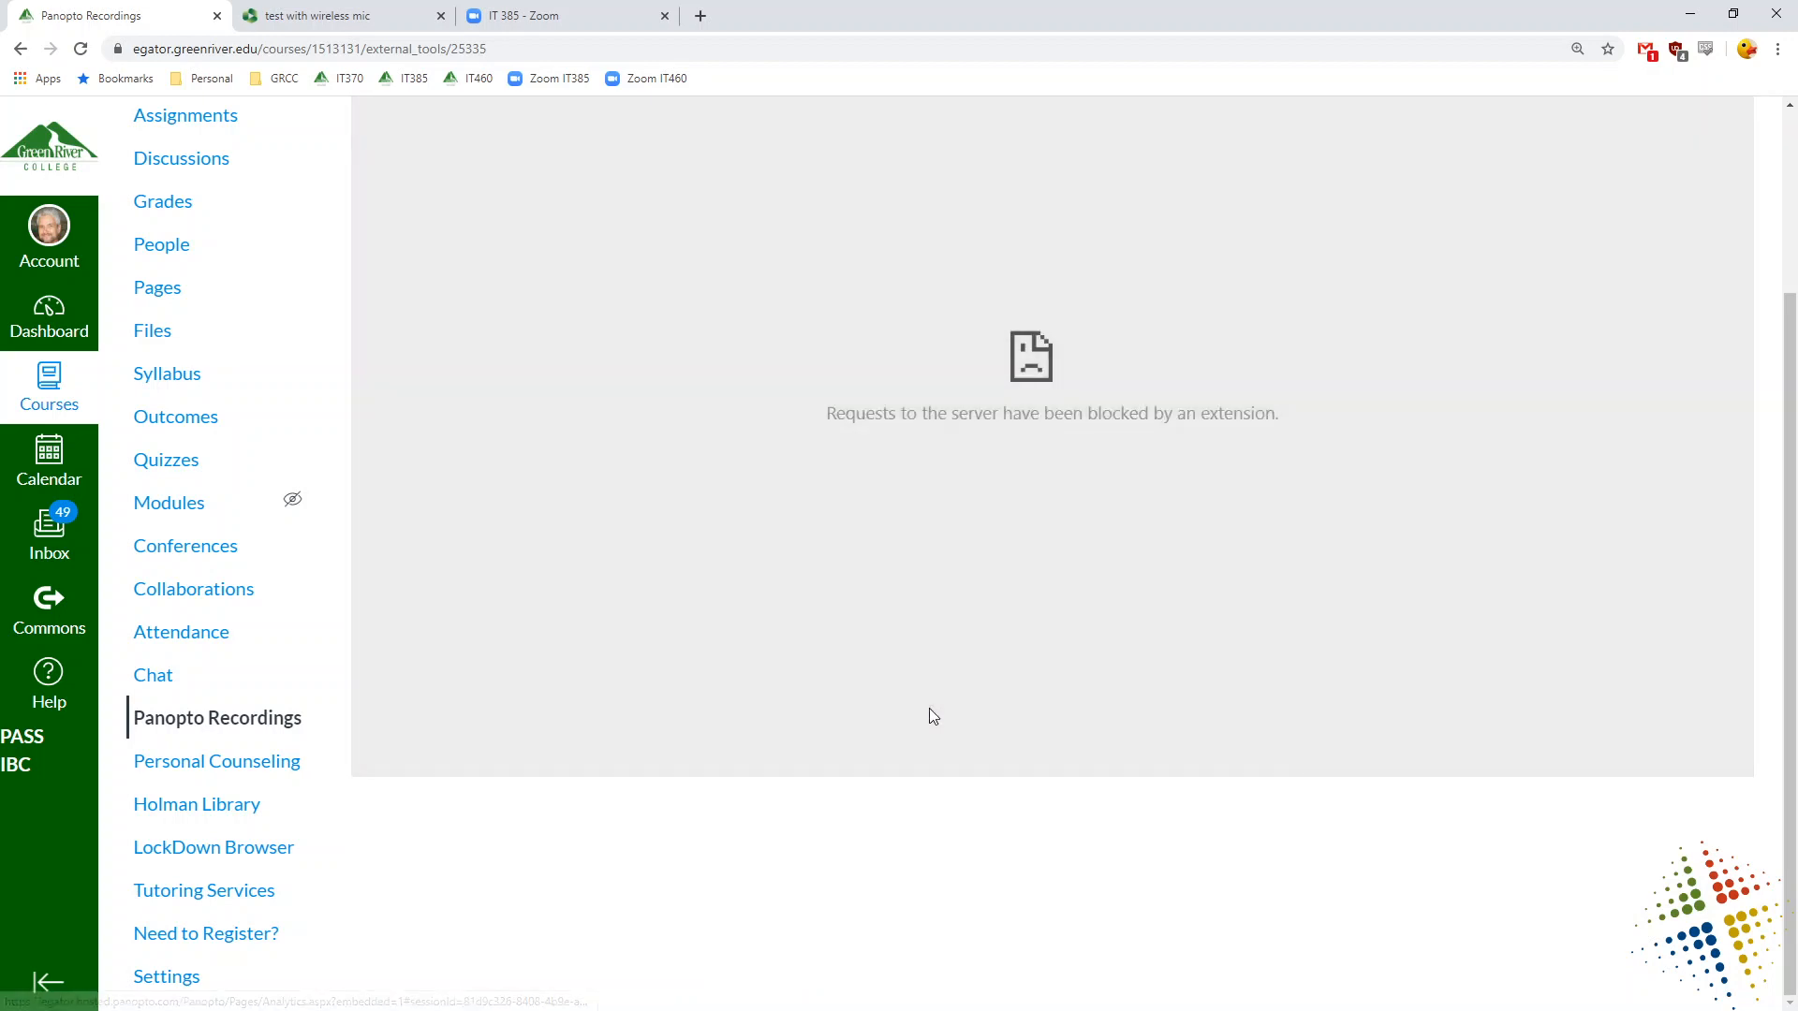
{"action": "scroll", "scroll_direction": "up", "scroll_amount": 3}
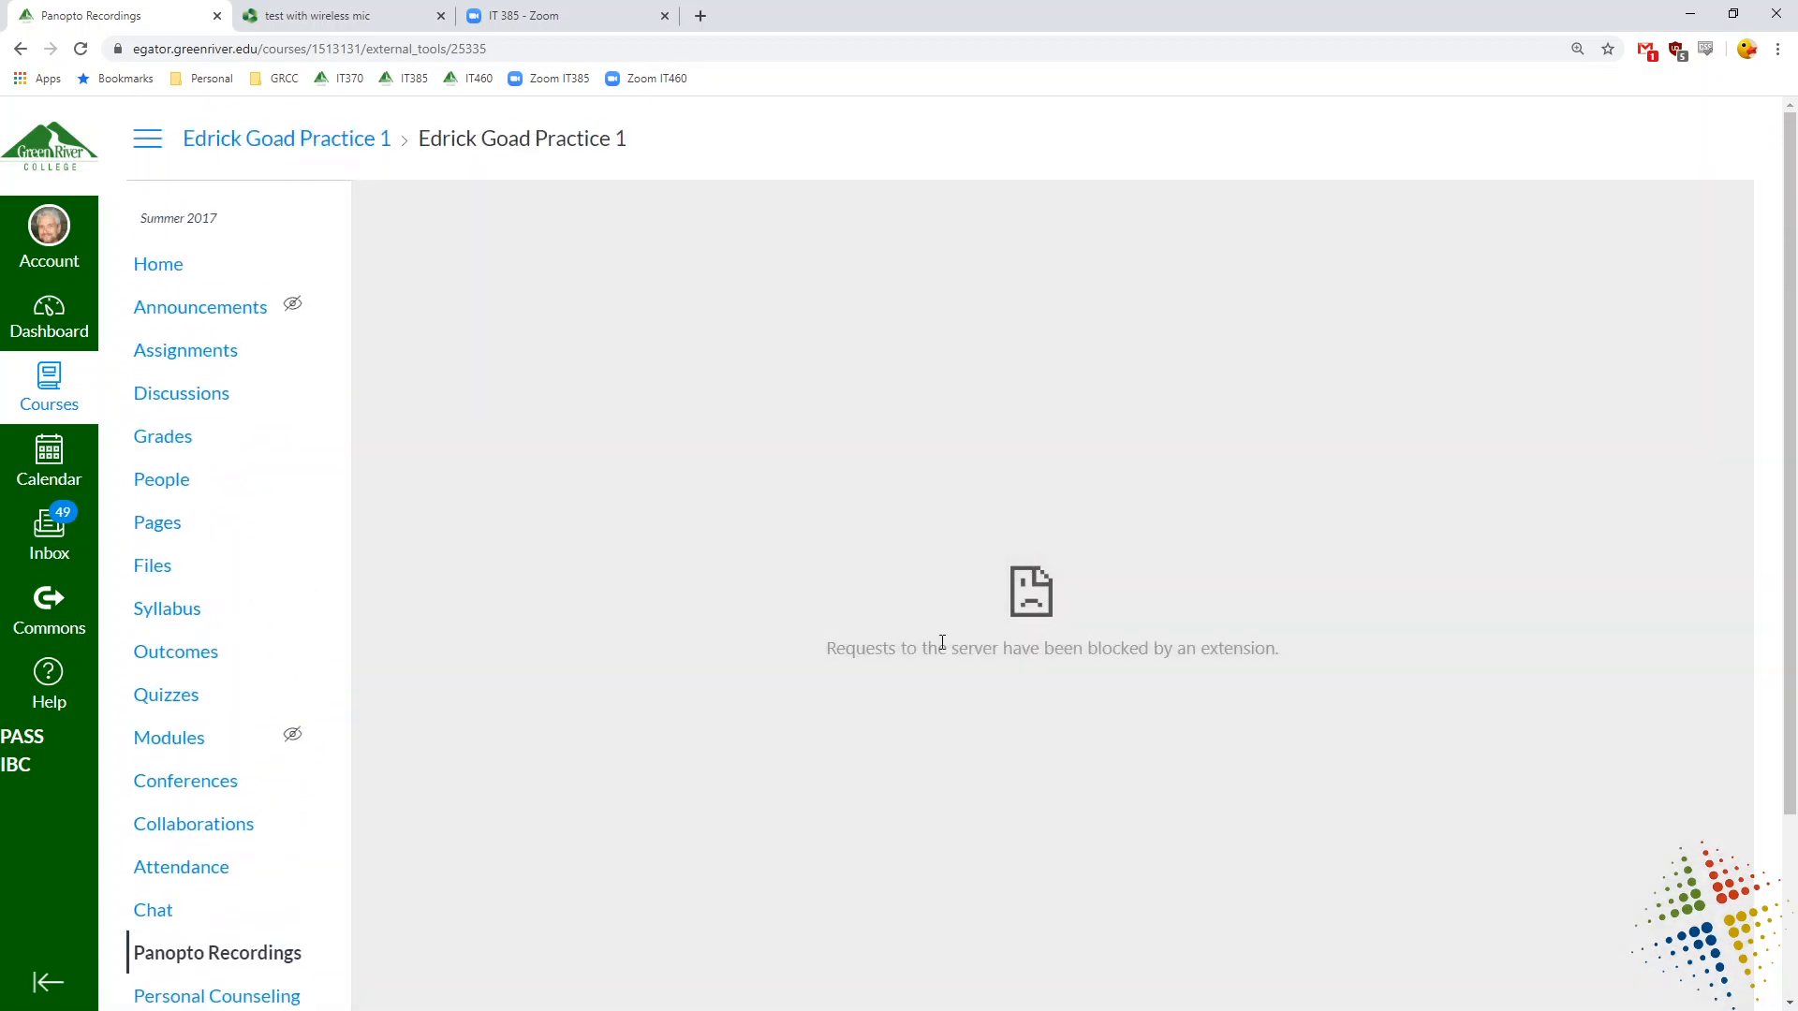
{"action": "left_click", "coordinate": [78, 48]}
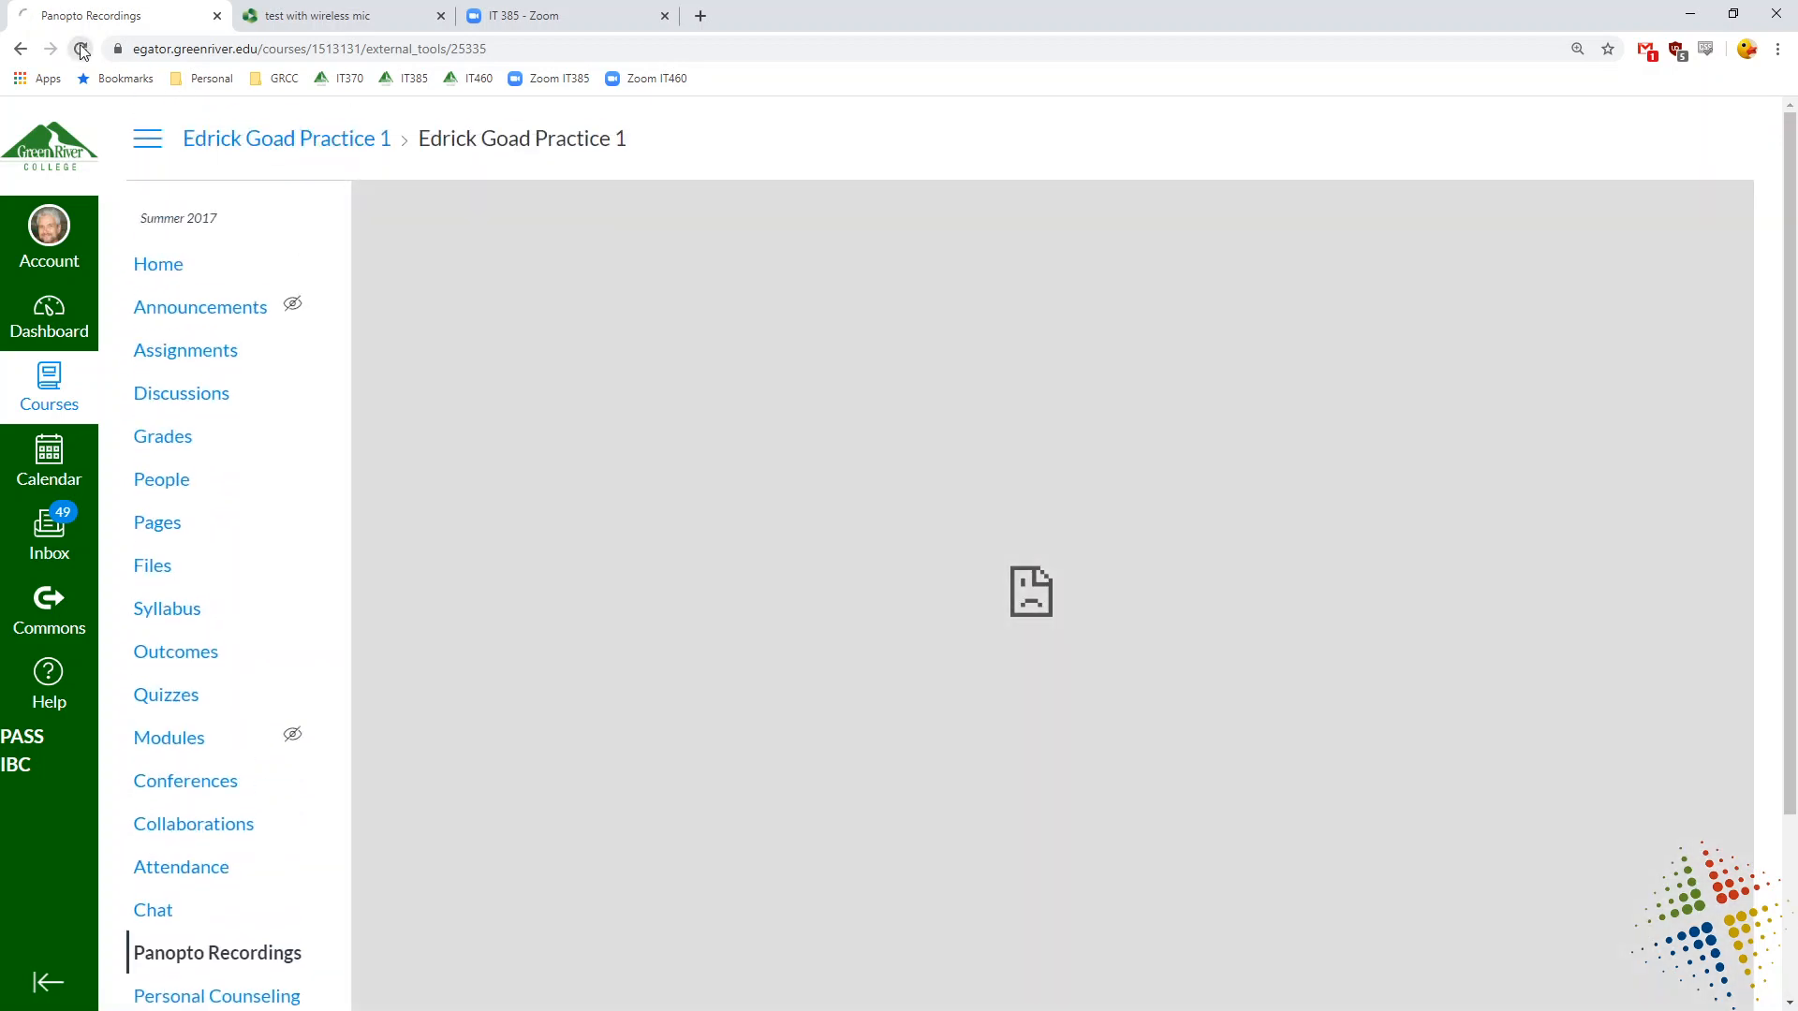
{"action": "left_click", "coordinate": [1674, 49]}
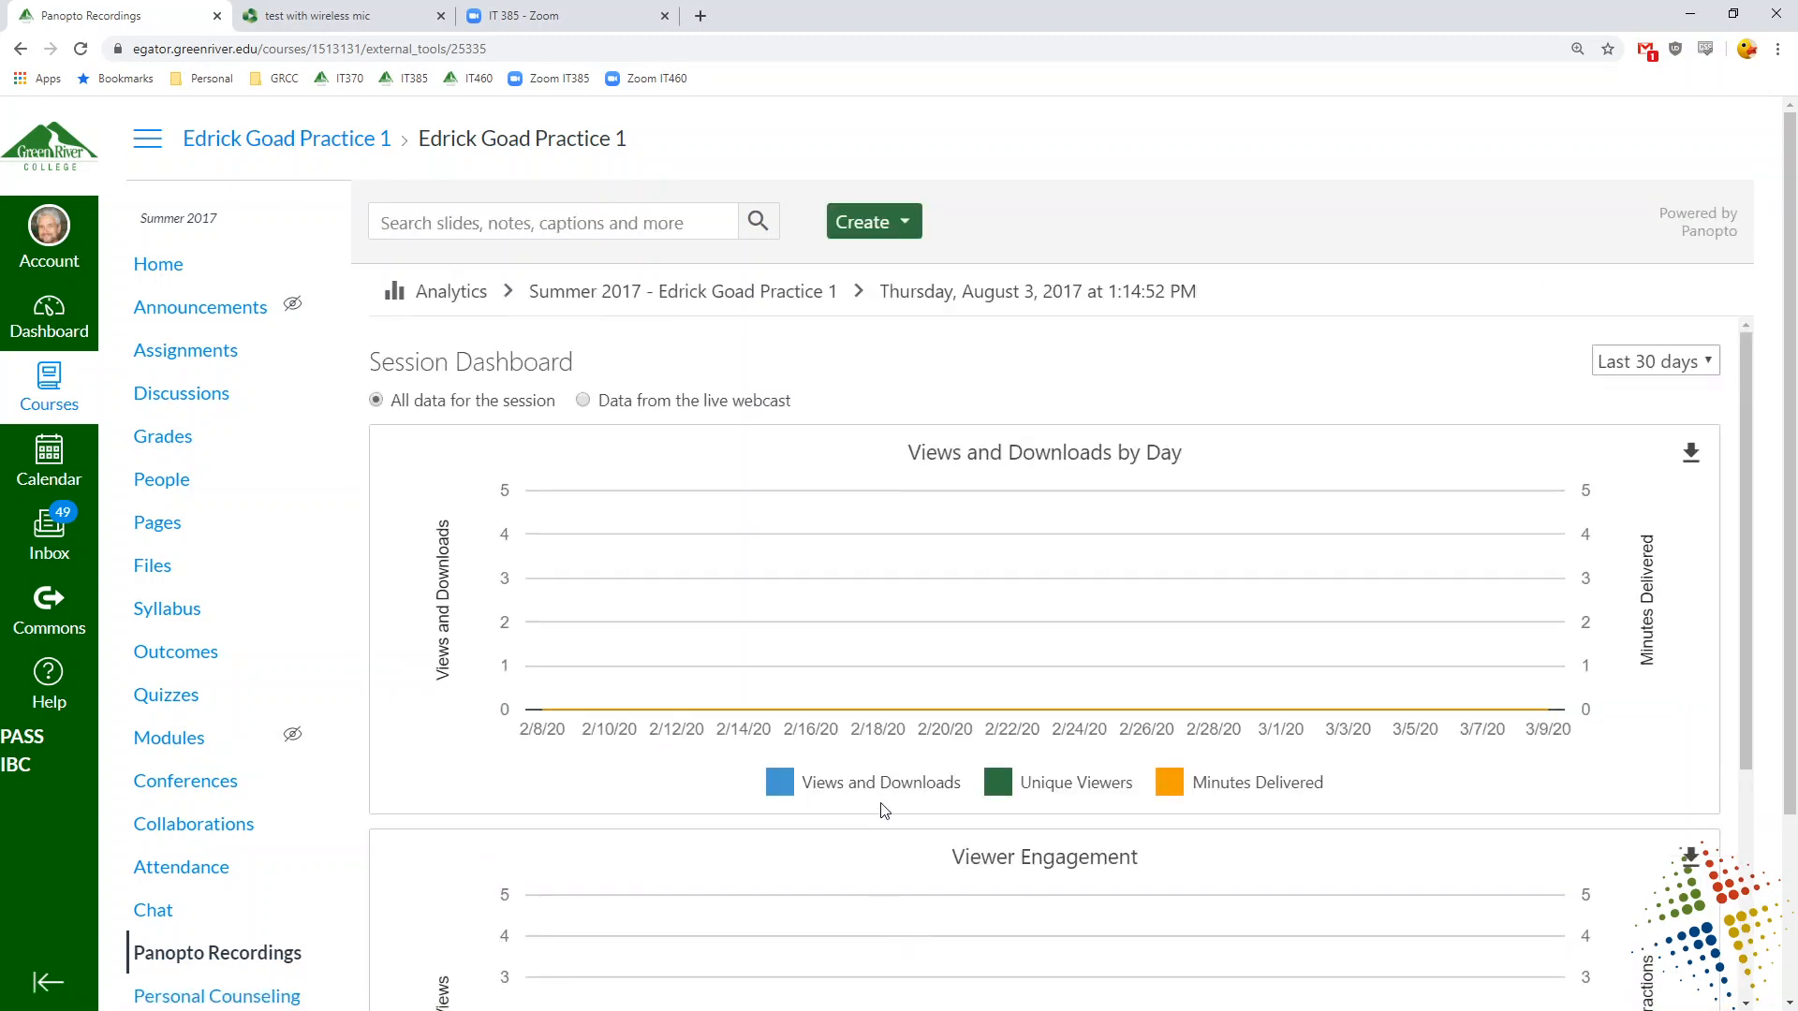
- Go up from the session stats to the Summer 2017 folder's analytics dashboard via the breadcrumb
{"action": "scroll", "scroll_direction": "down", "scroll_amount": 3}
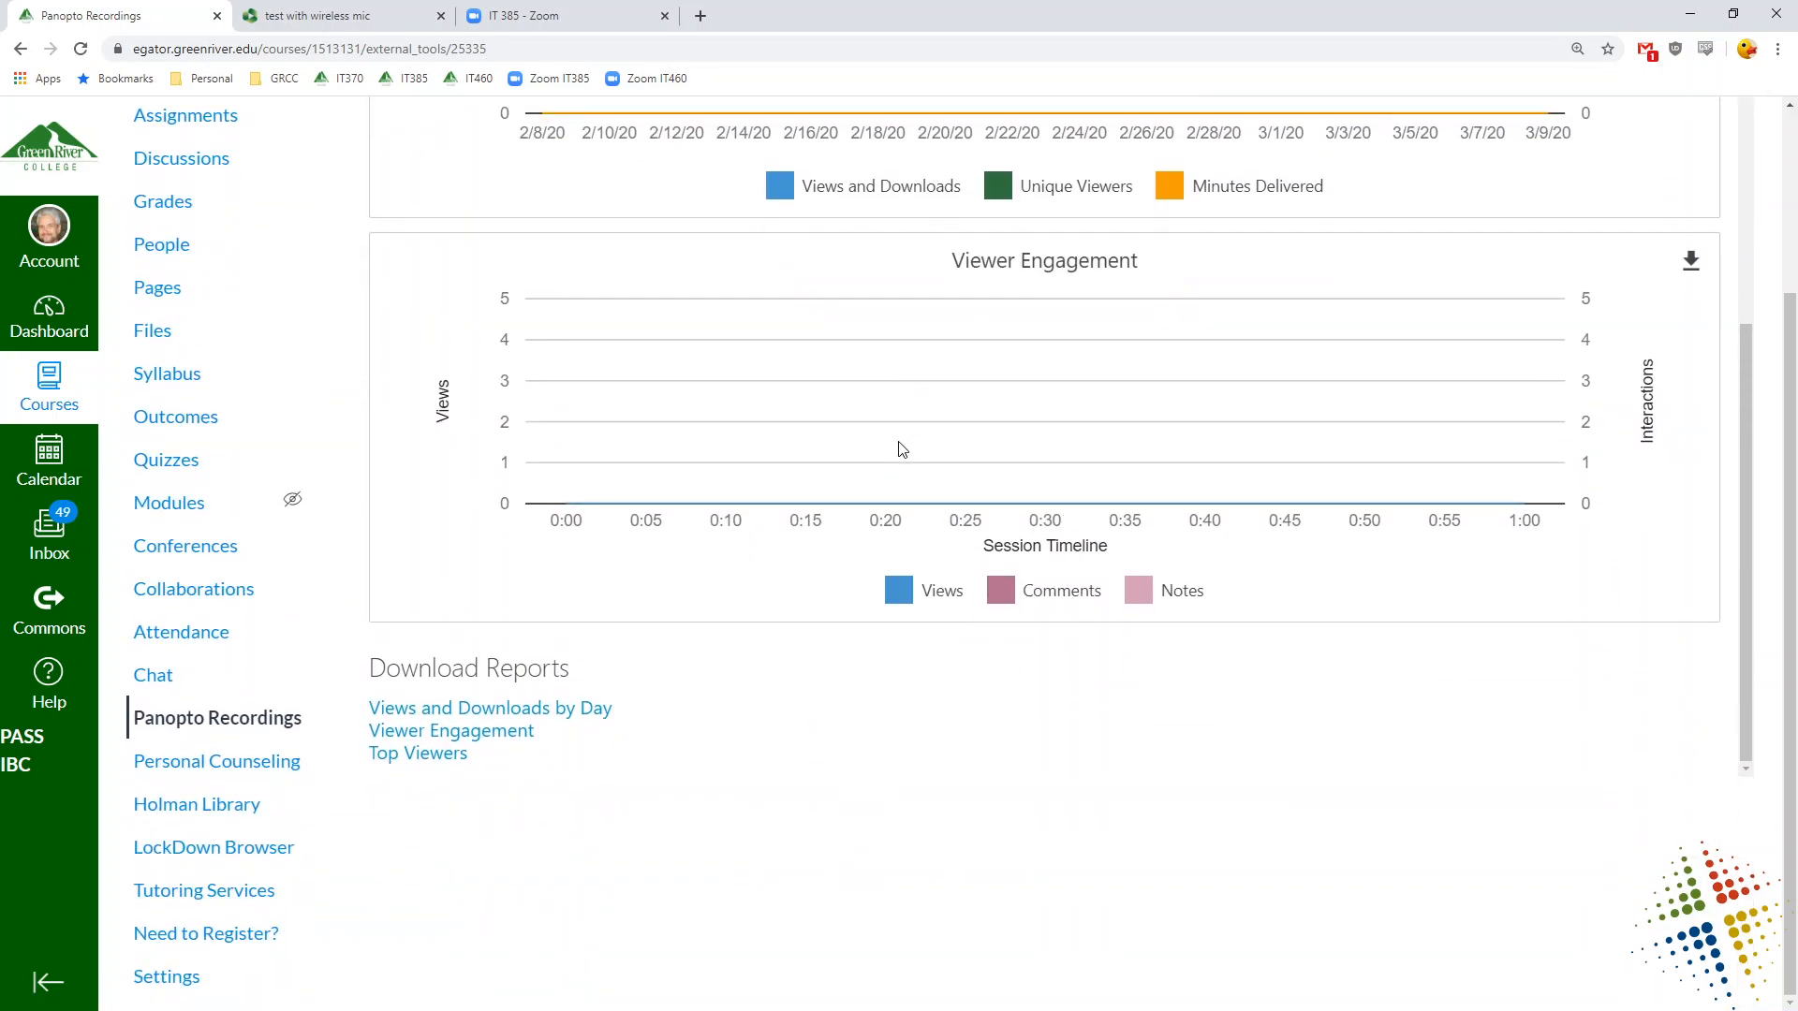
{"action": "scroll", "scroll_direction": "up", "scroll_amount": 3}
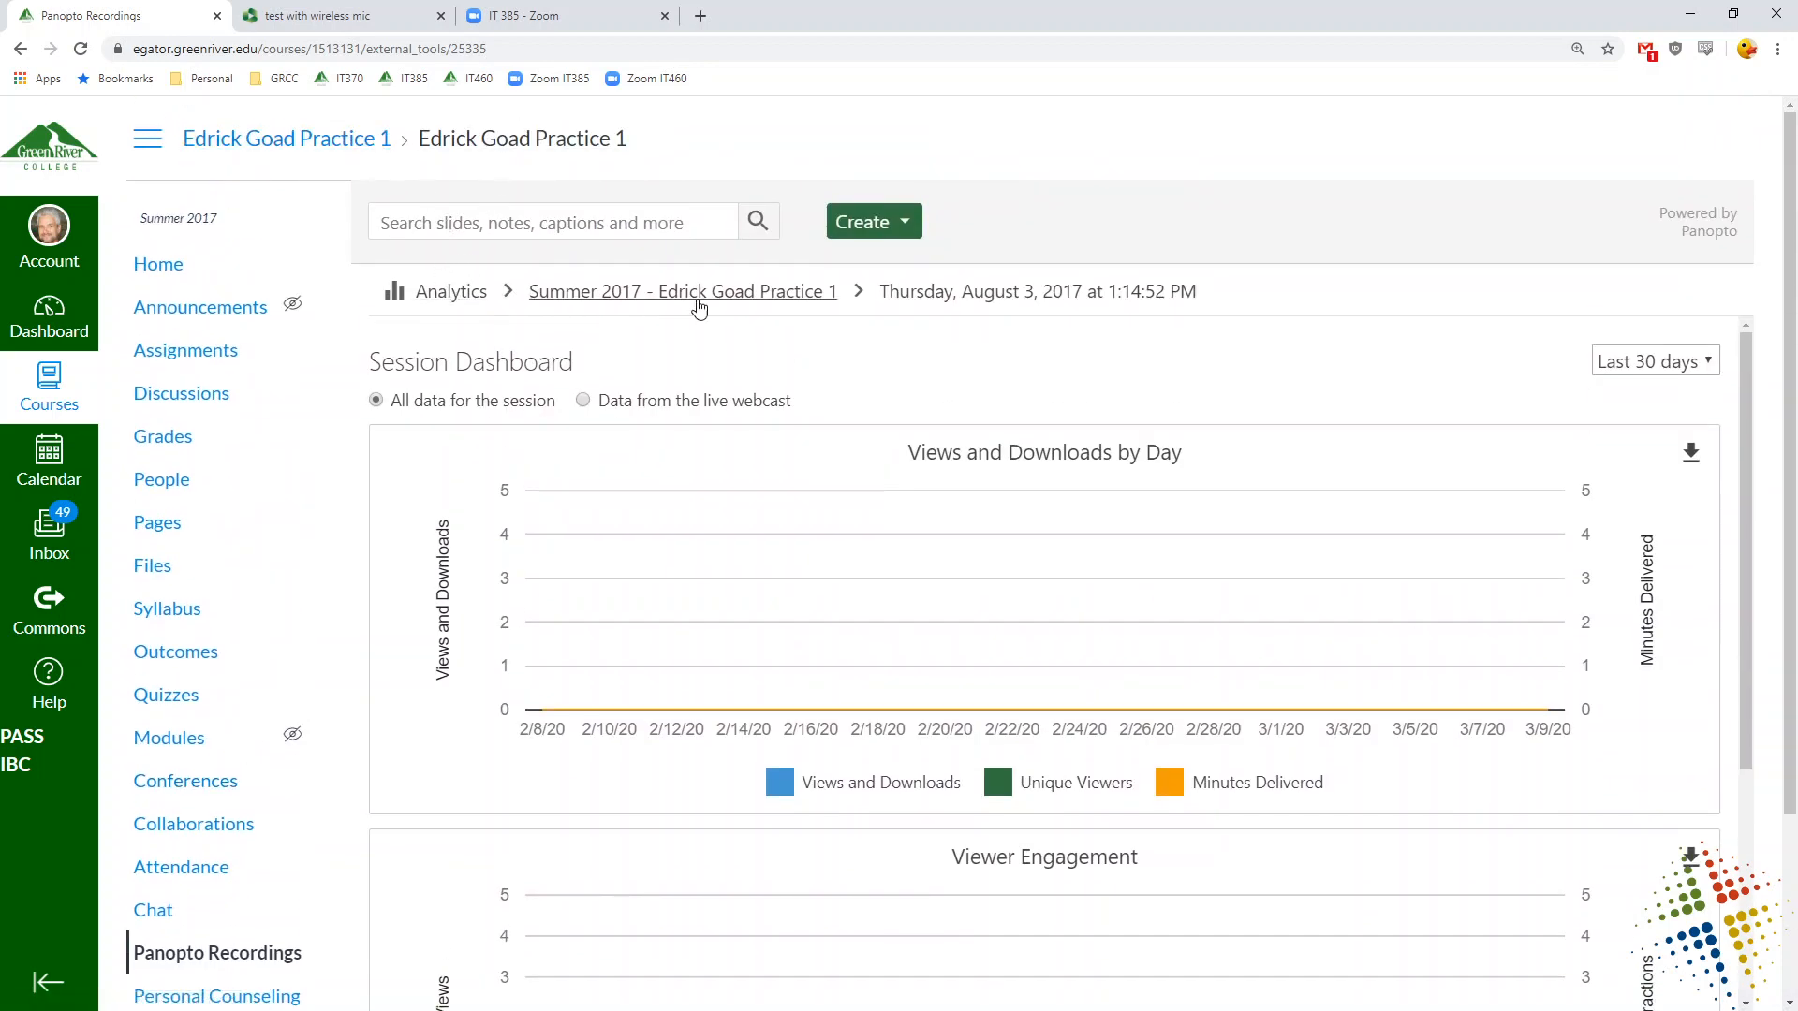
{"action": "left_click", "coordinate": [682, 290]}
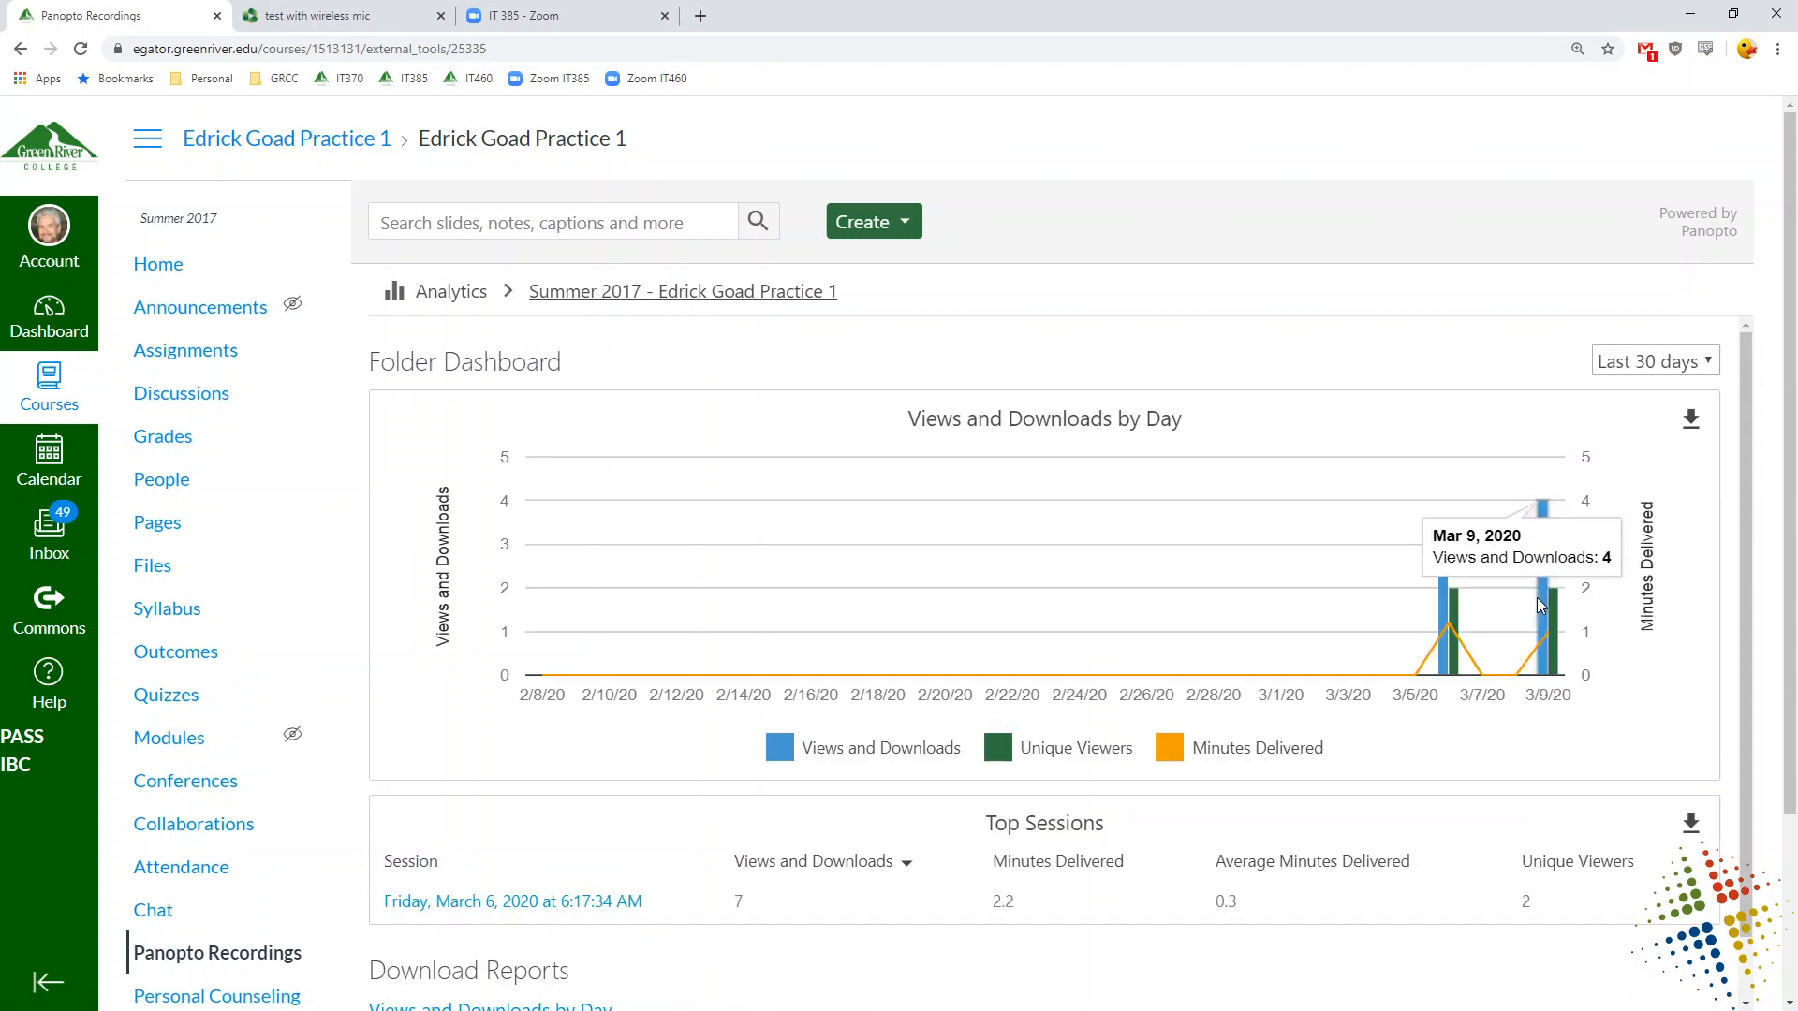
{"action": "mouse_move", "coordinate": [1341, 666]}
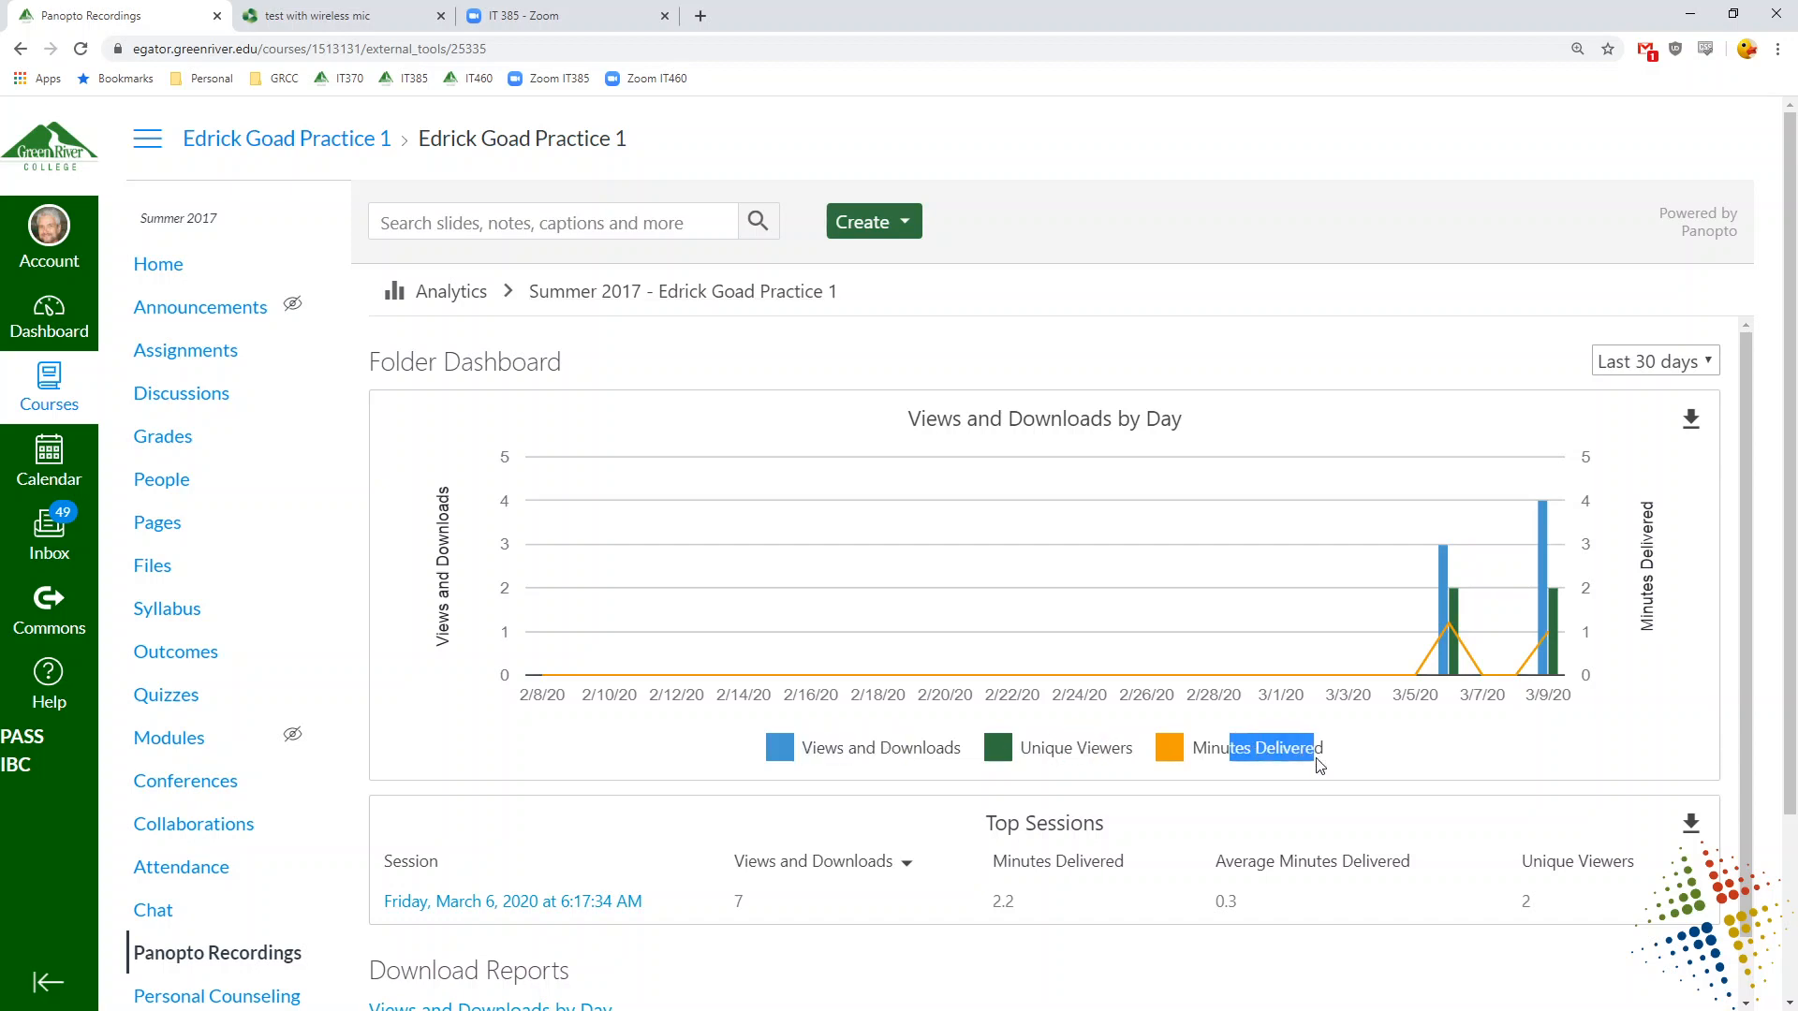
{"action": "mouse_move", "coordinate": [1621, 764]}
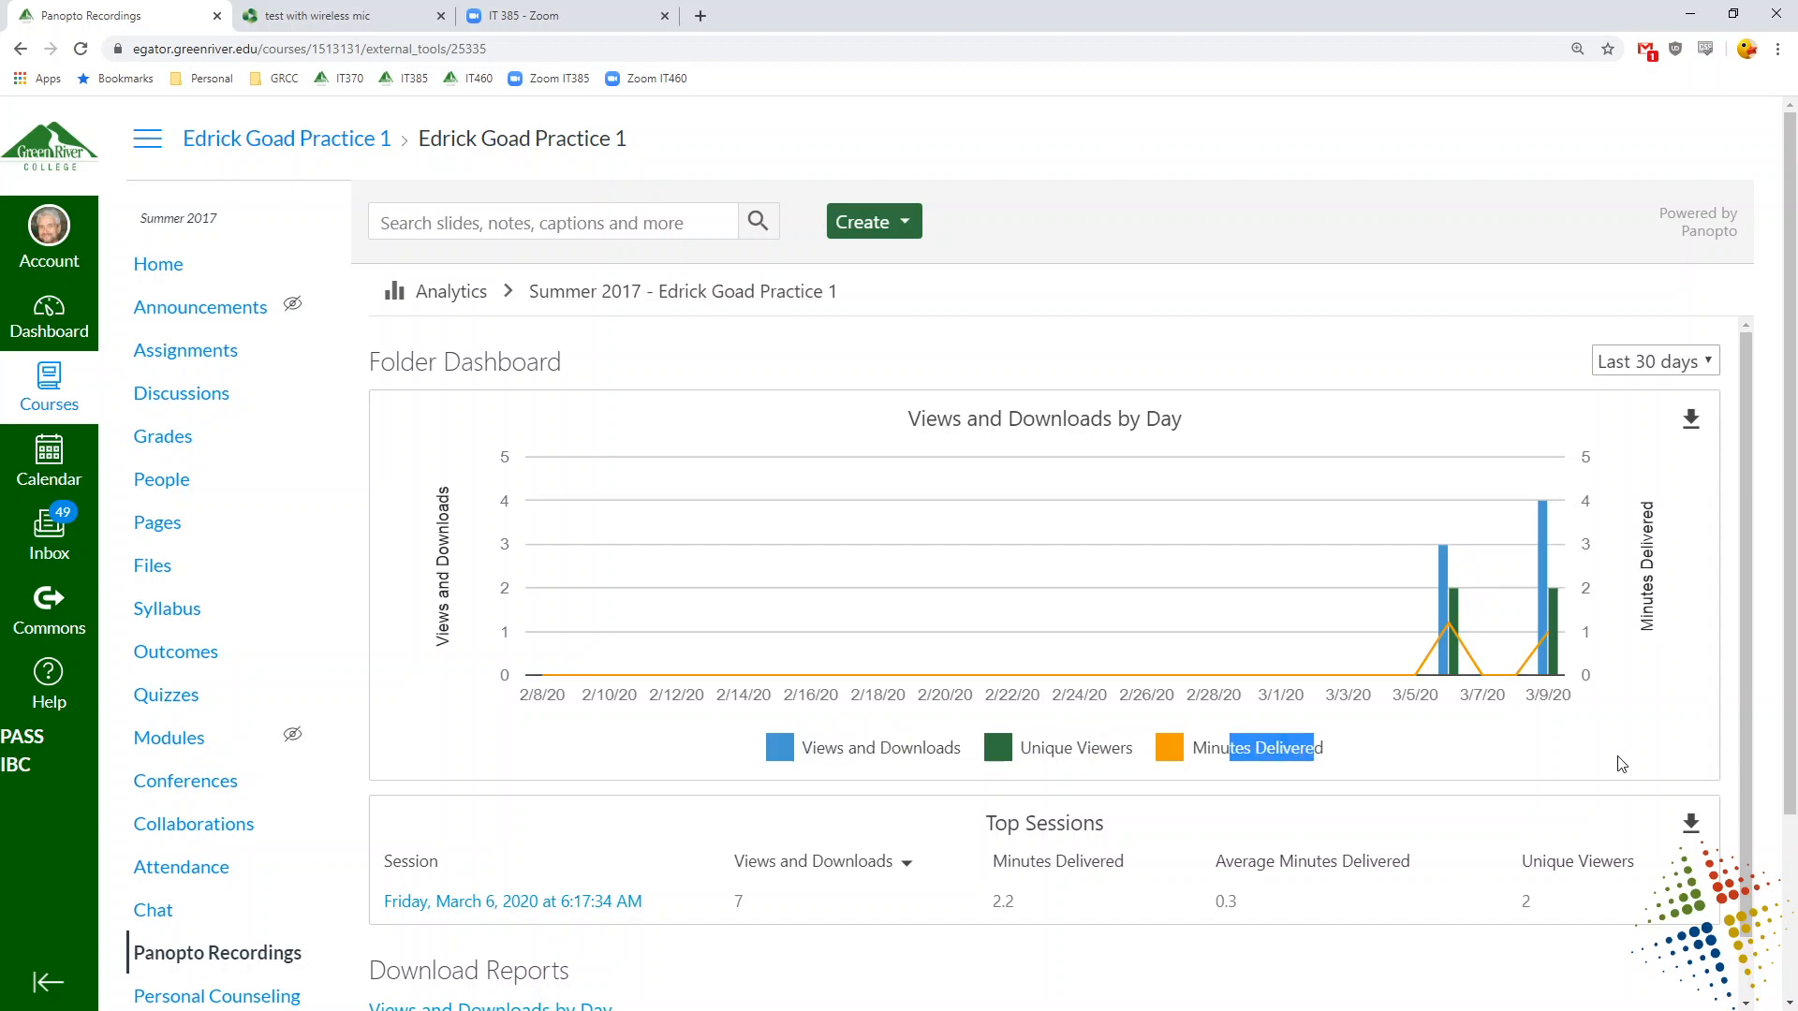
{"action": "mouse_move", "coordinate": [1689, 826]}
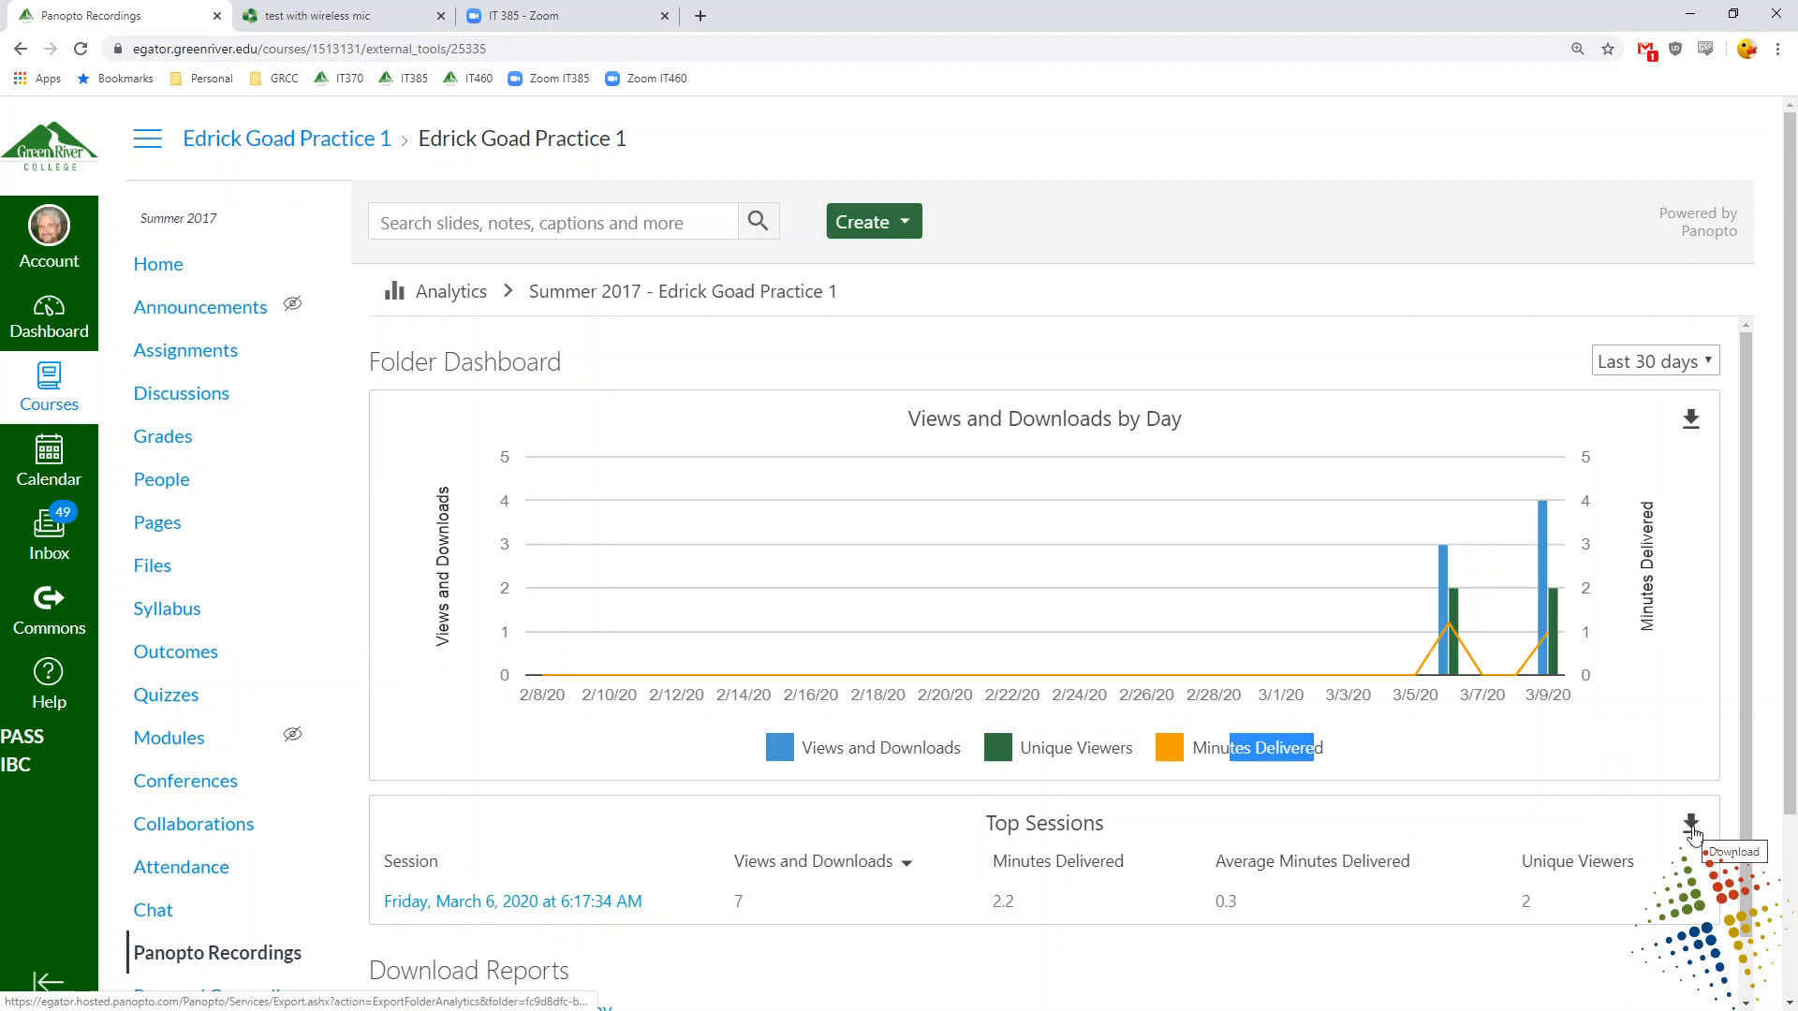
- Download the folder's Top Sessions viewer report and open its CSV from the zip in Excel
{"action": "left_click", "coordinate": [1689, 826]}
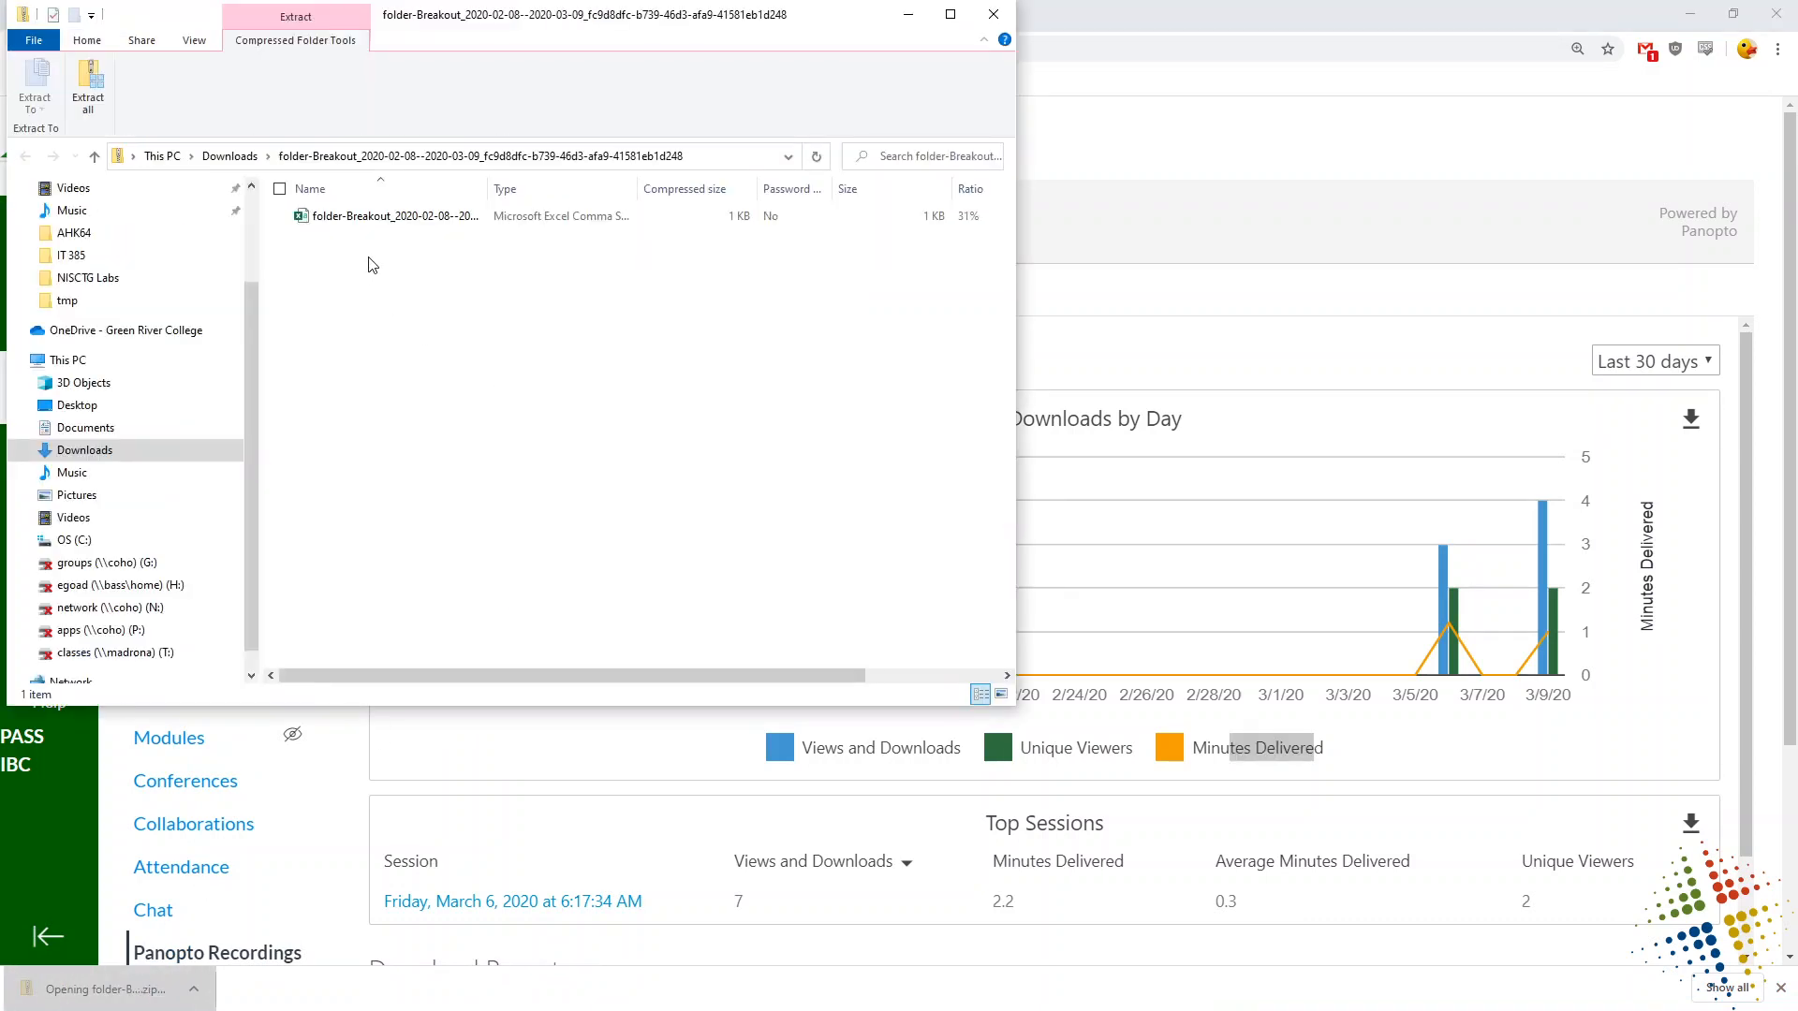
{"action": "left_click", "coordinate": [396, 215]}
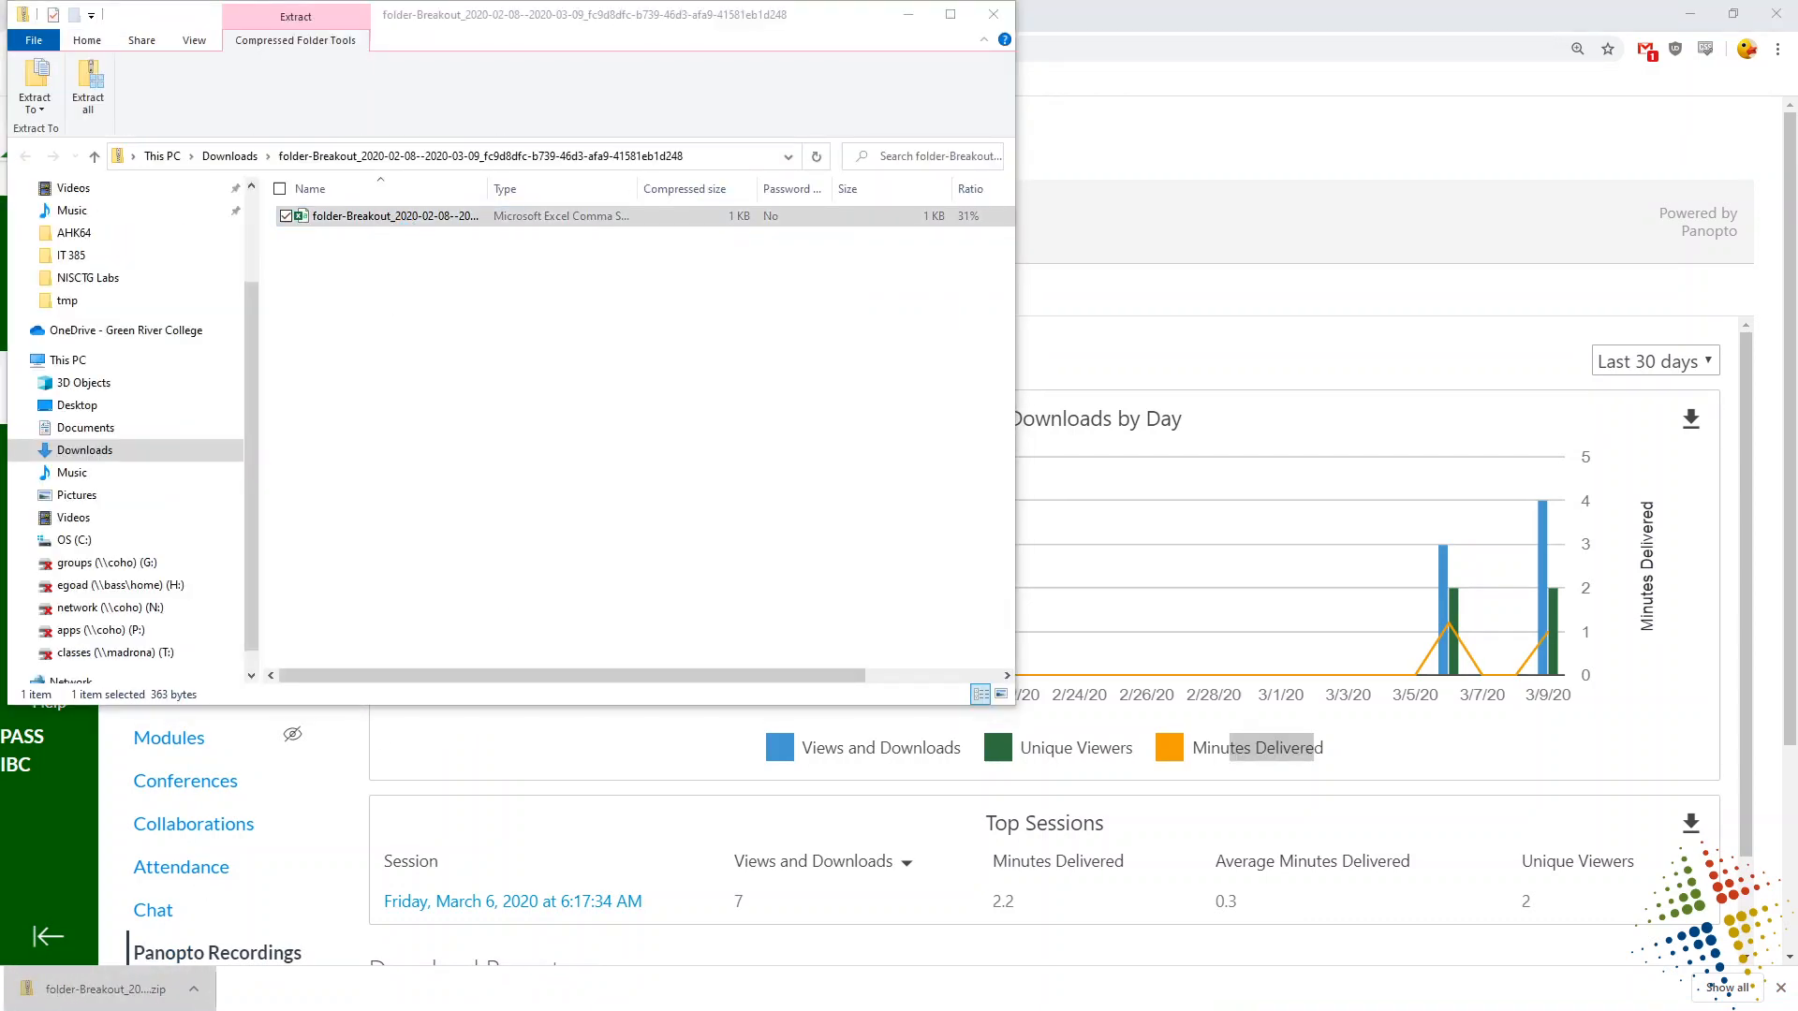
{"action": "double_click", "coordinate": [395, 216]}
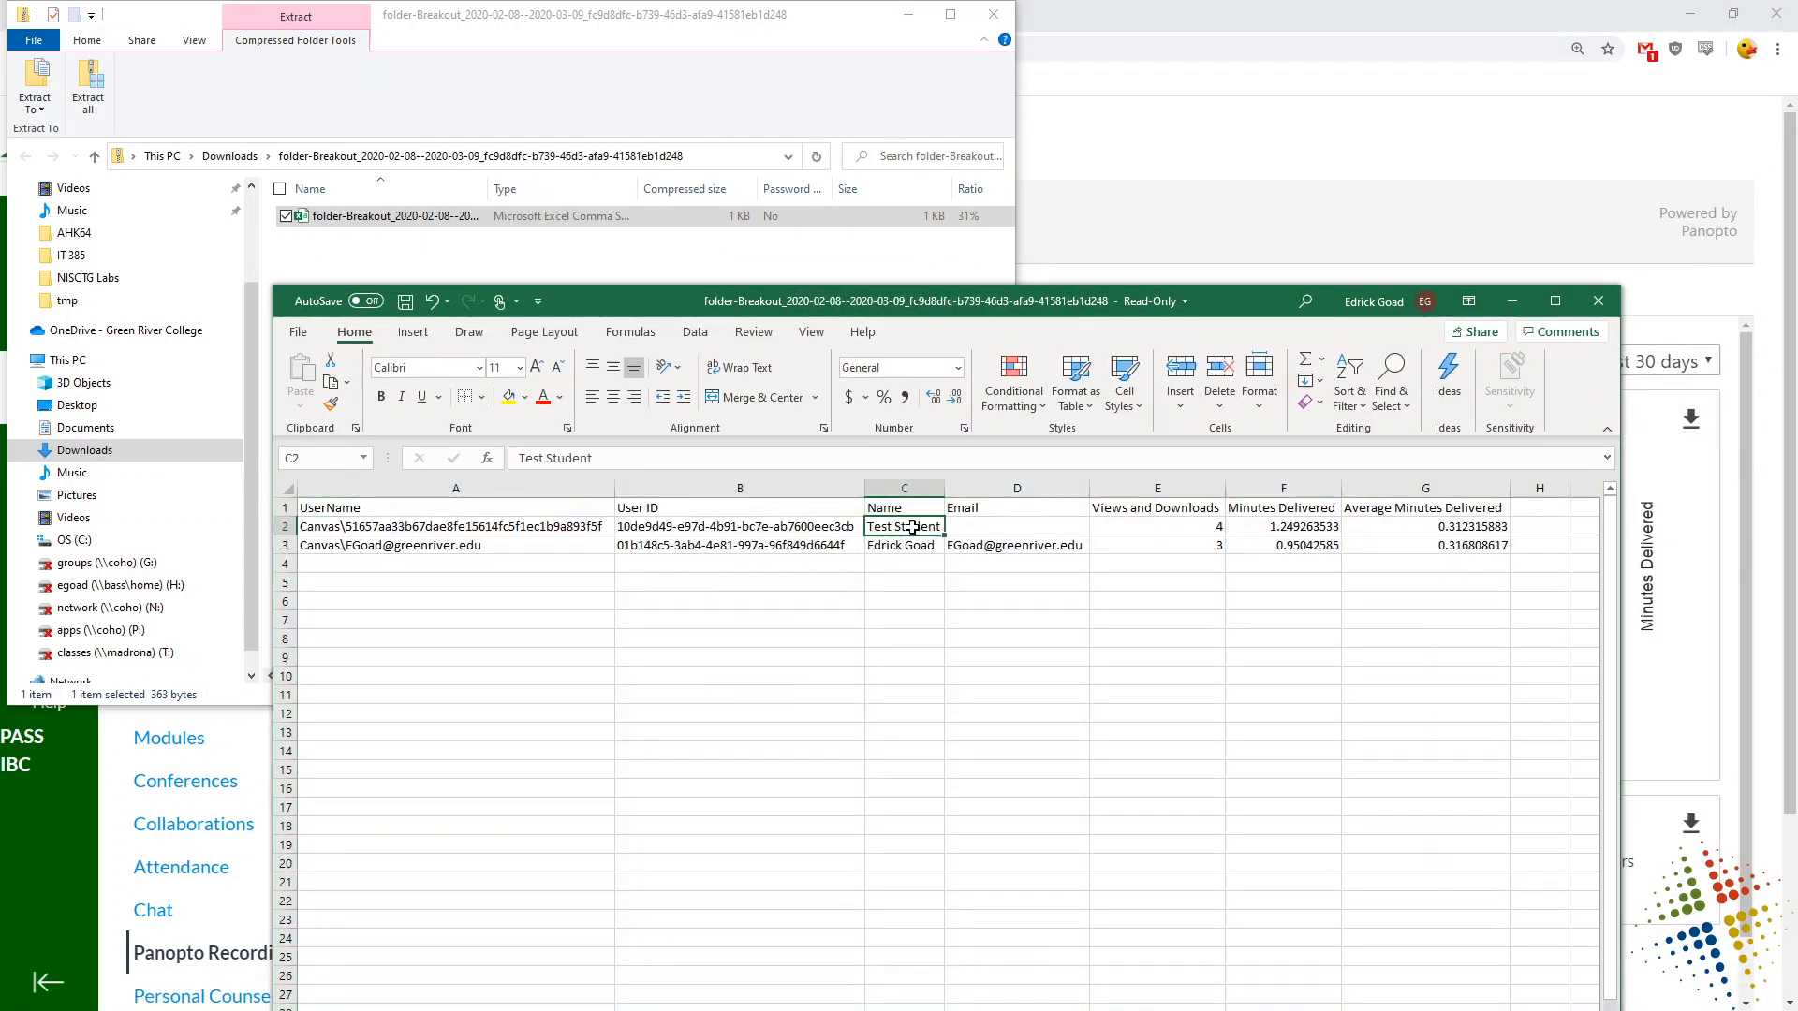
- Check the first viewer's views, downloads and minutes delivered, then close Excel without saving
{"action": "left_click", "coordinate": [1156, 526]}
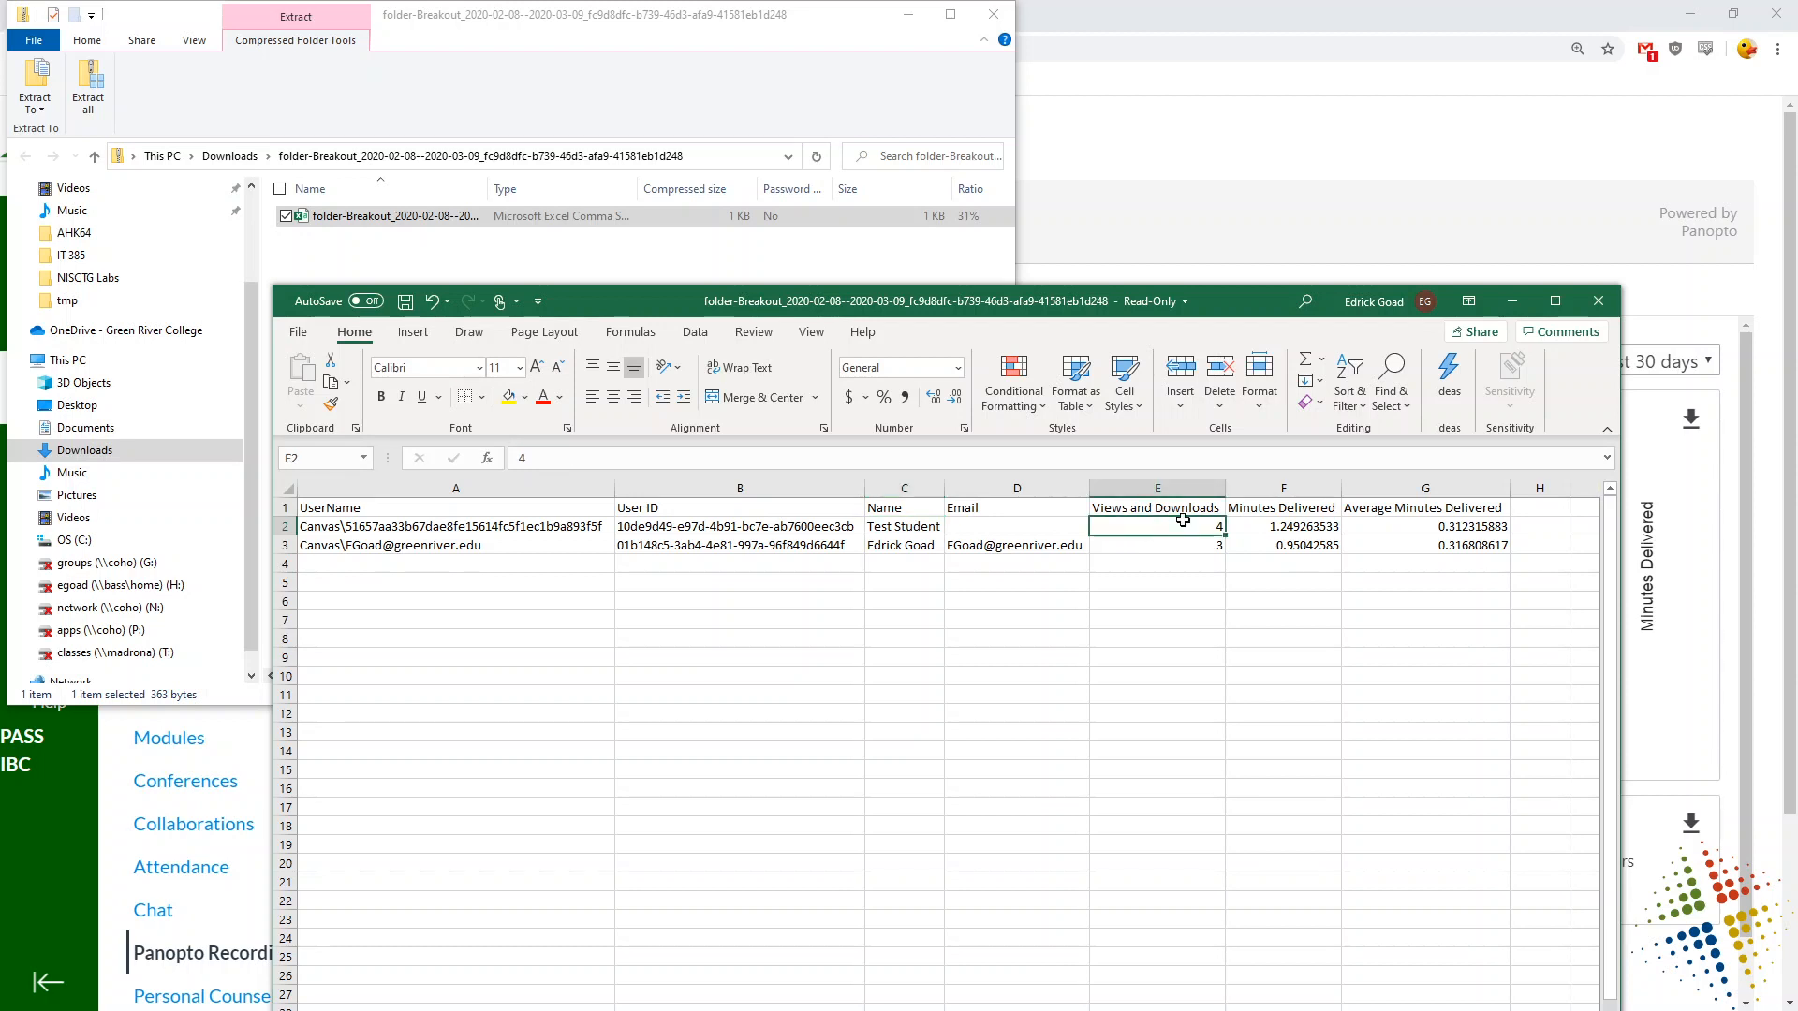
{"action": "left_click", "coordinate": [1283, 526]}
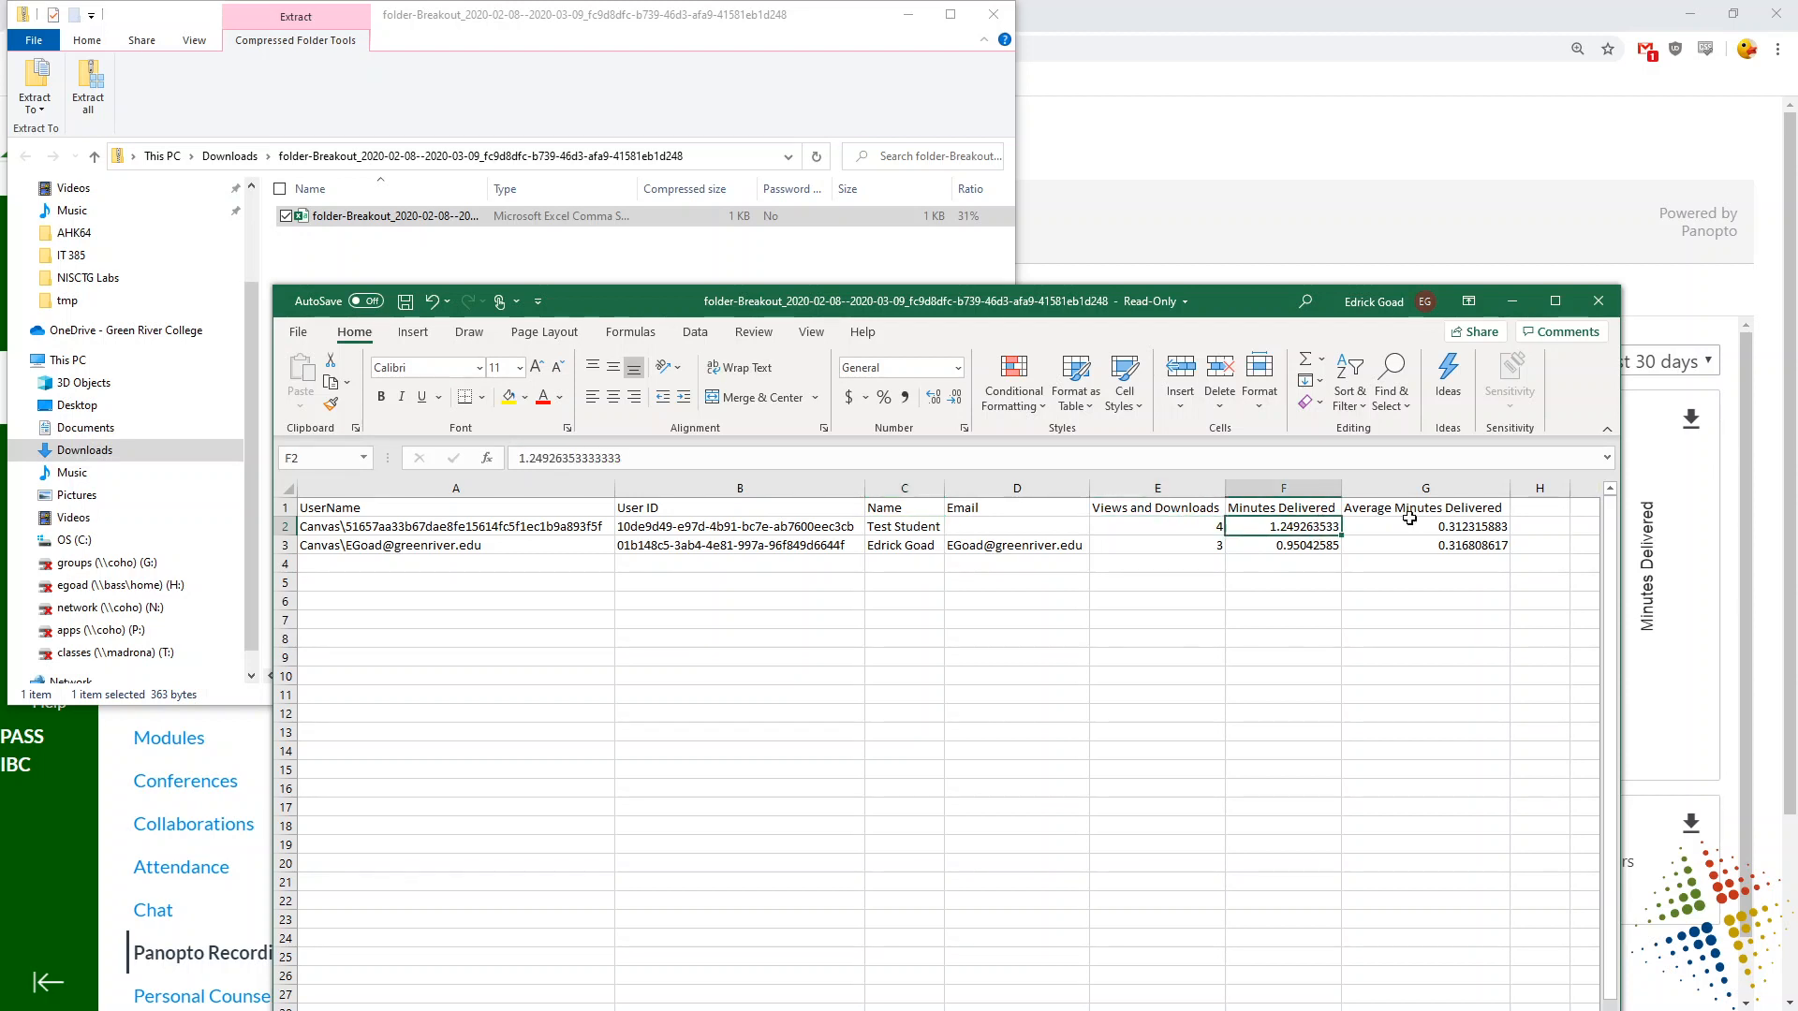
{"action": "mouse_move", "coordinate": [1646, 309]}
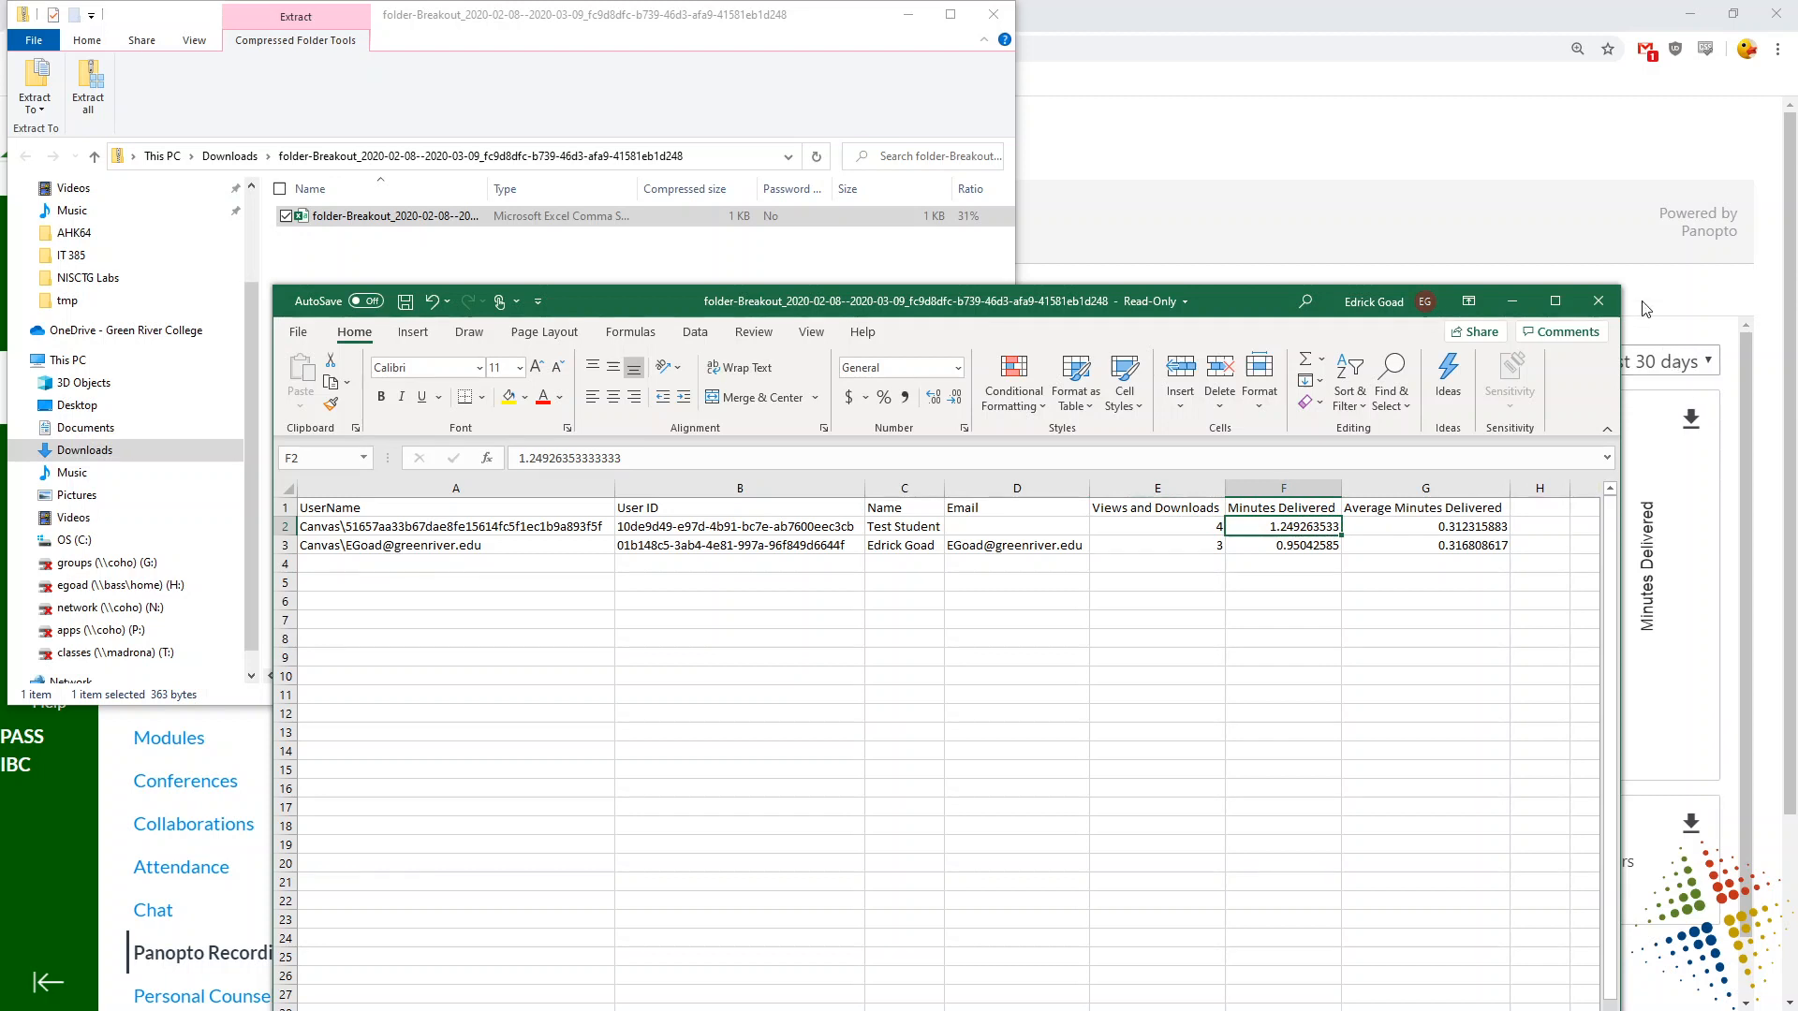
{"action": "left_click", "coordinate": [1597, 300]}
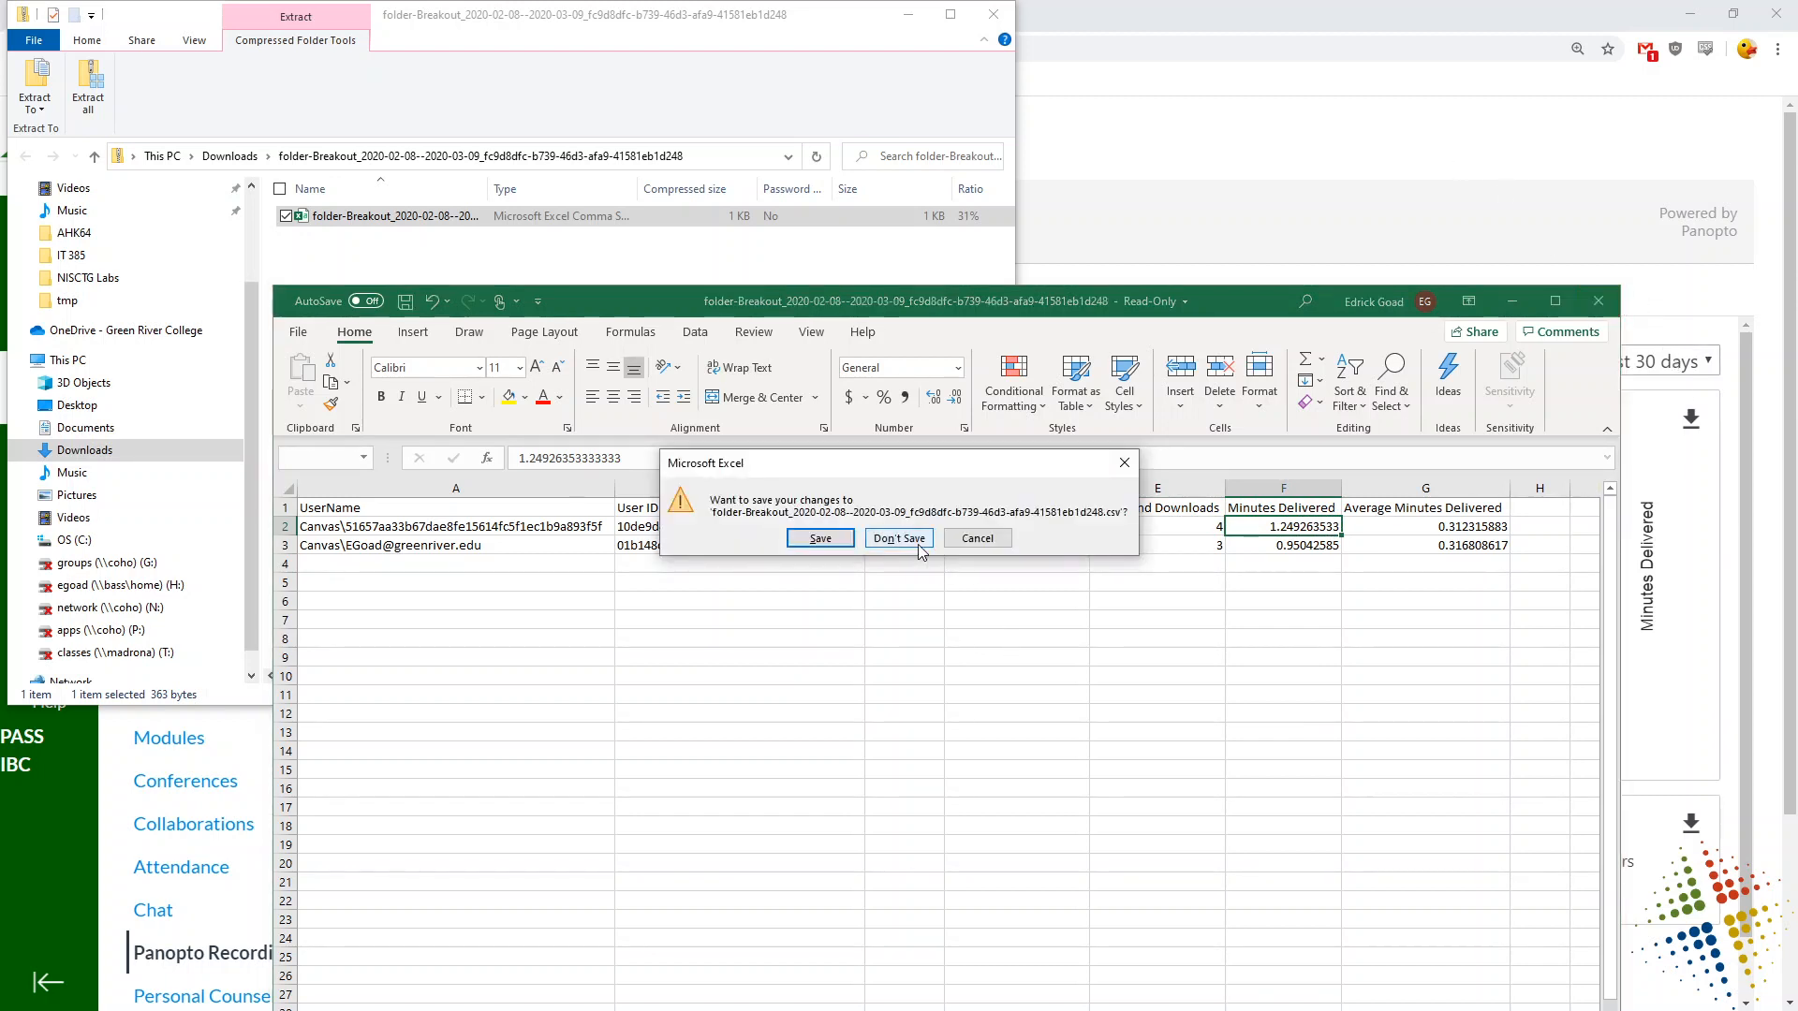
{"action": "left_click", "coordinate": [896, 538]}
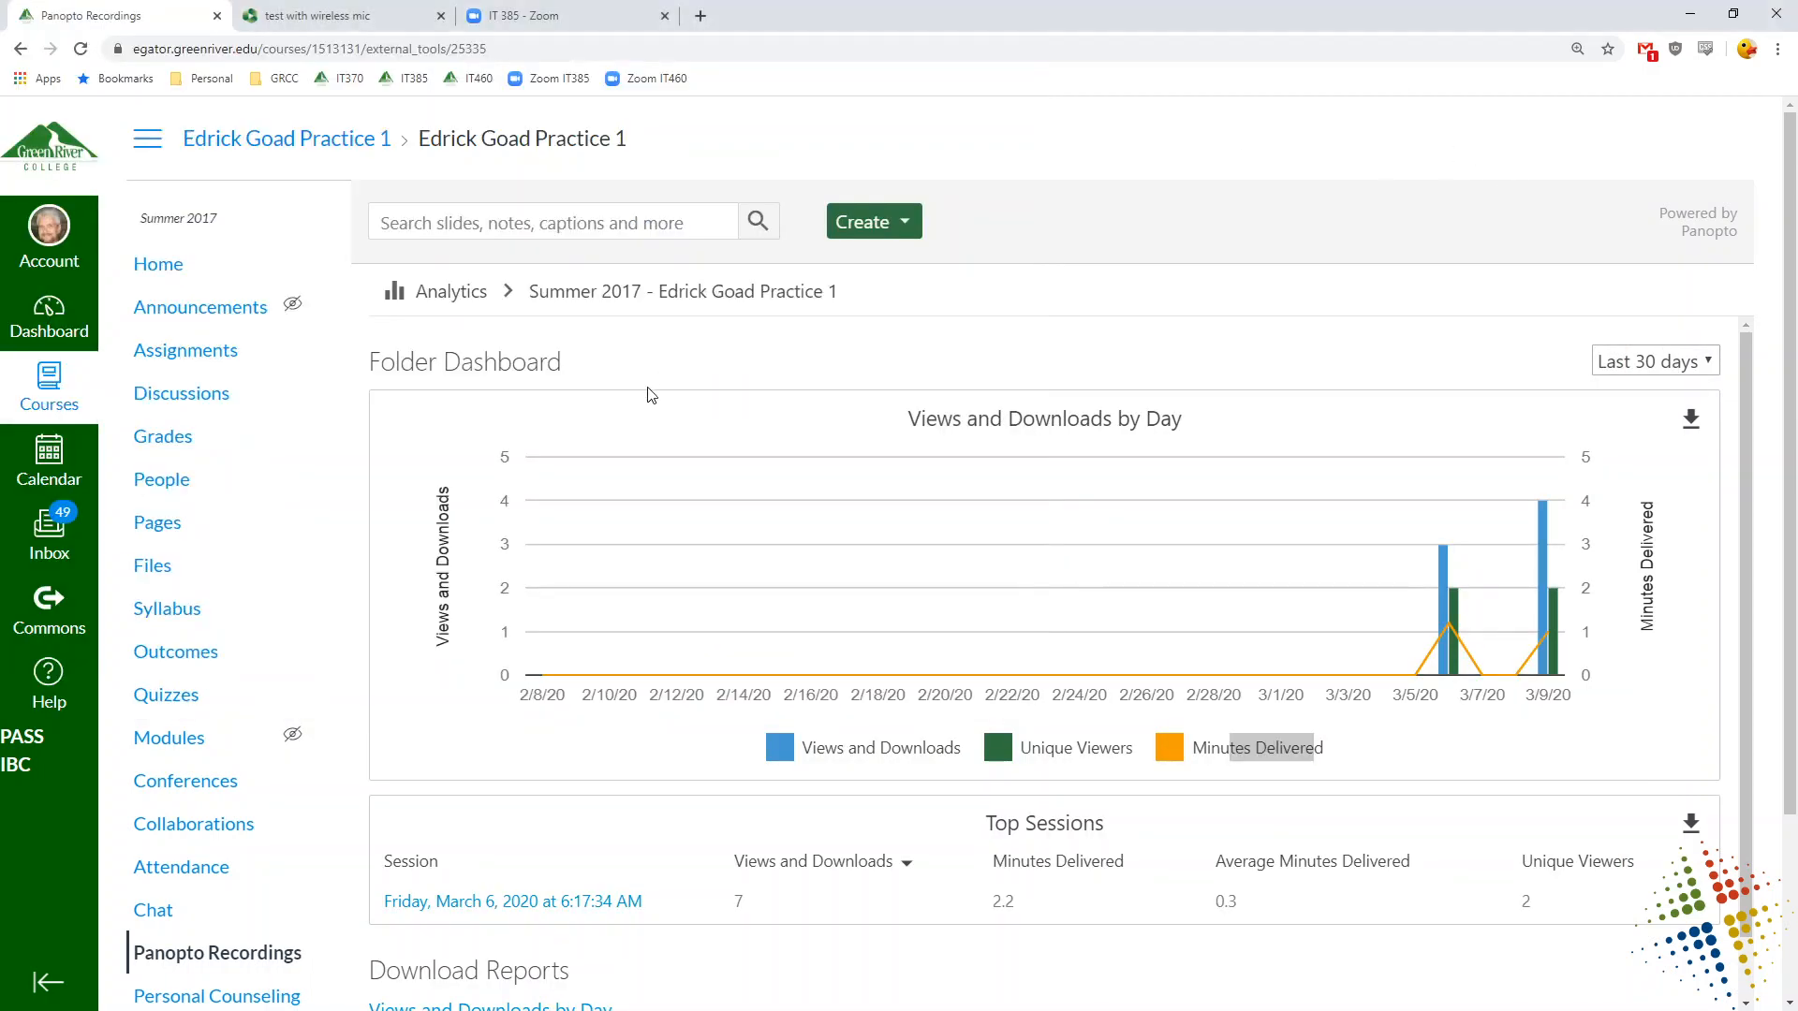
{"action": "mouse_move", "coordinate": [218, 953]}
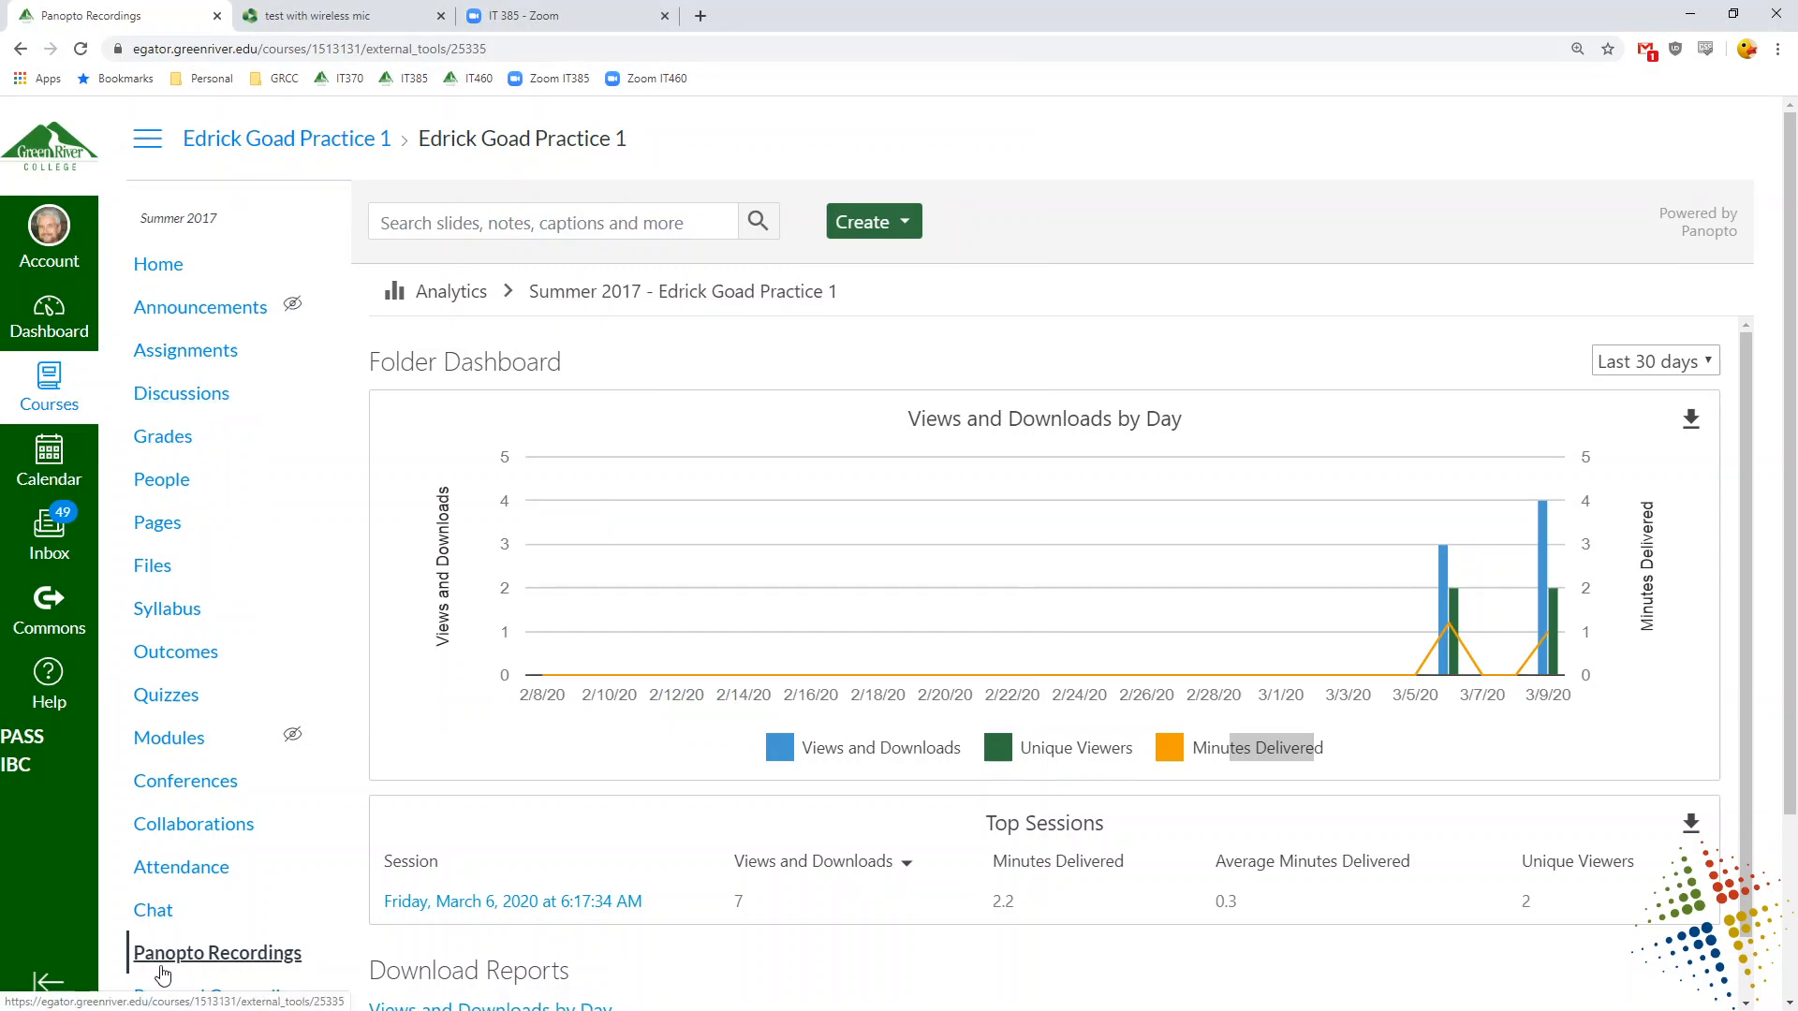
- Open the March 6 session's analytics and review Viewer Engagement and the first viewer's 99 percent completion
{"action": "left_click", "coordinate": [217, 953]}
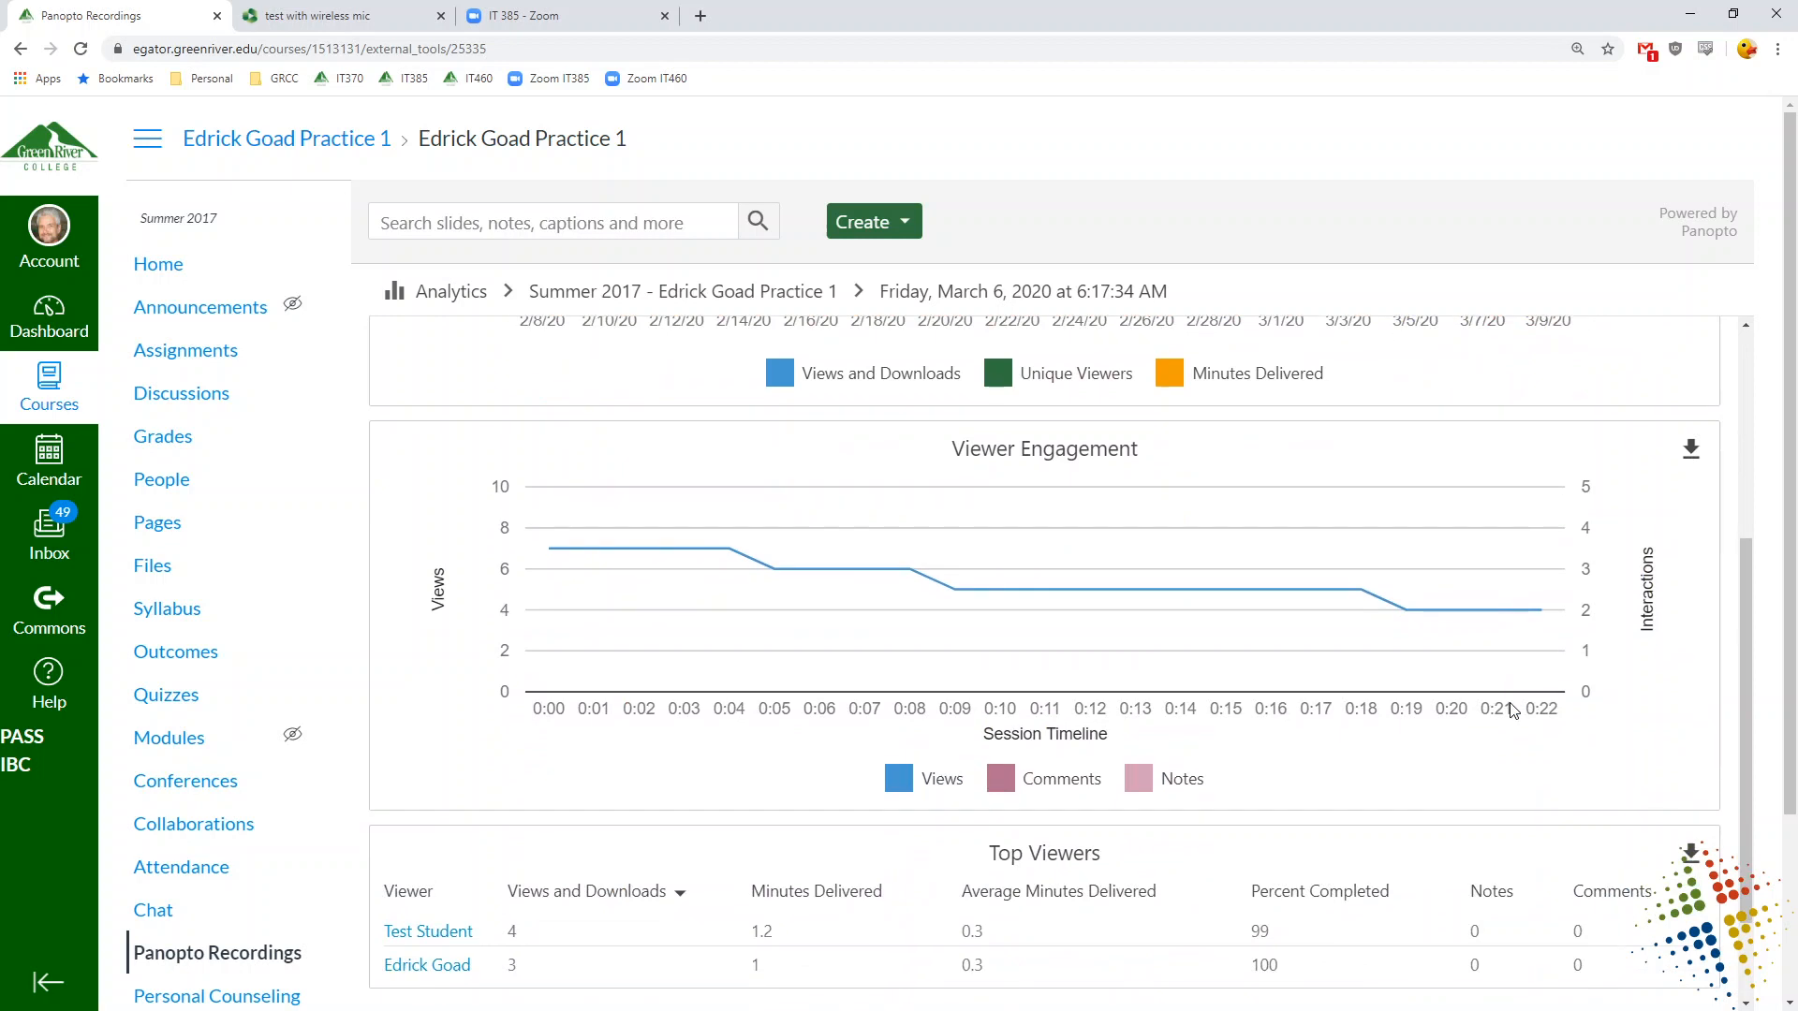
{"action": "scroll", "scroll_direction": "down", "scroll_amount": 3}
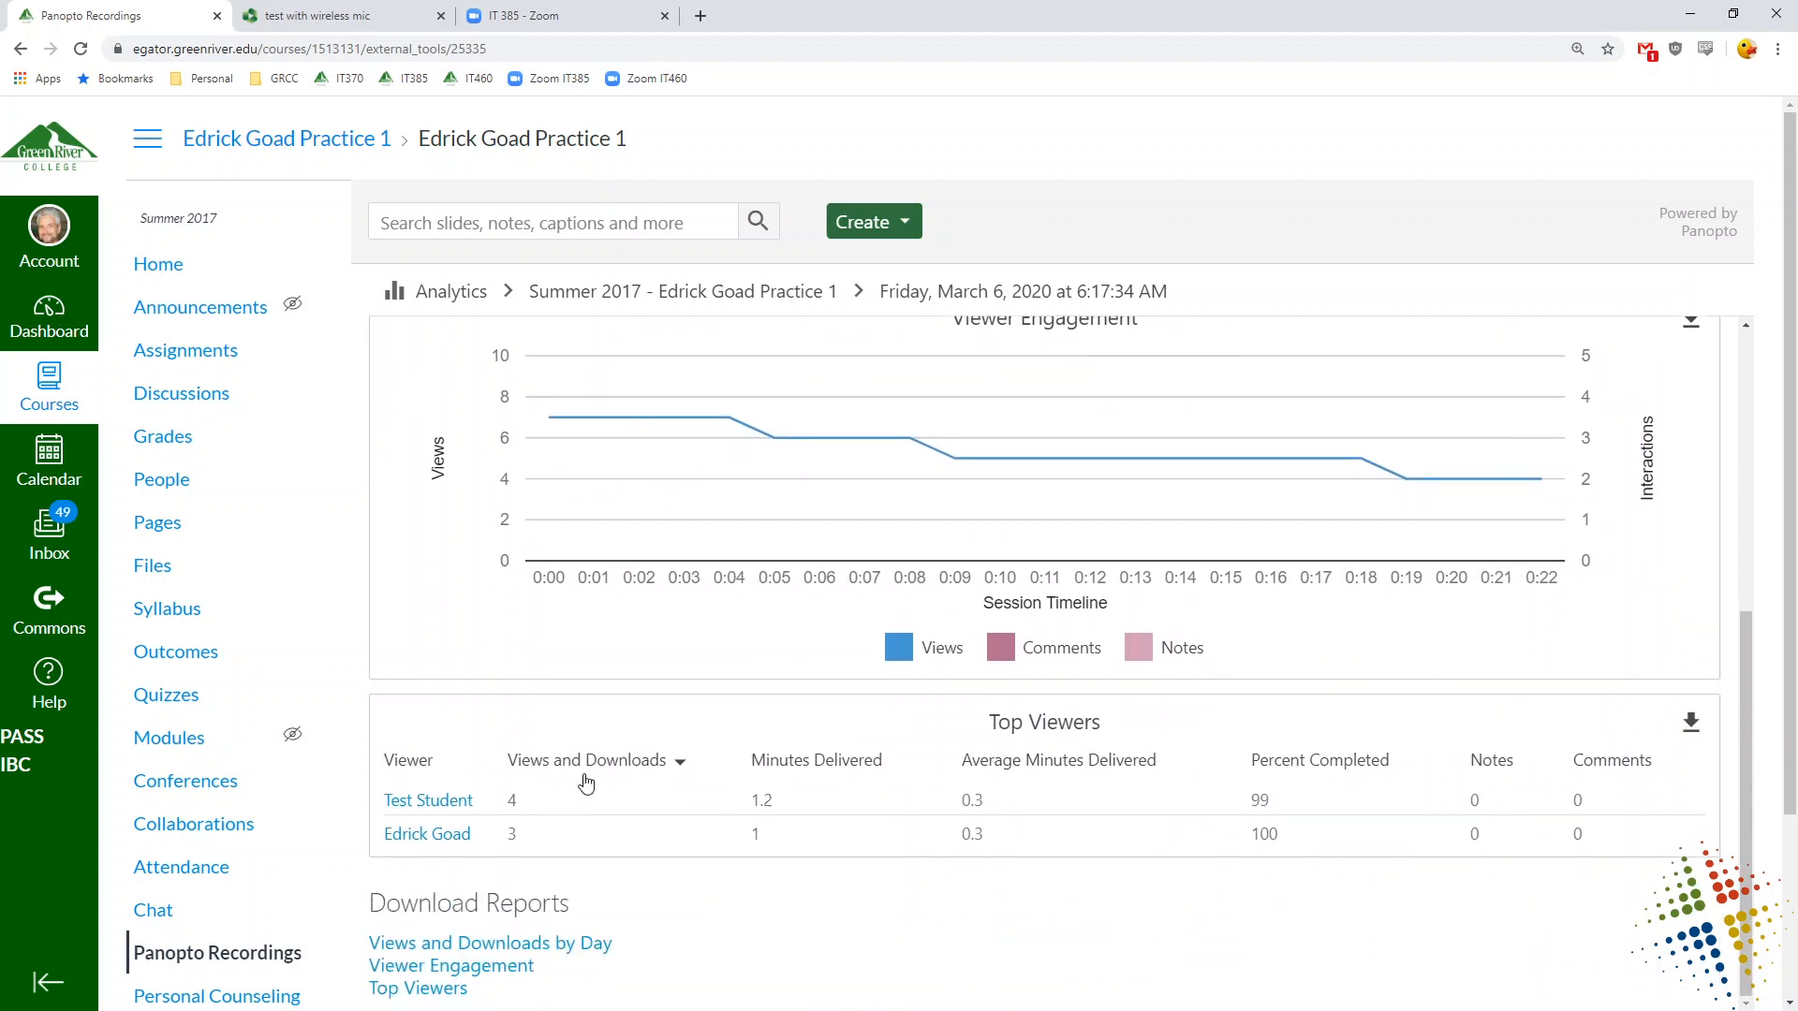
{"action": "double_click", "coordinate": [1258, 799]}
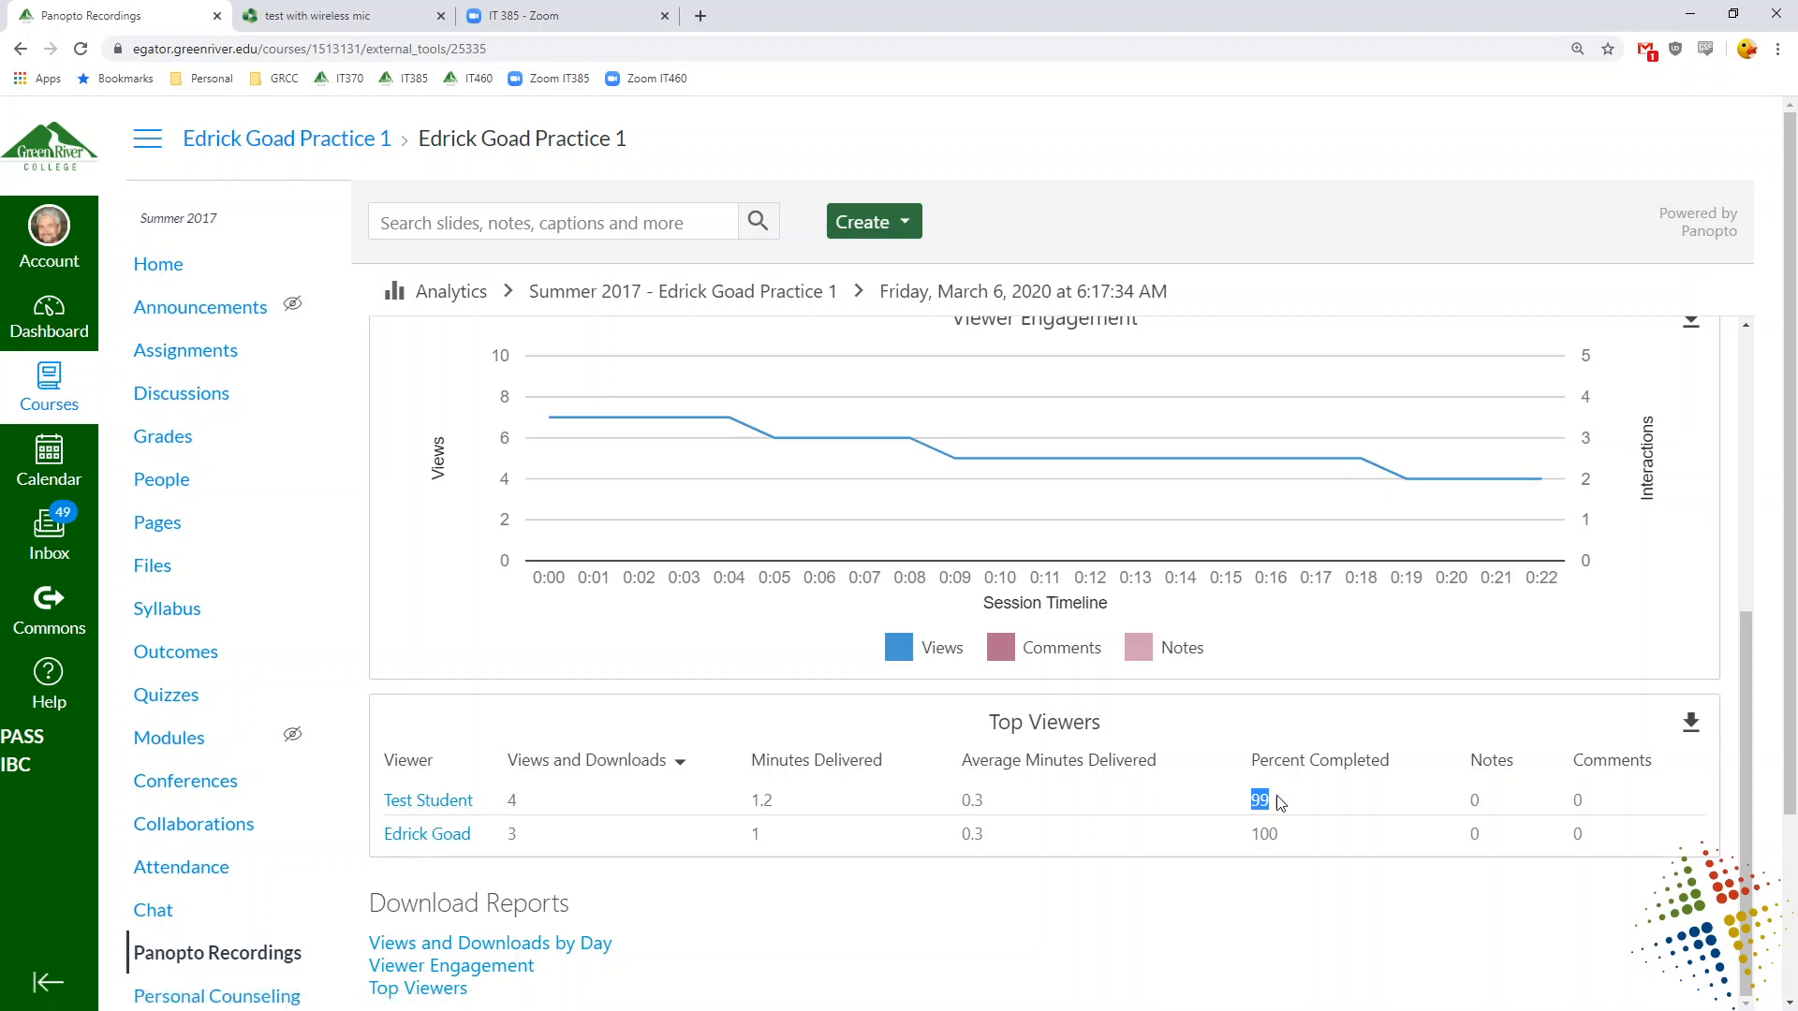
{"action": "mouse_move", "coordinate": [998, 817]}
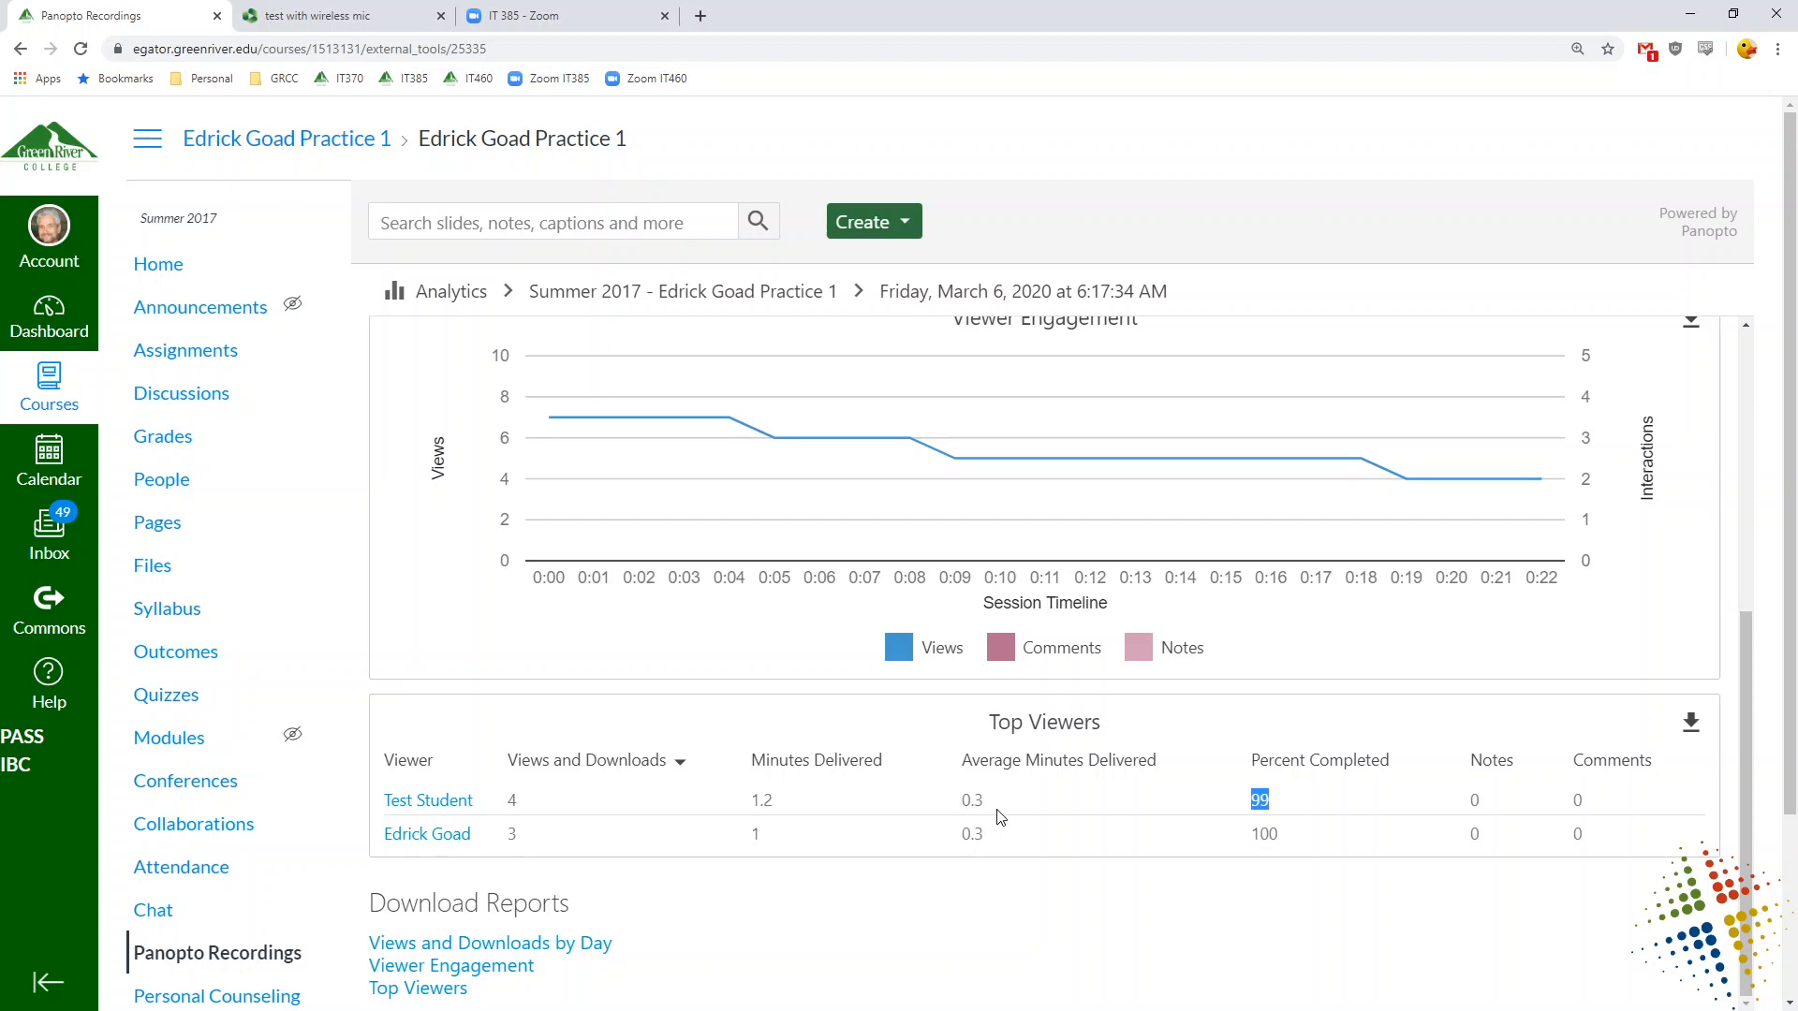
{"action": "mouse_move", "coordinate": [1136, 749]}
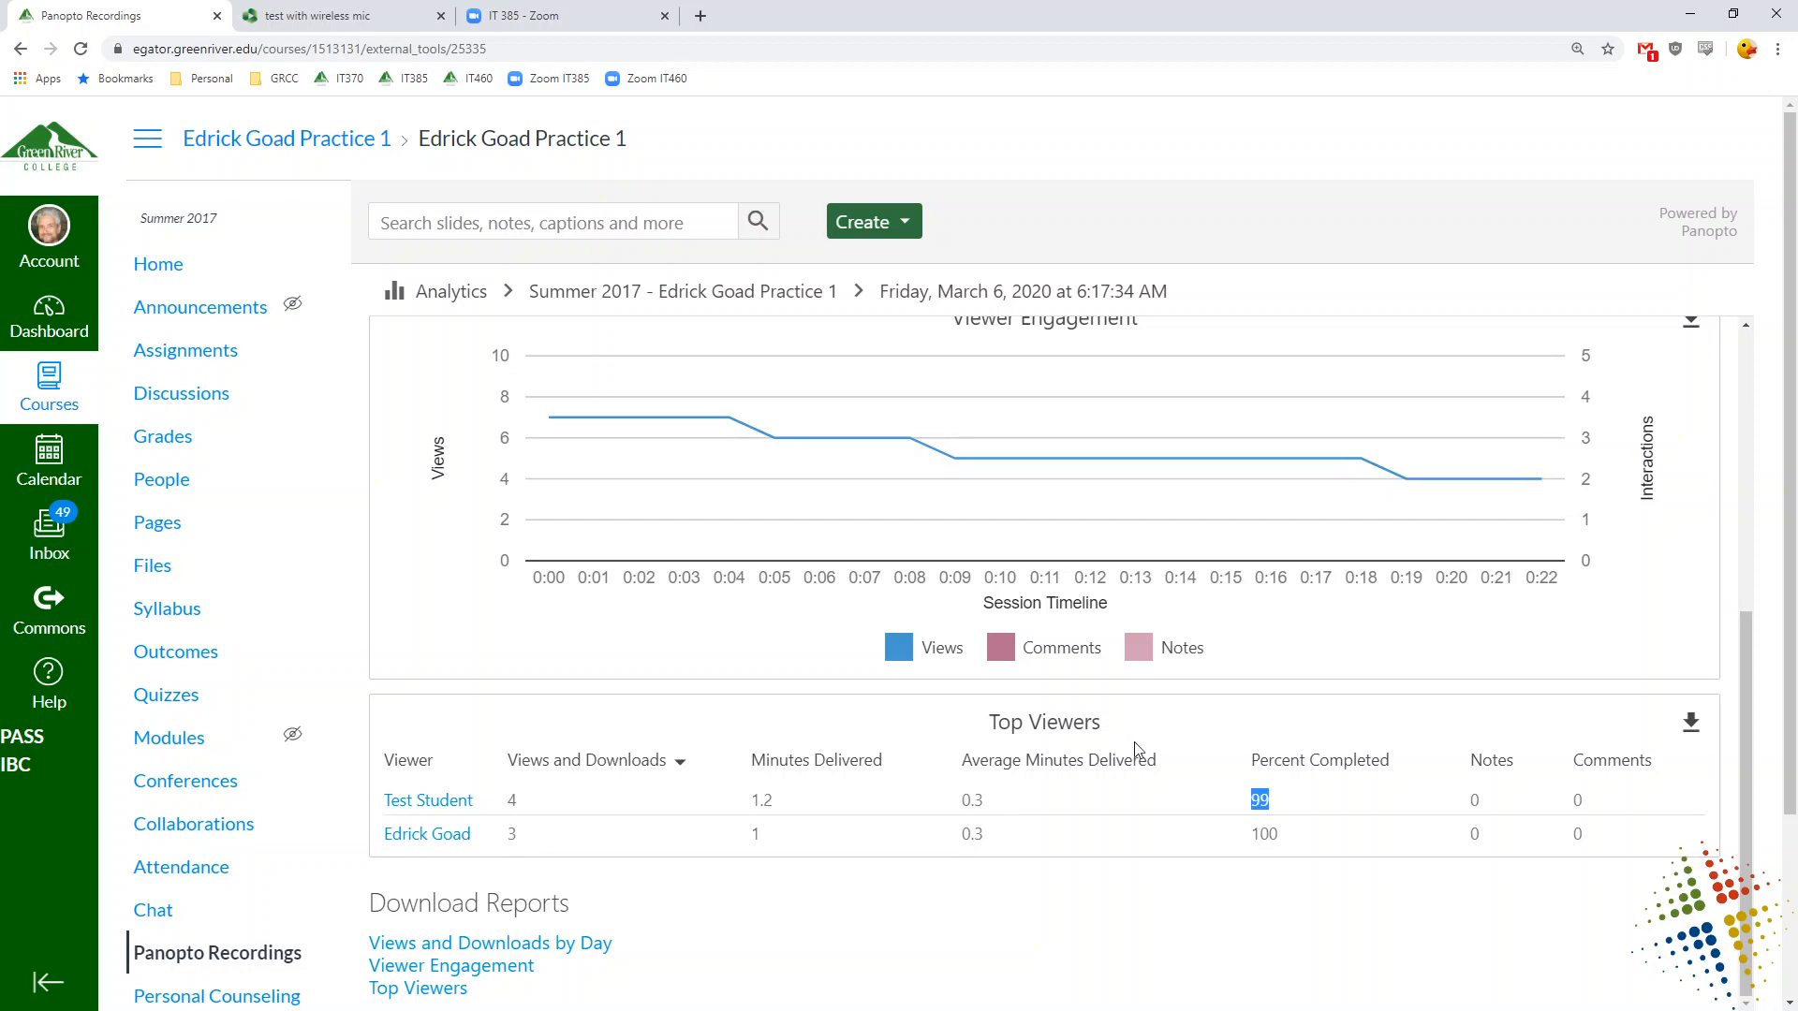
{"action": "mouse_move", "coordinate": [489, 861]}
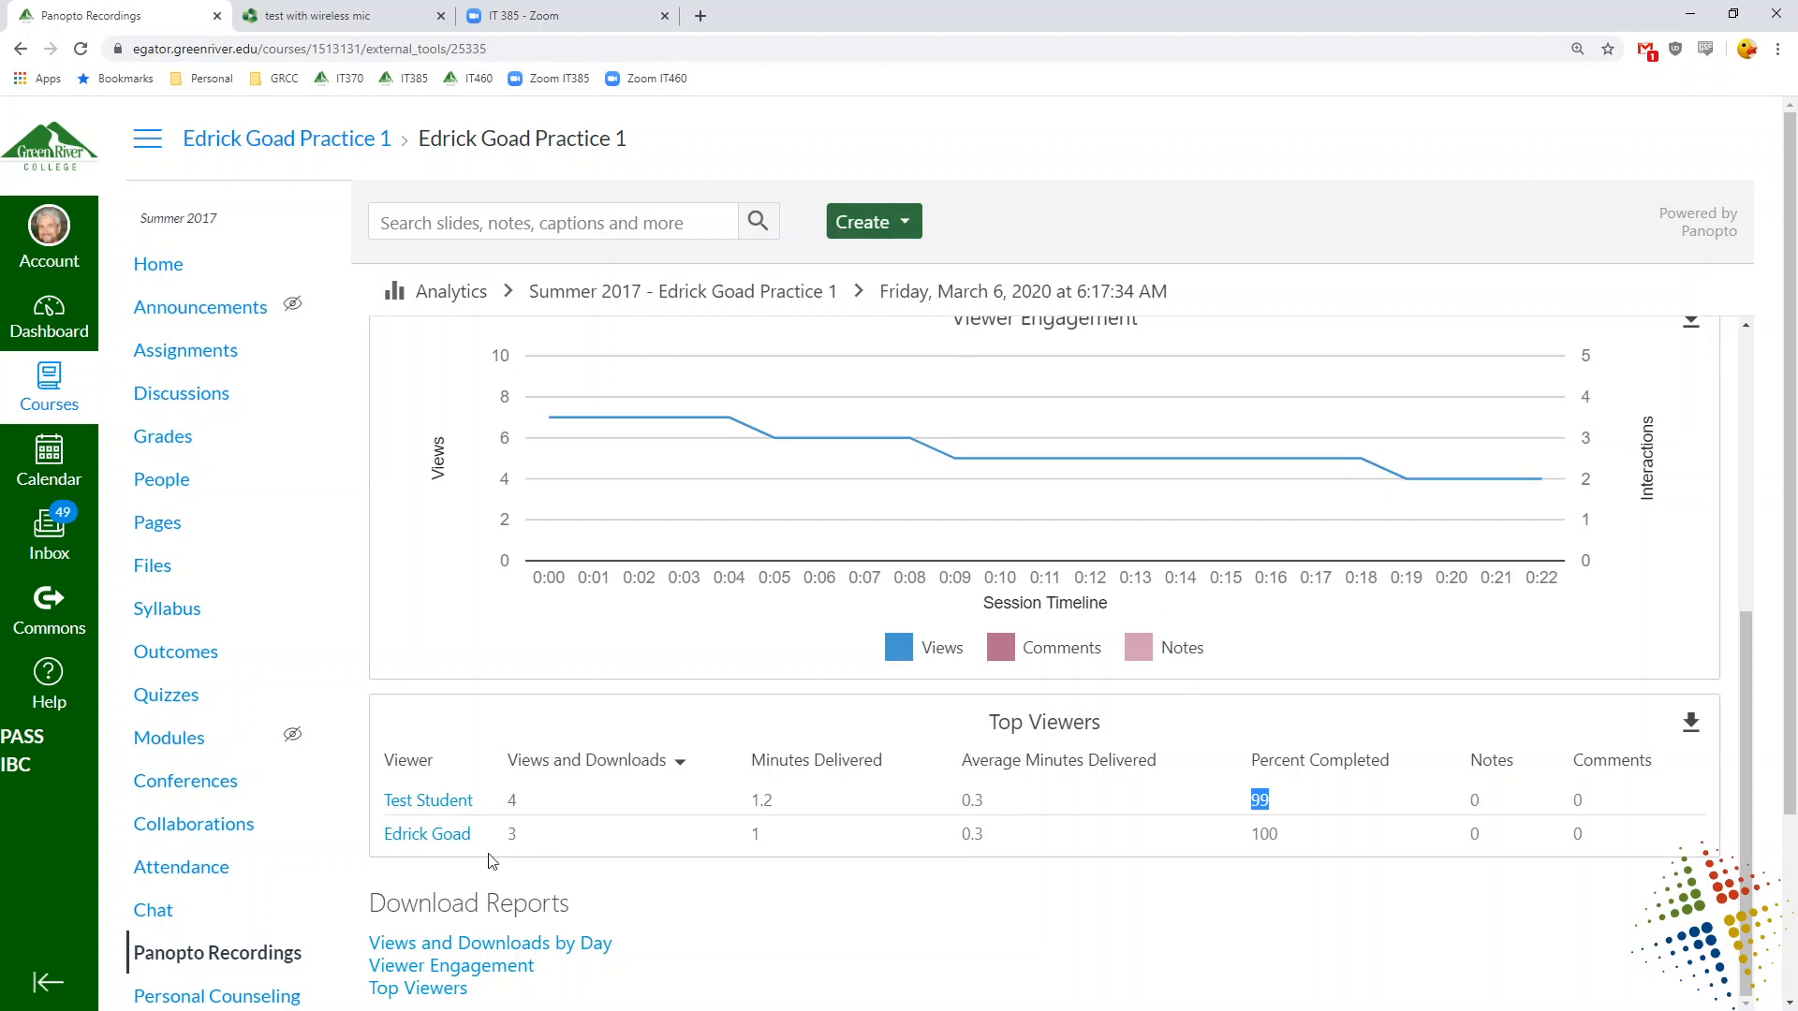
- Return to the Summer 2017 recordings folder and browse the folder chooser's list of course folders
{"action": "left_click", "coordinate": [217, 953]}
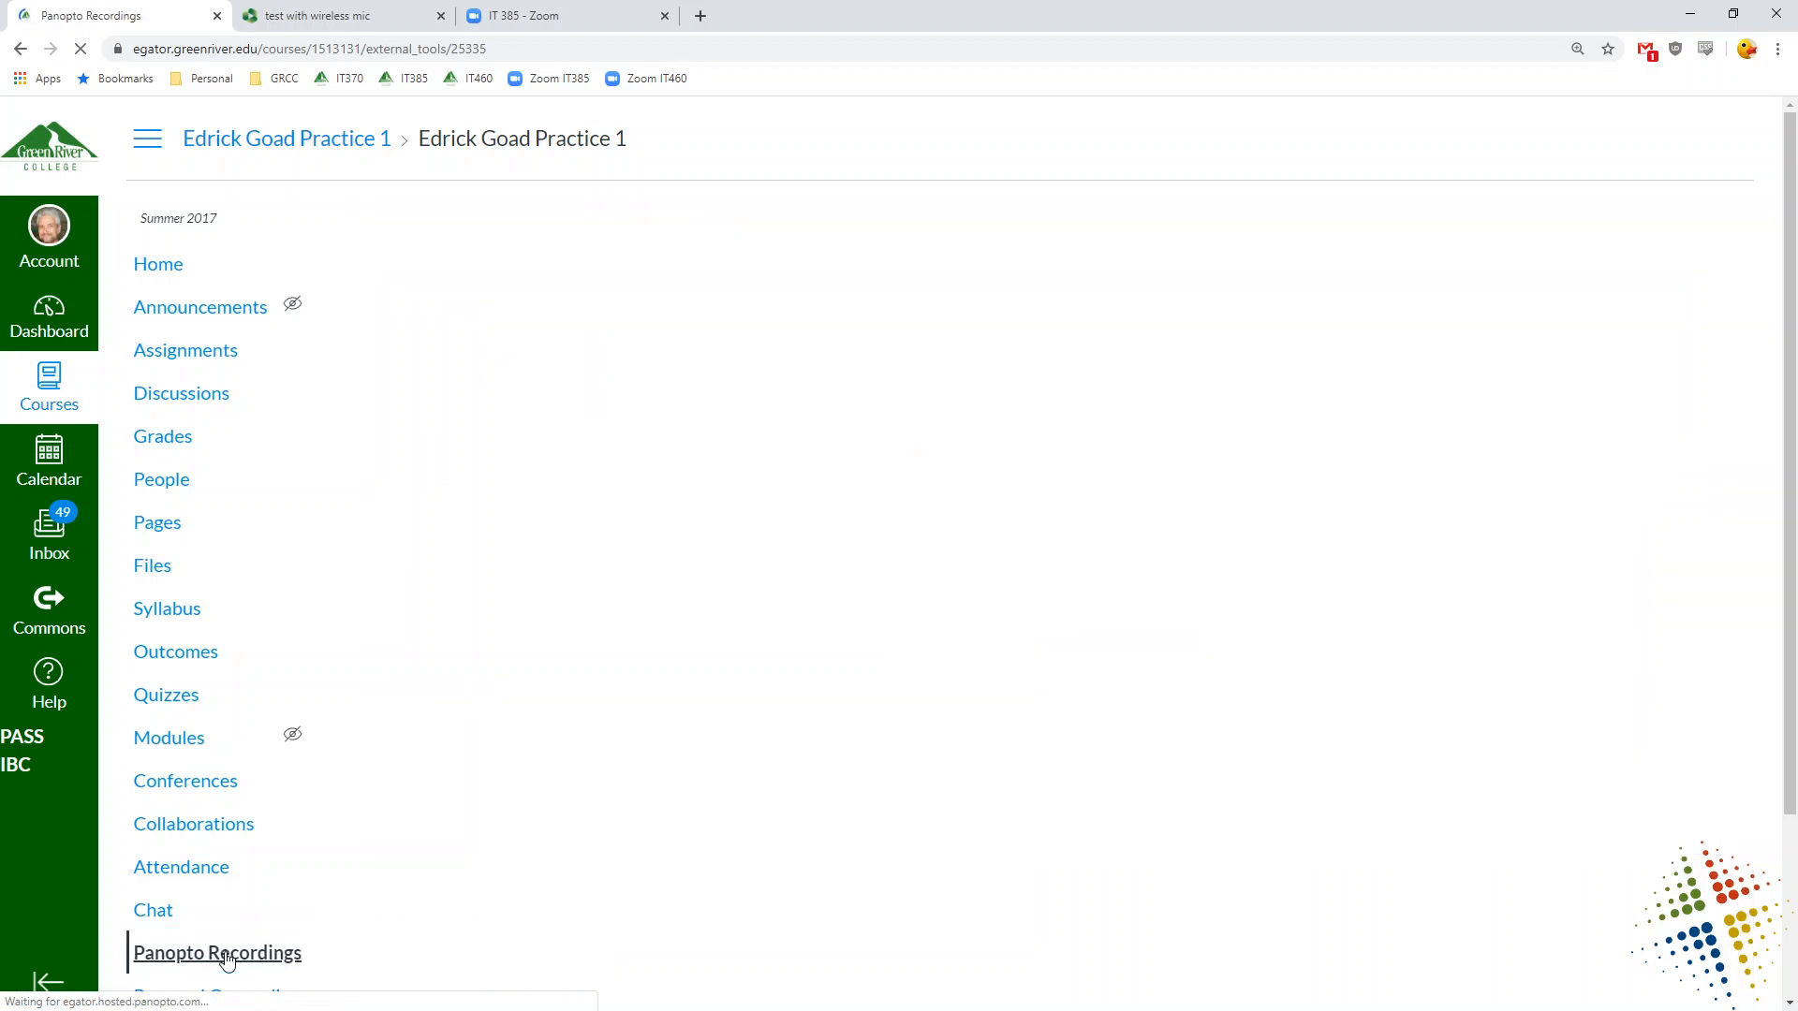
{"action": "left_click", "coordinate": [217, 953]}
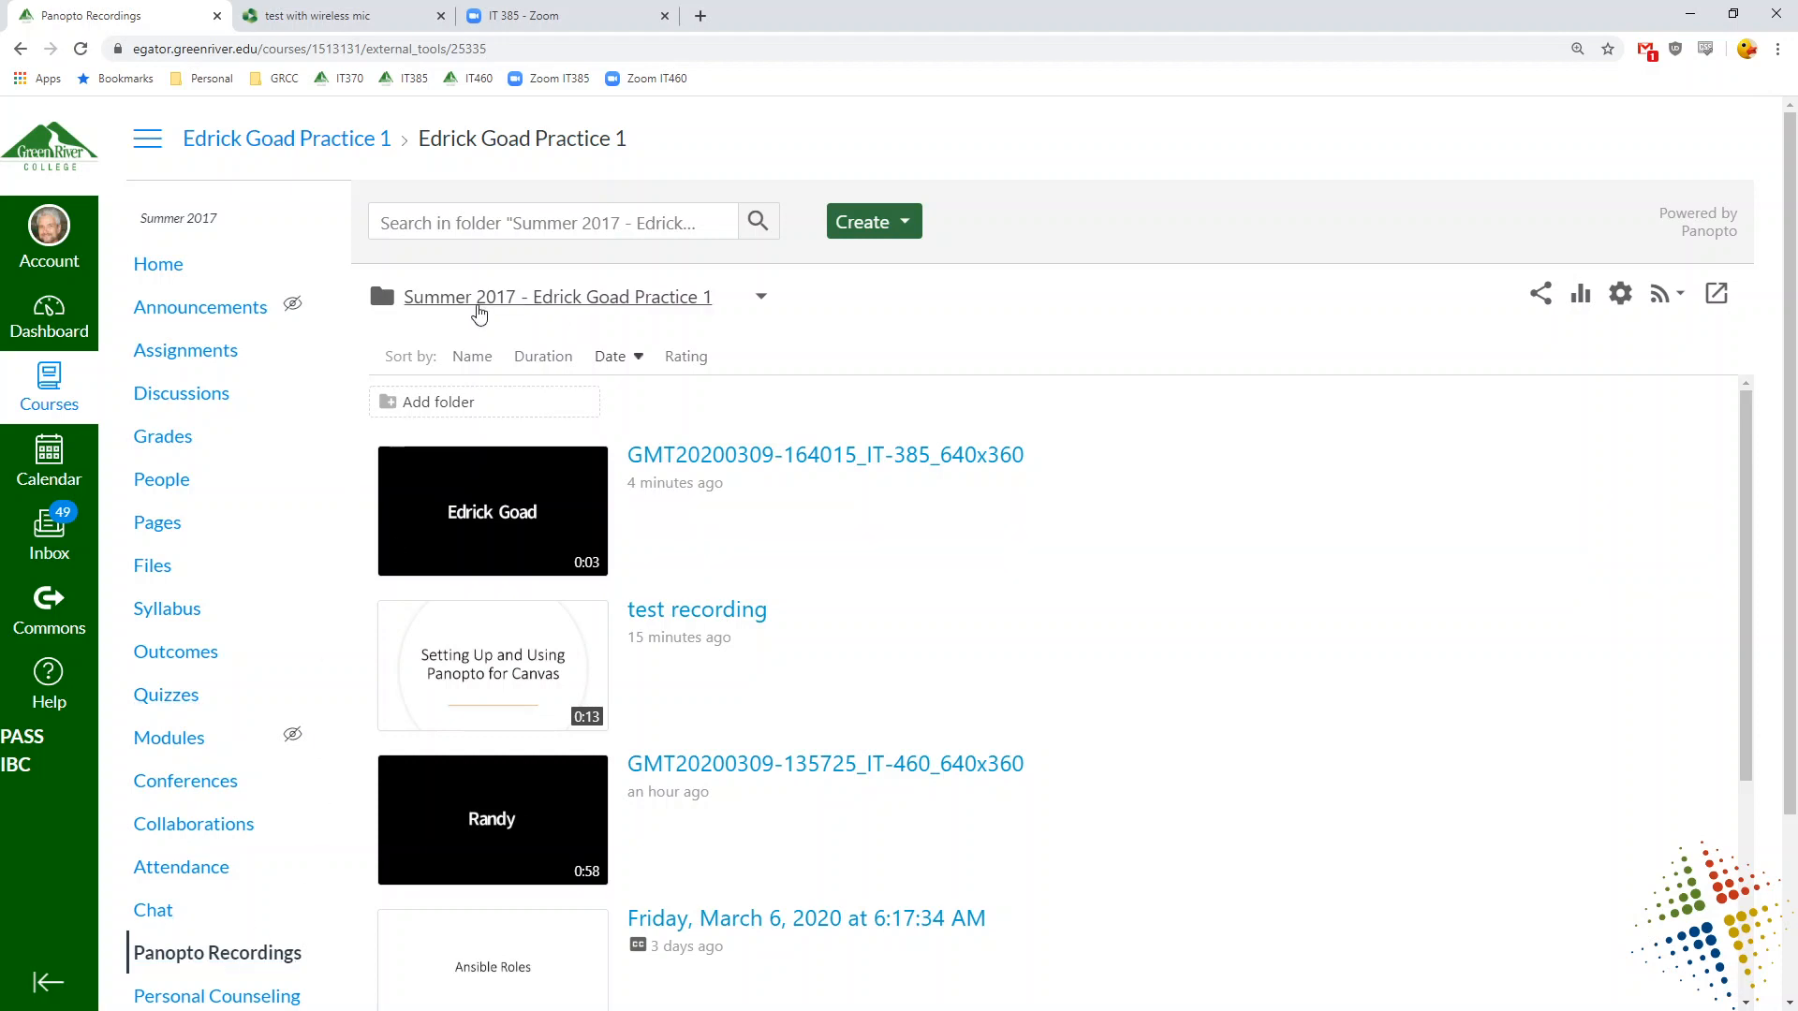
{"action": "mouse_move", "coordinate": [663, 324]}
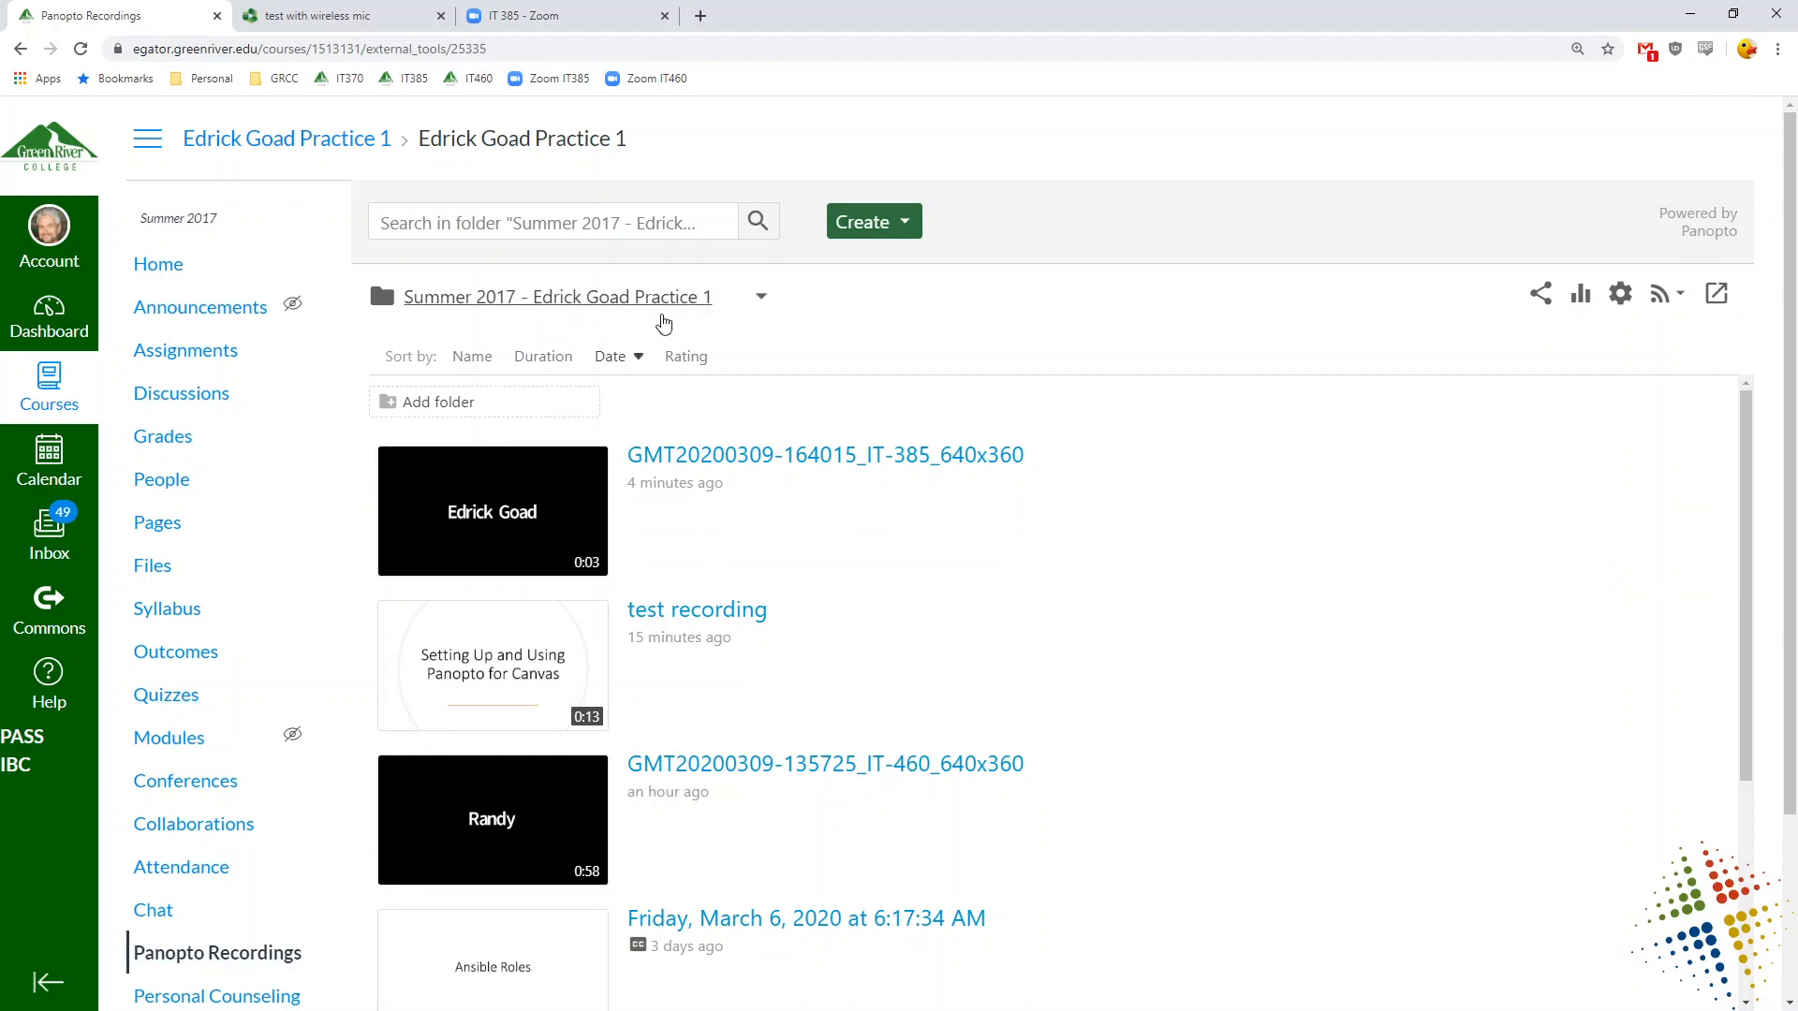
{"action": "mouse_move", "coordinate": [704, 309]}
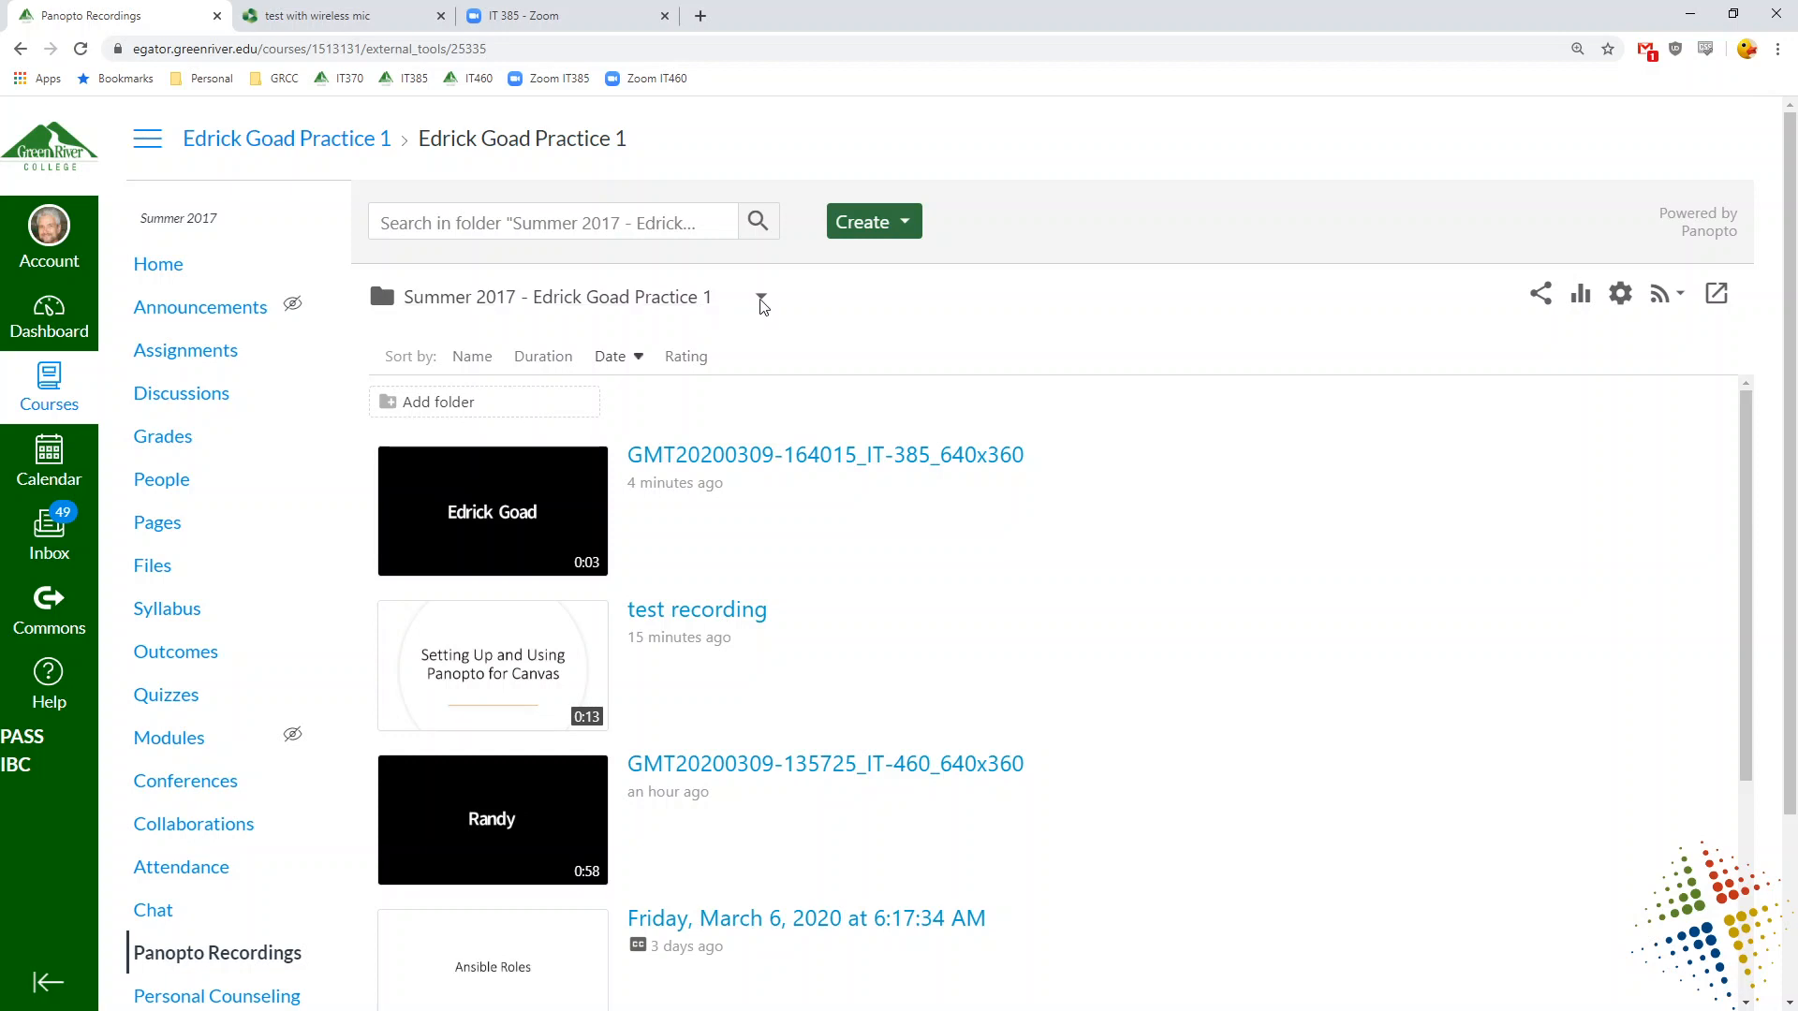
{"action": "left_click", "coordinate": [760, 305]}
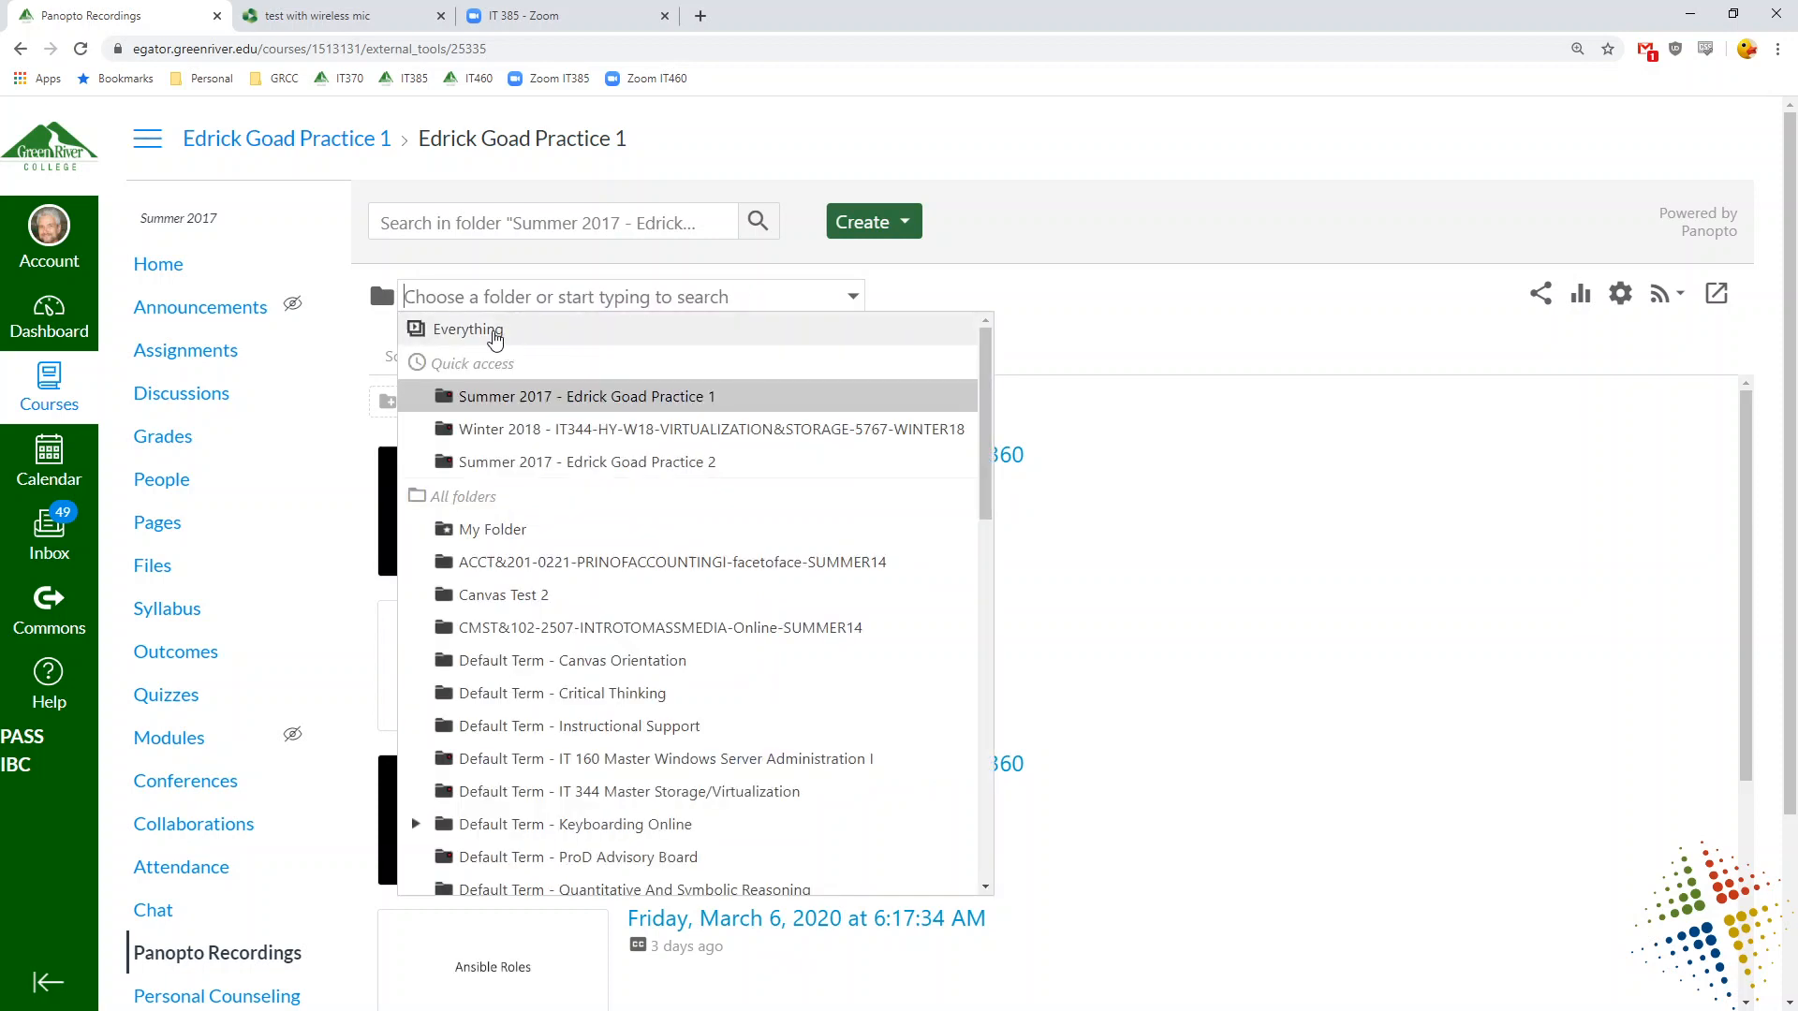
{"action": "mouse_move", "coordinate": [502, 594]}
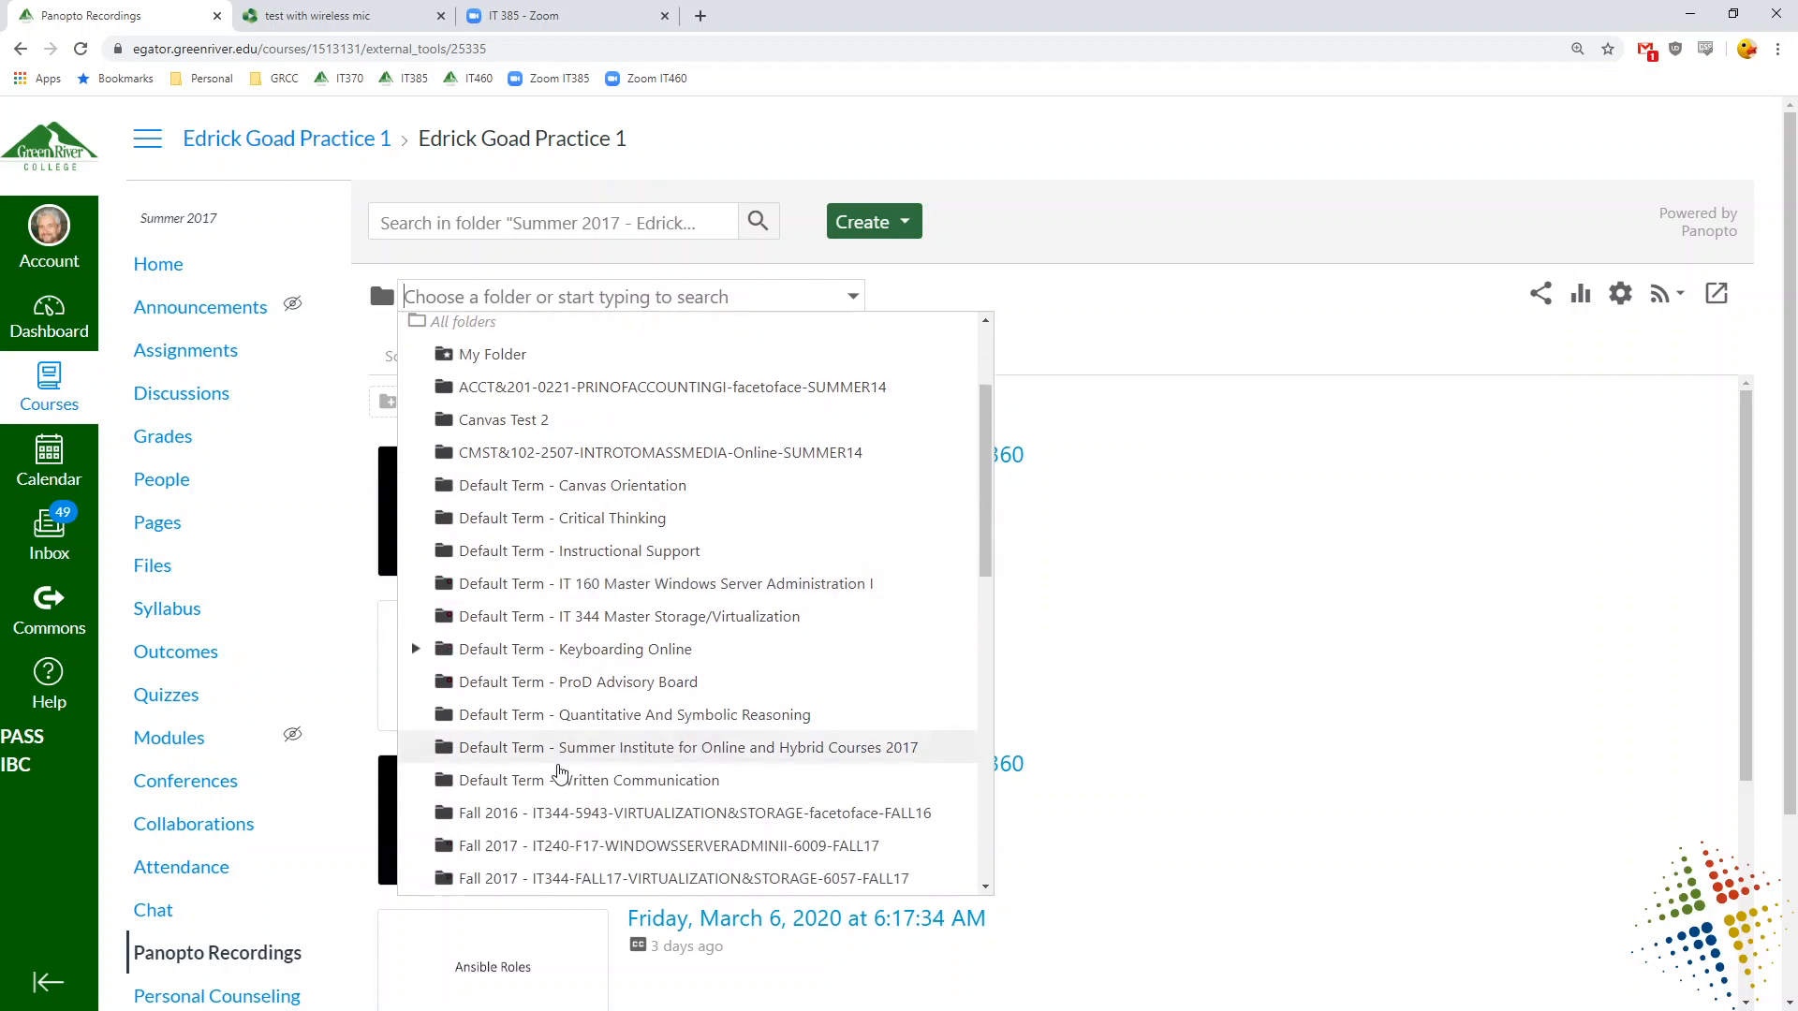
{"action": "scroll", "scroll_direction": "down", "scroll_amount": 3}
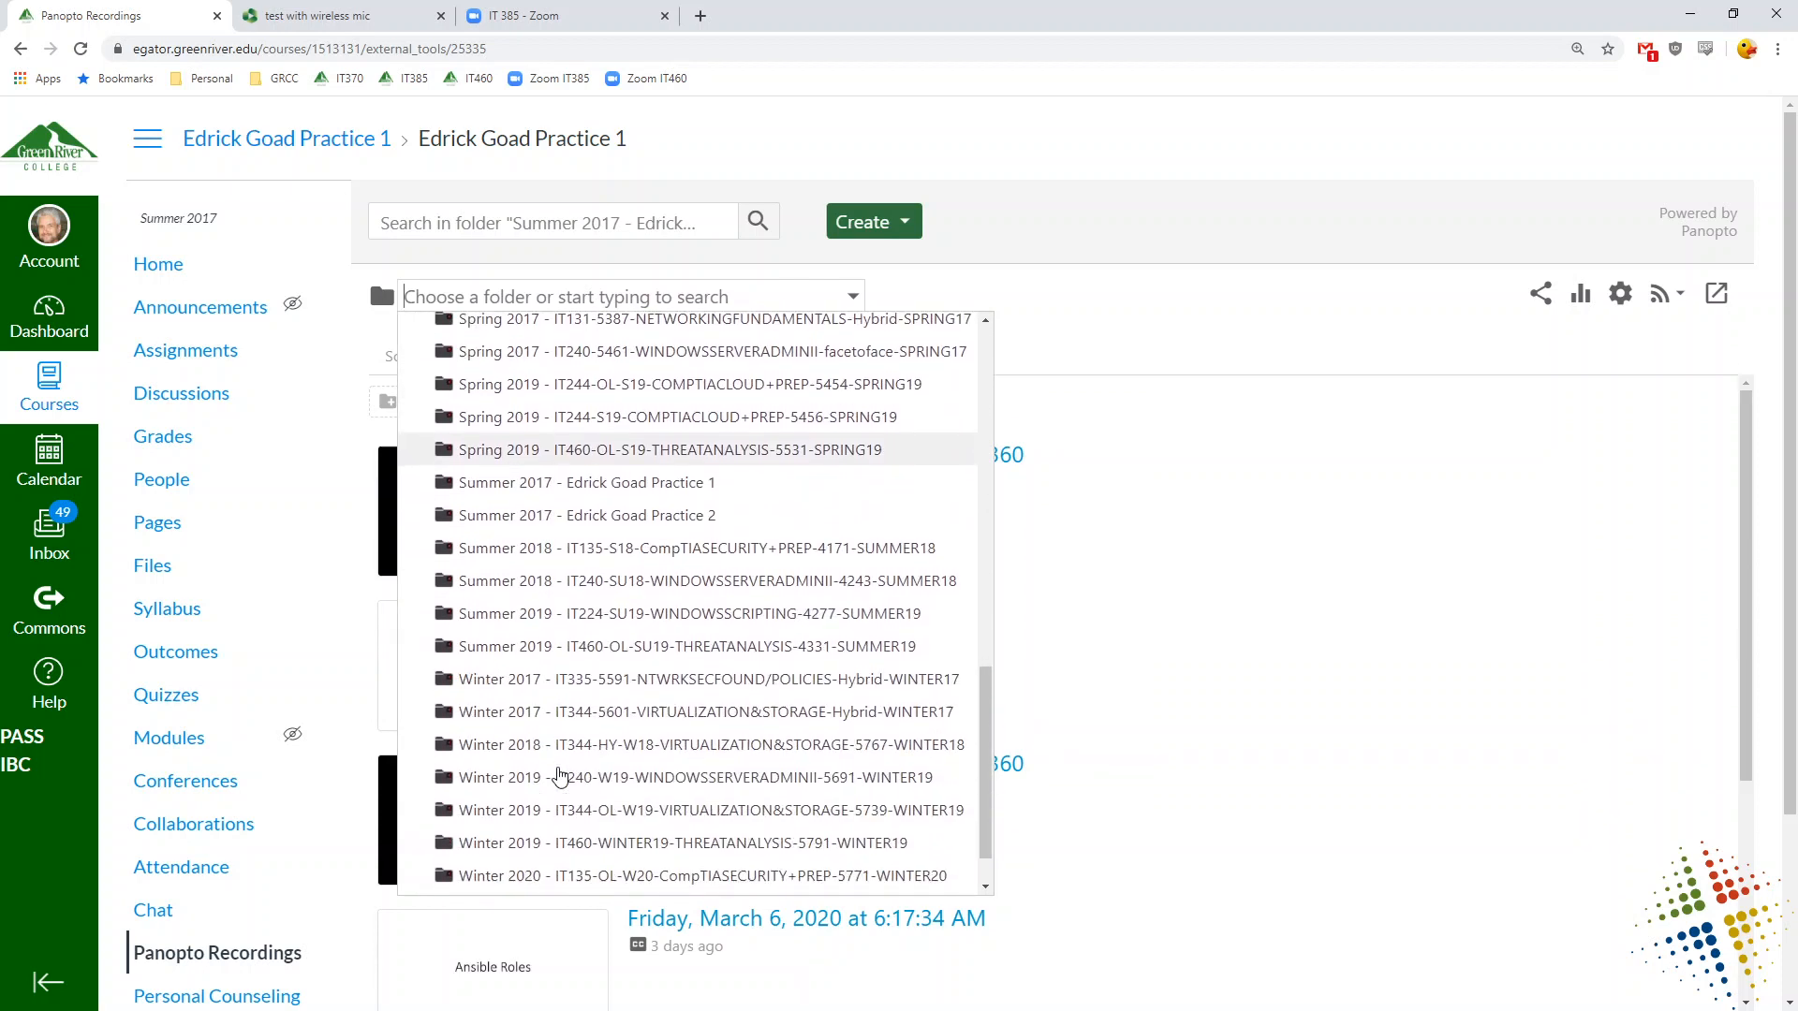
{"action": "scroll", "scroll_direction": "down", "scroll_amount": 3}
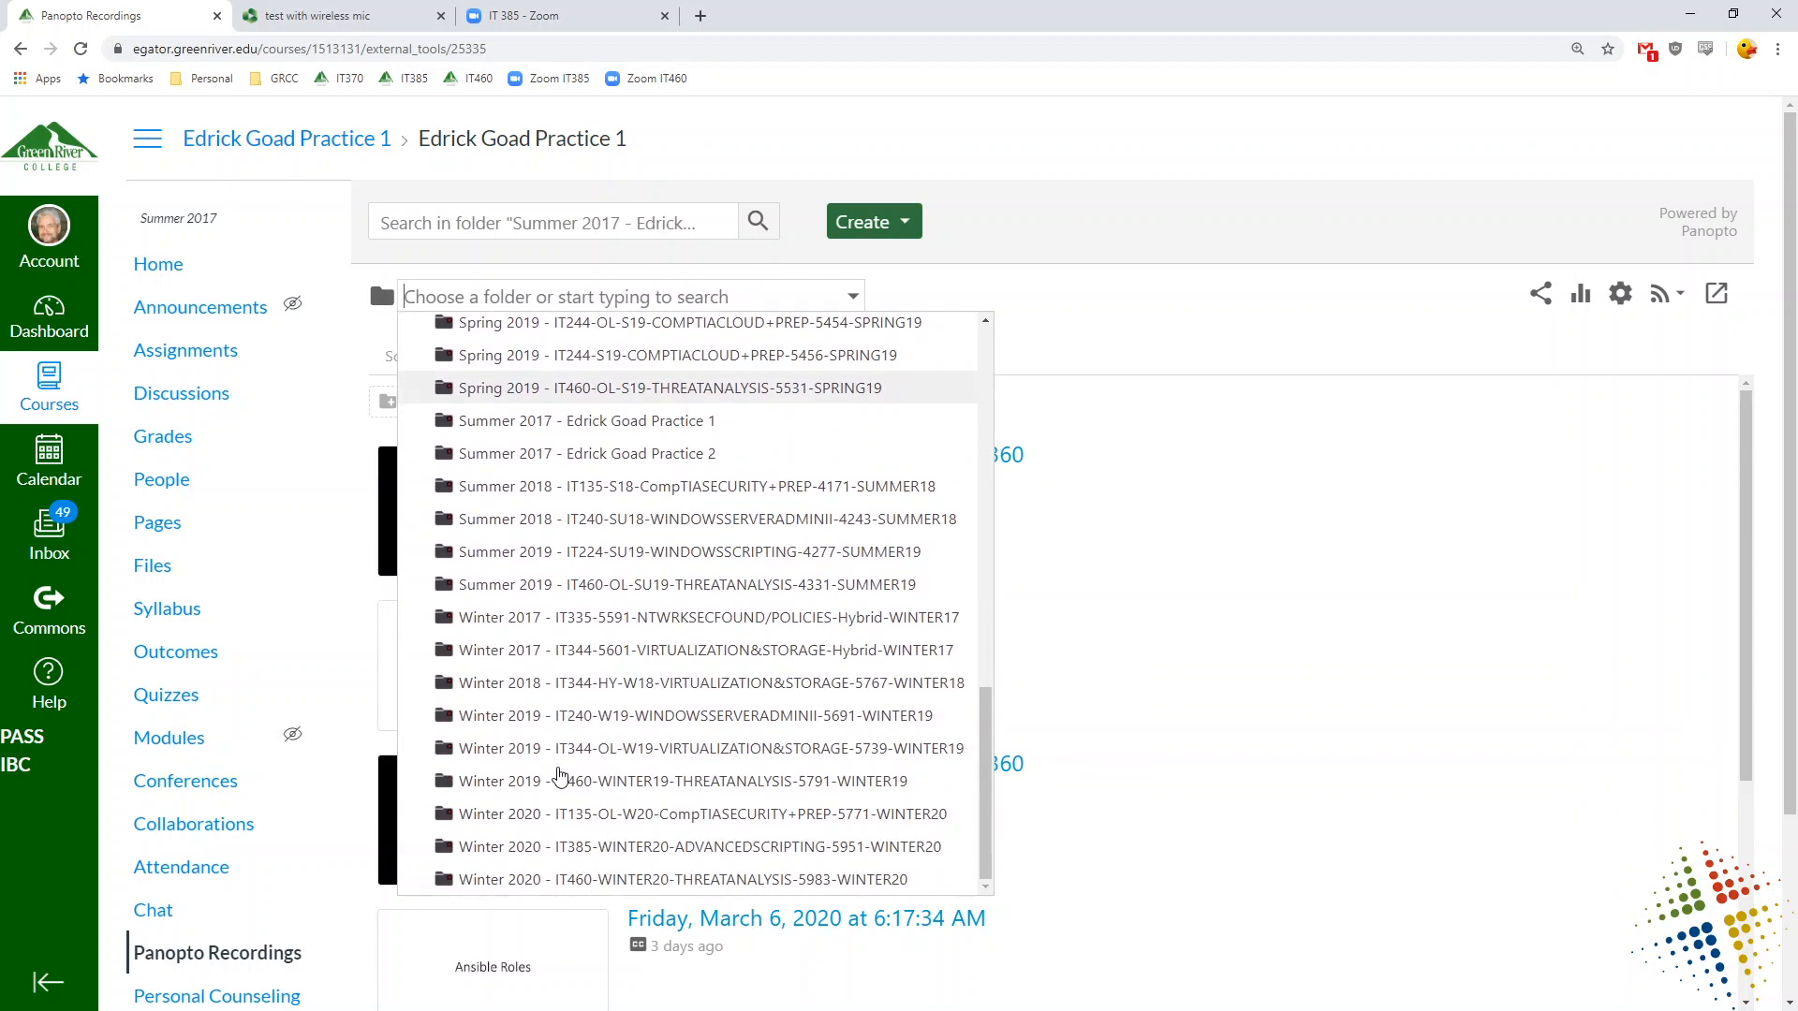
{"action": "mouse_move", "coordinate": [610, 822]}
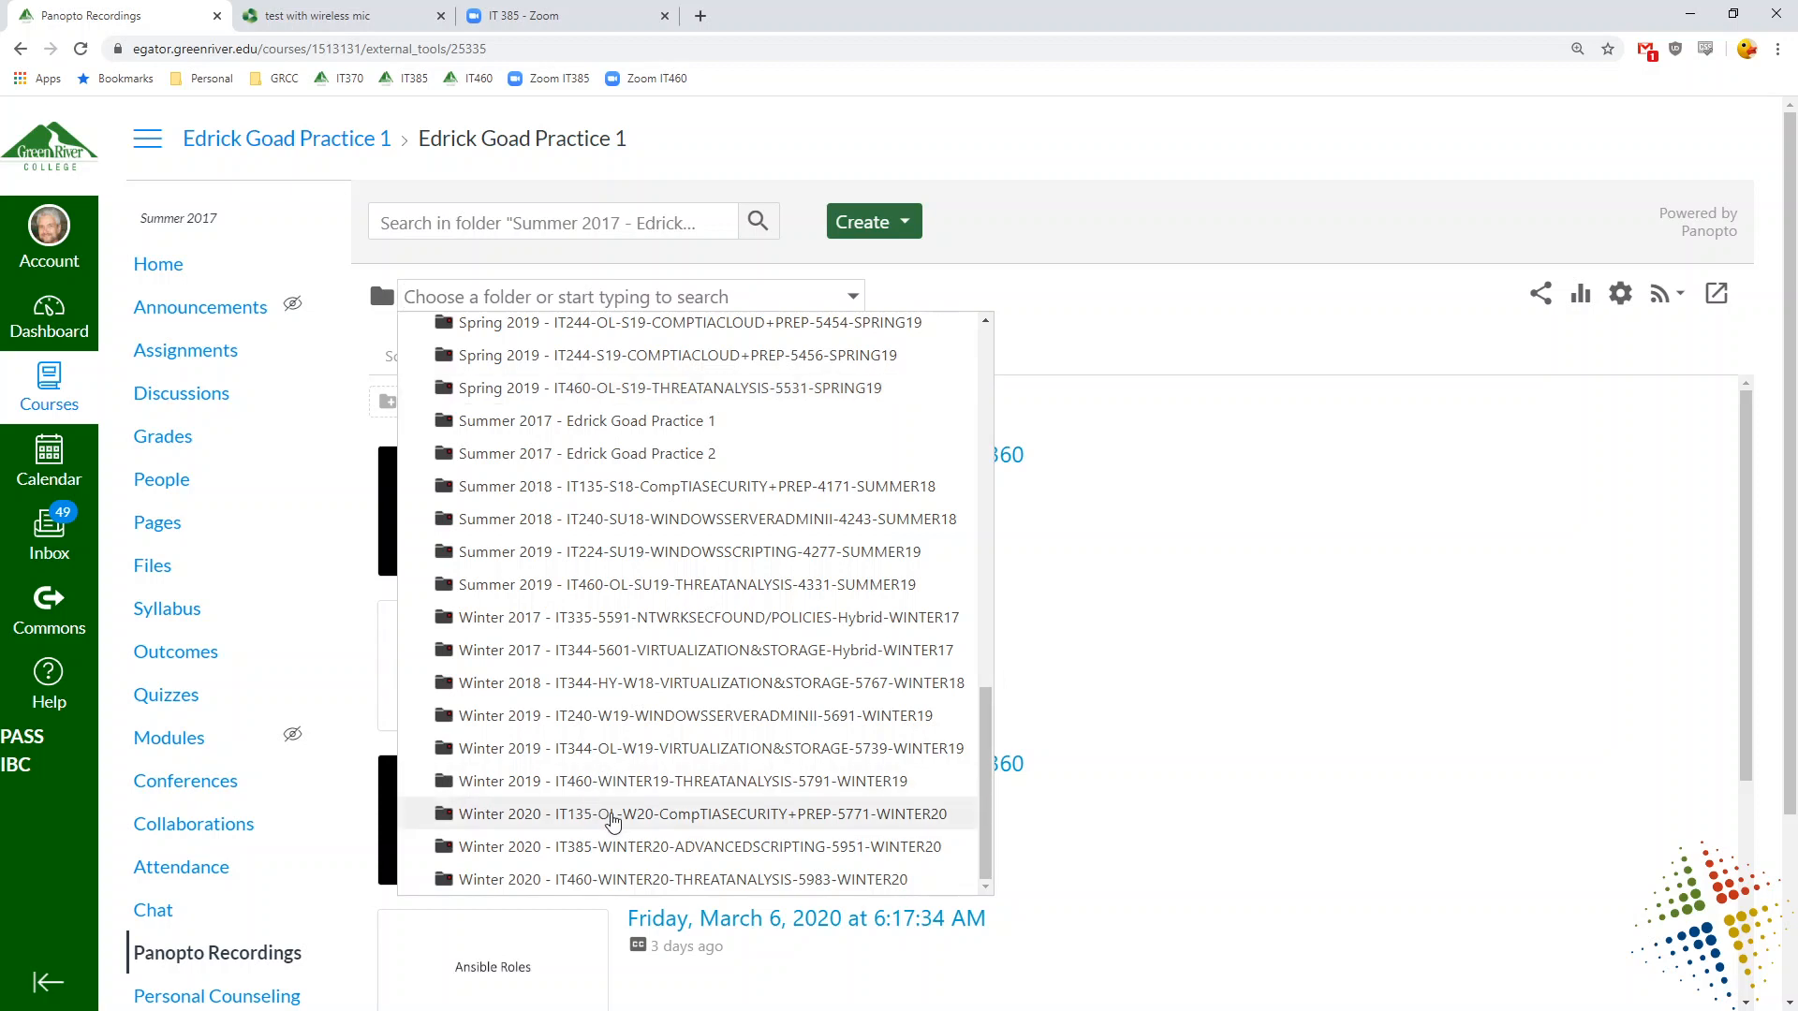
{"action": "mouse_move", "coordinate": [847, 781]}
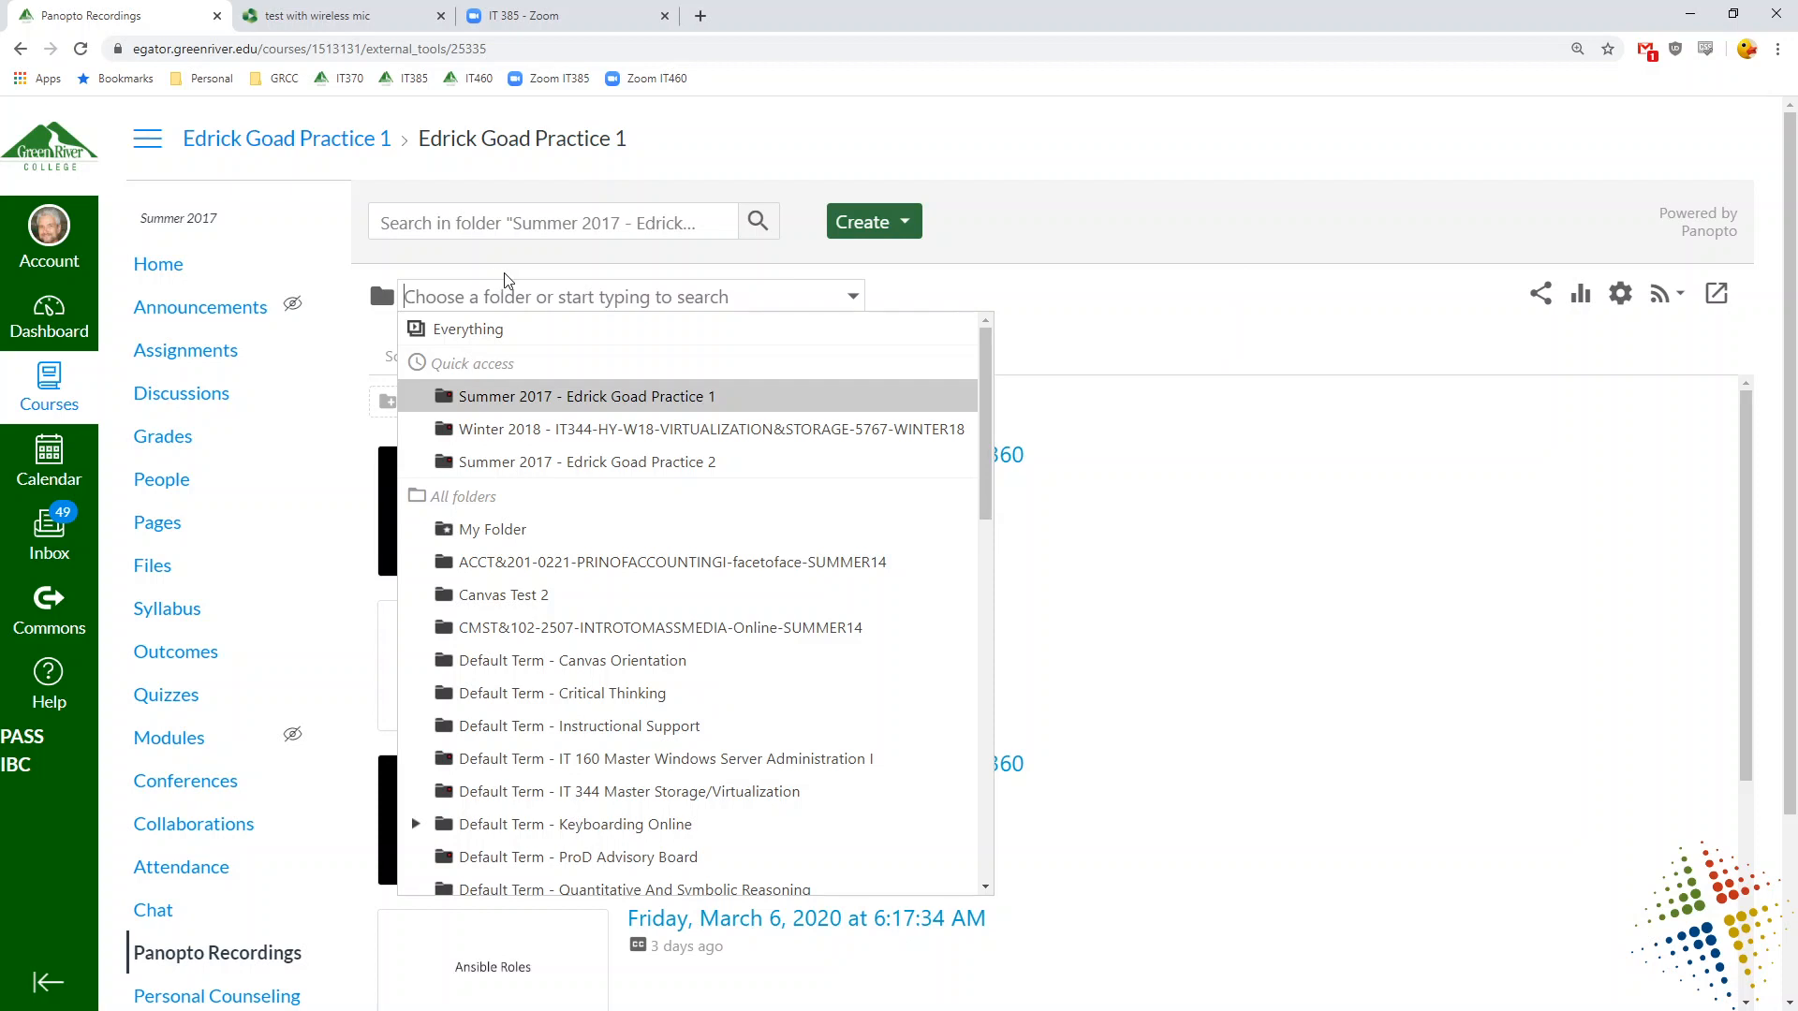
- Show recordings from Everything and open the settings of the newest IT-385 recording
{"action": "left_click", "coordinate": [466, 330]}
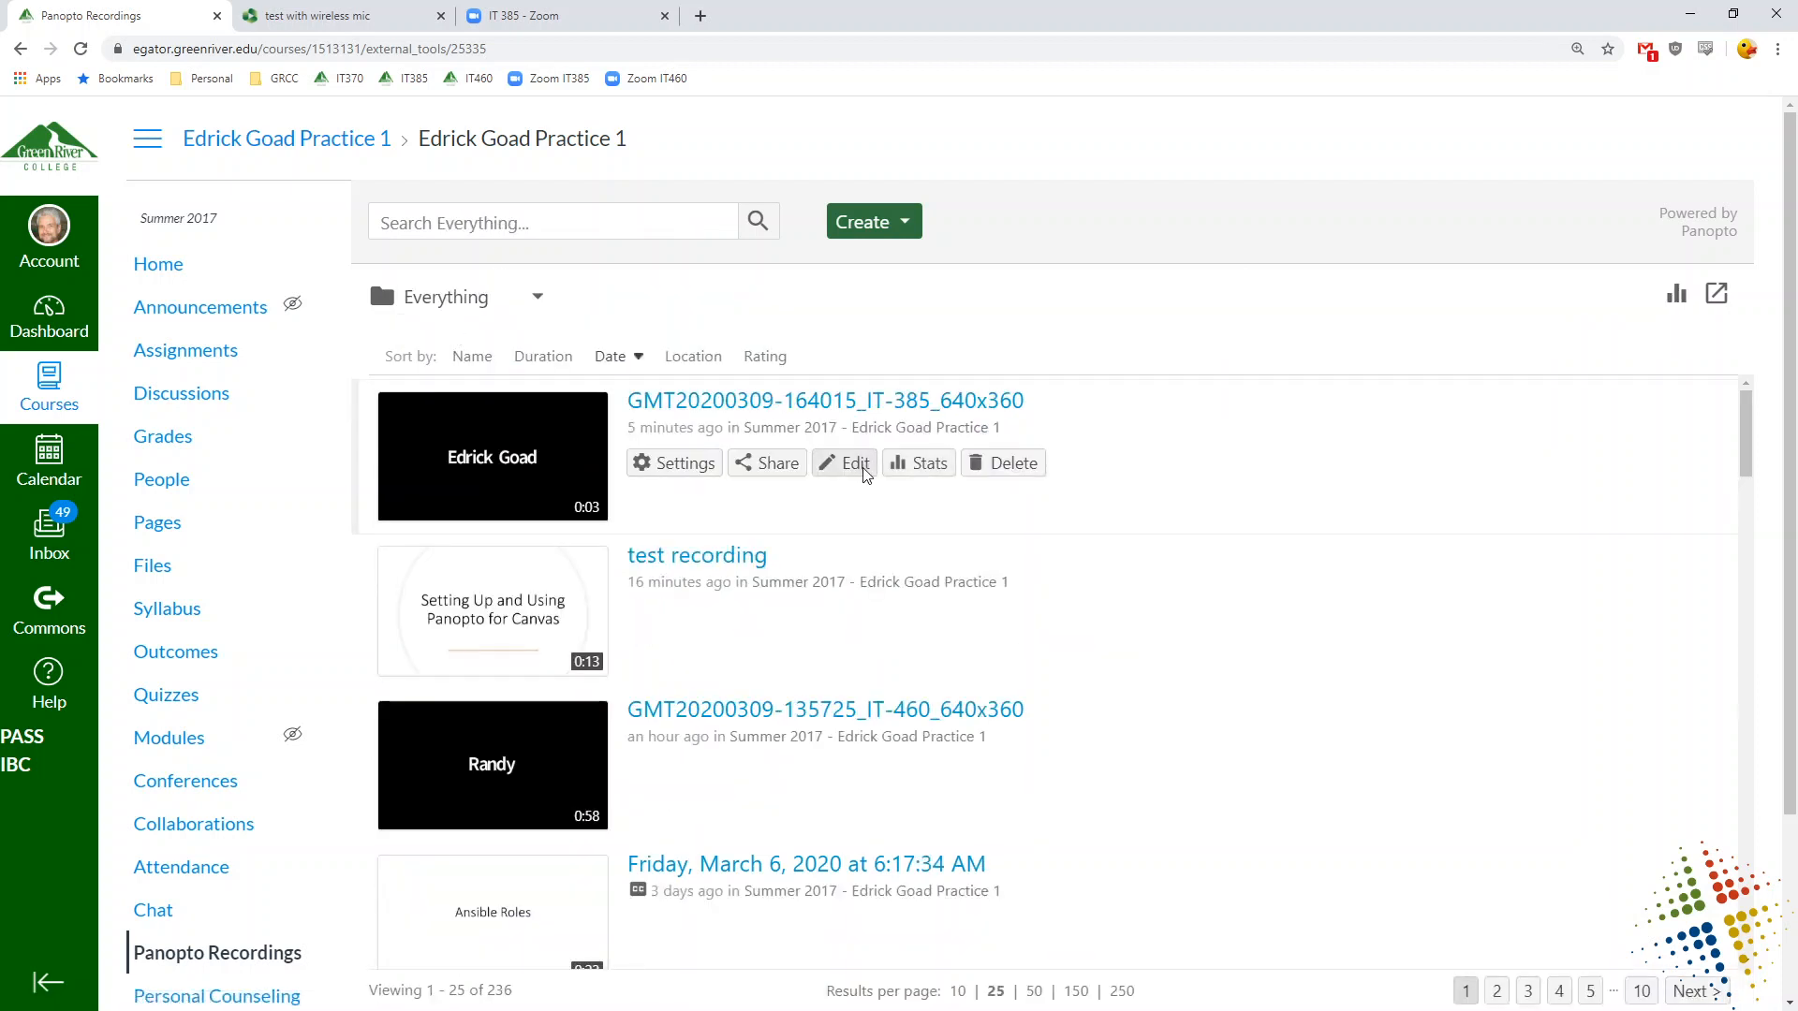
{"action": "mouse_move", "coordinate": [685, 463]}
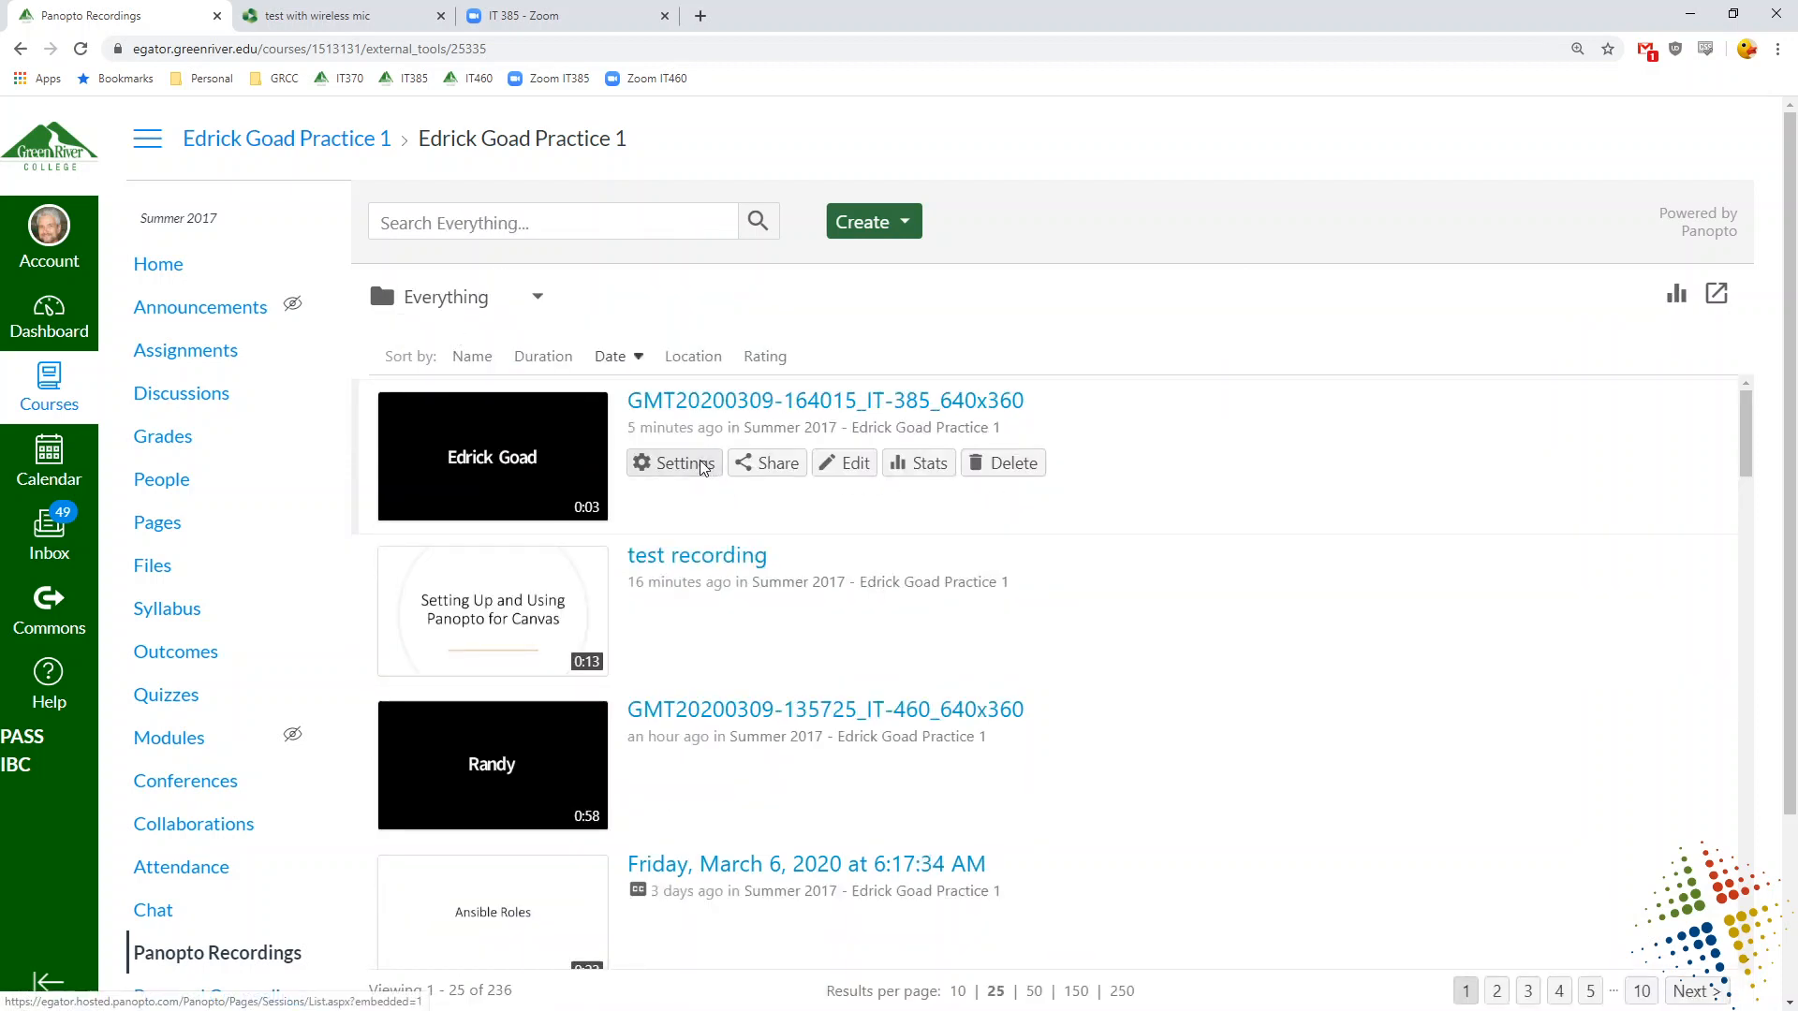
{"action": "right_click", "coordinate": [685, 462]}
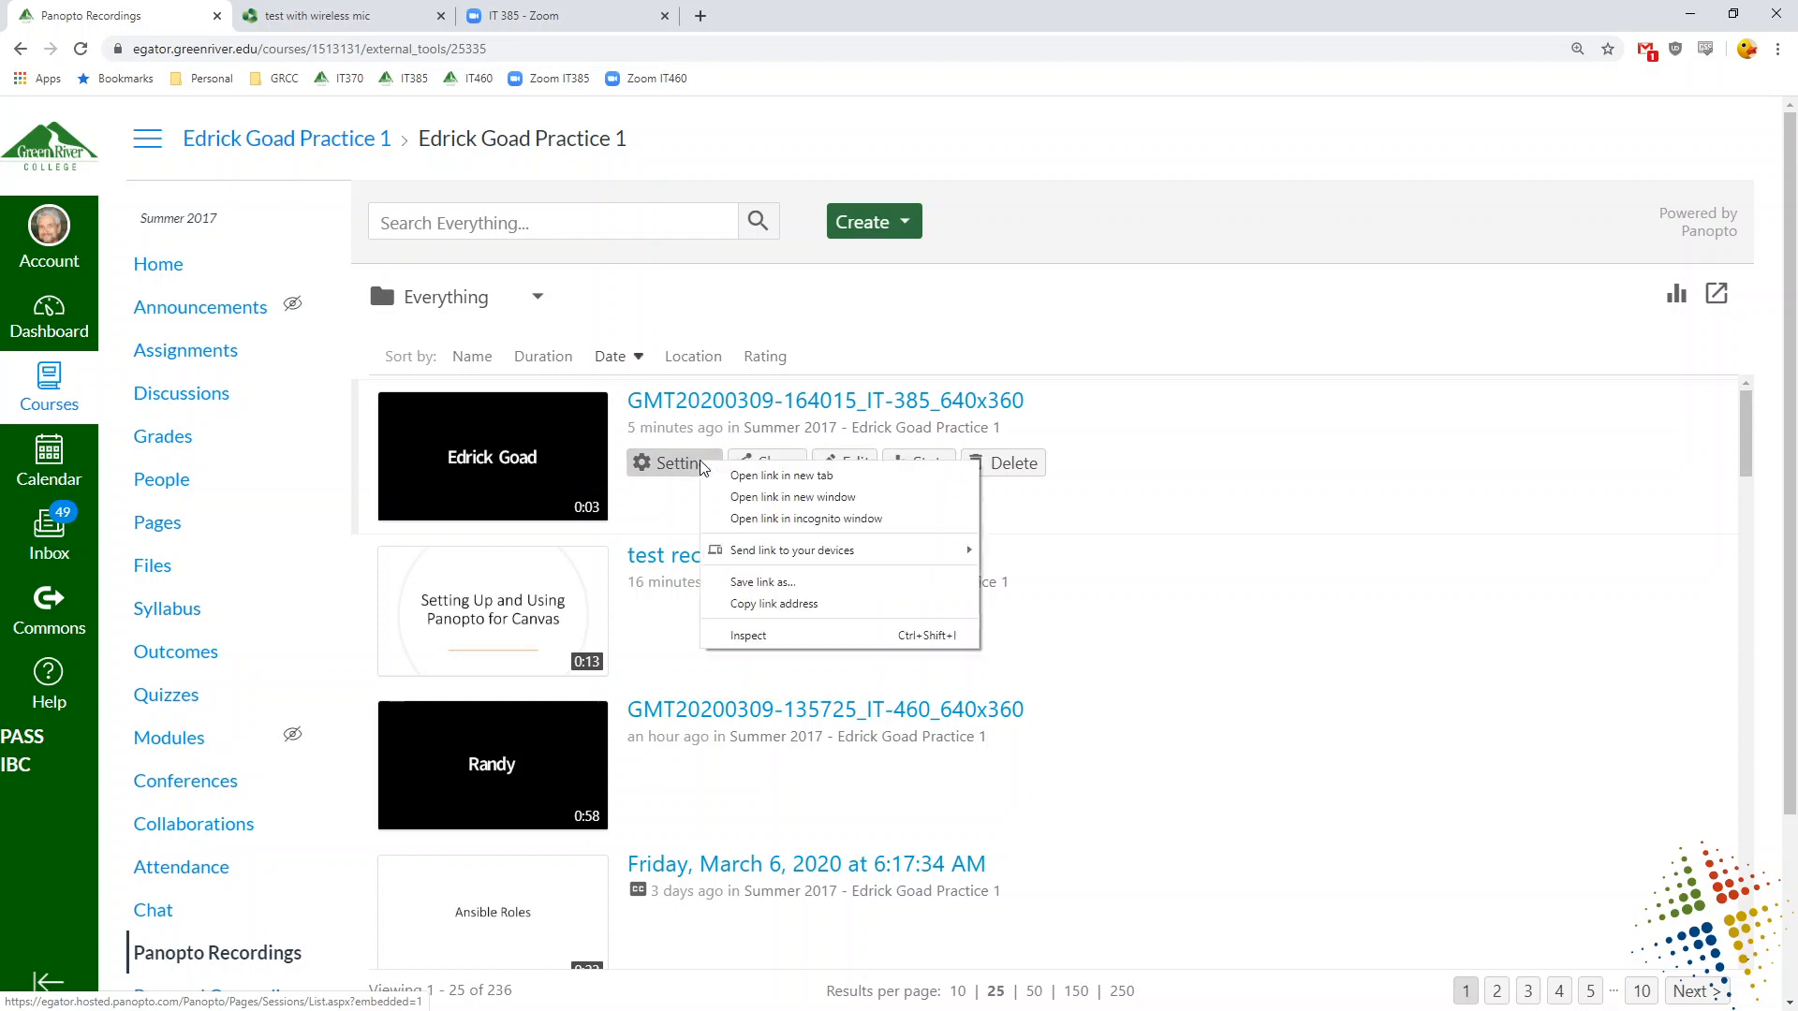
{"action": "left_click", "coordinate": [672, 463]}
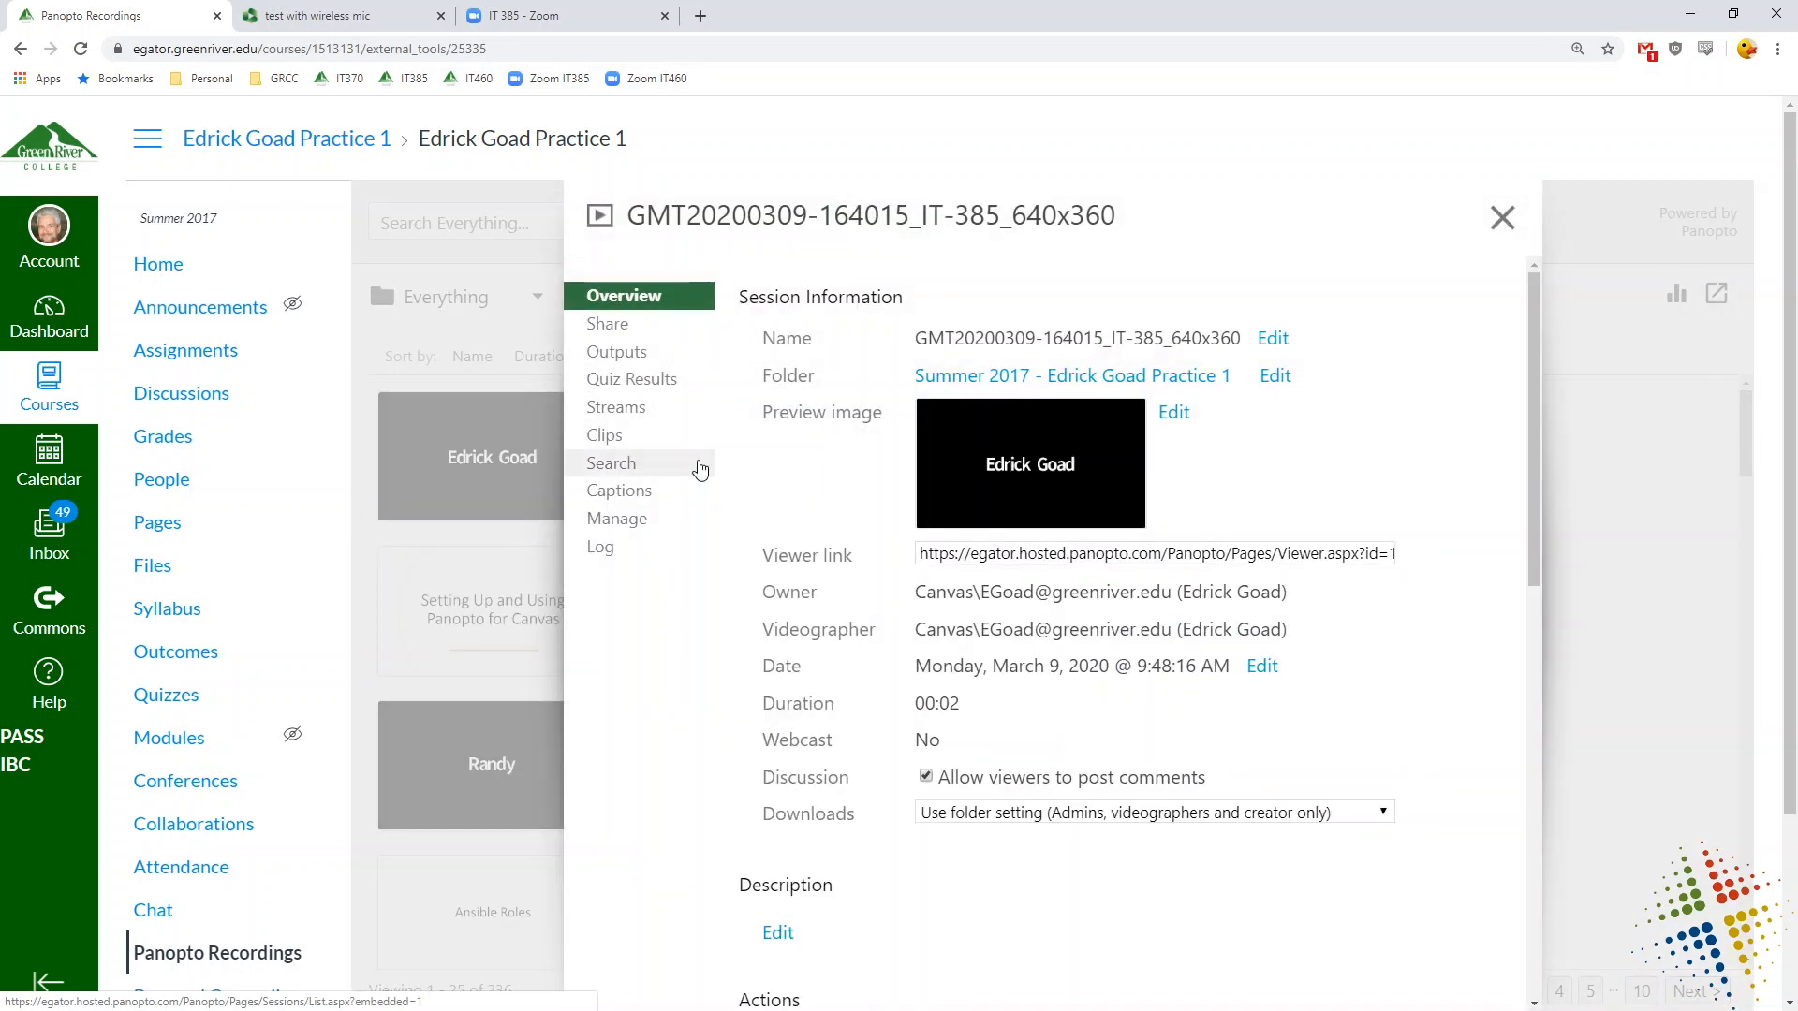
{"action": "mouse_move", "coordinate": [1286, 397]}
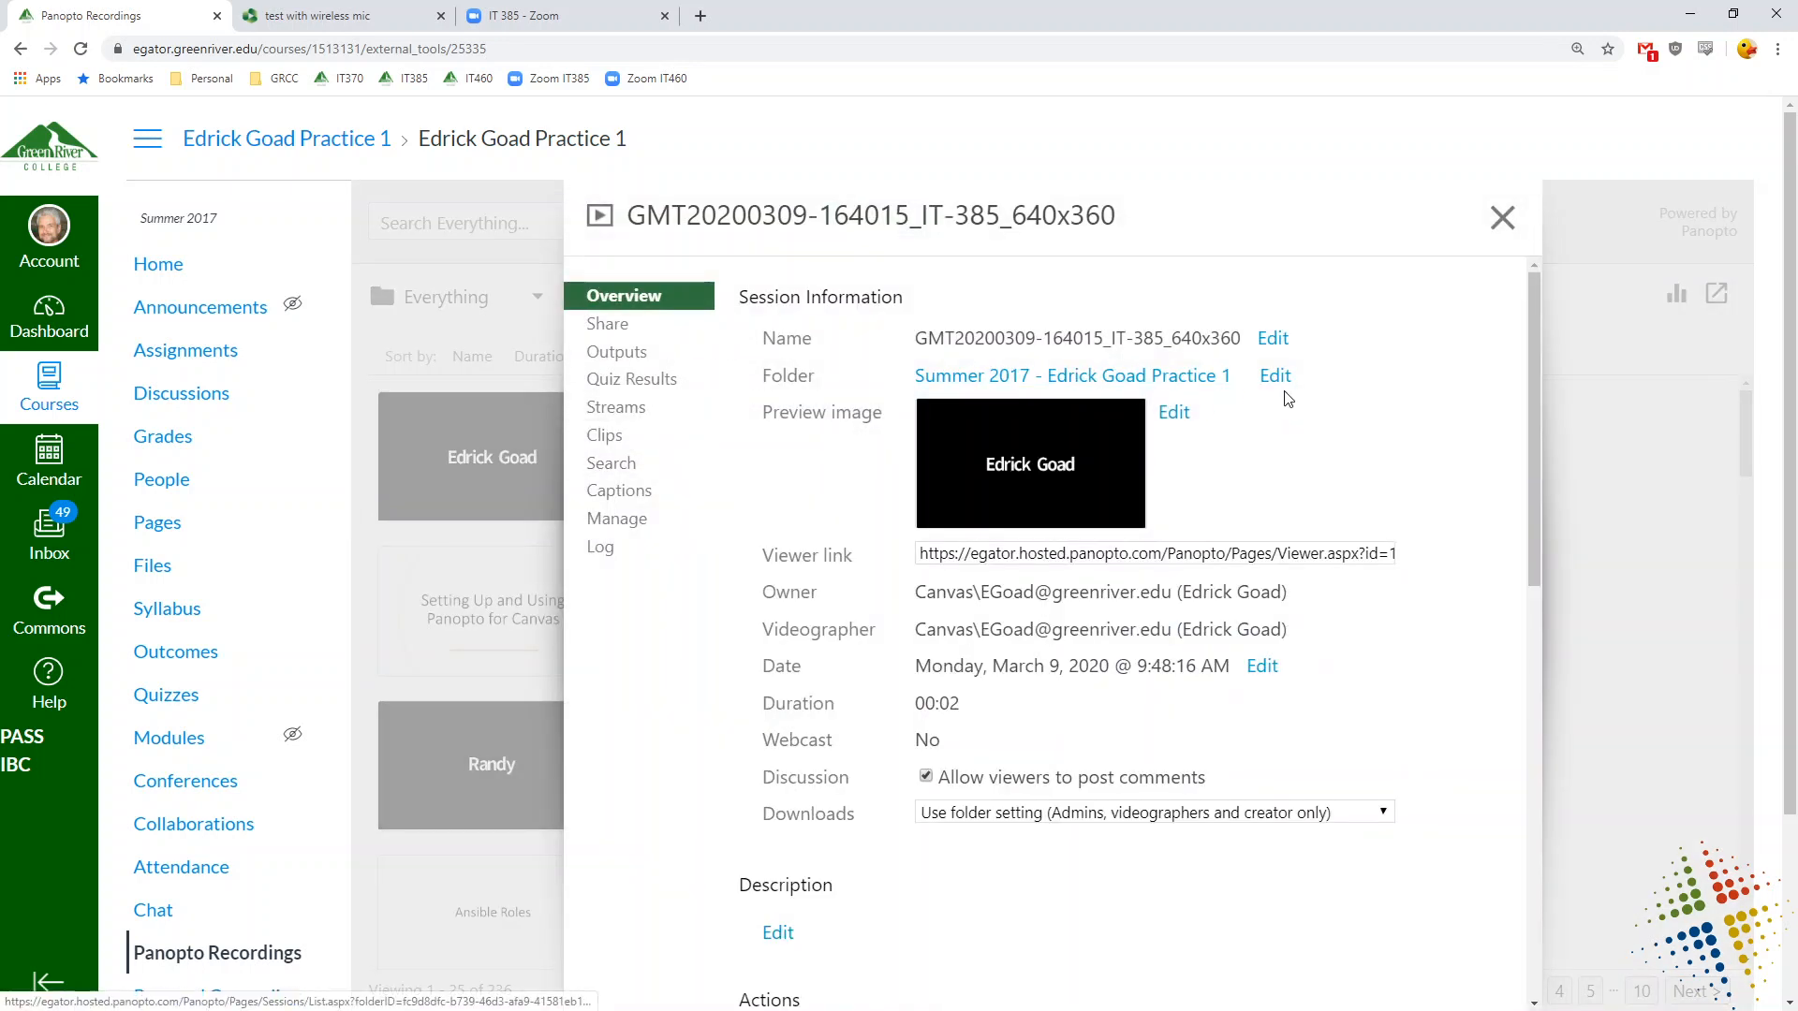
- Browse the recording's folder options, keep its current folder, and close settings discarding changes
{"action": "left_click", "coordinate": [1275, 374]}
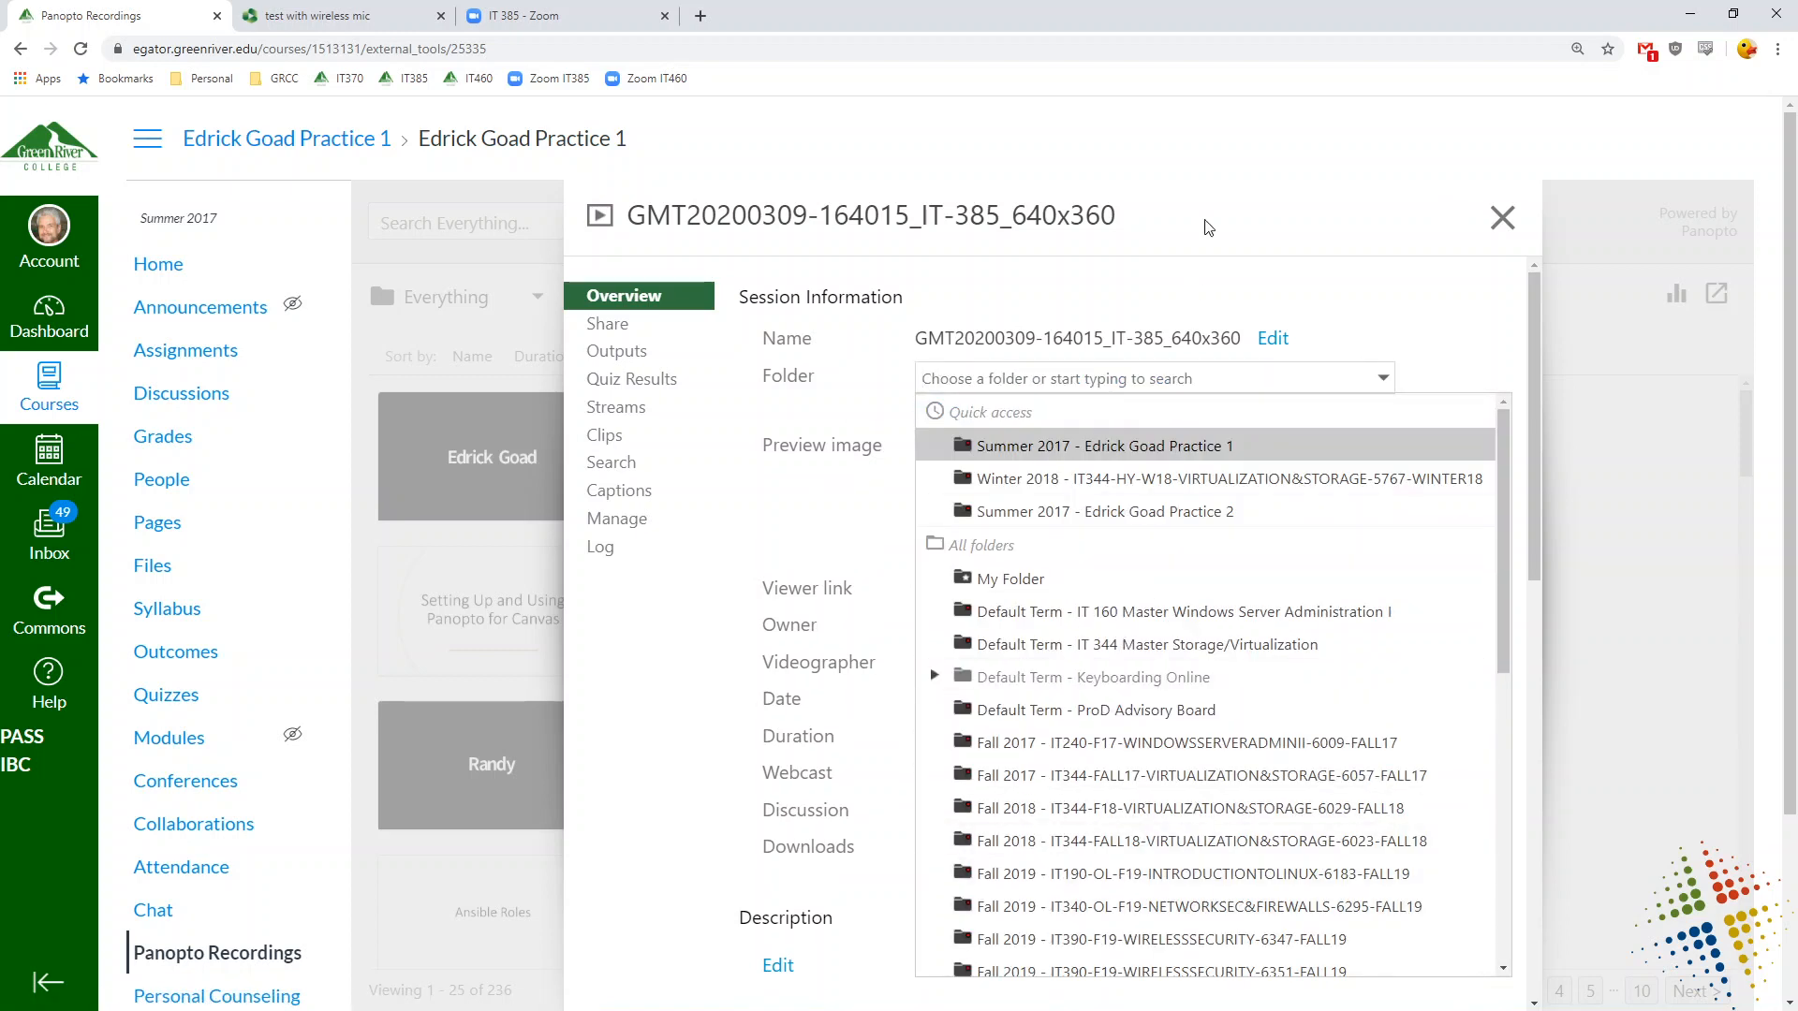
{"action": "left_click", "coordinate": [1105, 445]}
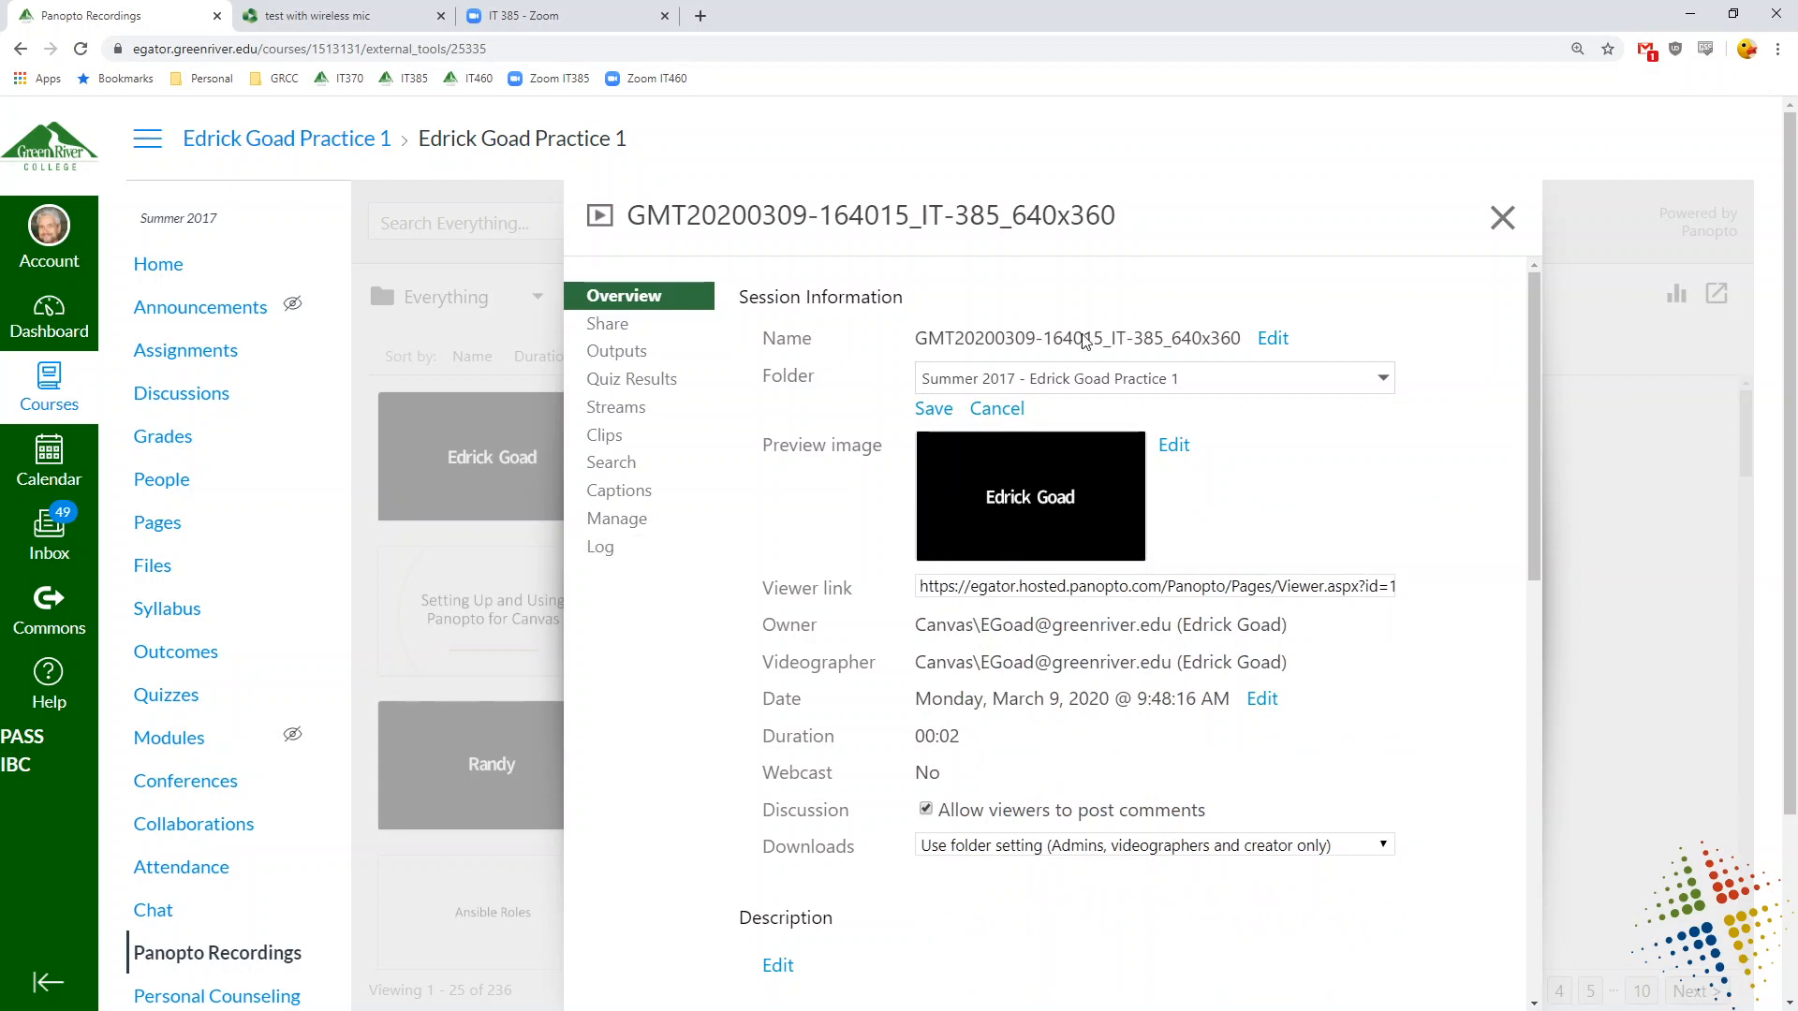
{"action": "mouse_move", "coordinate": [1502, 217]}
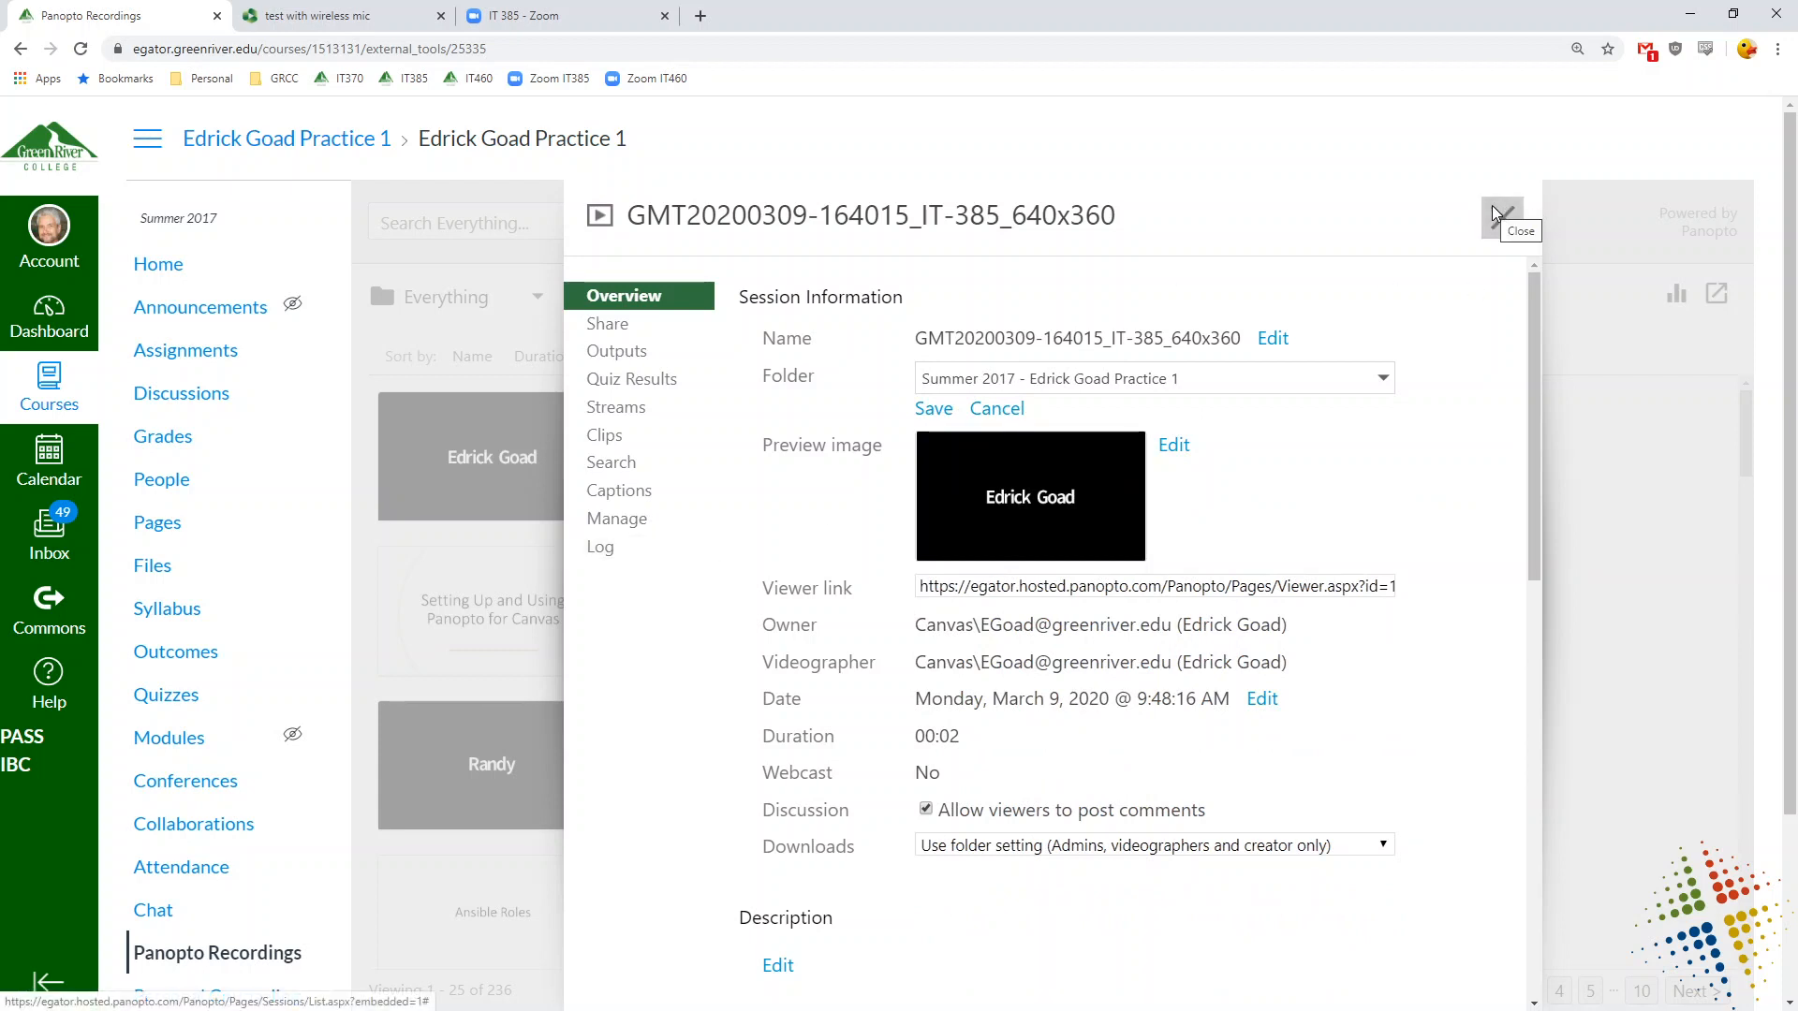
{"action": "left_click", "coordinate": [1501, 218]}
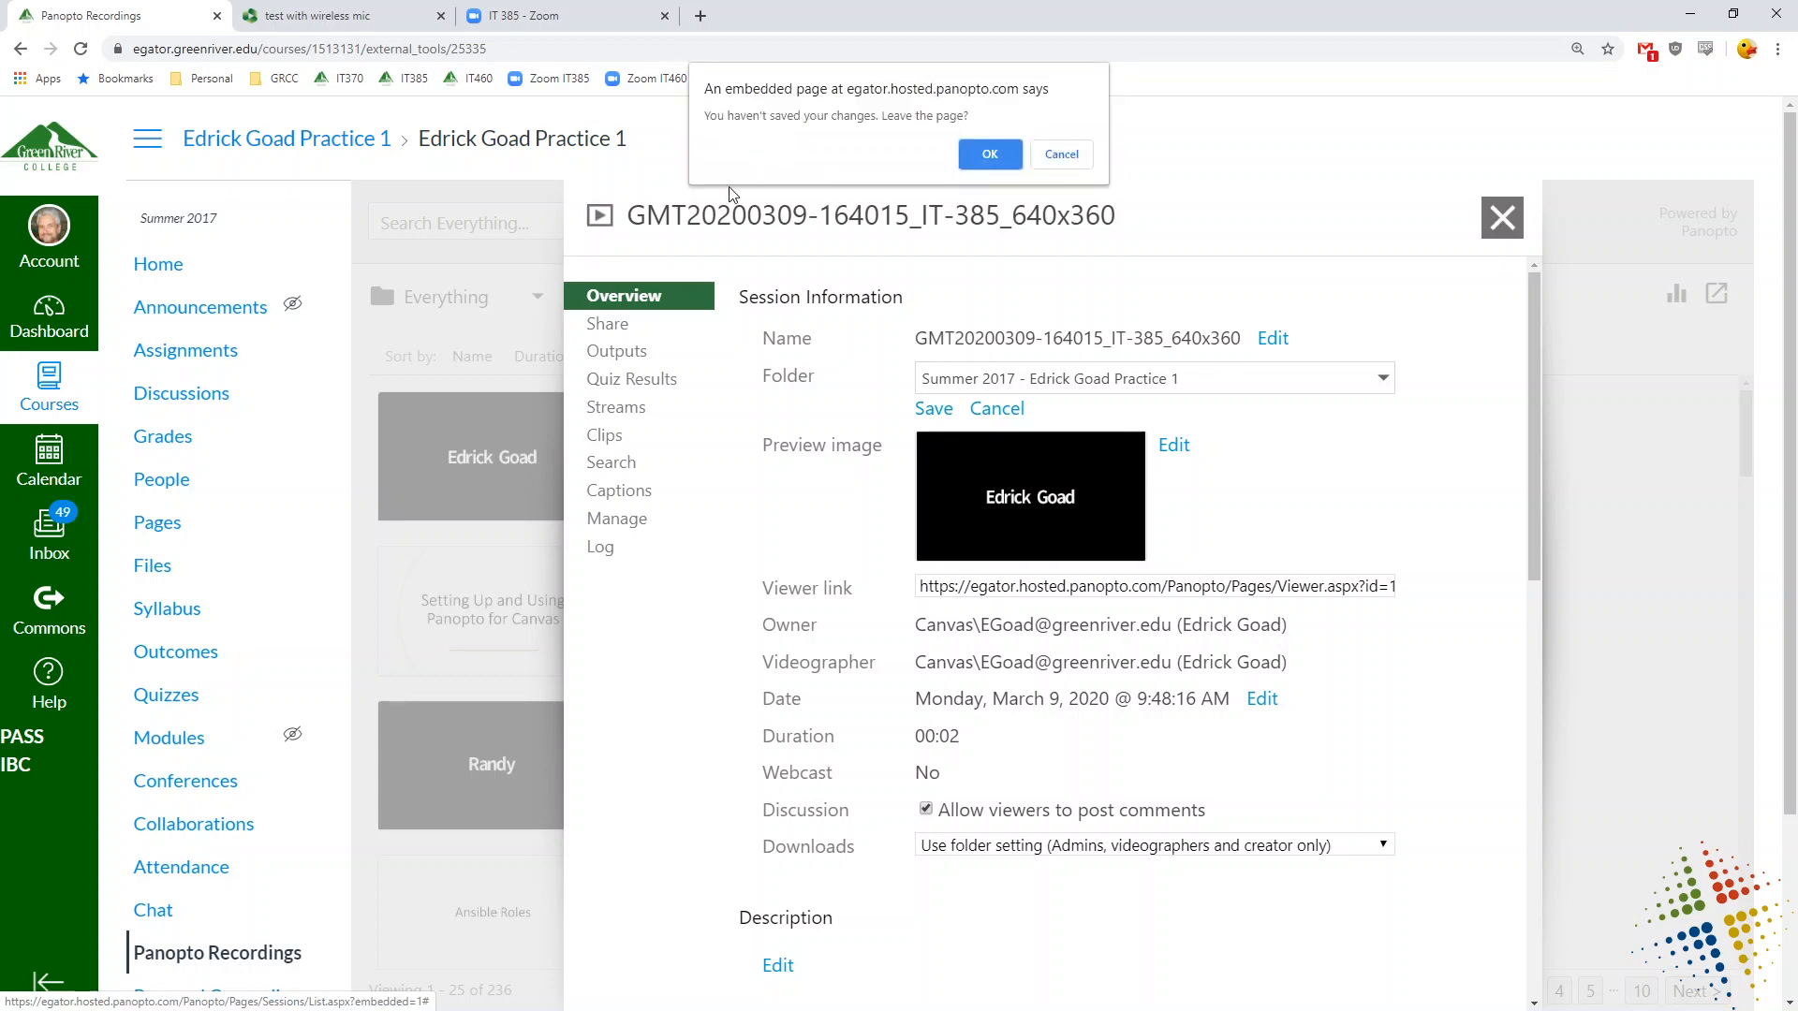
{"action": "left_click", "coordinate": [987, 154]}
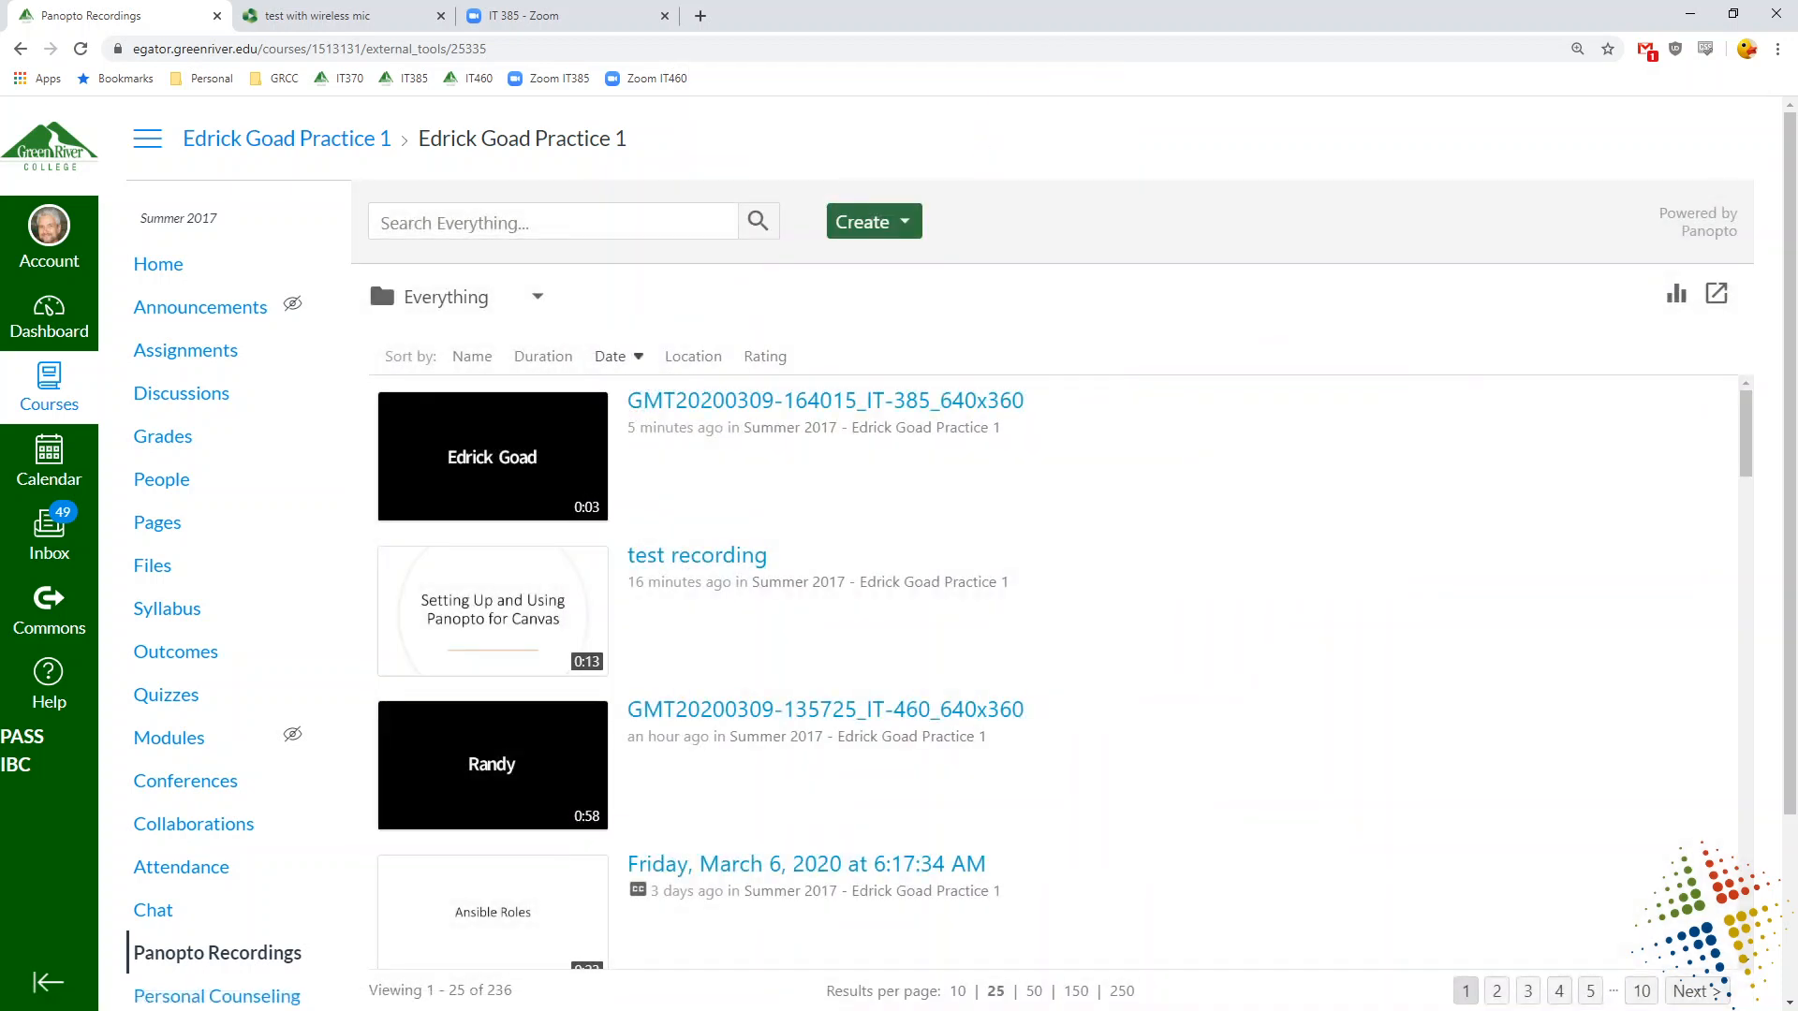